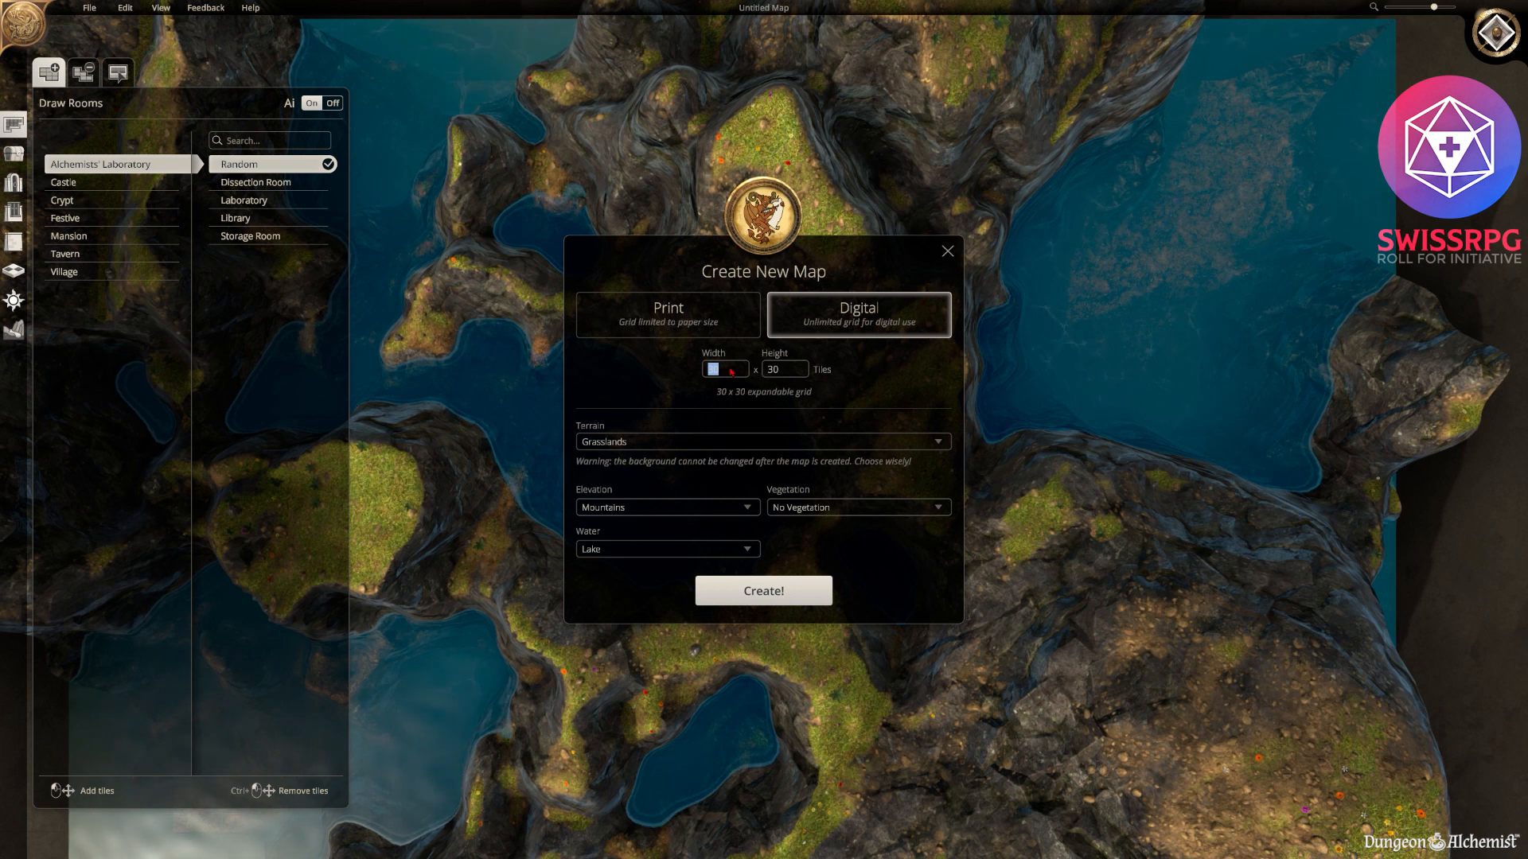
# Set a 25 by 25 digital map size, keep Grasslands terrain and choose Hills elevation.
pyautogui.write('25')
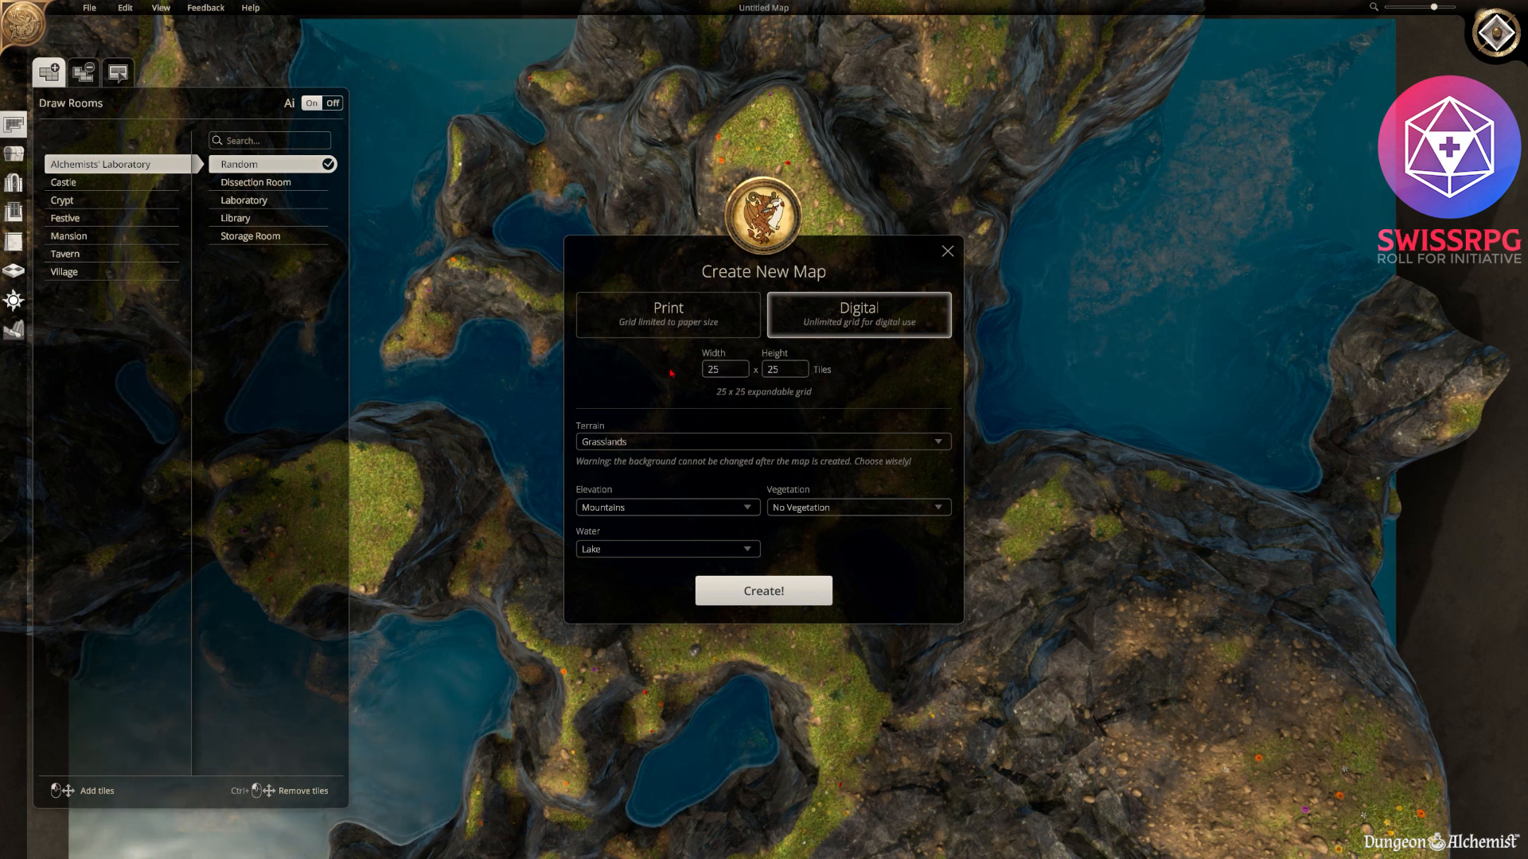
pyautogui.click(762, 441)
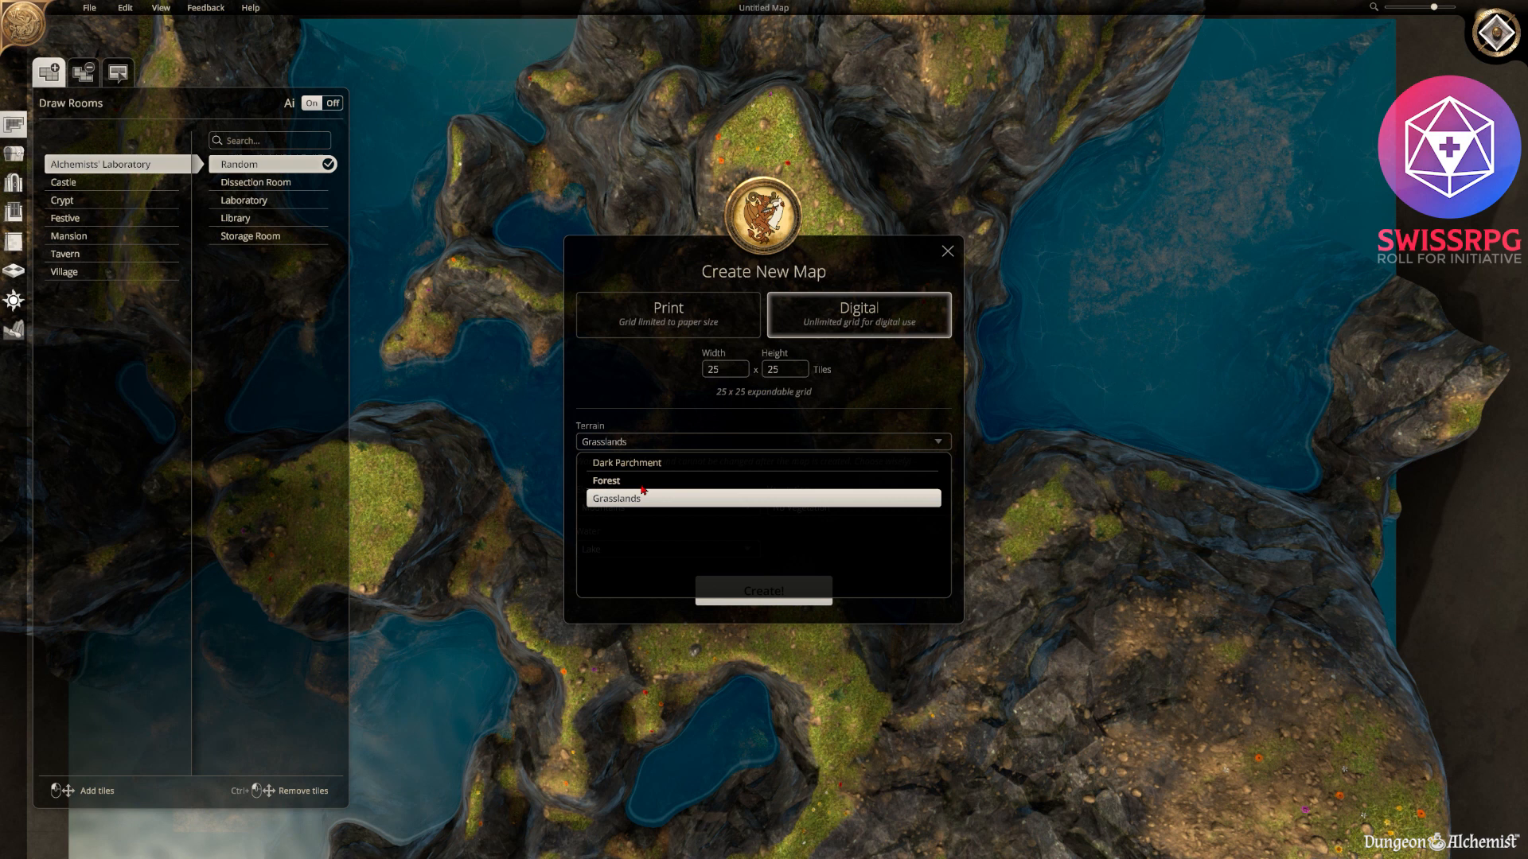
pyautogui.click(614, 498)
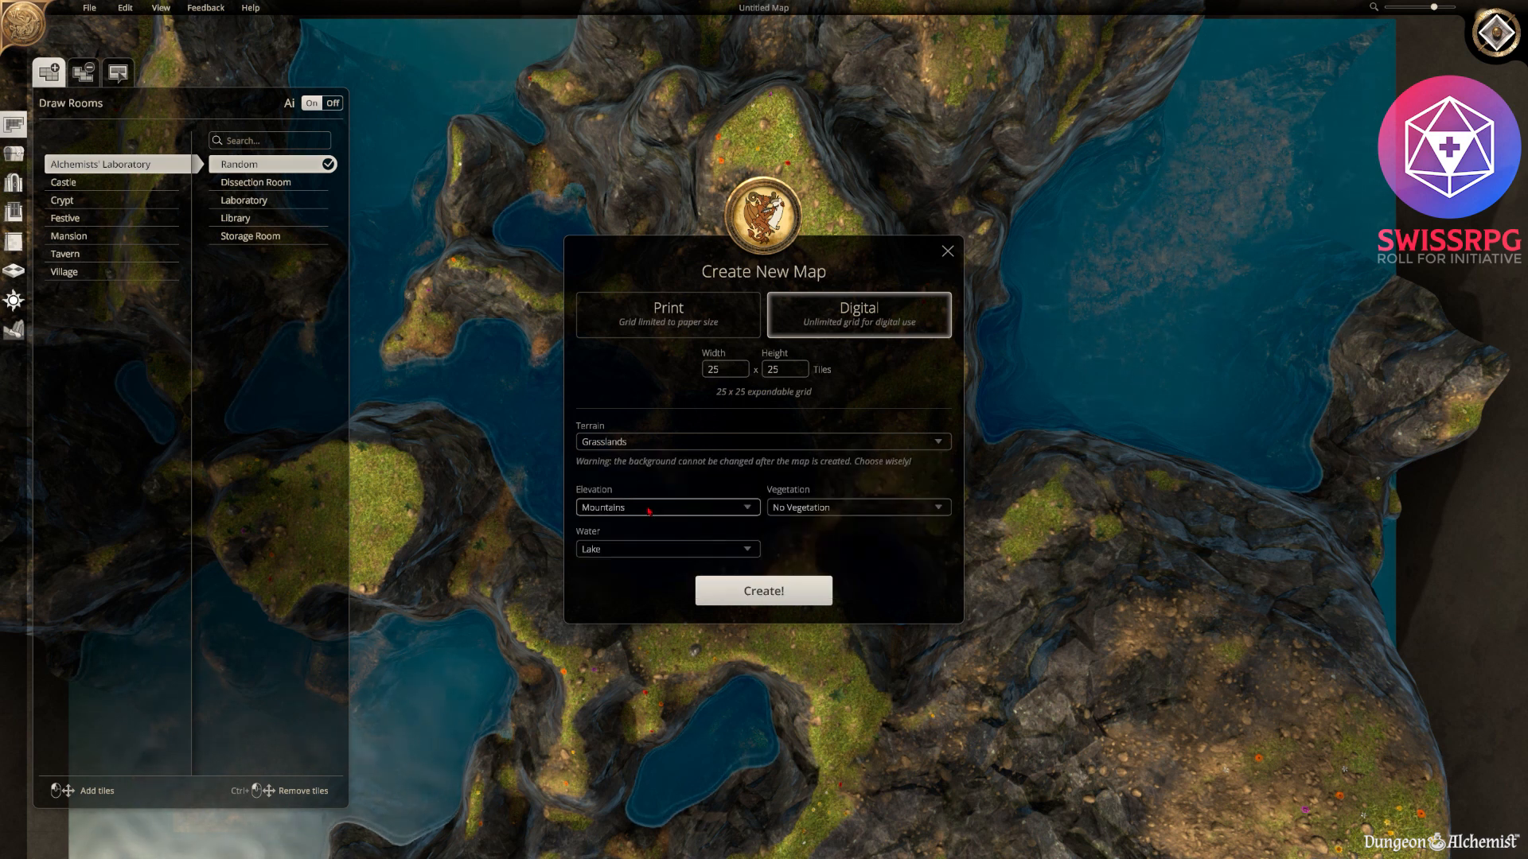
pyautogui.click(667, 506)
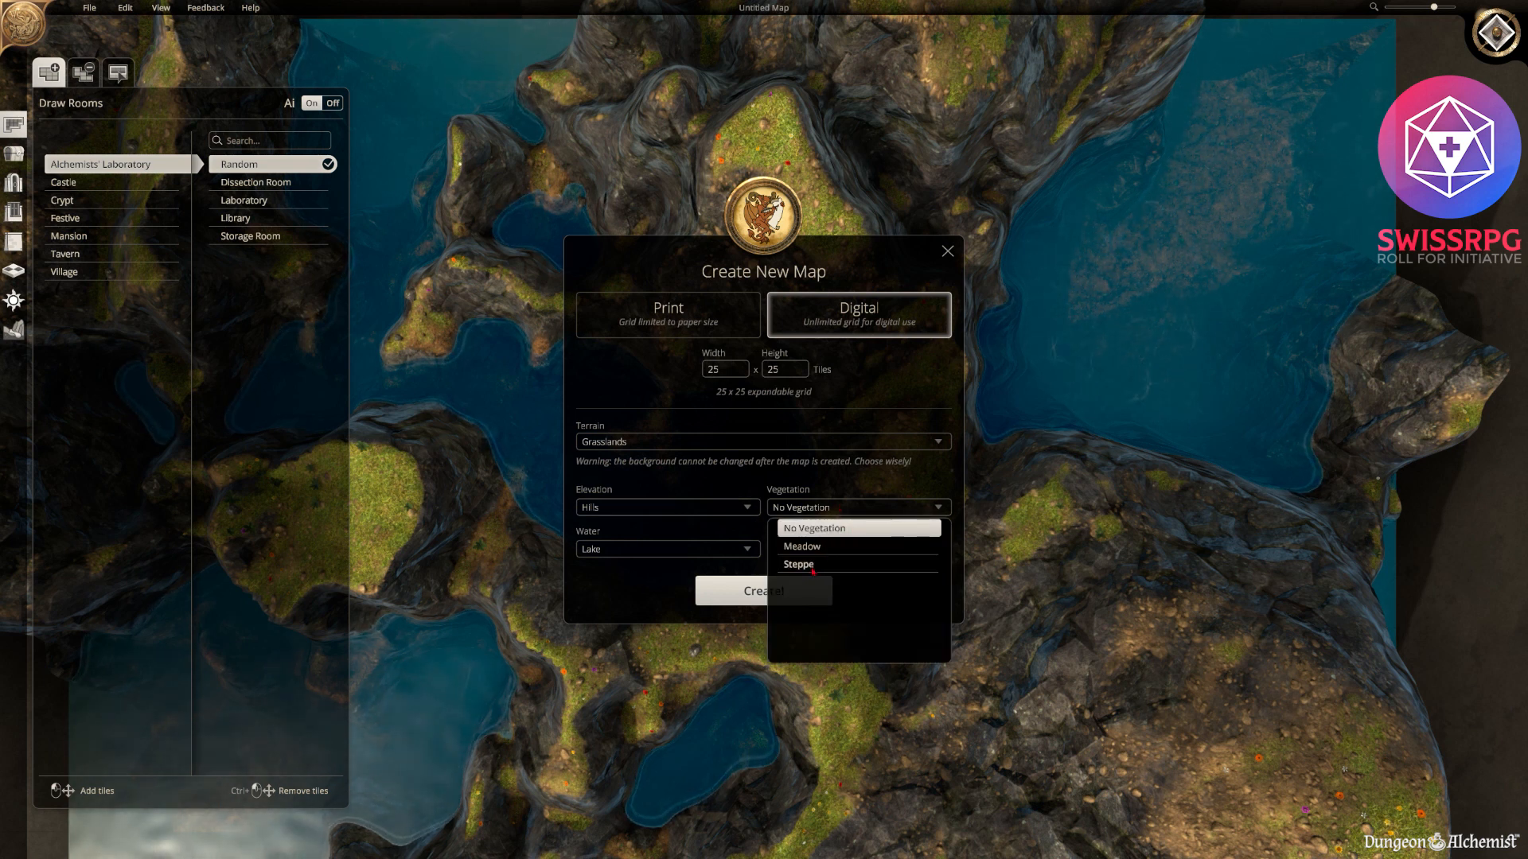
# Choose Steppe vegetation and Lakeside water, then create the new map.
pyautogui.click(797, 563)
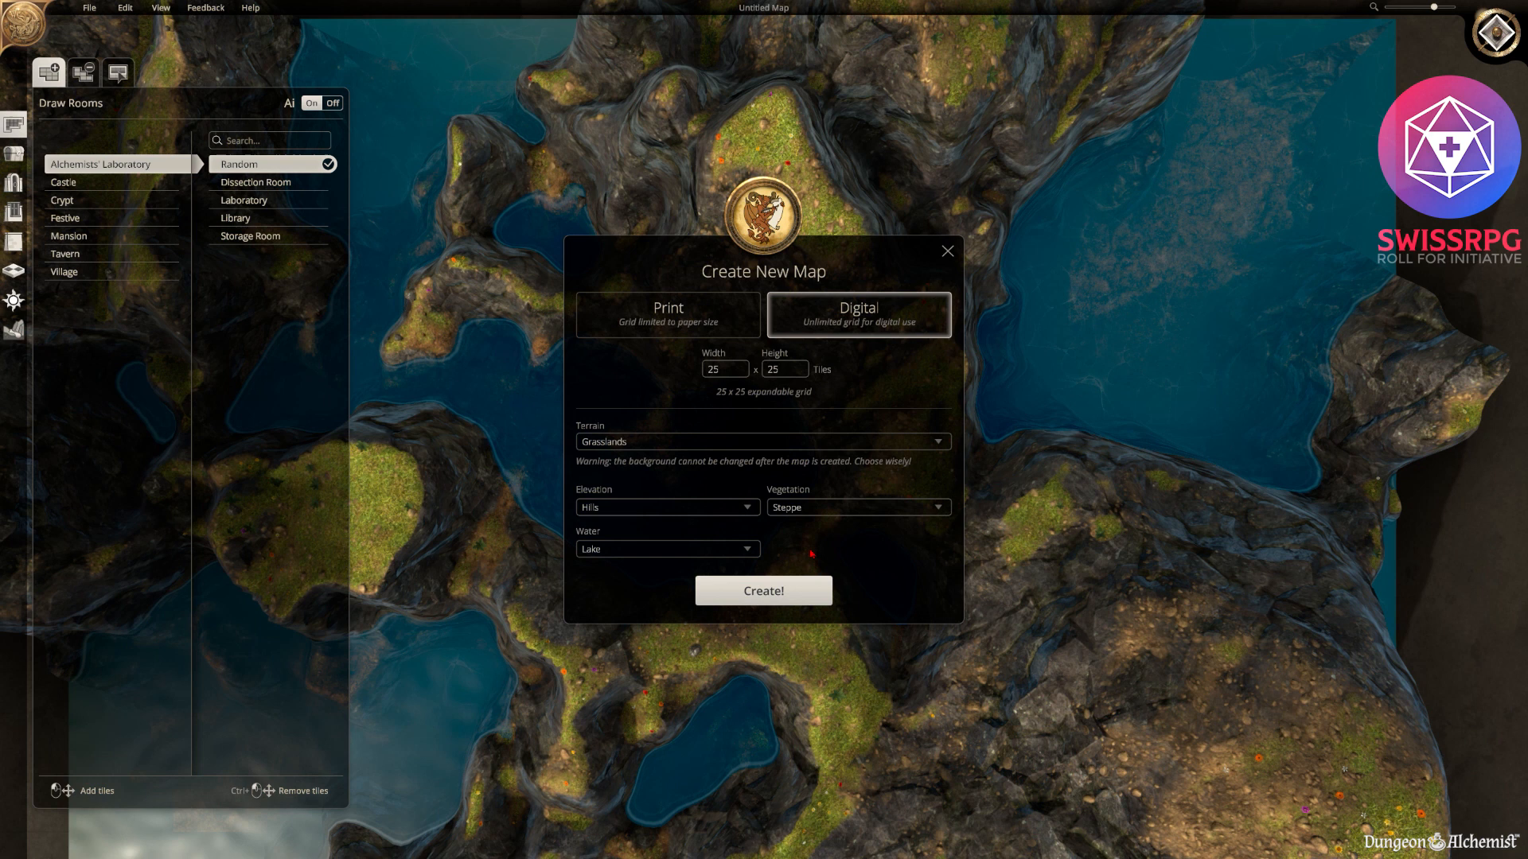
pyautogui.click(856, 506)
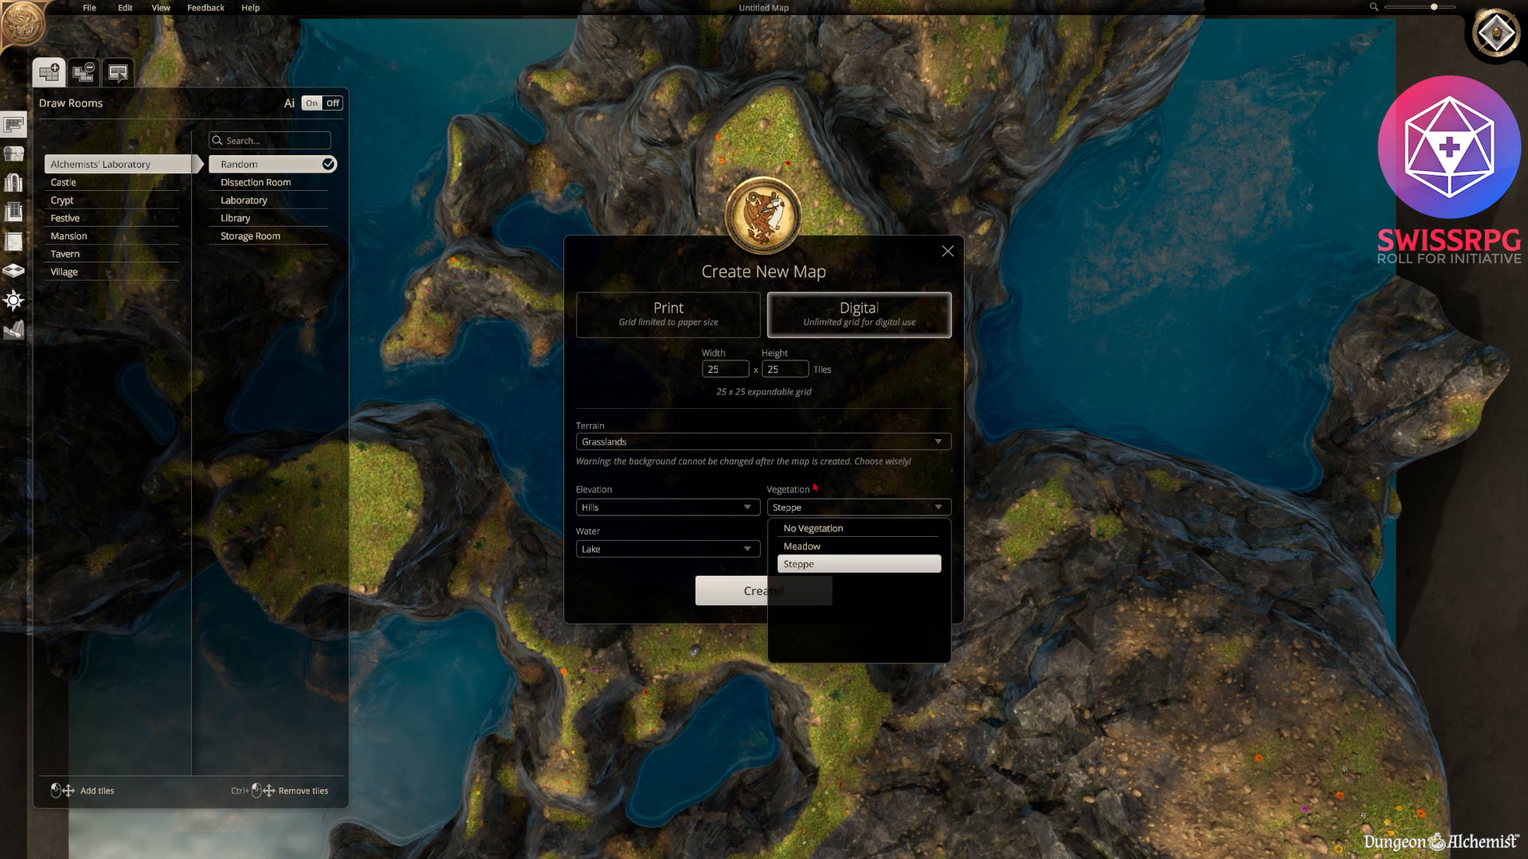
pyautogui.click(856, 564)
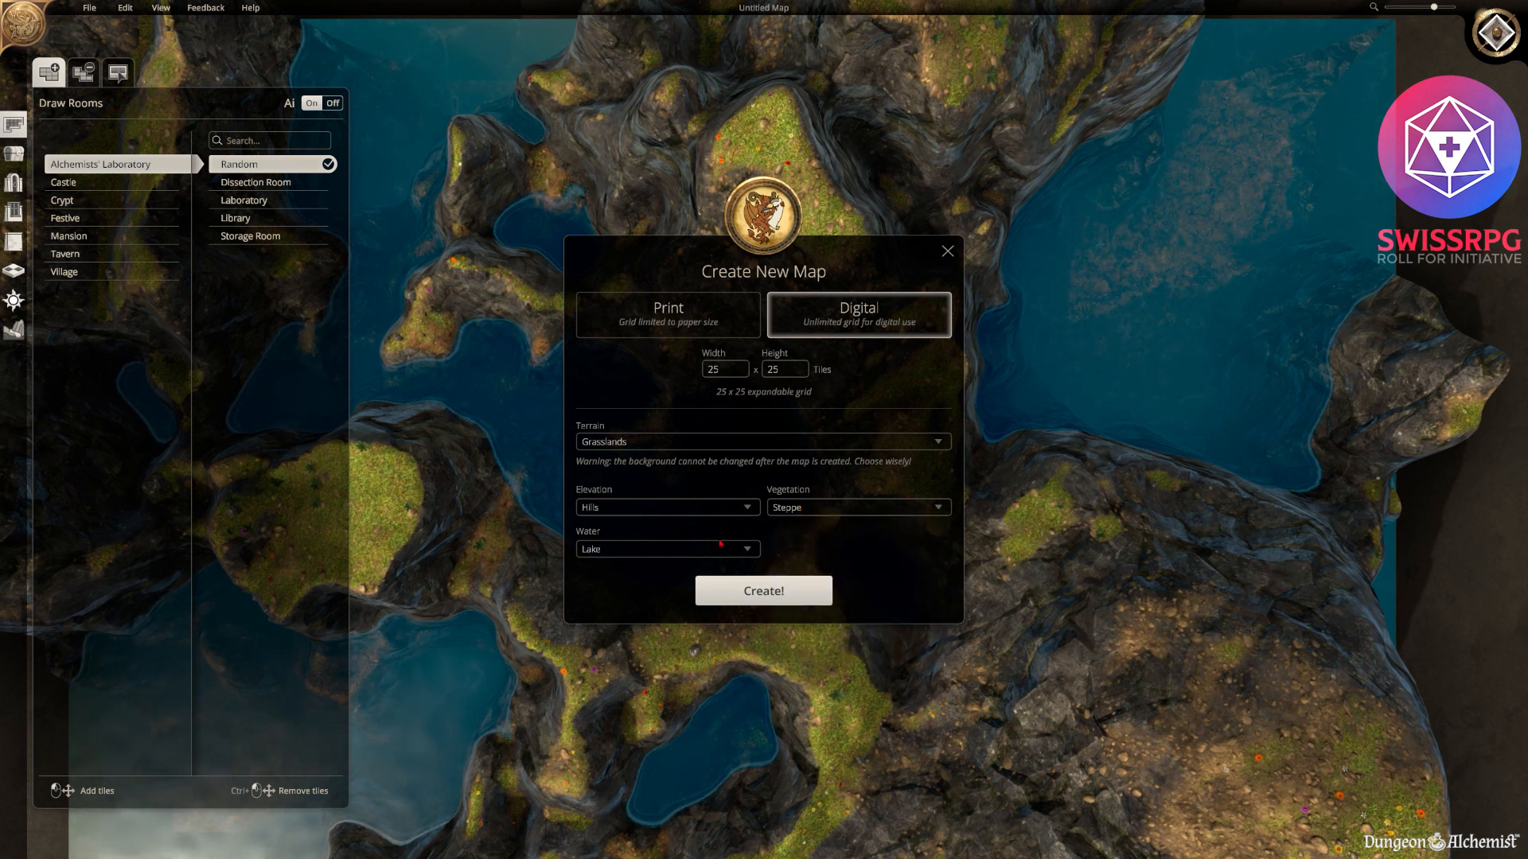
pyautogui.click(666, 549)
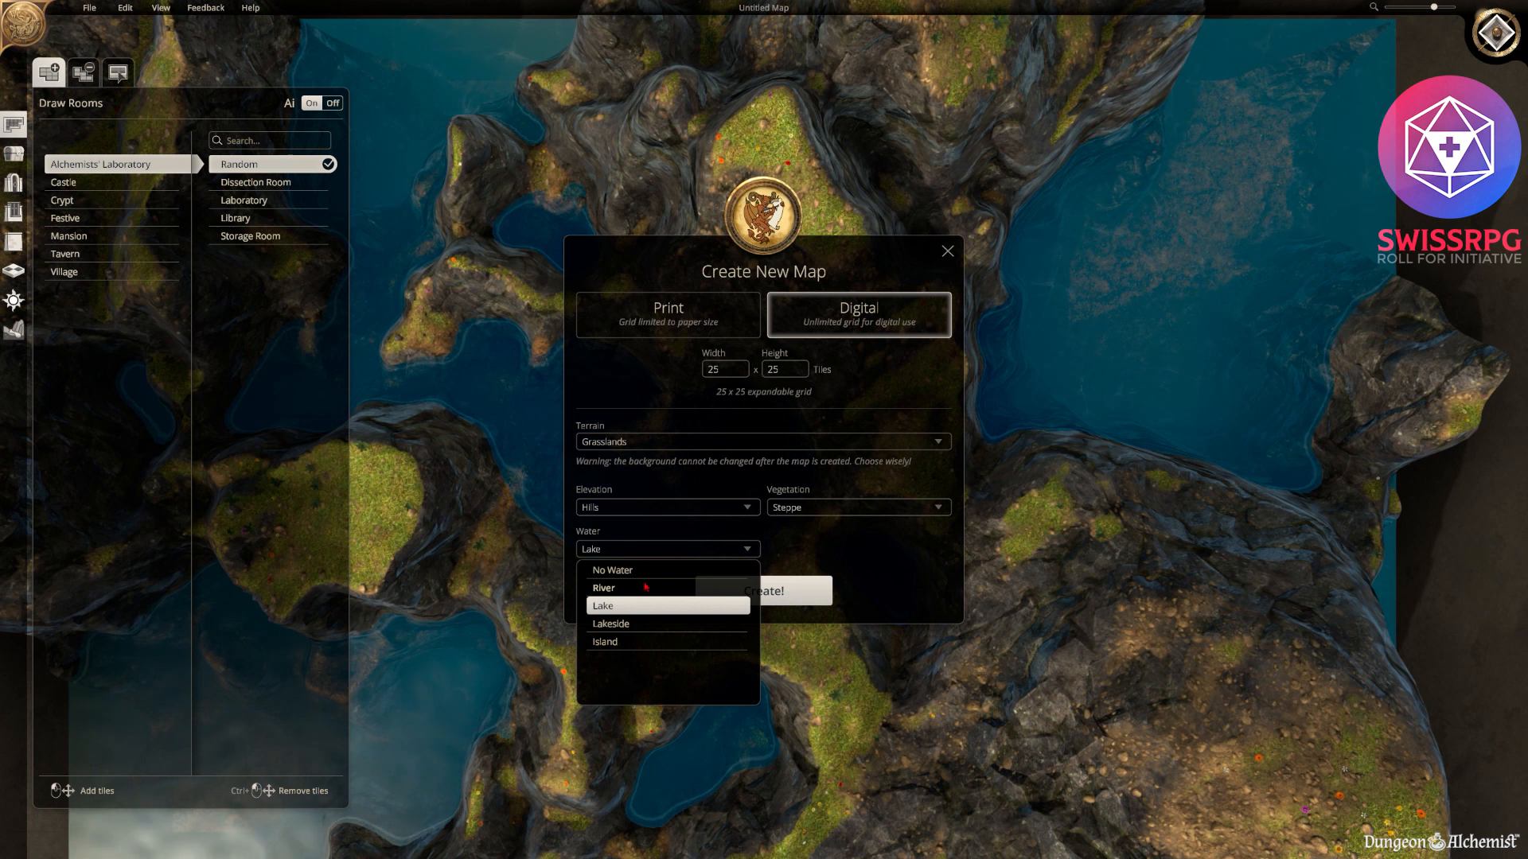
pyautogui.moveTo(611, 623)
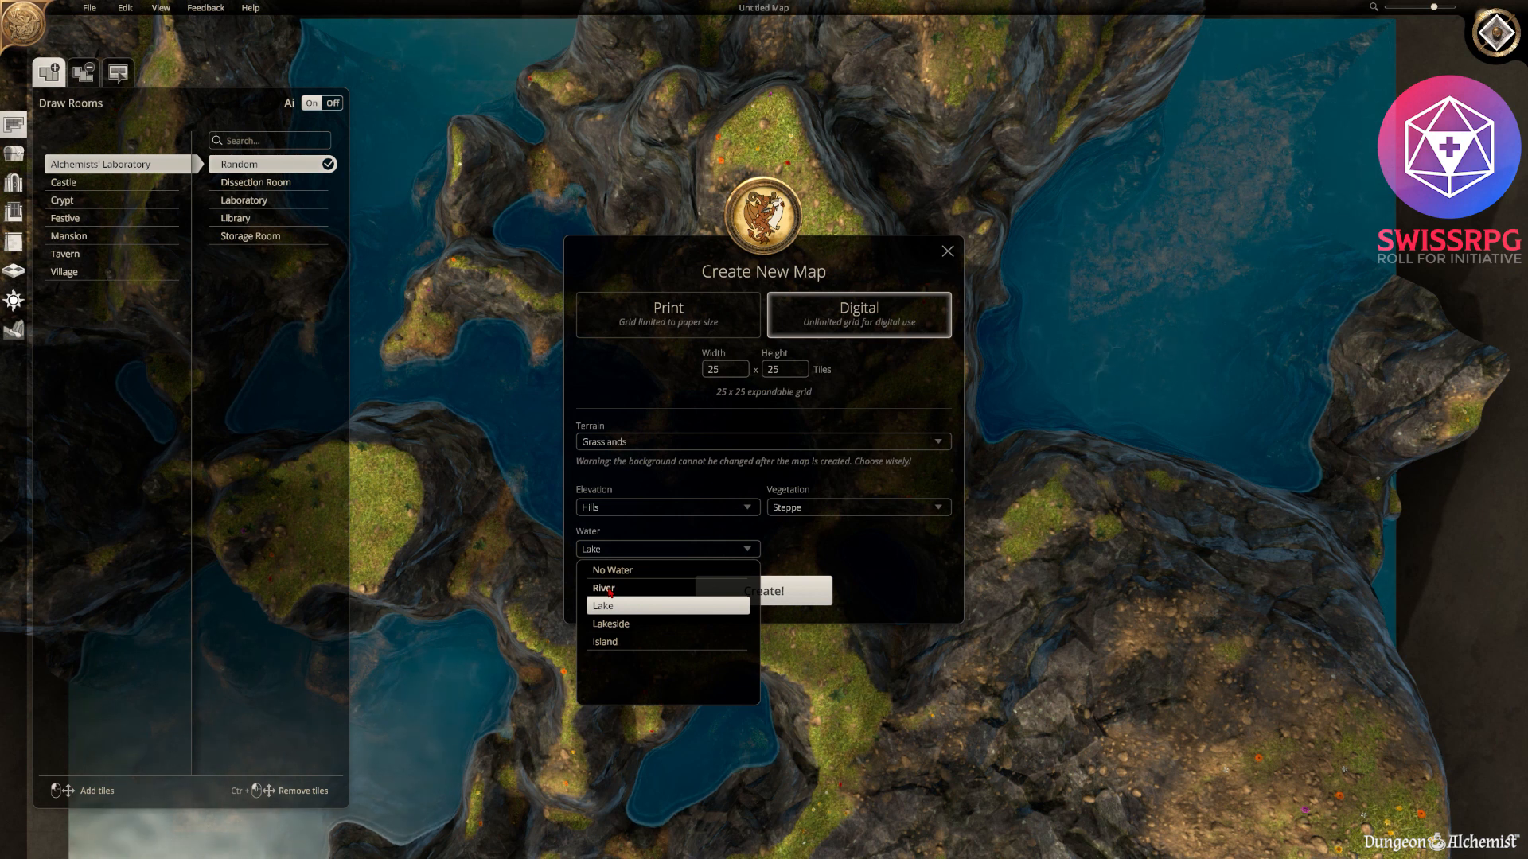
pyautogui.click(609, 624)
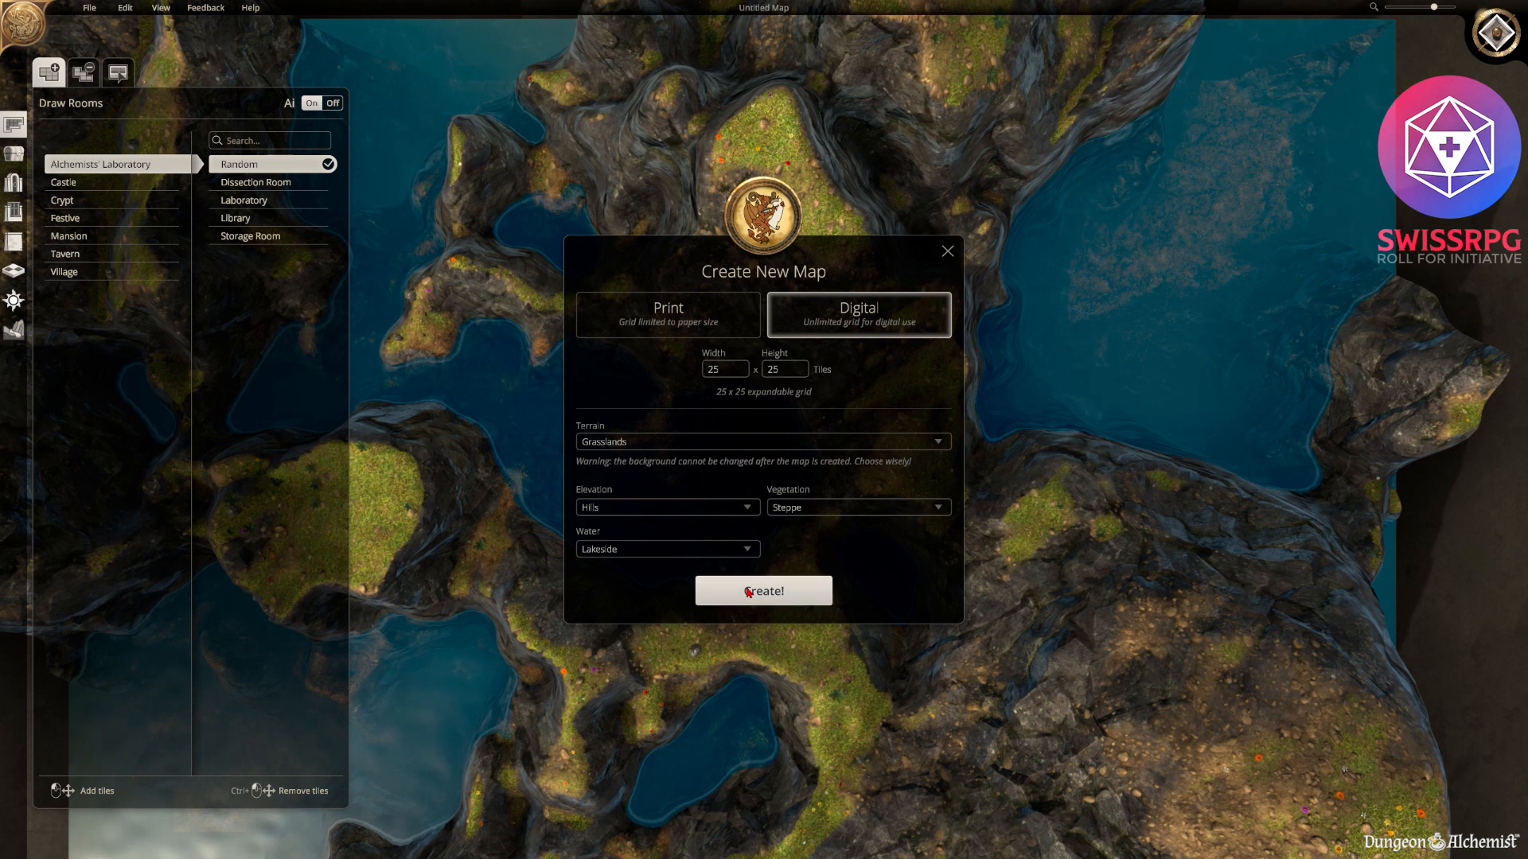
pyautogui.click(762, 590)
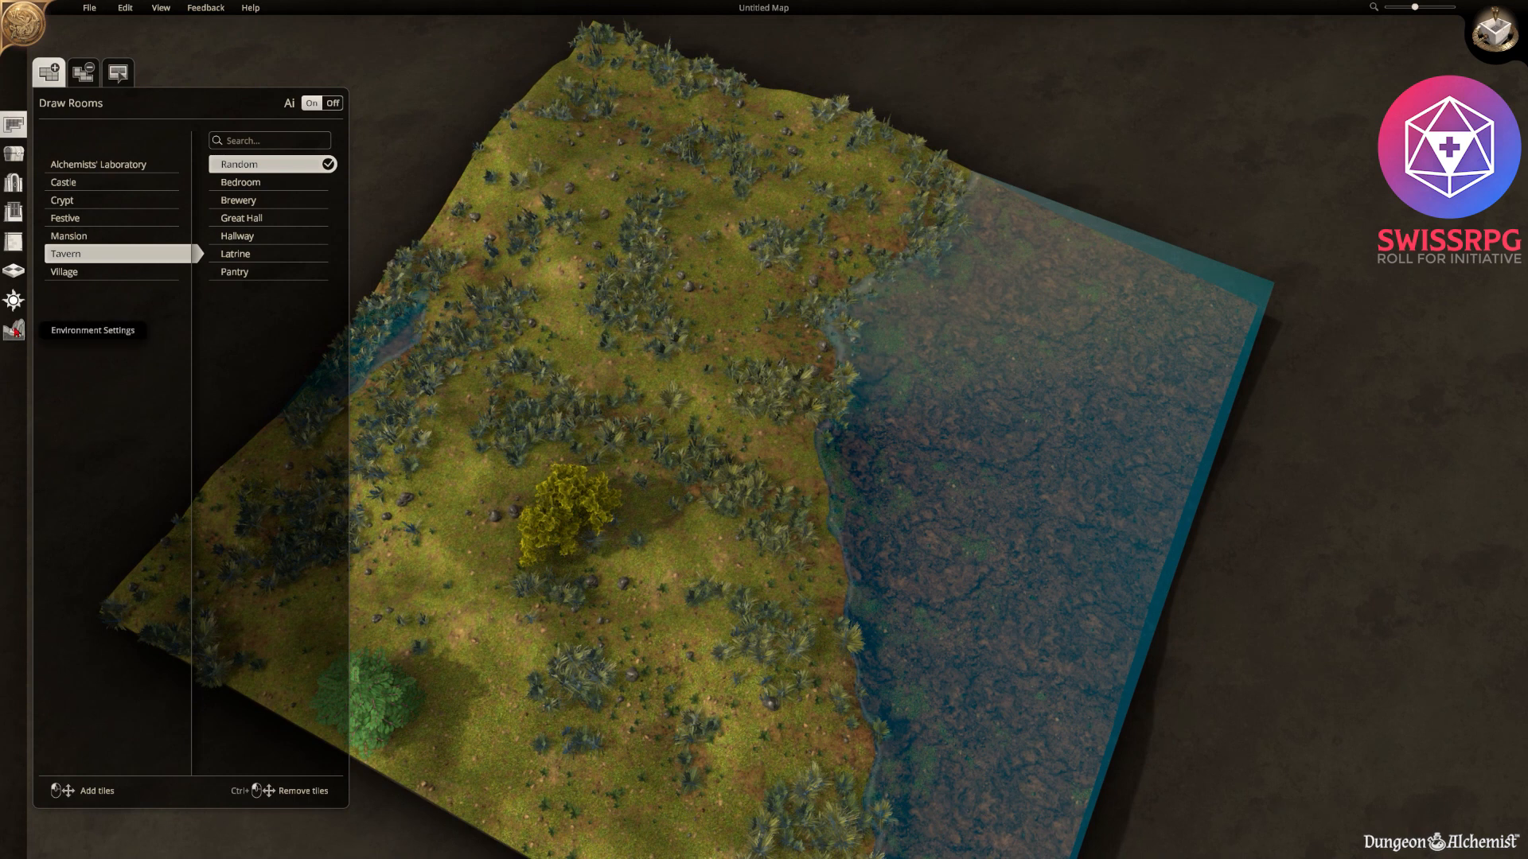
# Bring up the terrain editing tools once the lakeside map has generated.
pyautogui.click(116, 72)
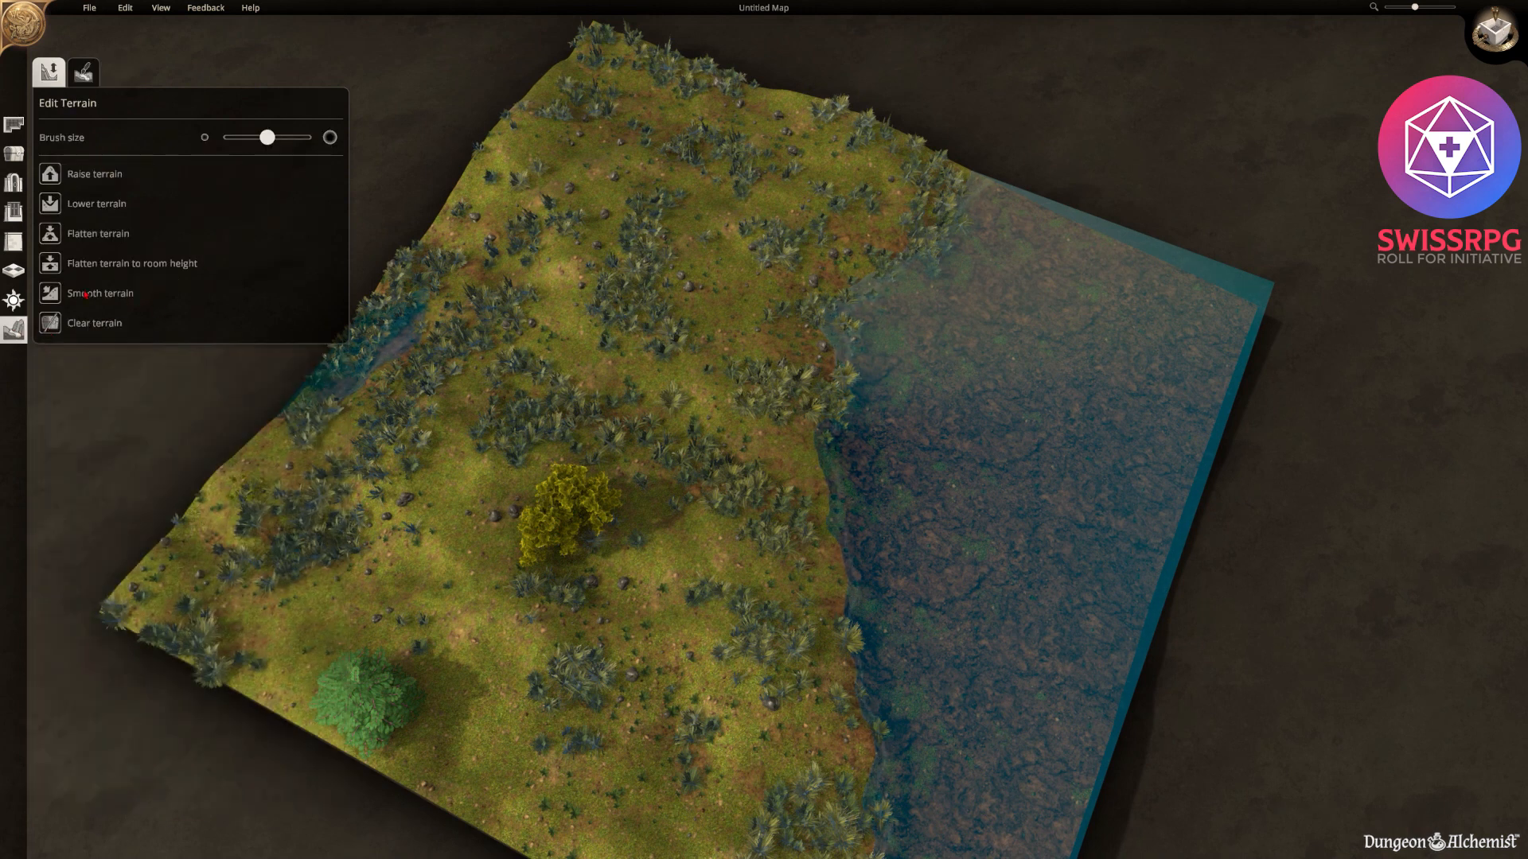
# Switch to the Smooth terrain brush to flatten away the meadow's two large trees.
pyautogui.click(49, 202)
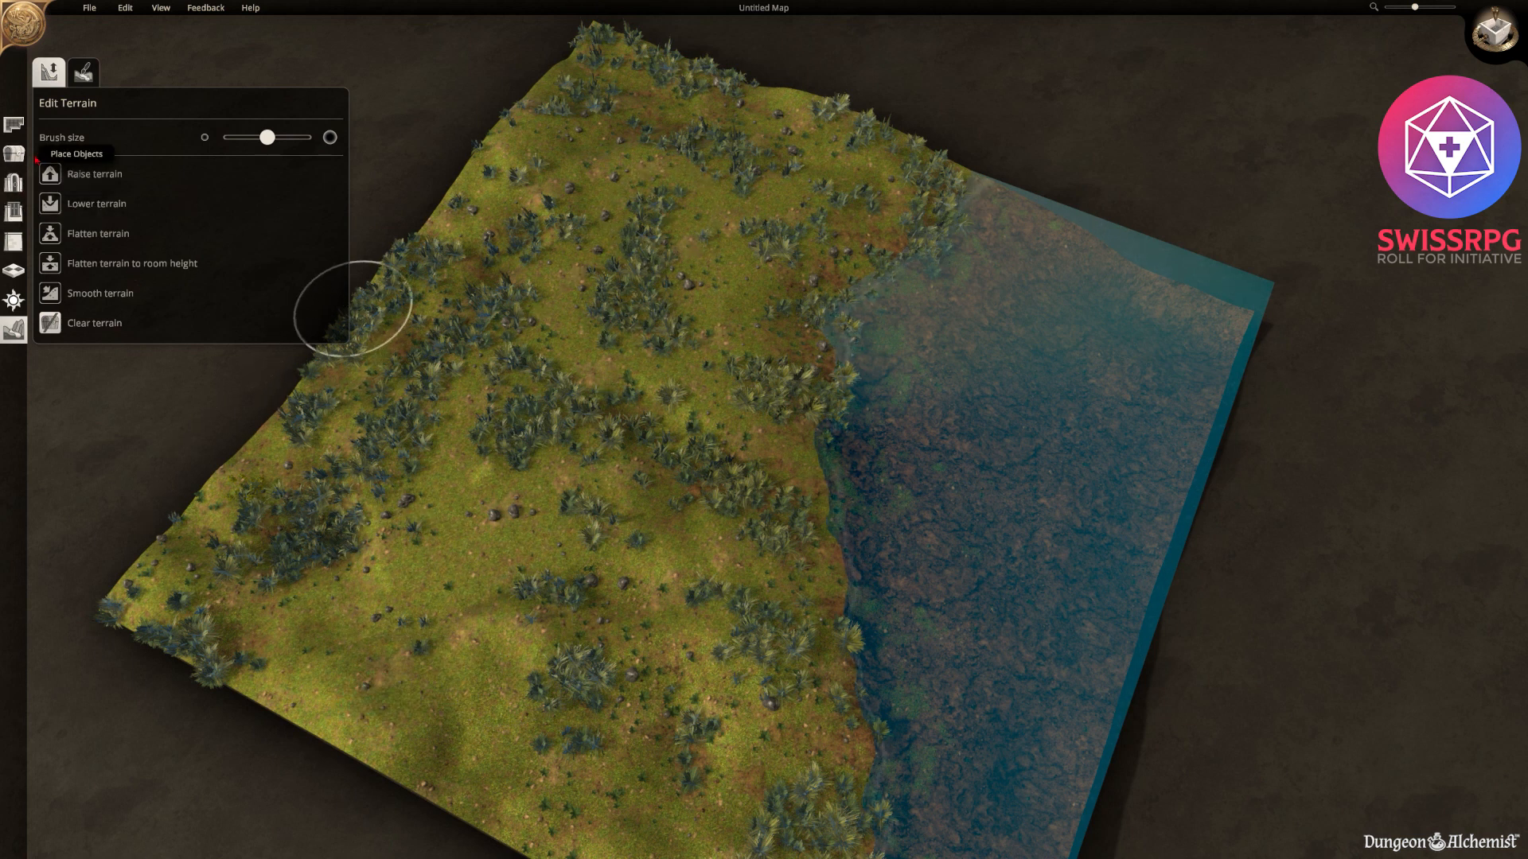
# Paint a dirt path from the left edge to the lake and down along the shoreline.
pyautogui.click(83, 72)
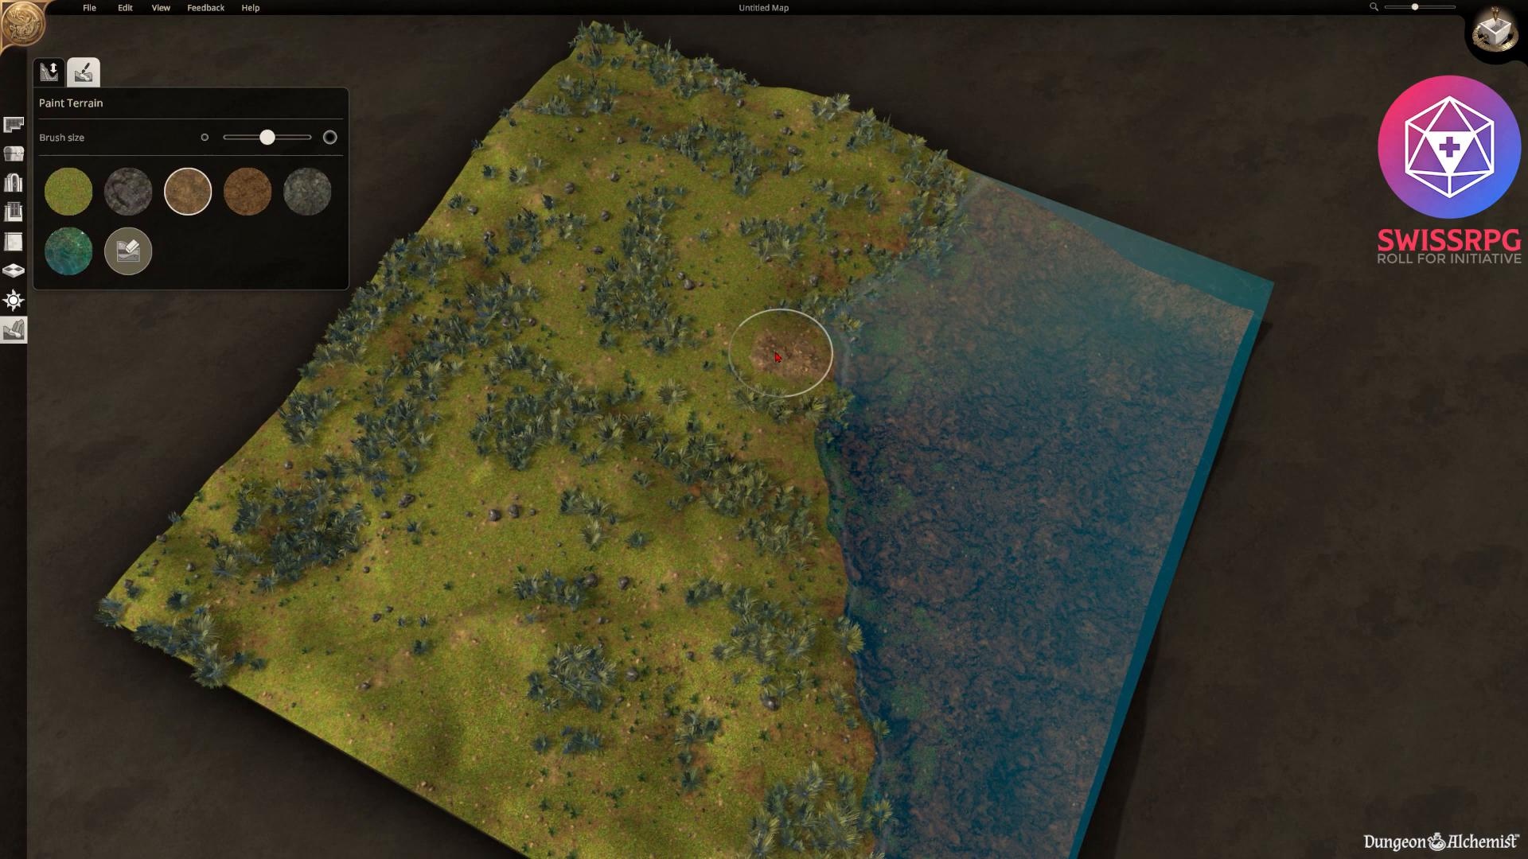
pyautogui.moveTo(780, 350); pyautogui.dragTo(399, 262)
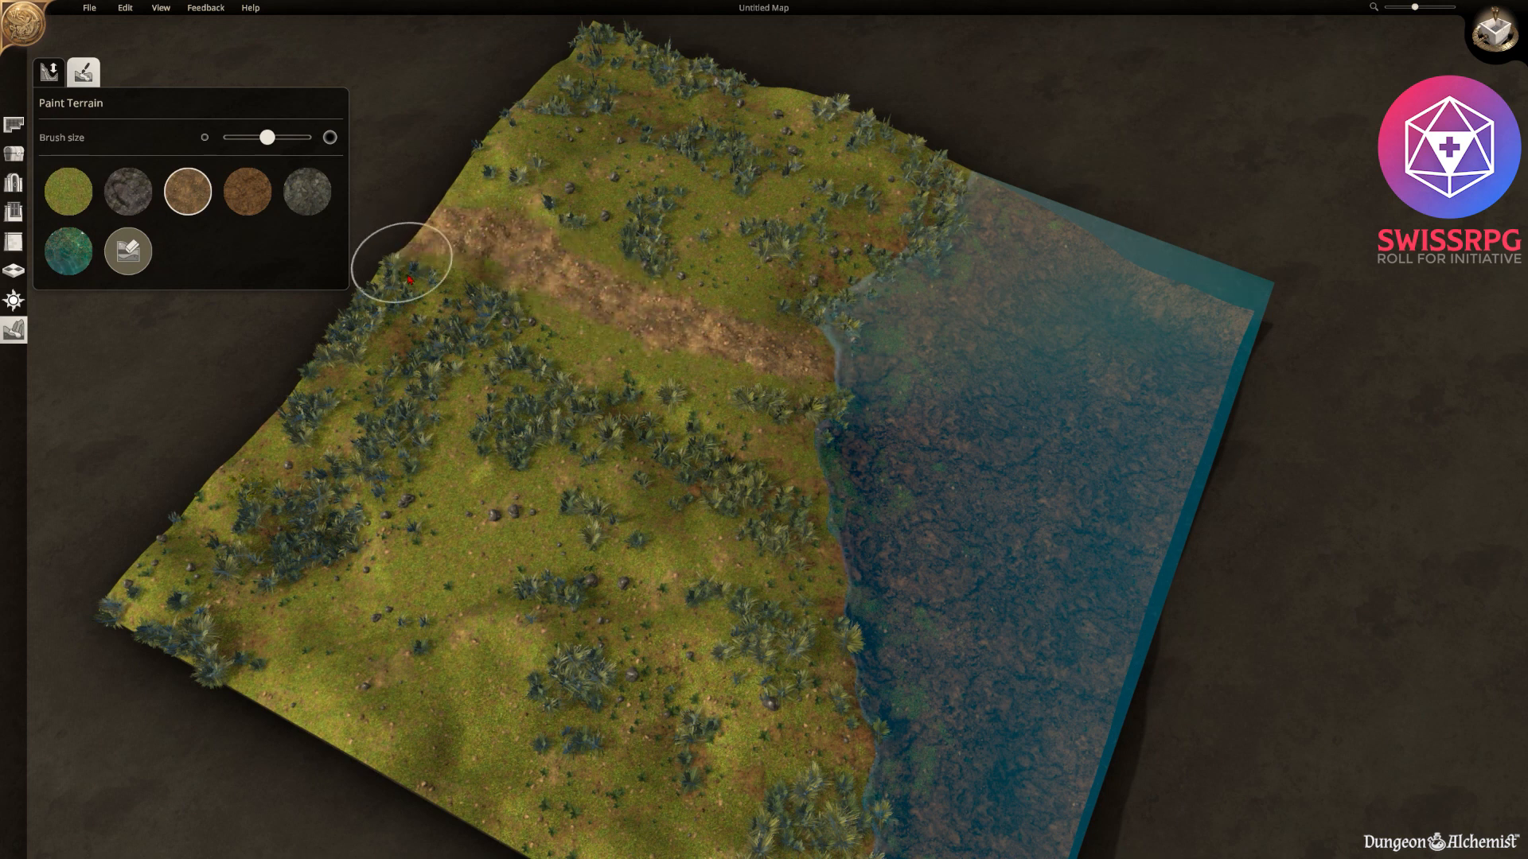
pyautogui.moveTo(407, 280); pyautogui.dragTo(832, 243)
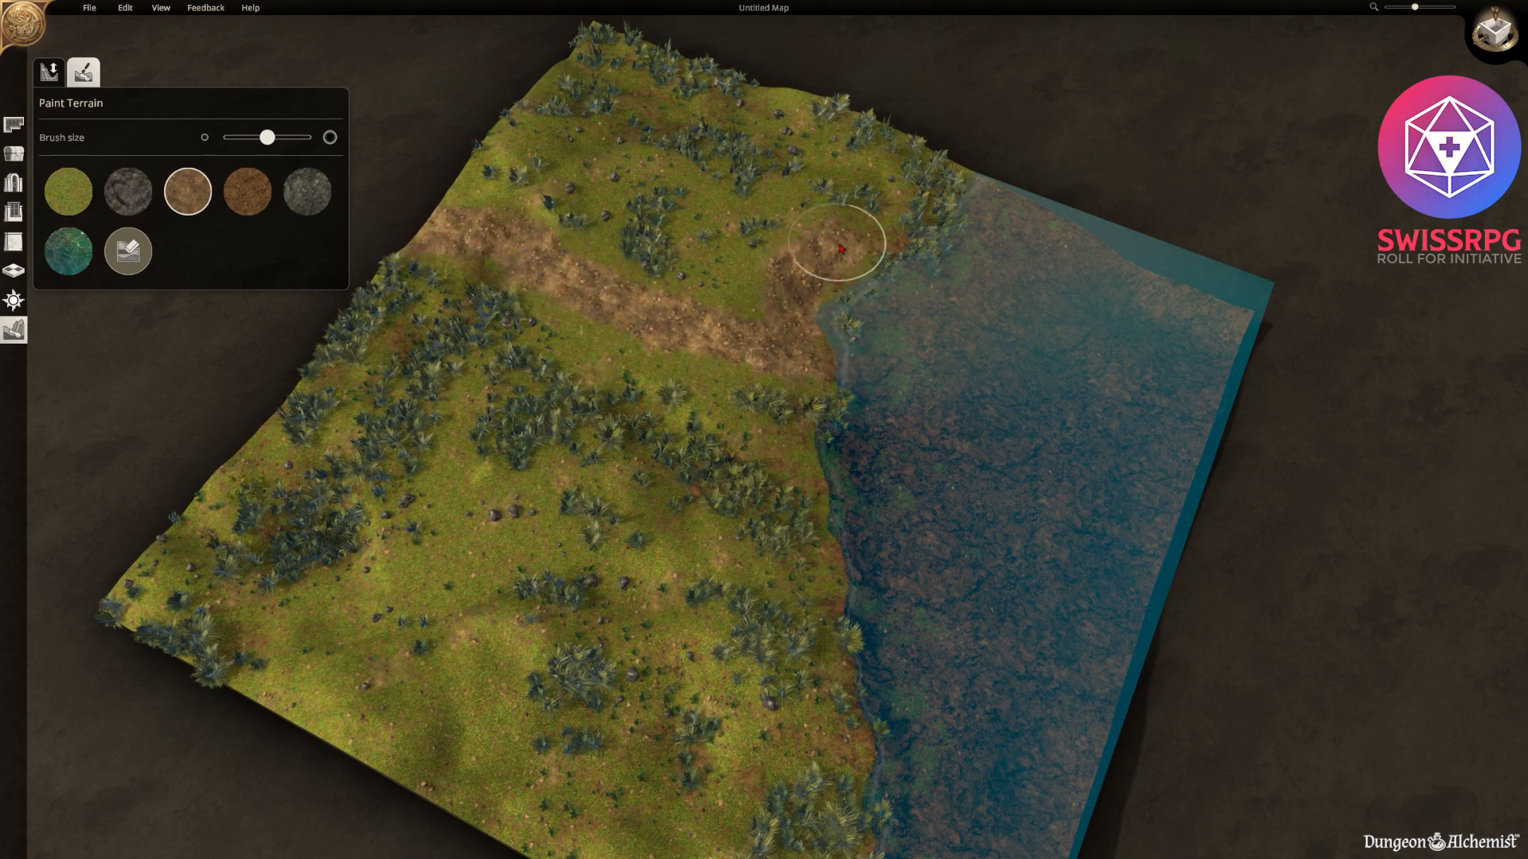
pyautogui.moveTo(832, 243); pyautogui.dragTo(794, 385)
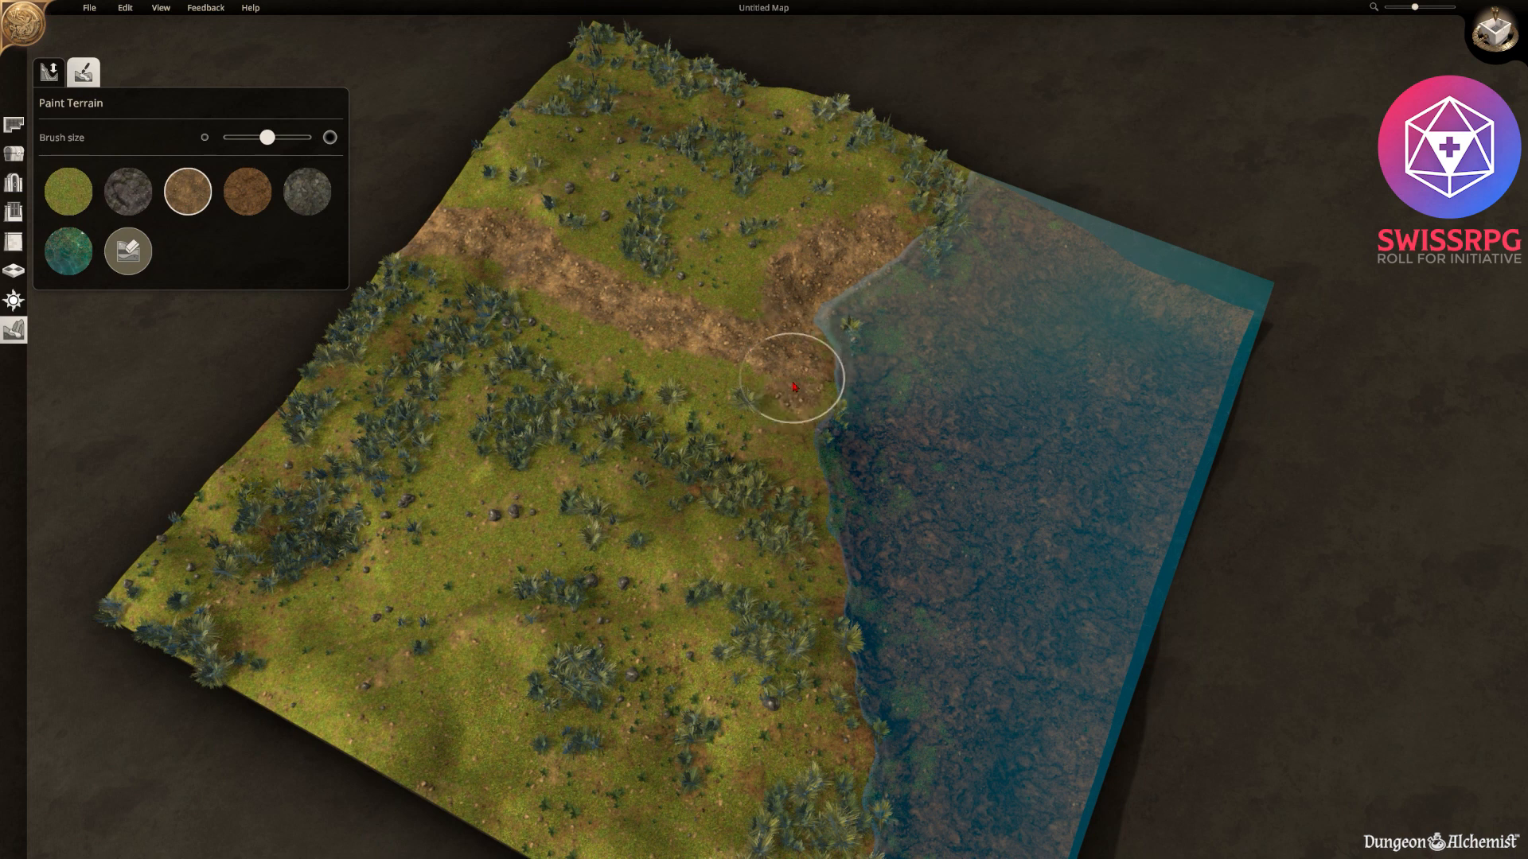
pyautogui.moveTo(794, 385); pyautogui.dragTo(818, 654)
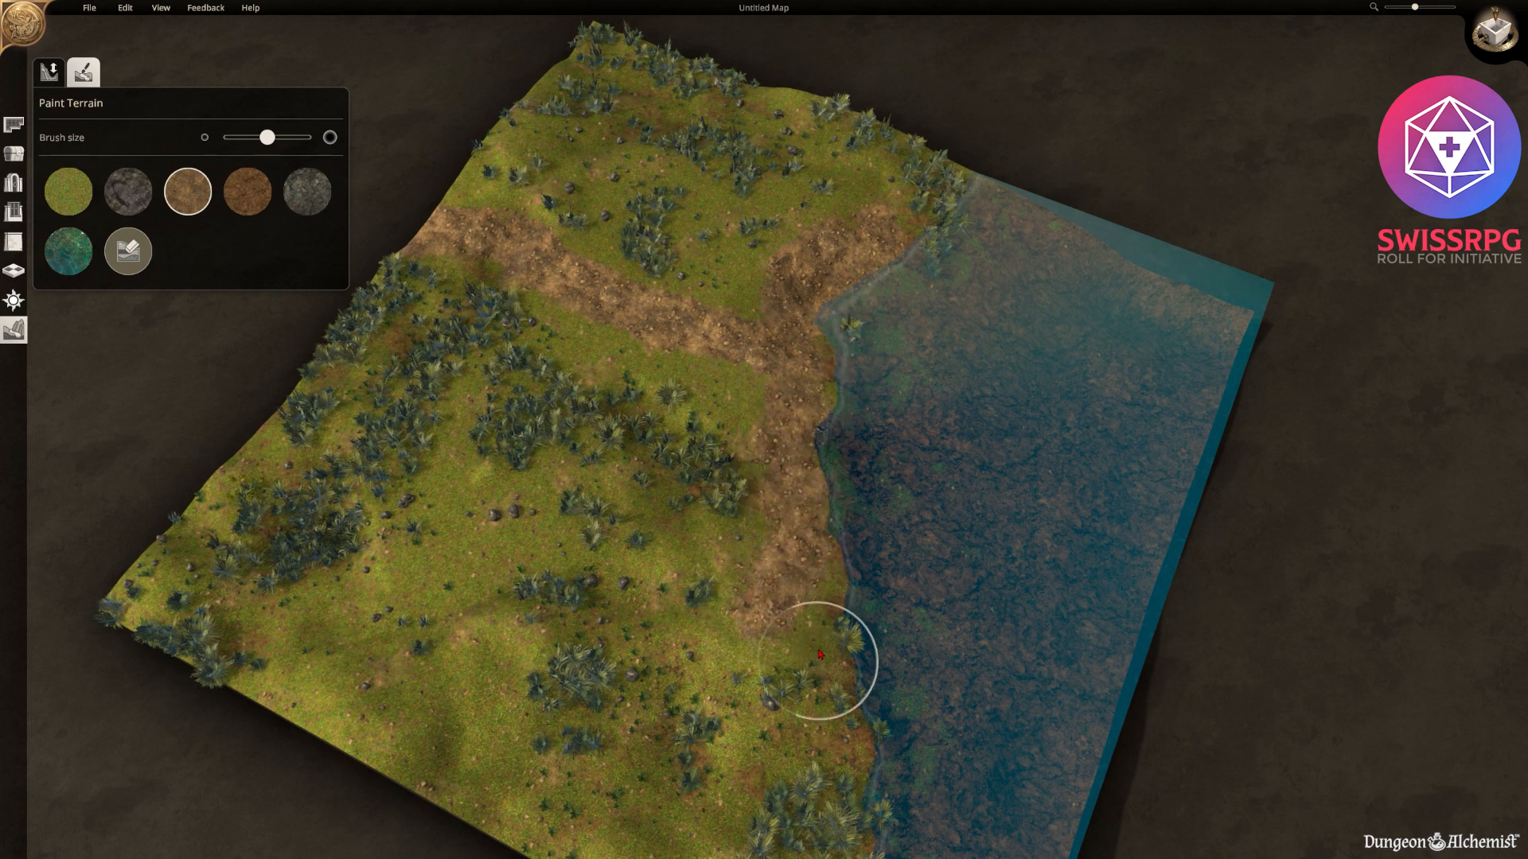
pyautogui.moveTo(232, 426)
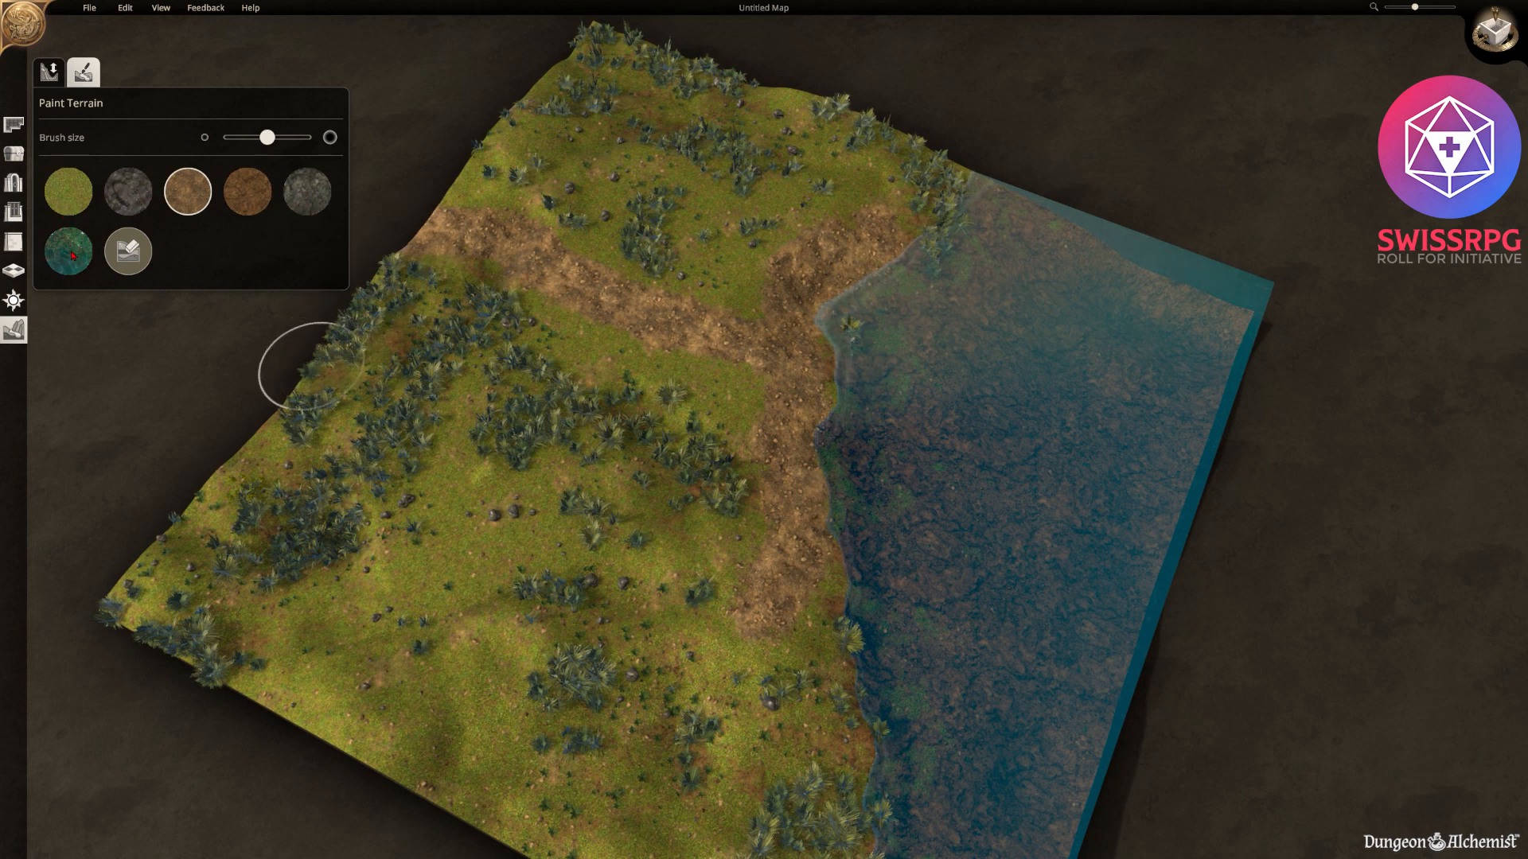
# Adjust the paint brush size and return to the room-drawing tools.
pyautogui.moveTo(270, 137); pyautogui.dragTo(250, 137)
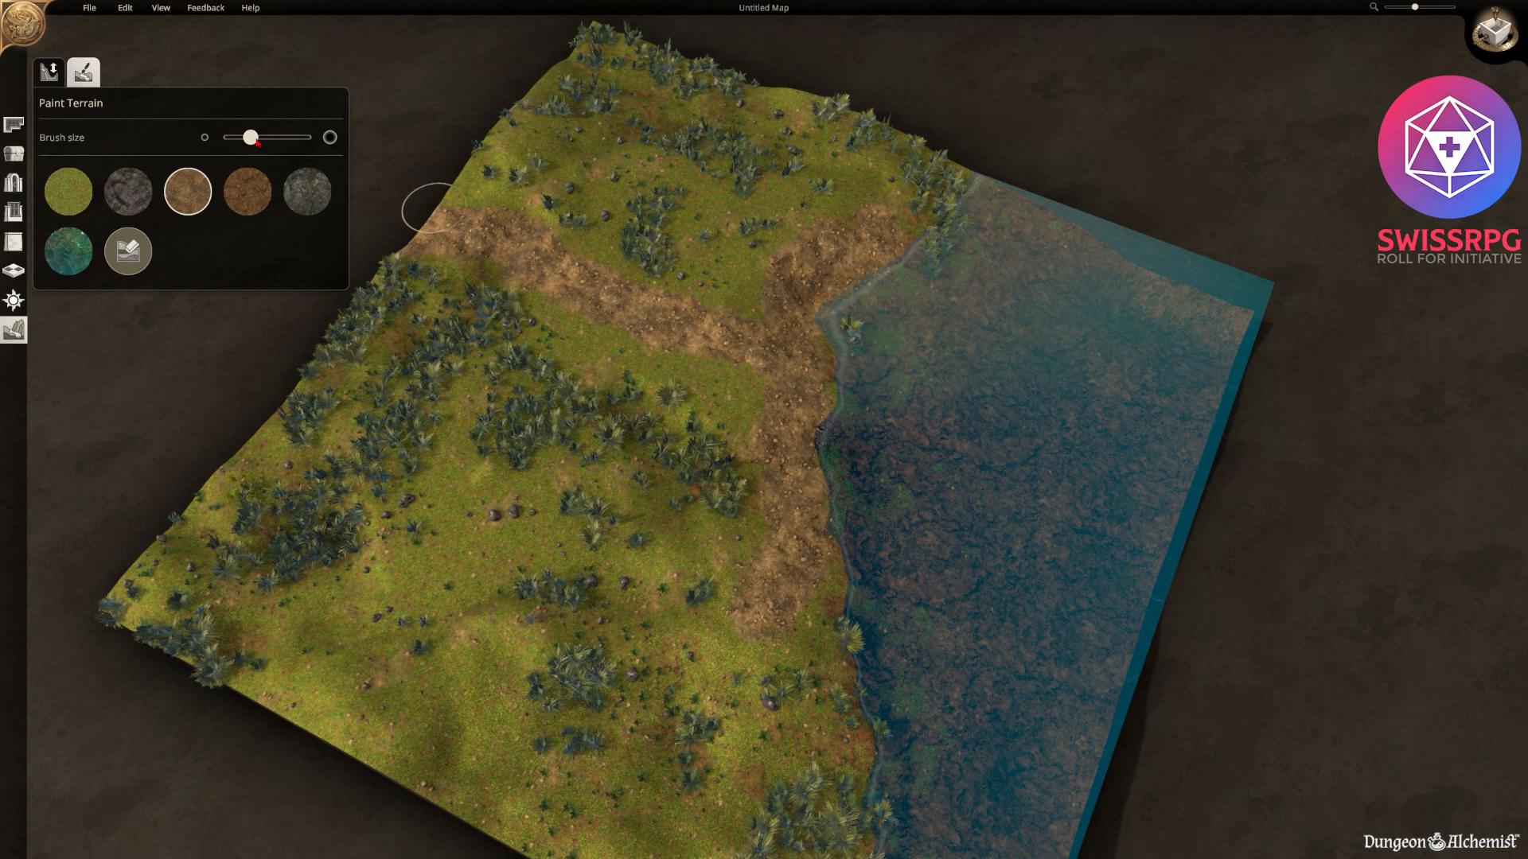
pyautogui.moveTo(252, 137); pyautogui.dragTo(268, 137)
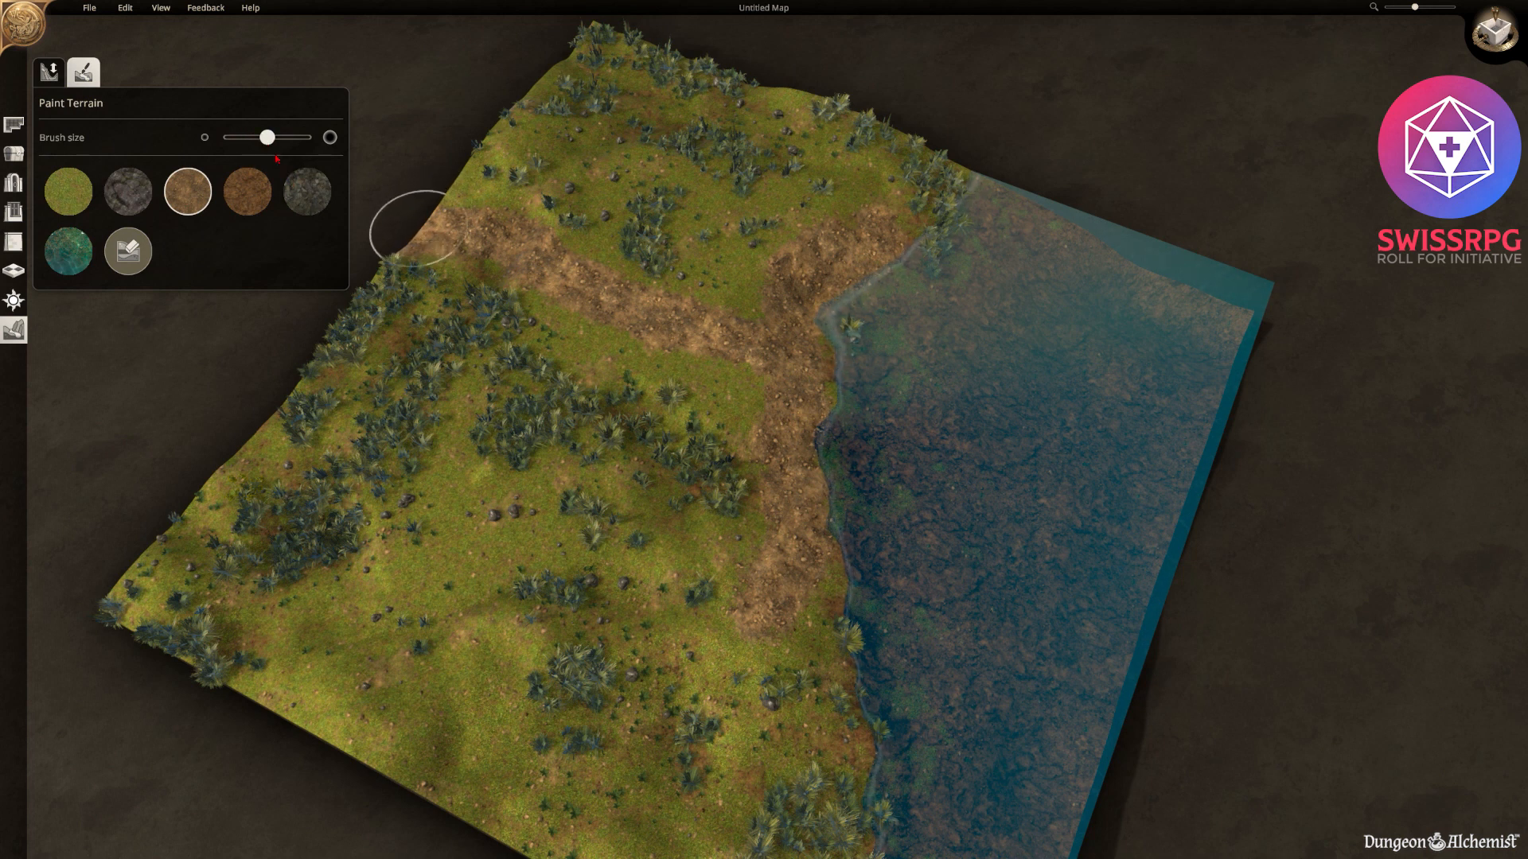
pyautogui.moveTo(477, 361)
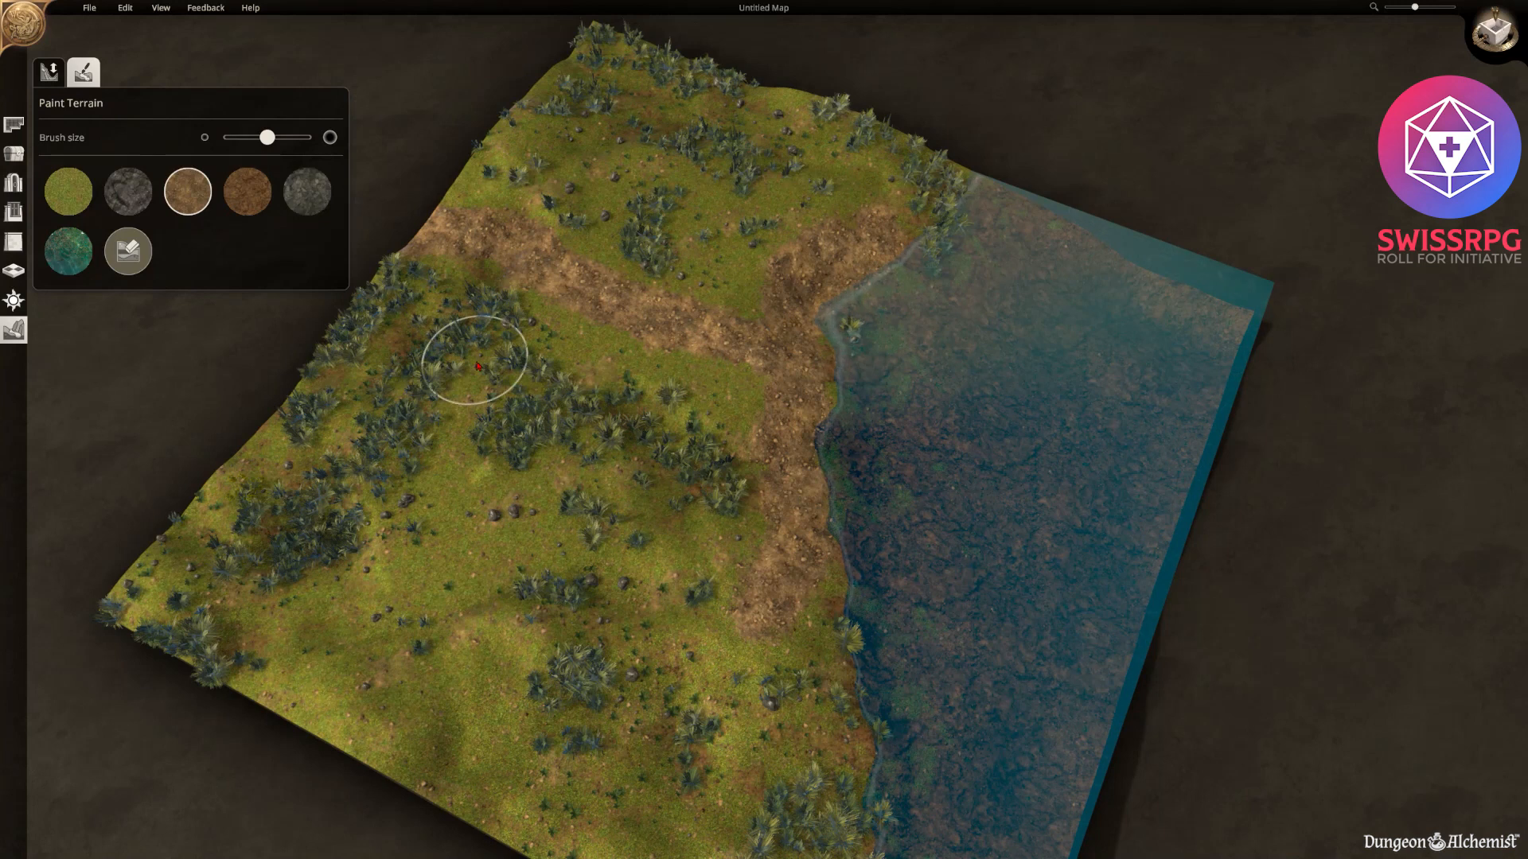
pyautogui.click(116, 73)
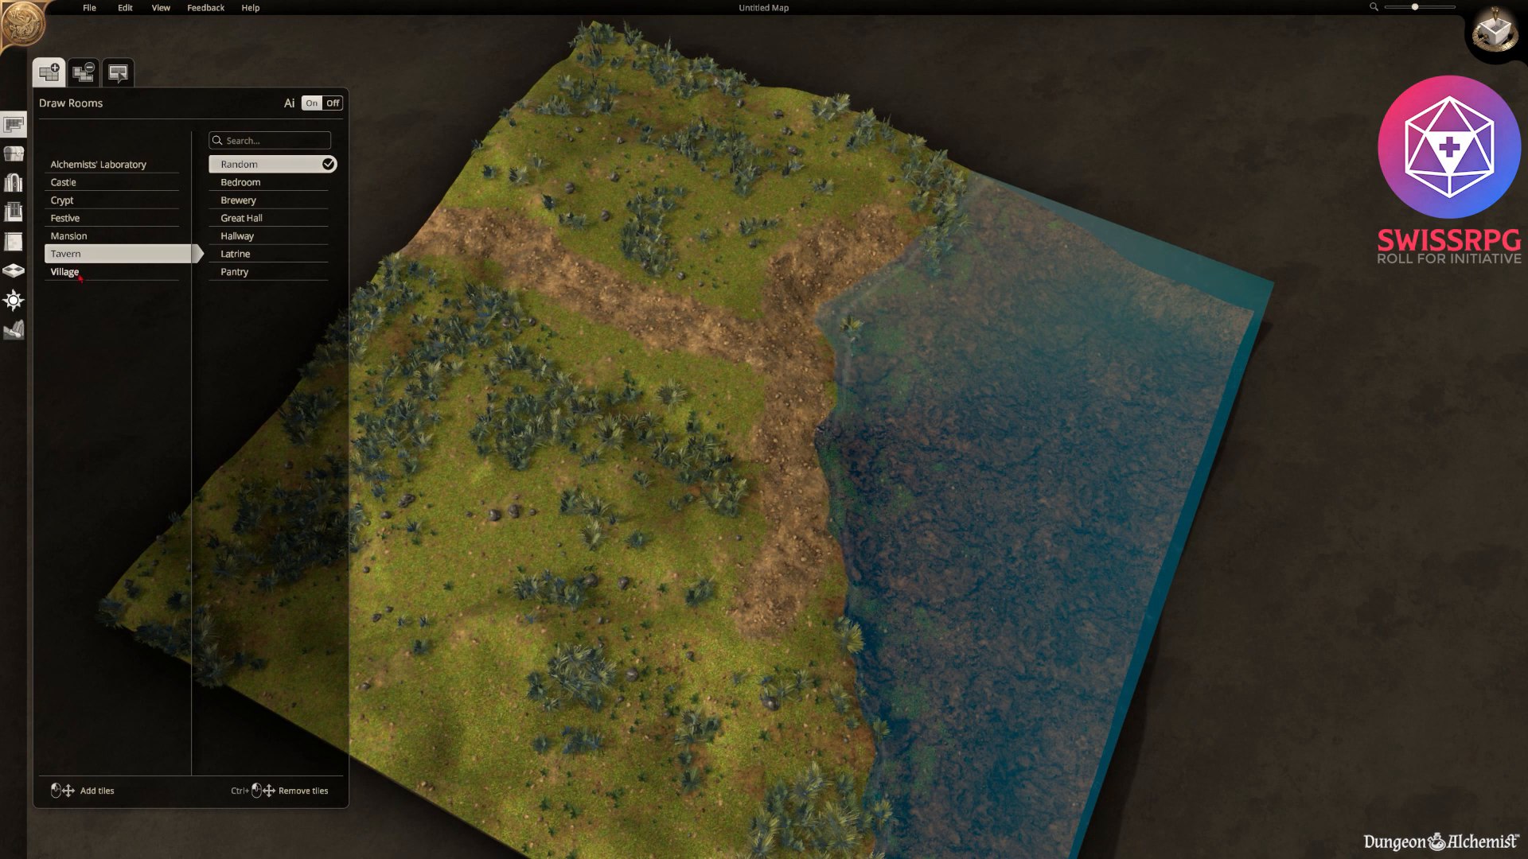
pyautogui.click(66, 272)
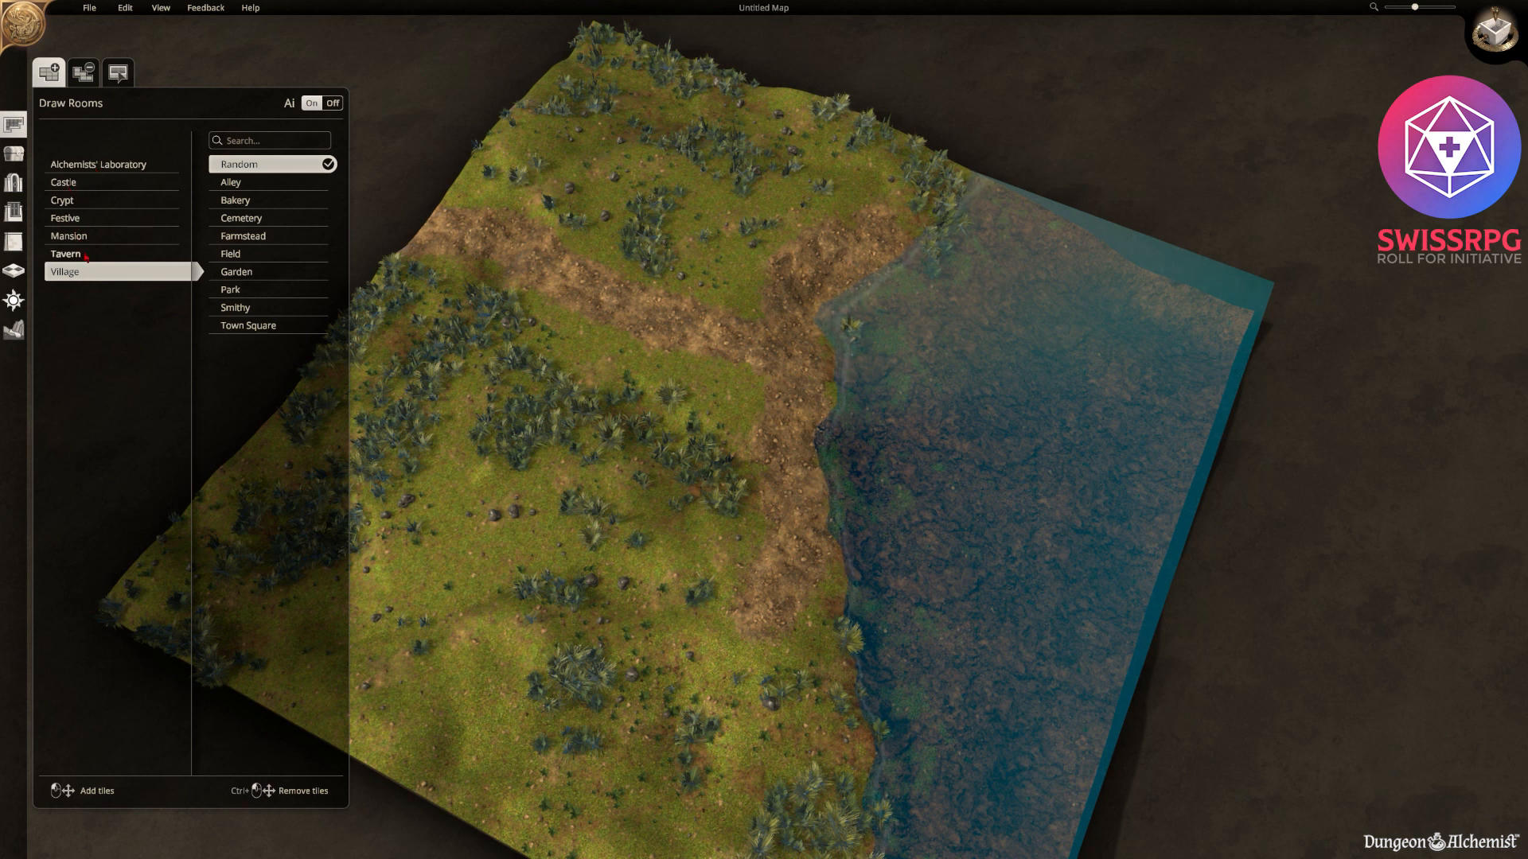
pyautogui.click(67, 253)
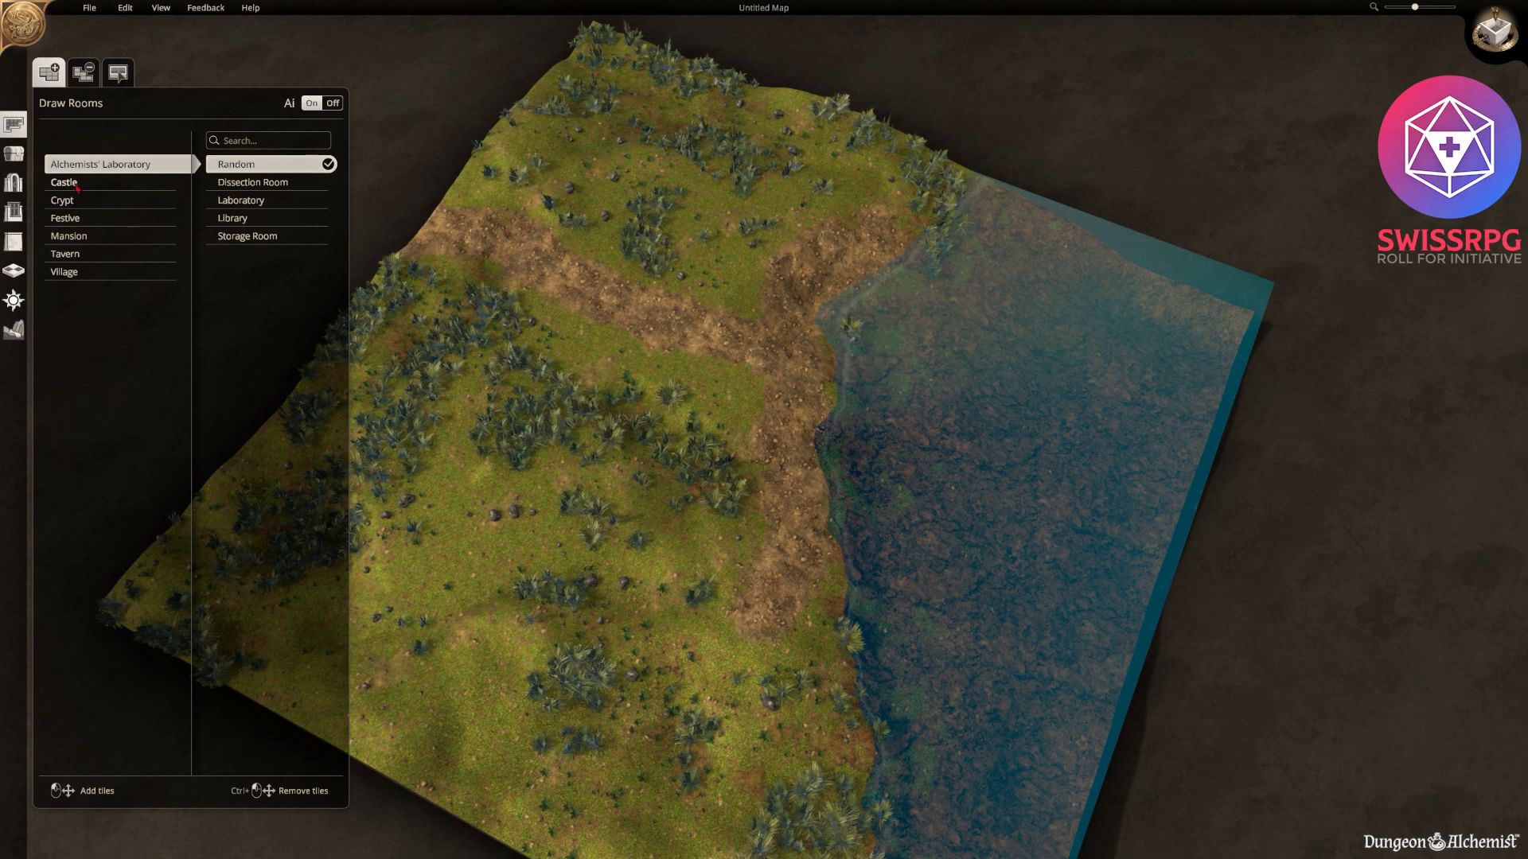
pyautogui.click(64, 271)
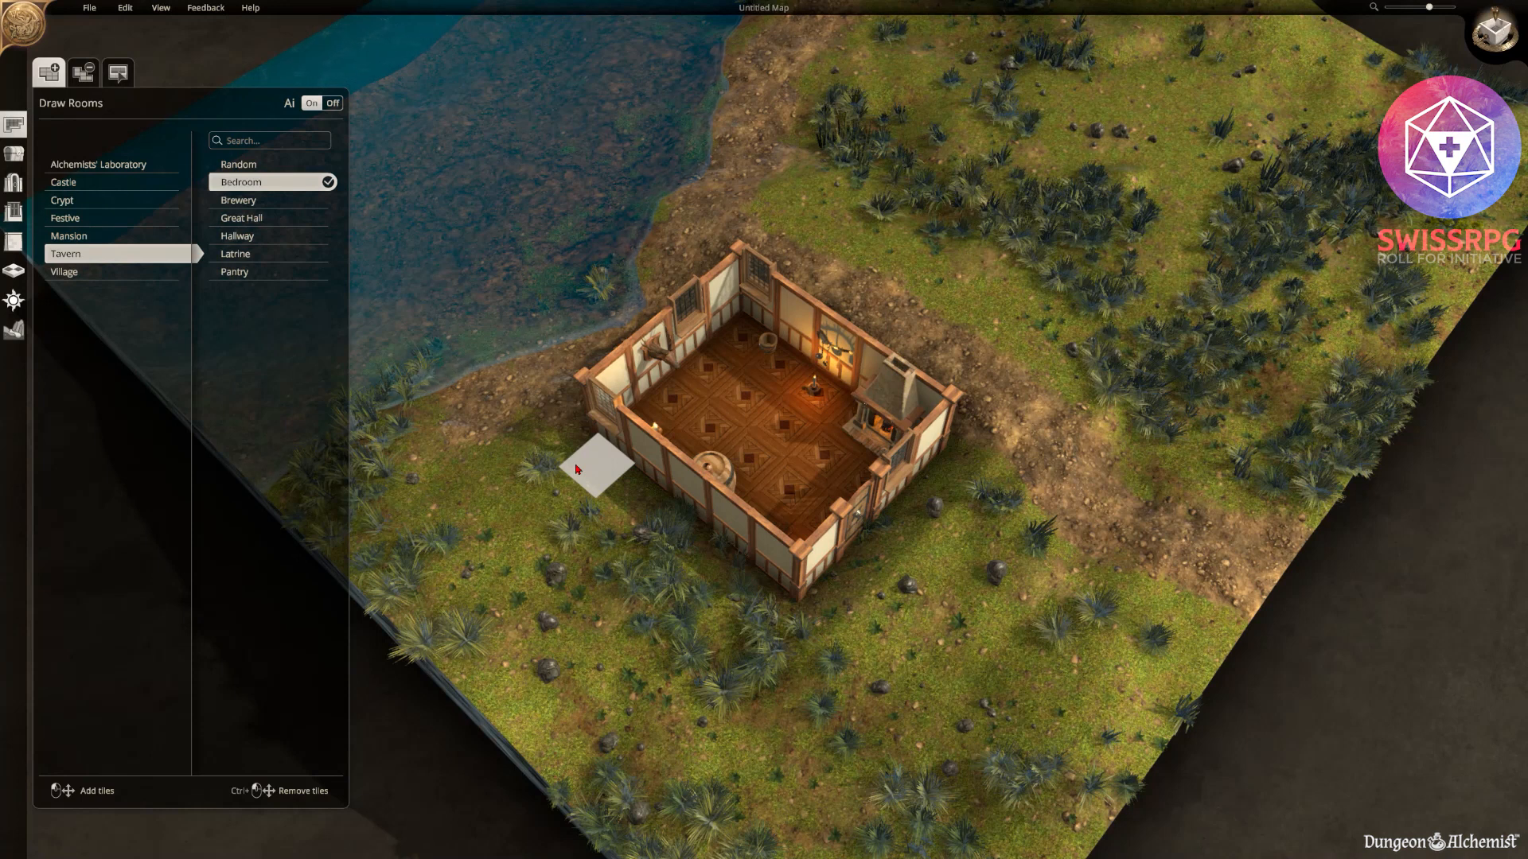
# Outline and confirm a tavern bedroom beside the cottage's main room.
pyautogui.moveTo(584, 468); pyautogui.dragTo(550, 623)
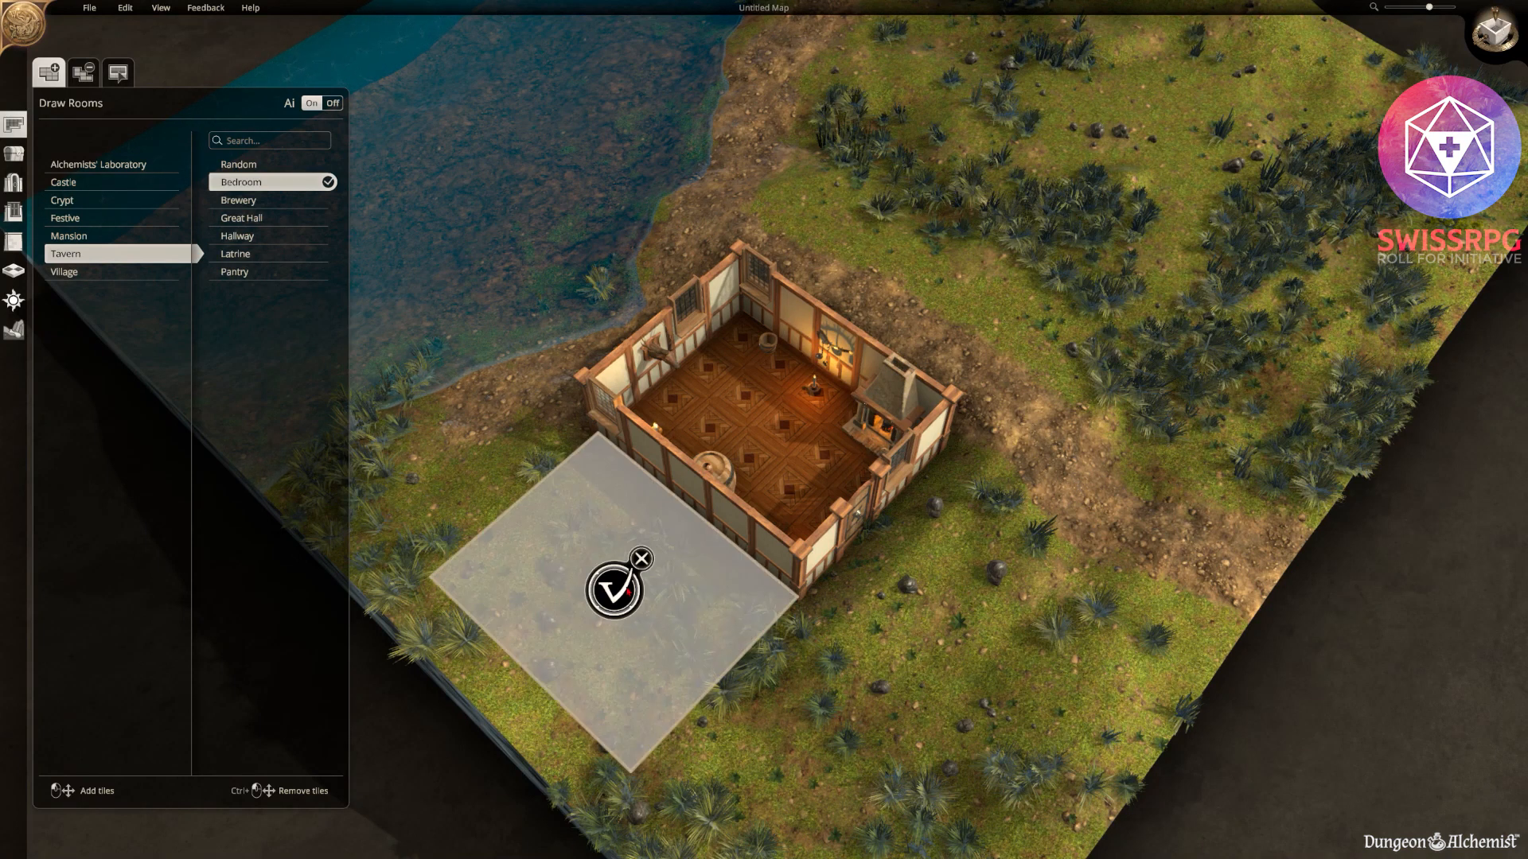
pyautogui.click(612, 587)
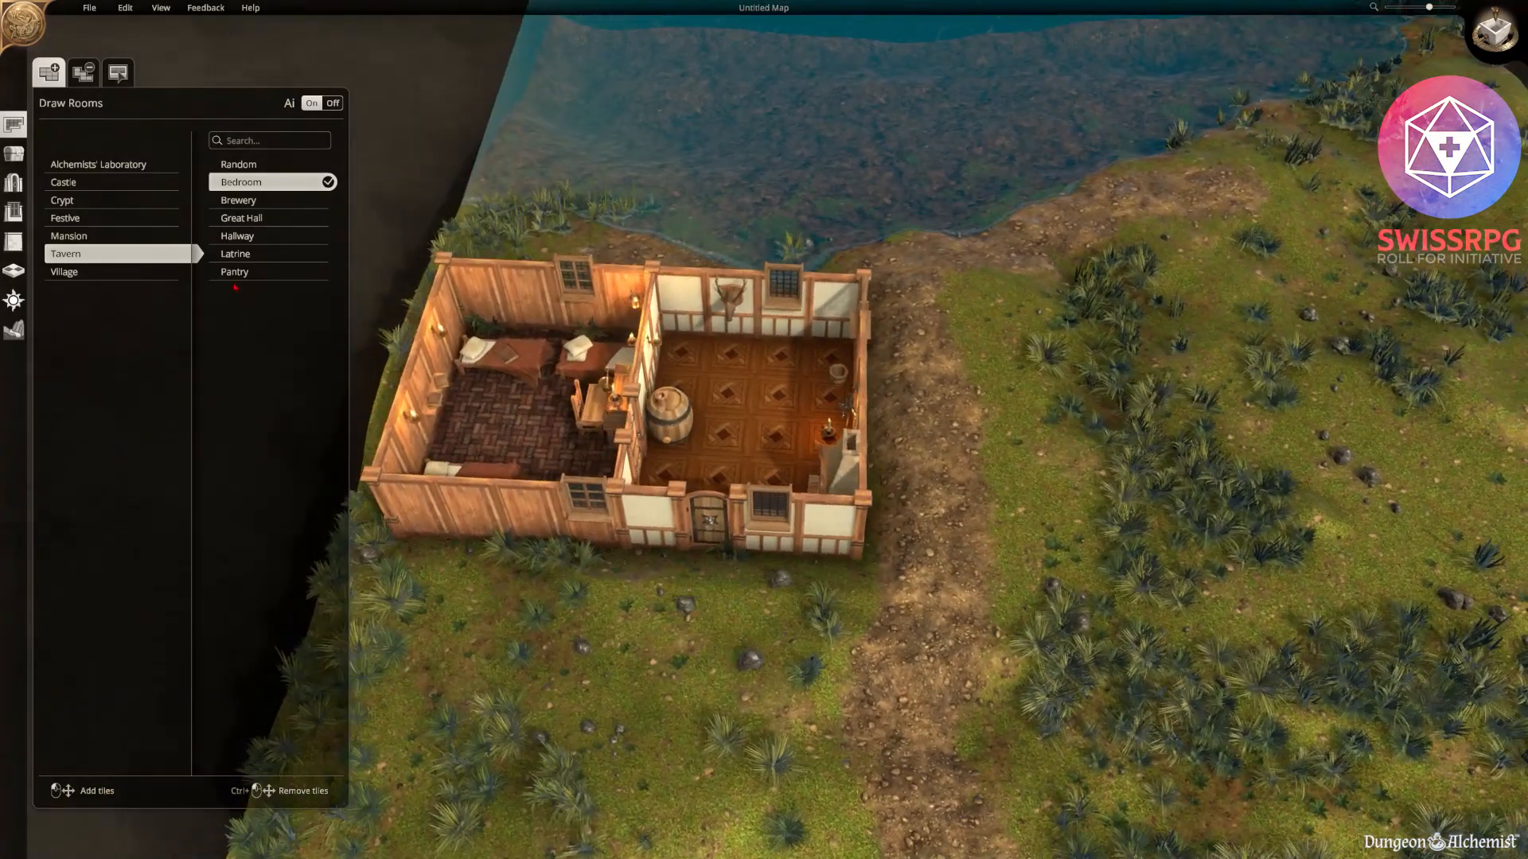
# Mark out and confirm a small Tavern Latrine room beside the cottage.
pyautogui.click(270, 253)
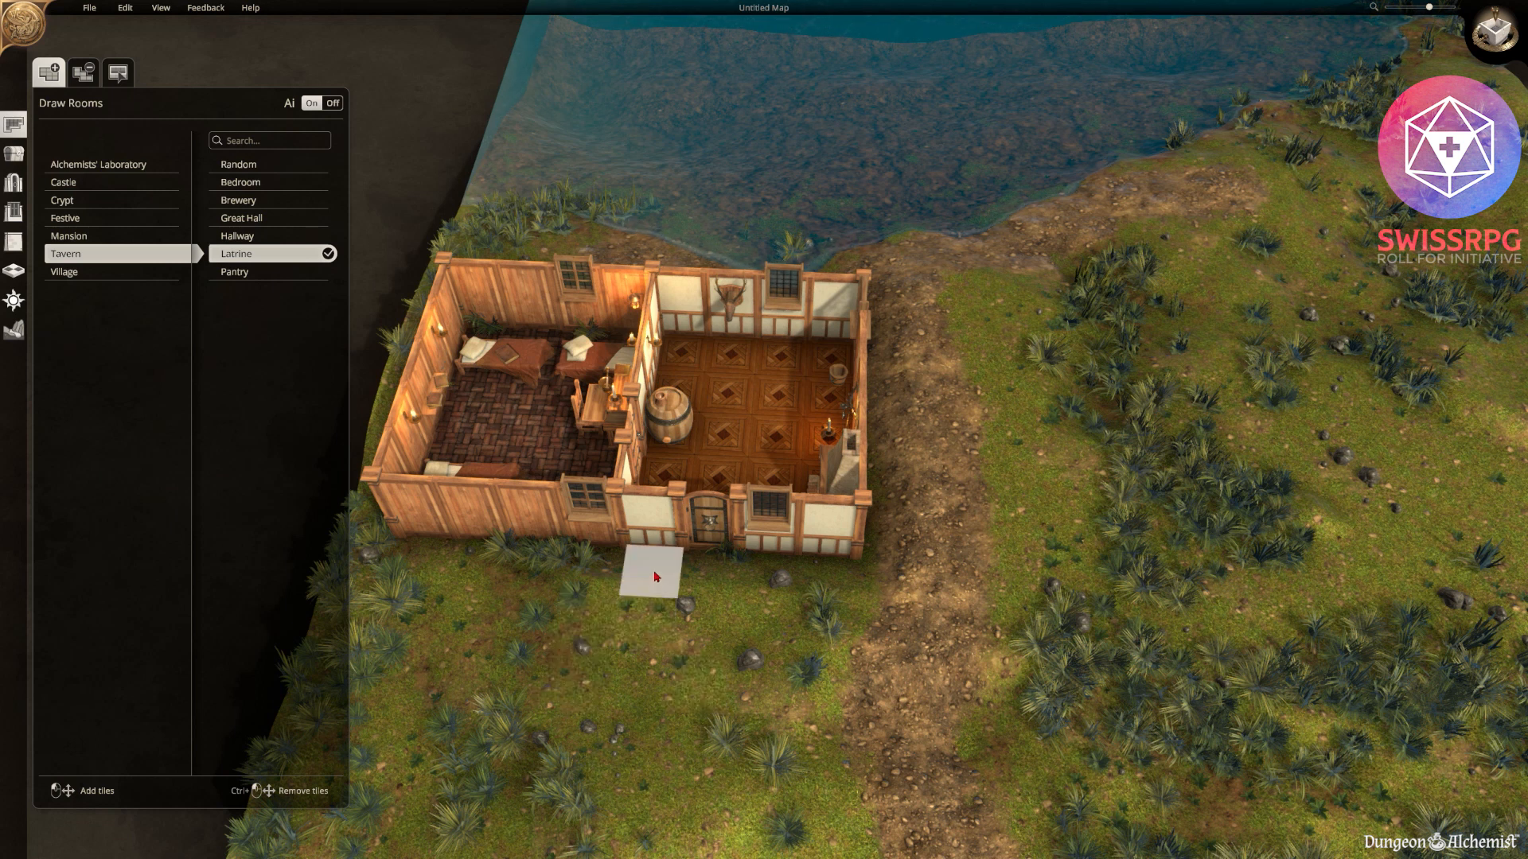
pyautogui.moveTo(414, 544)
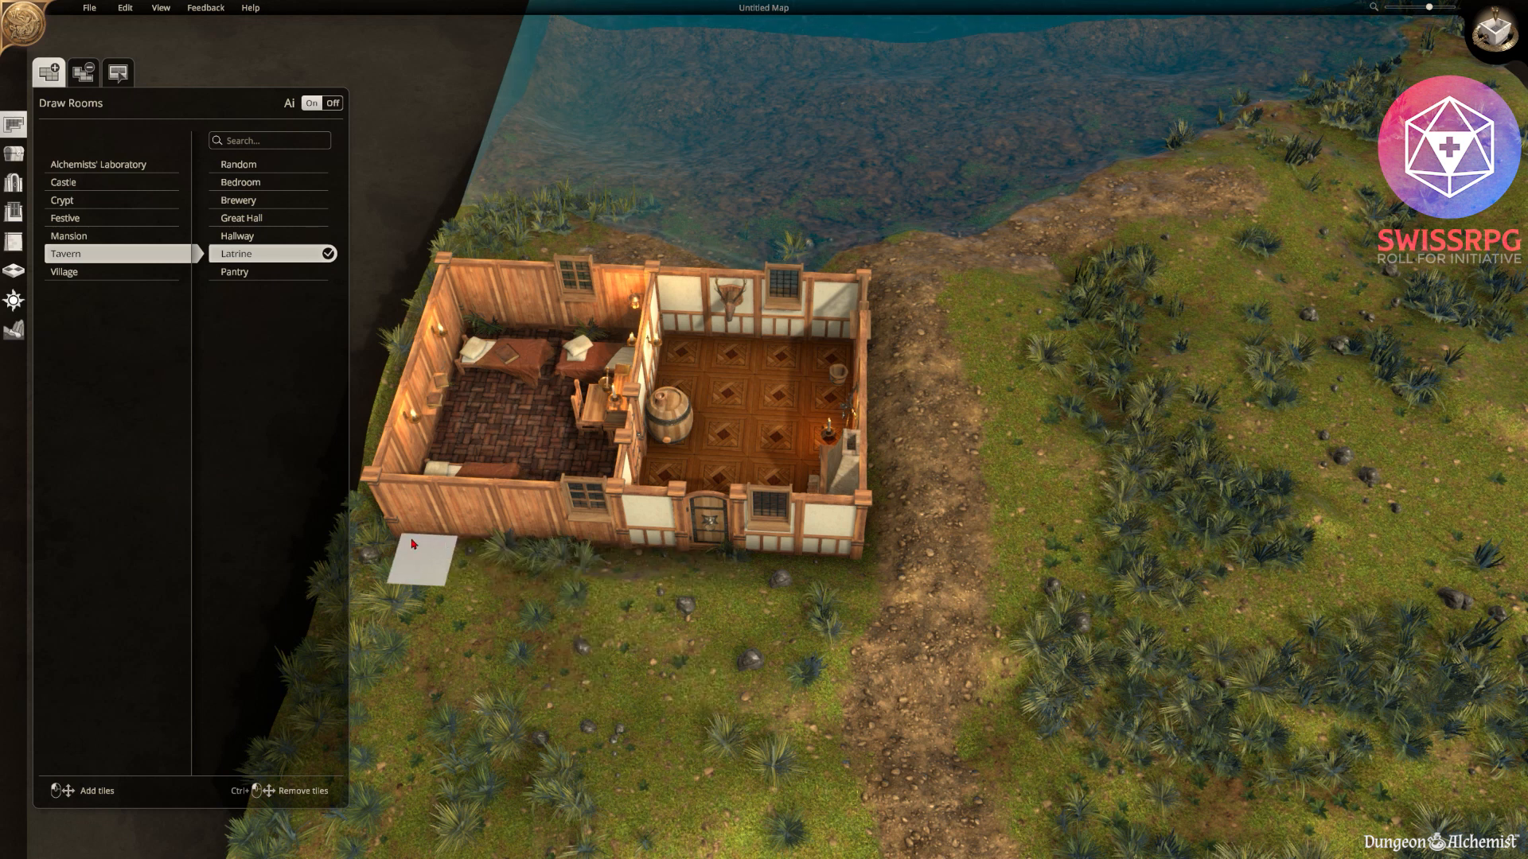
pyautogui.moveTo(414, 544); pyautogui.dragTo(491, 667)
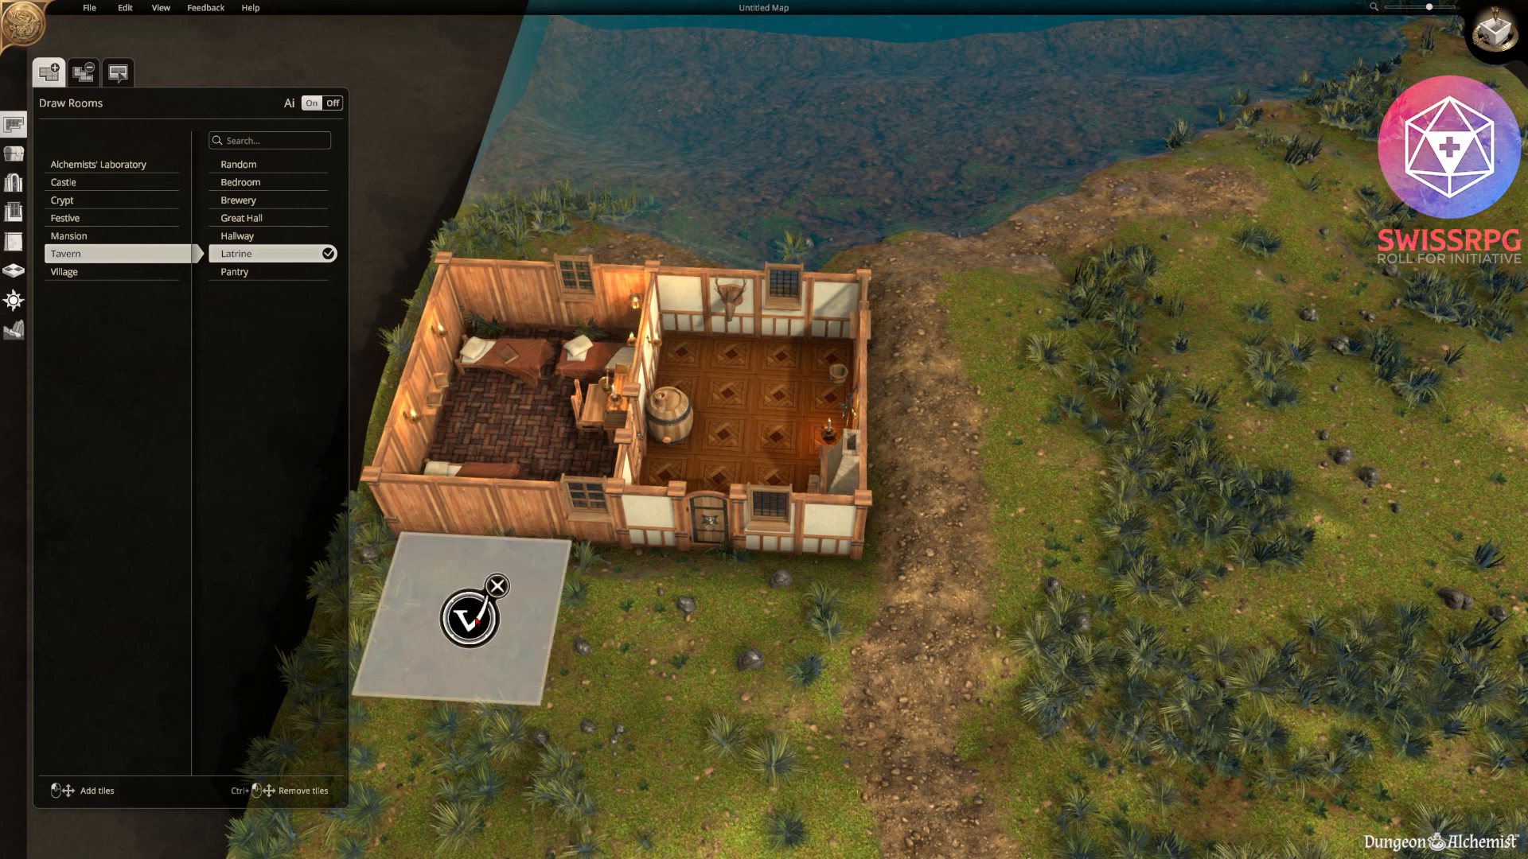
pyautogui.click(467, 627)
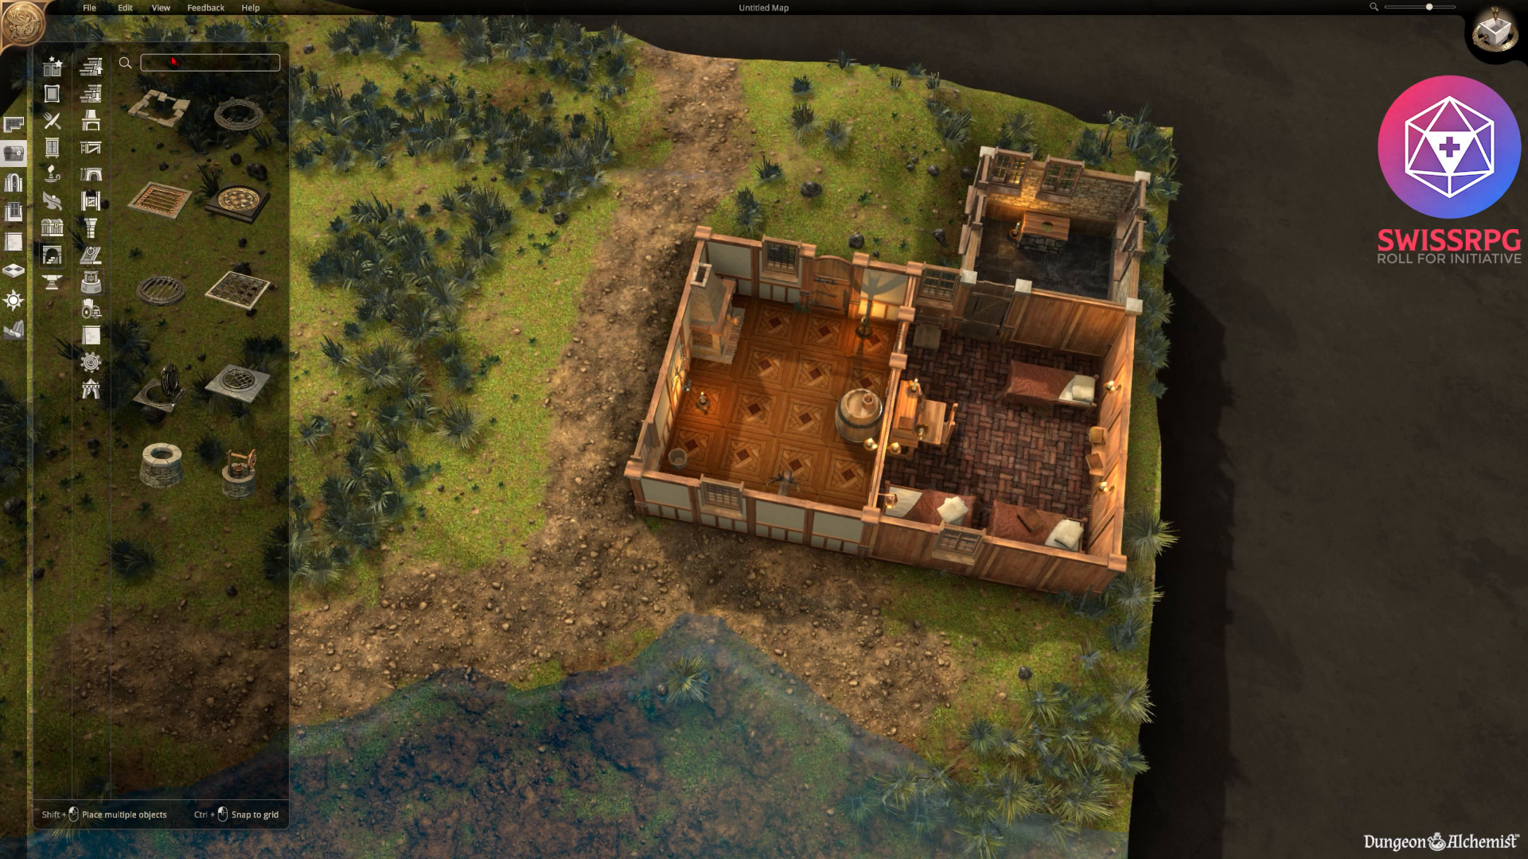
# Search the object library for beds, browse the results, then search for 'bridge'.
pyautogui.write('bed')
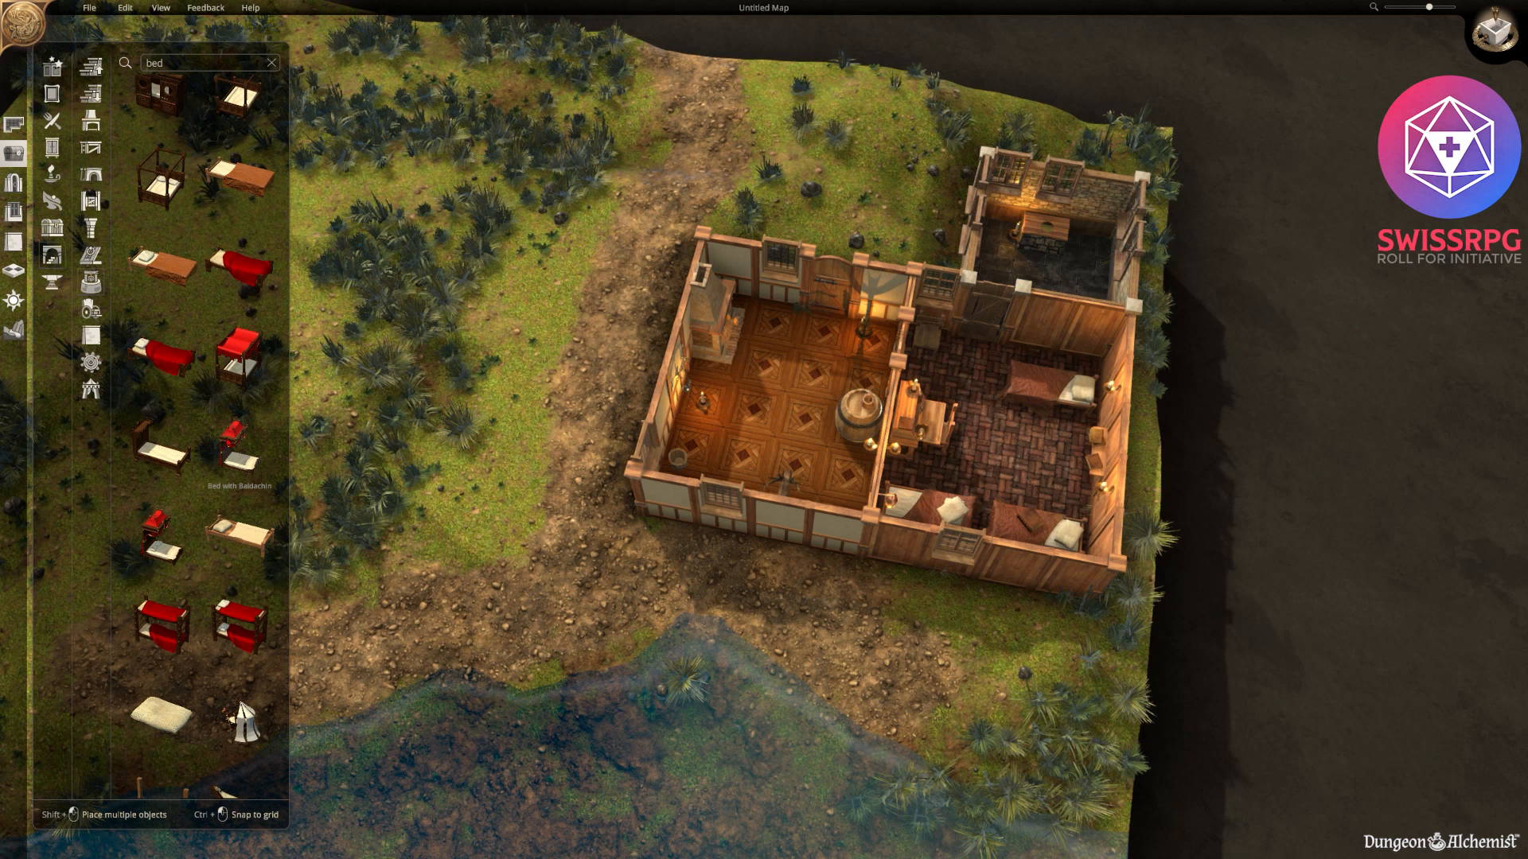
pyautogui.scroll(-3)
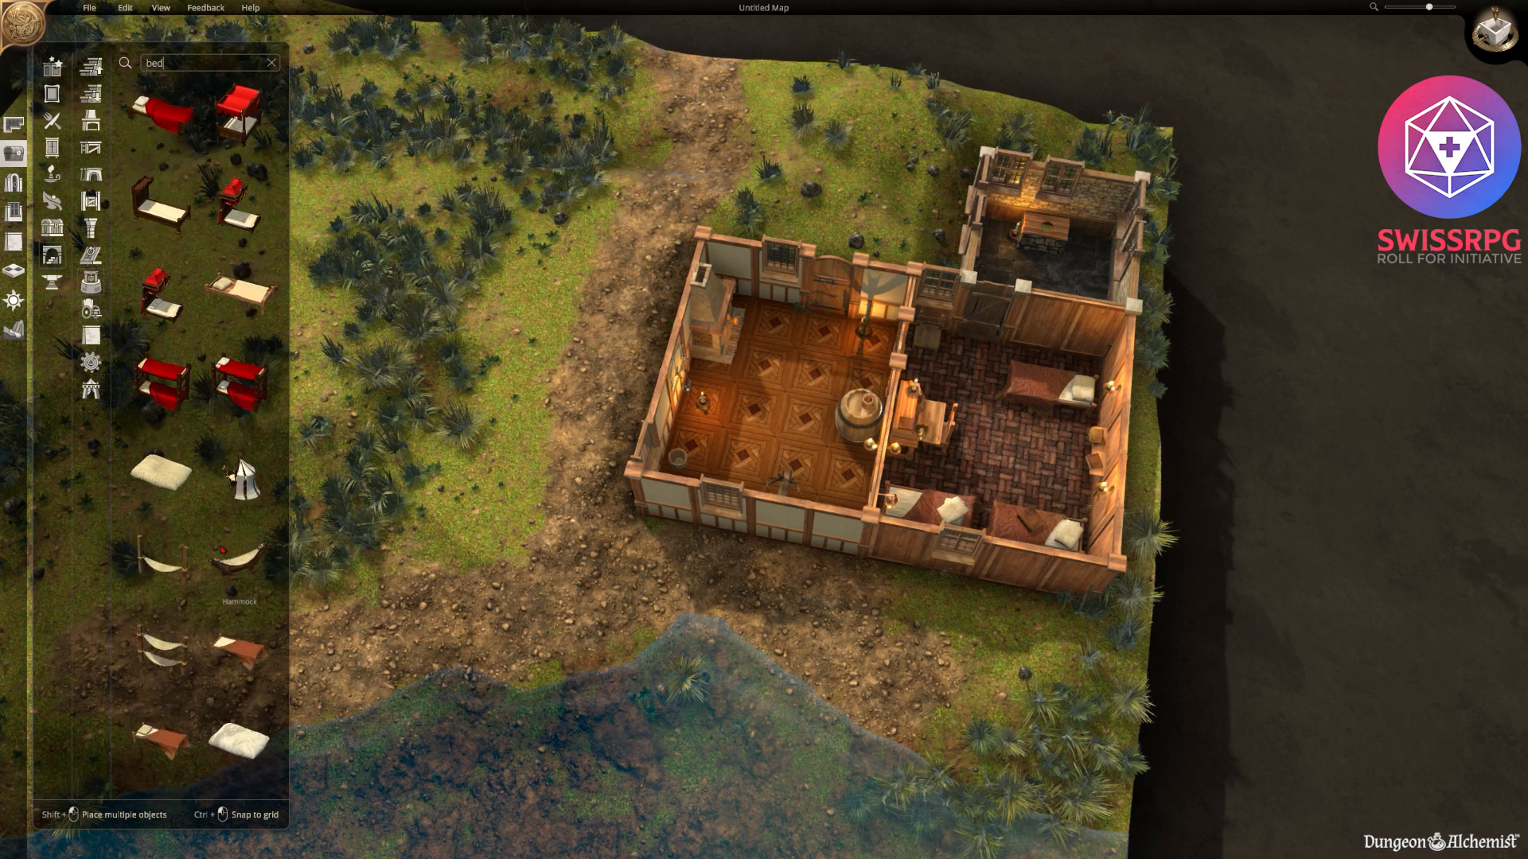
pyautogui.scroll(-3)
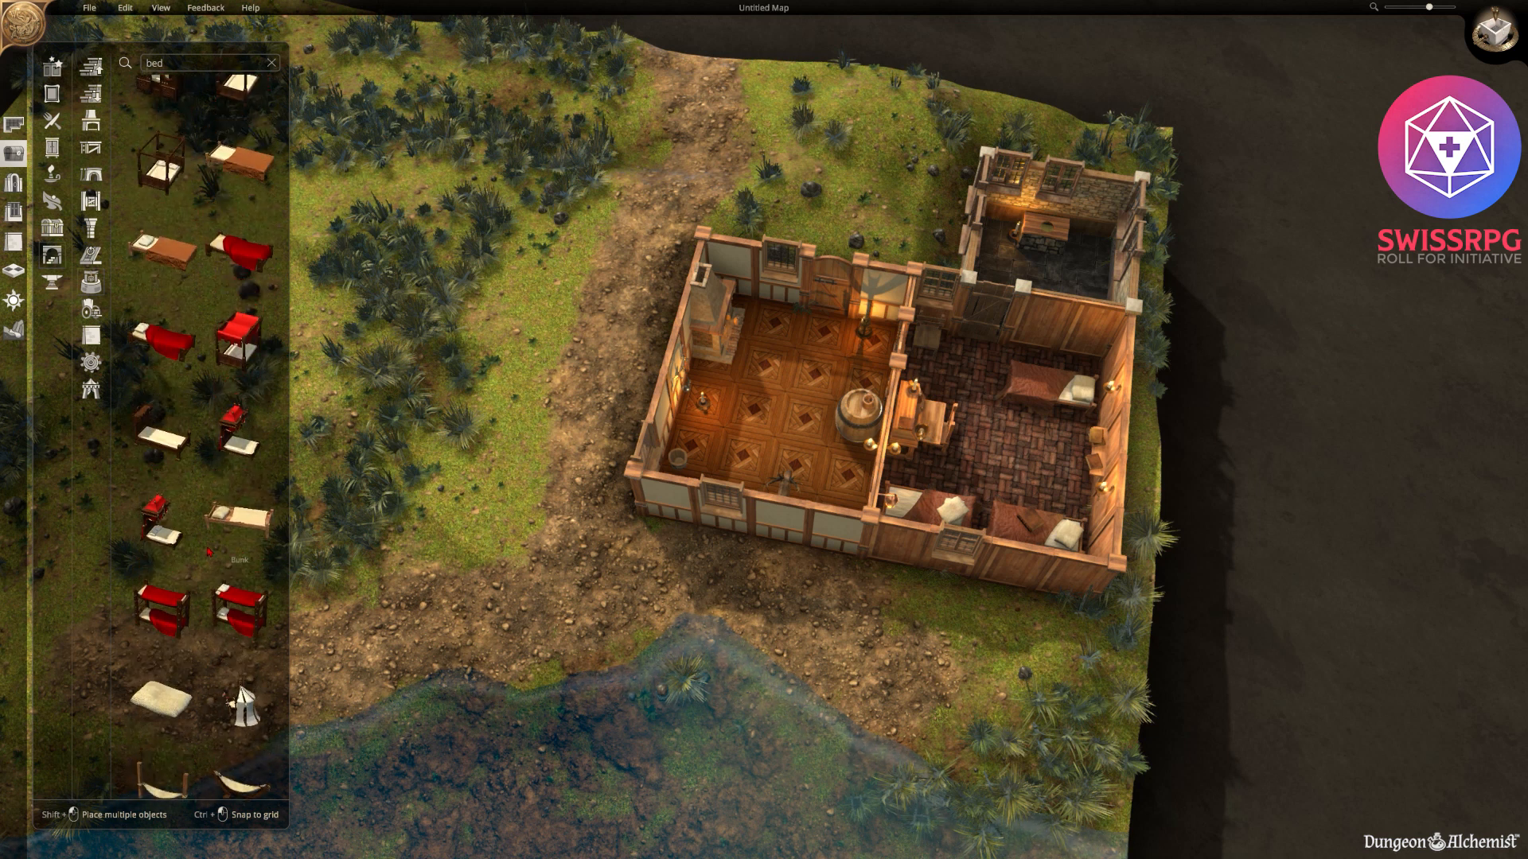
pyautogui.scroll(-3)
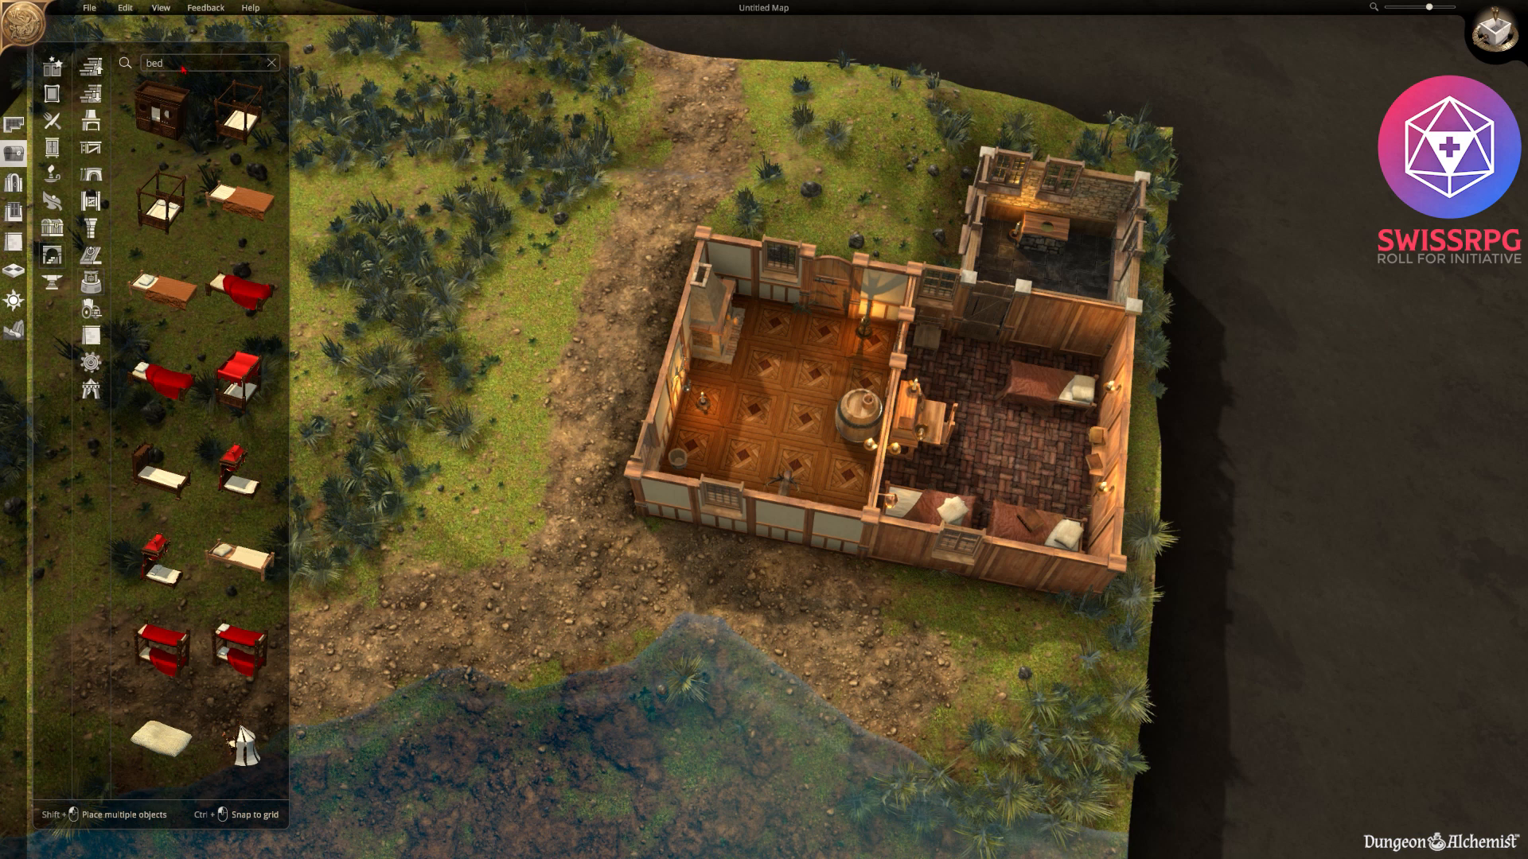
pyautogui.click(270, 62)
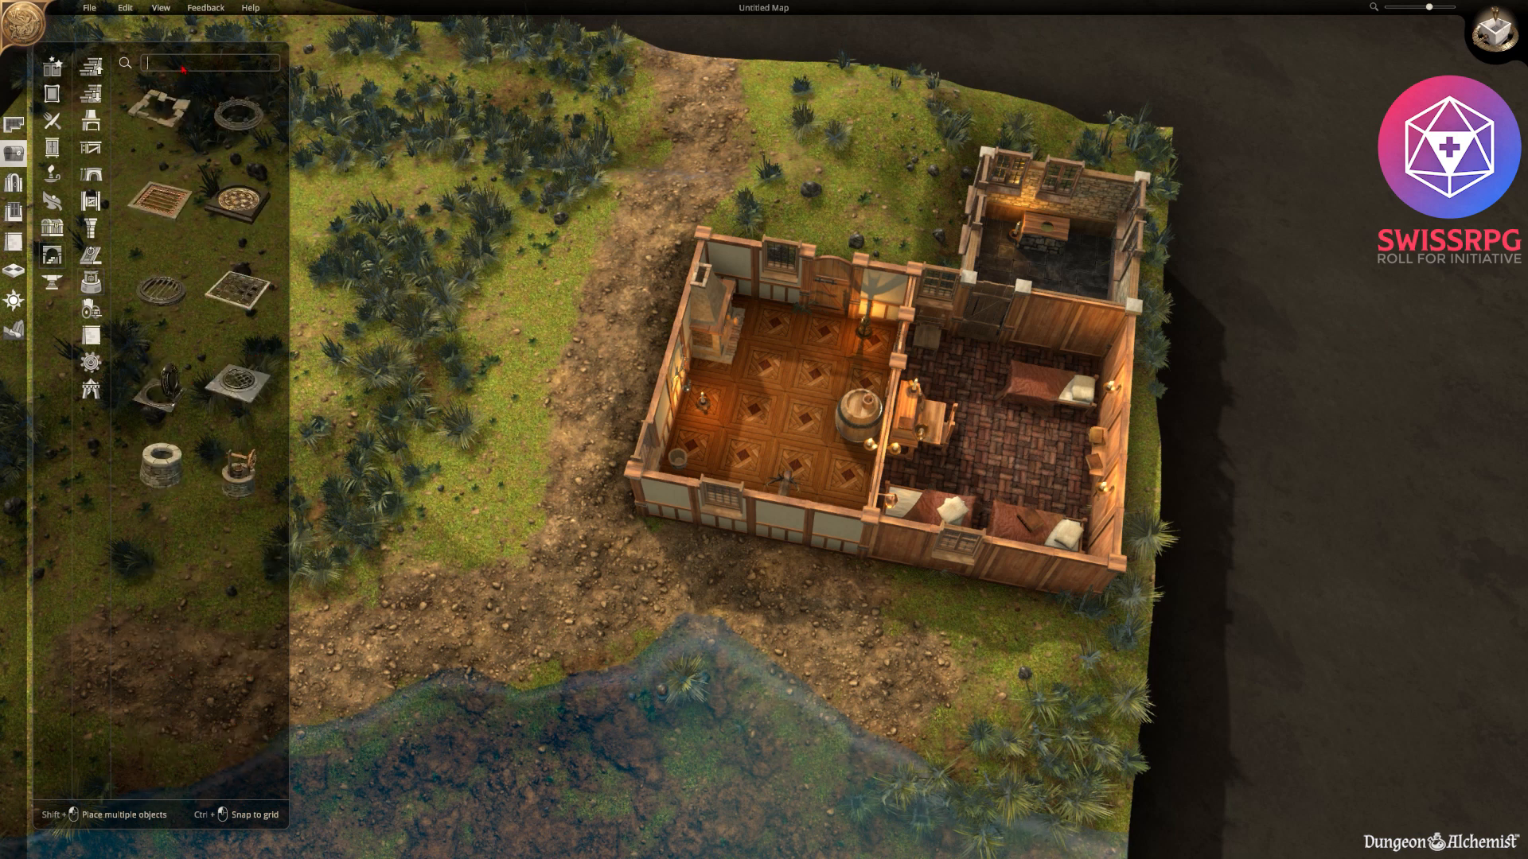
pyautogui.write('brid')
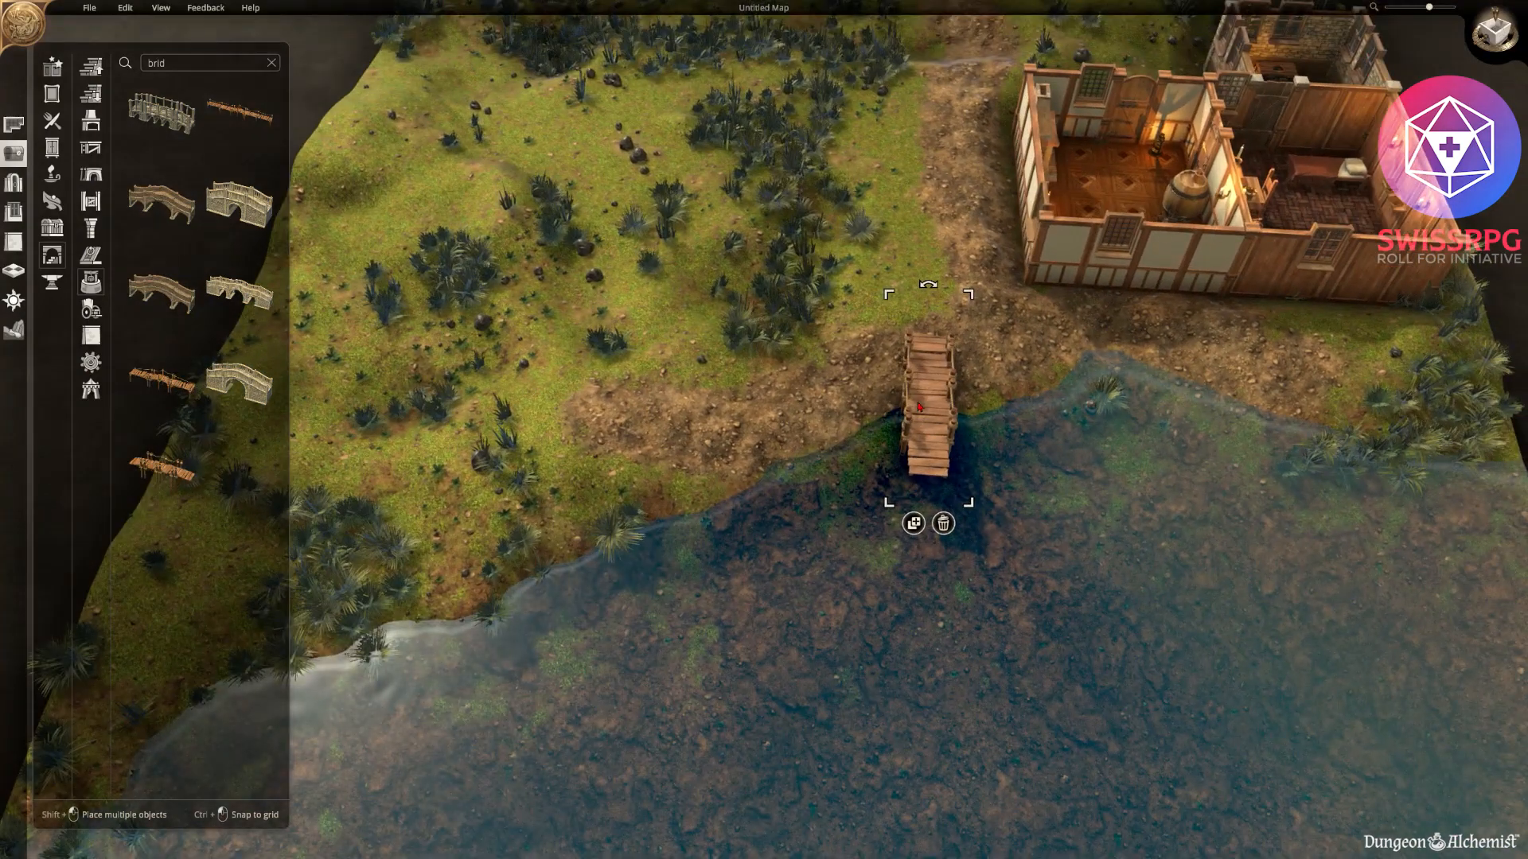
# Angle the wooden bridge piece diagonally out into the lake as a jetty.
pyautogui.moveTo(926, 418); pyautogui.dragTo(789, 516)
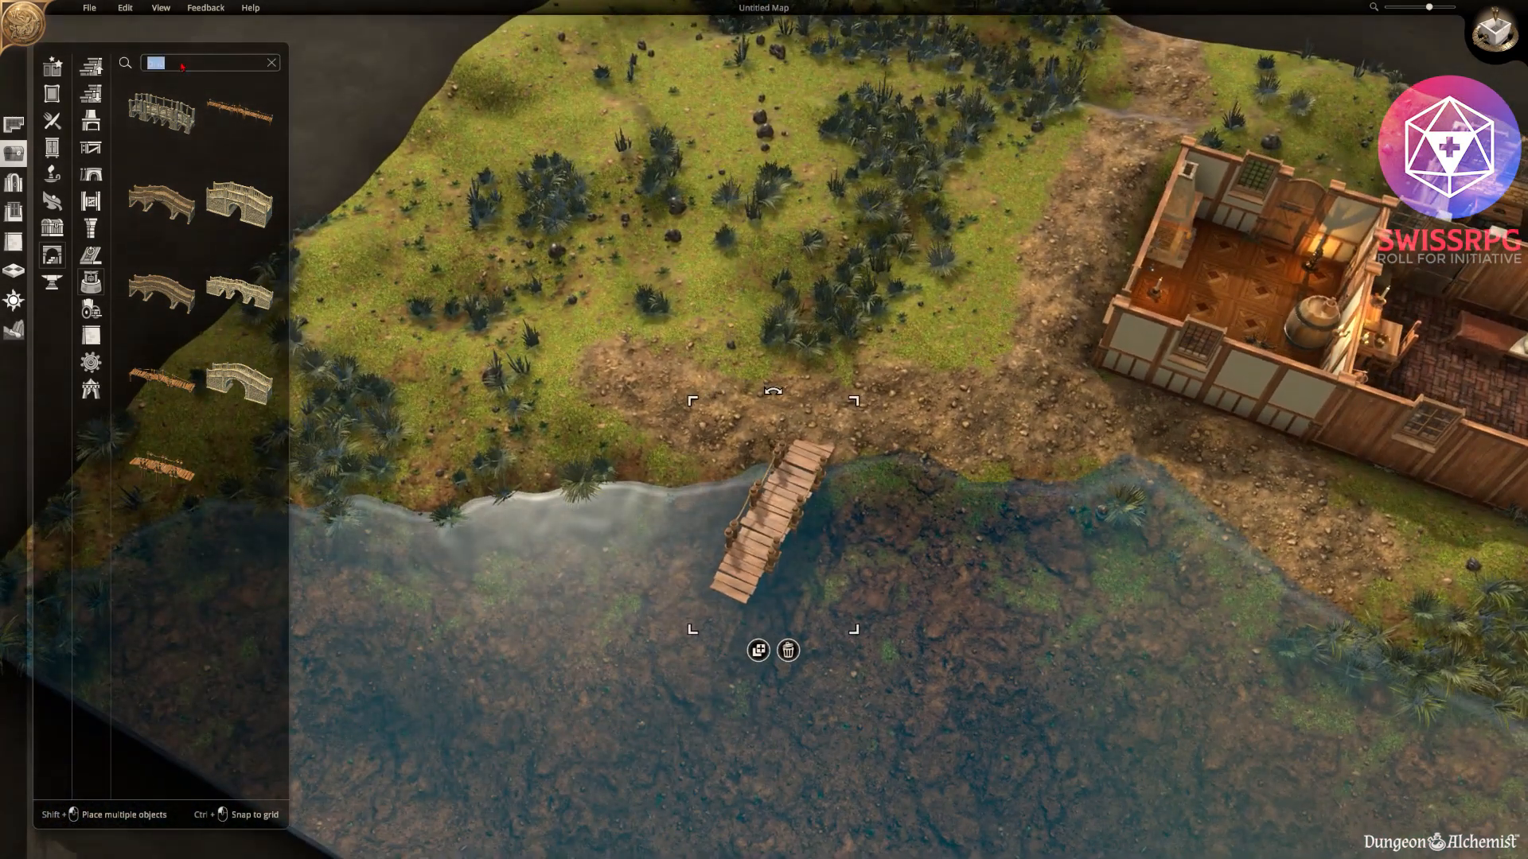
# Search 'boat' and moor a rowing boat at the end of the jetty.
pyautogui.write('boat')
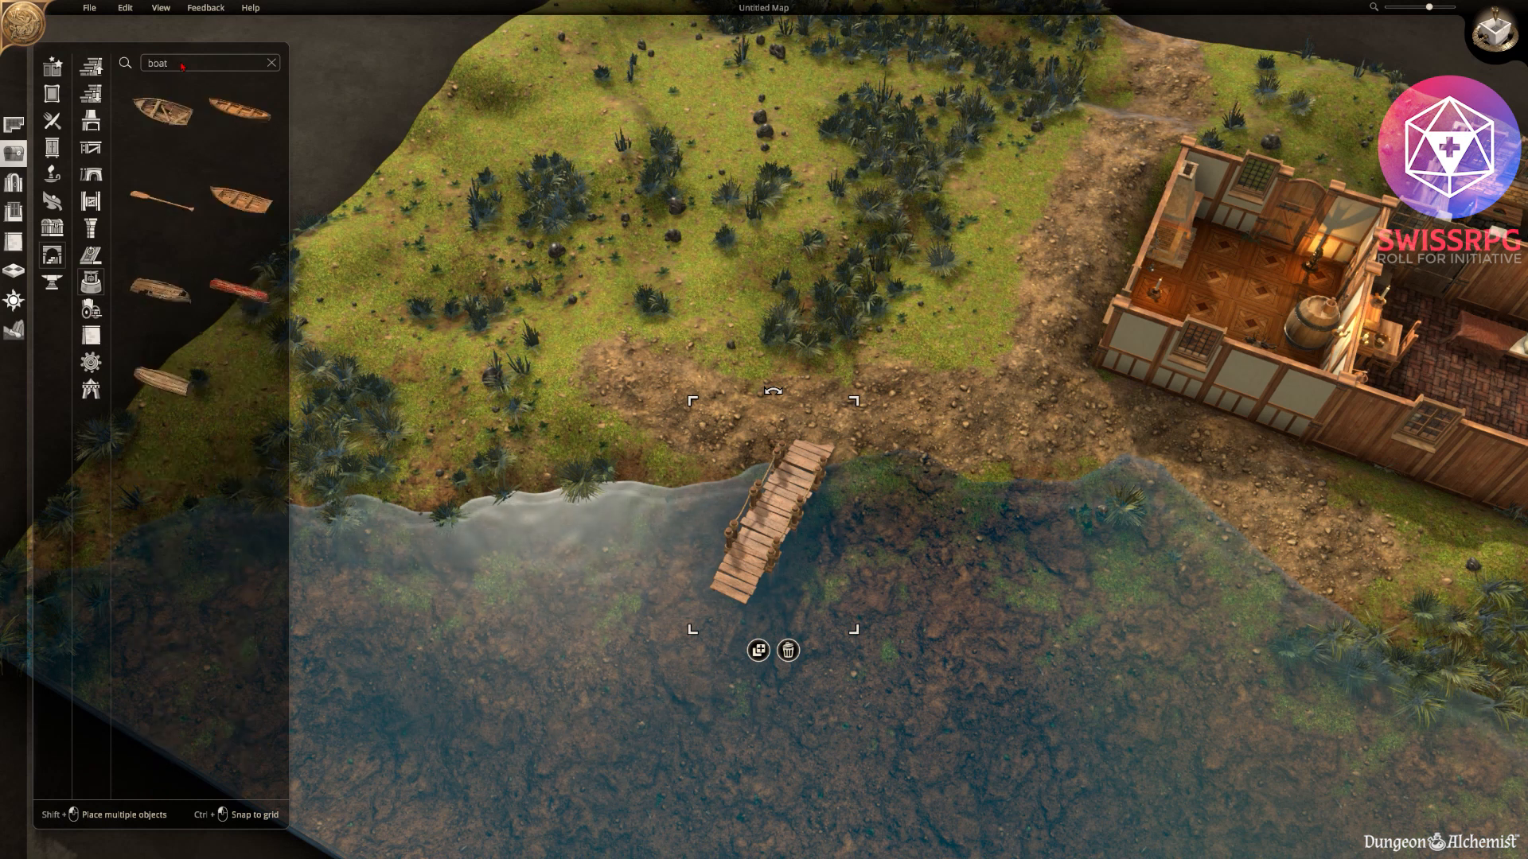
pyautogui.moveTo(239, 110)
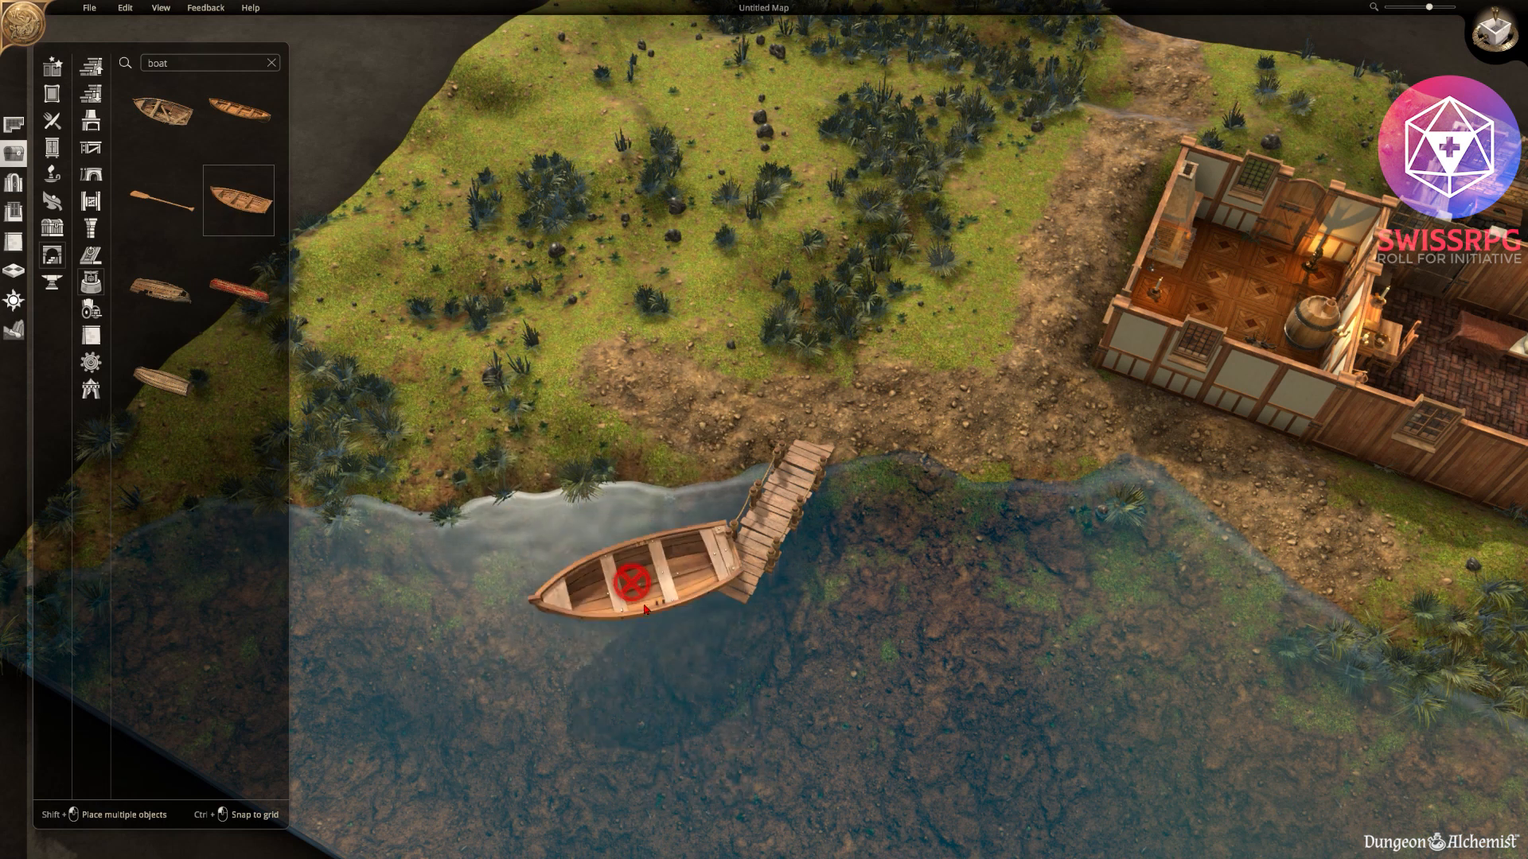
pyautogui.moveTo(632, 581); pyautogui.dragTo(761, 643)
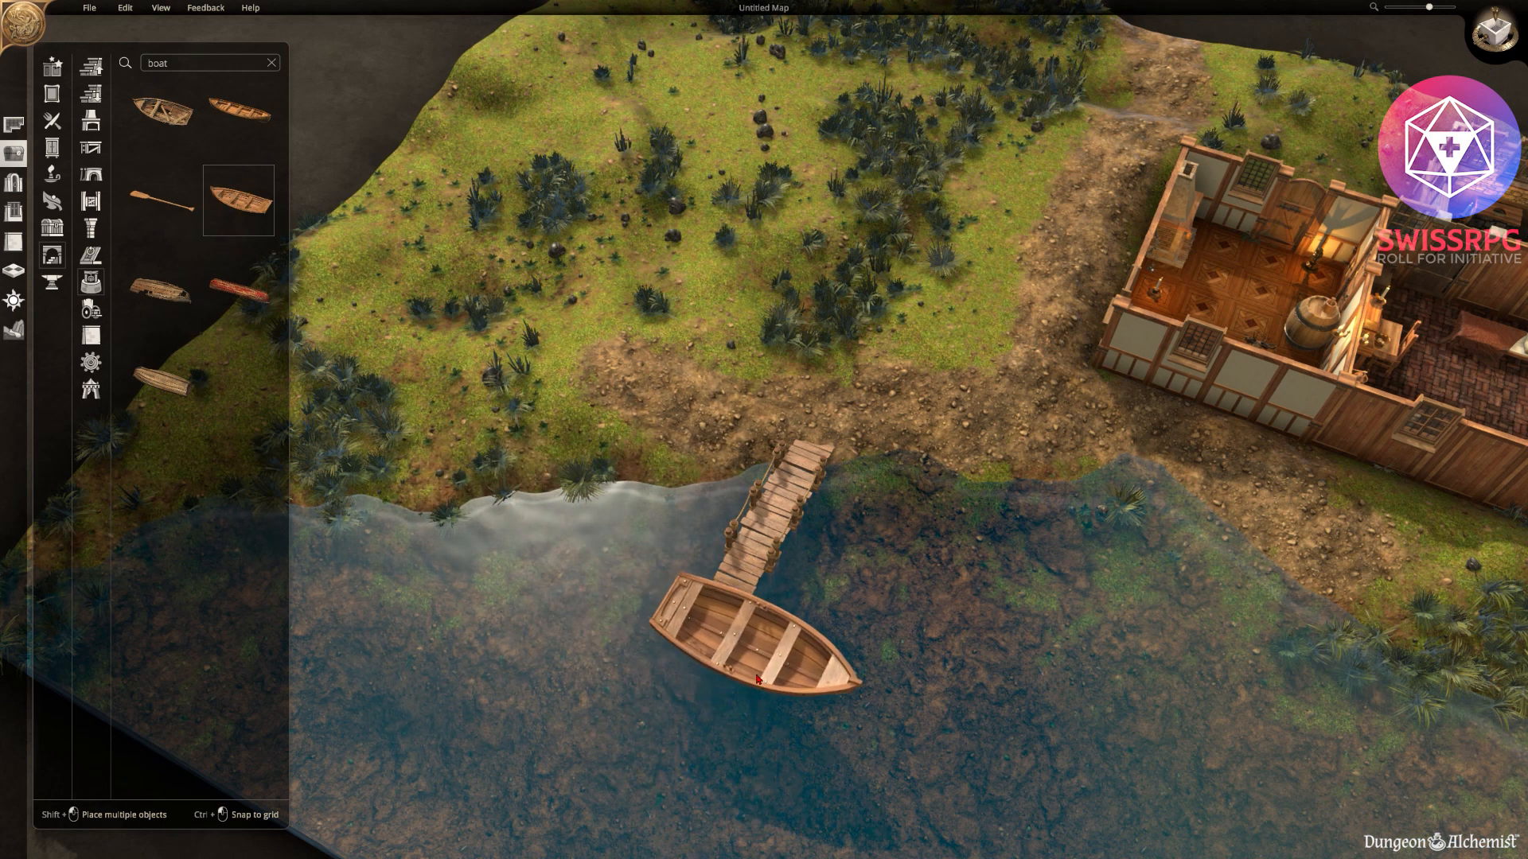
pyautogui.click(761, 643)
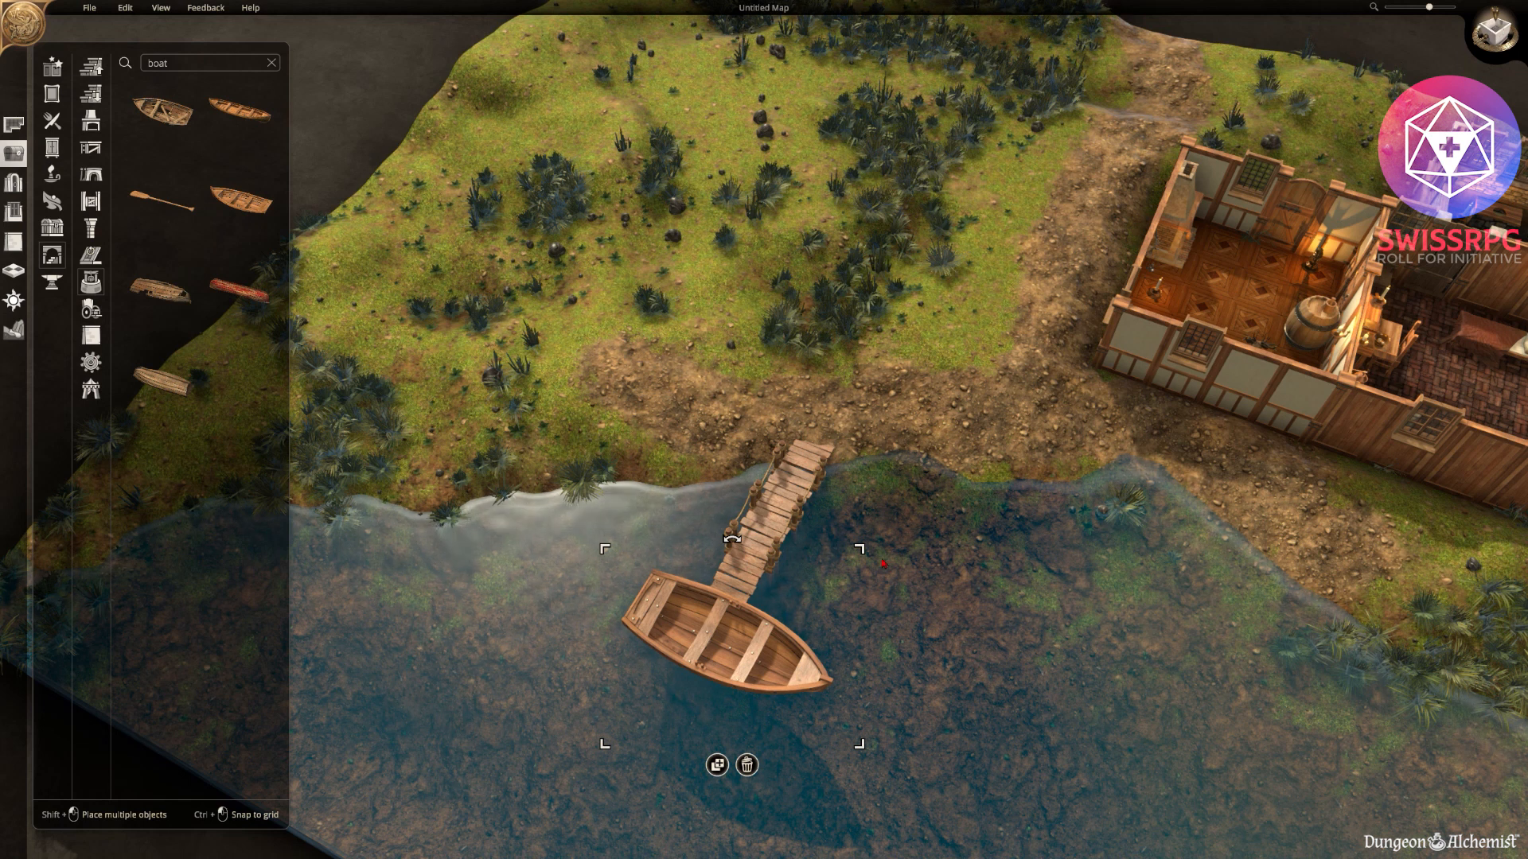
pyautogui.moveTo(726, 634); pyautogui.dragTo(730, 648)
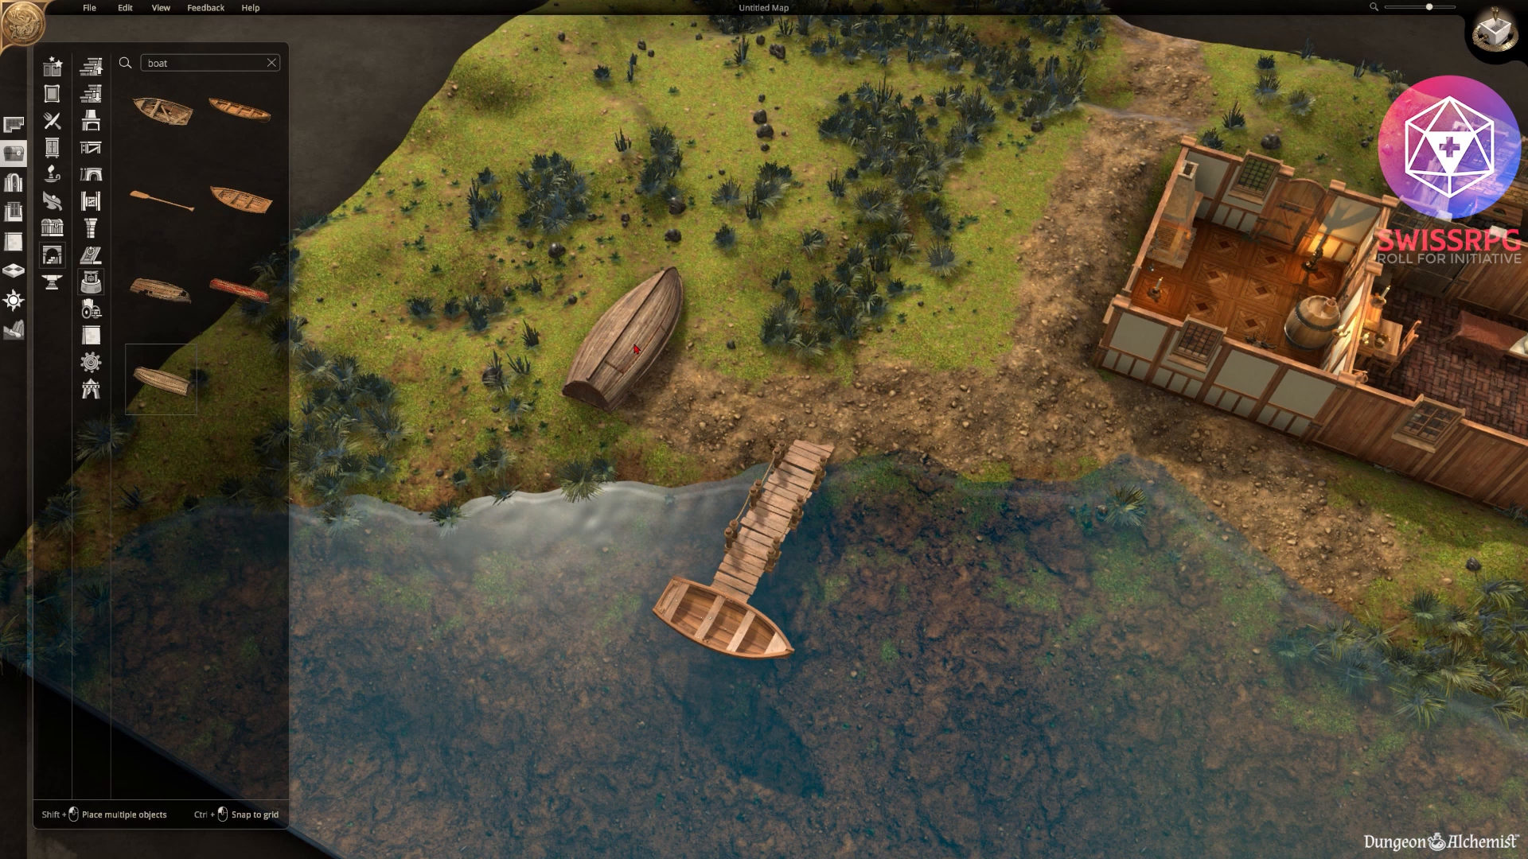
# Lay two upturned boats side by side on the grass with an oar beside them.
pyautogui.click(624, 341)
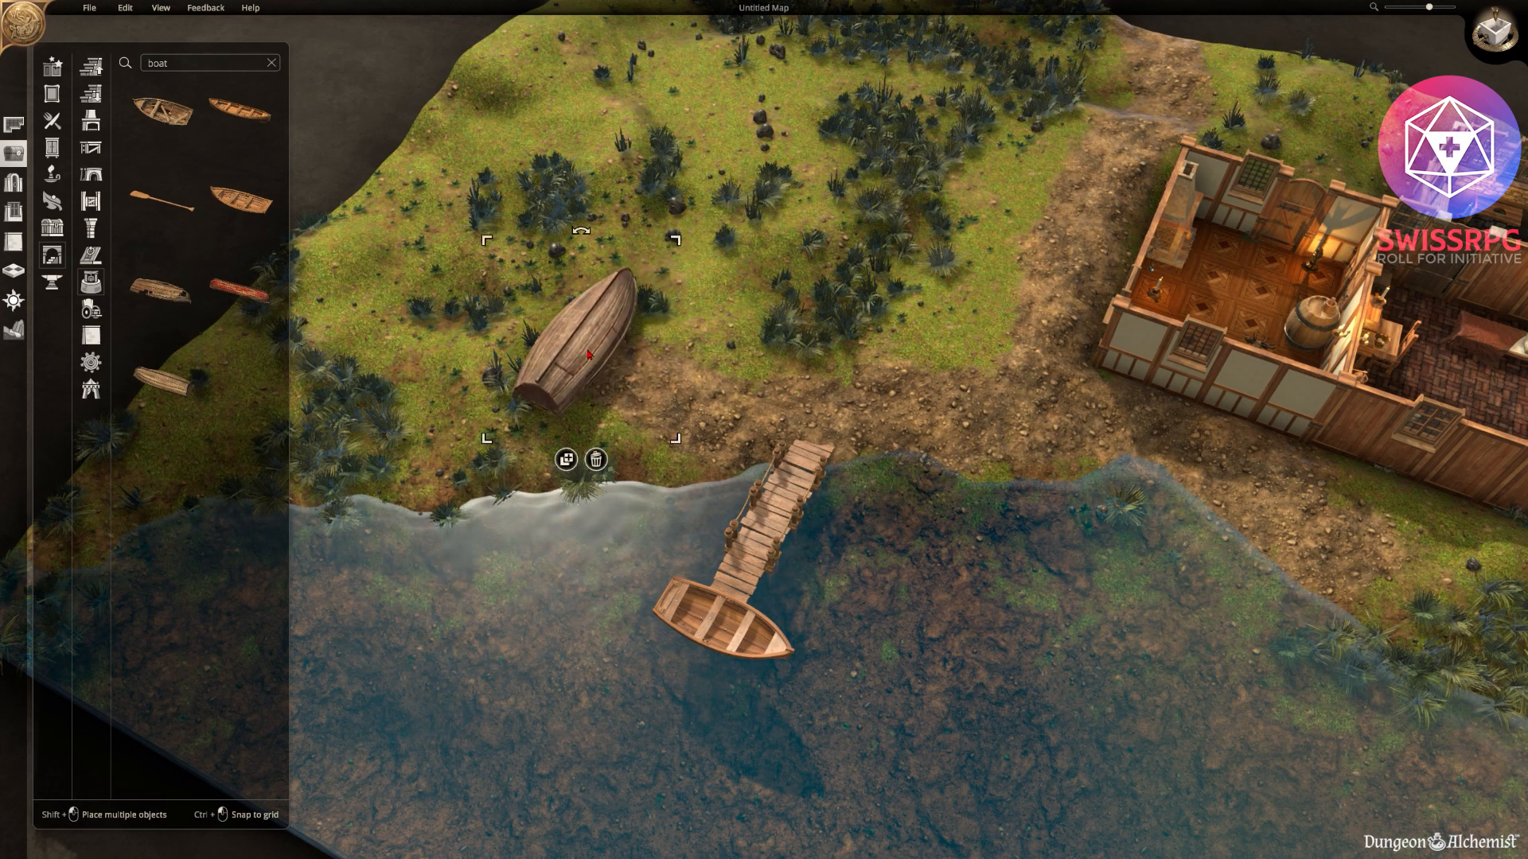
pyautogui.moveTo(584, 350); pyautogui.dragTo(583, 346)
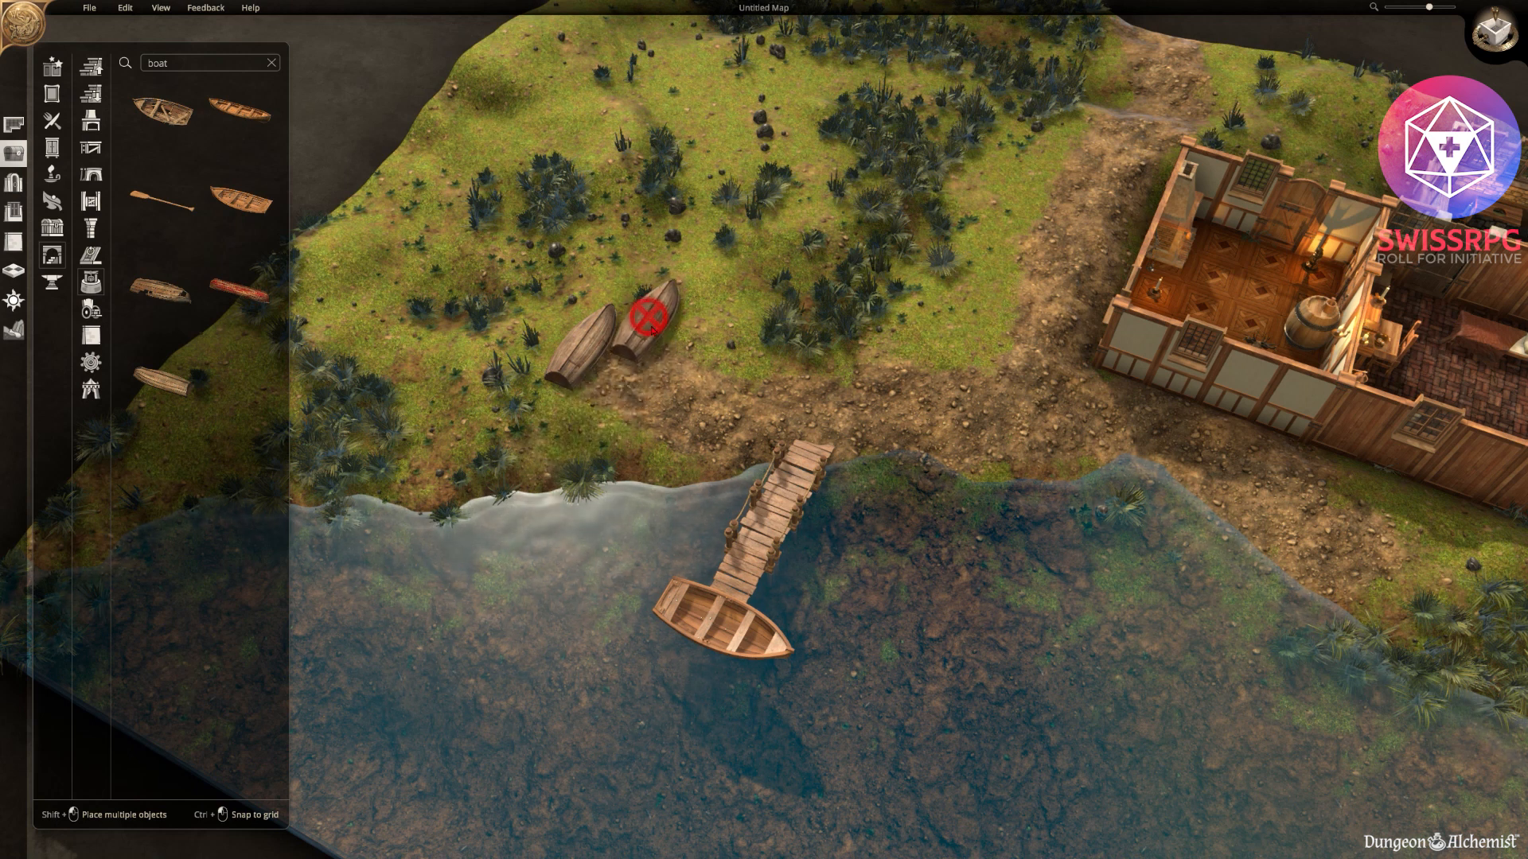
pyautogui.click(653, 321)
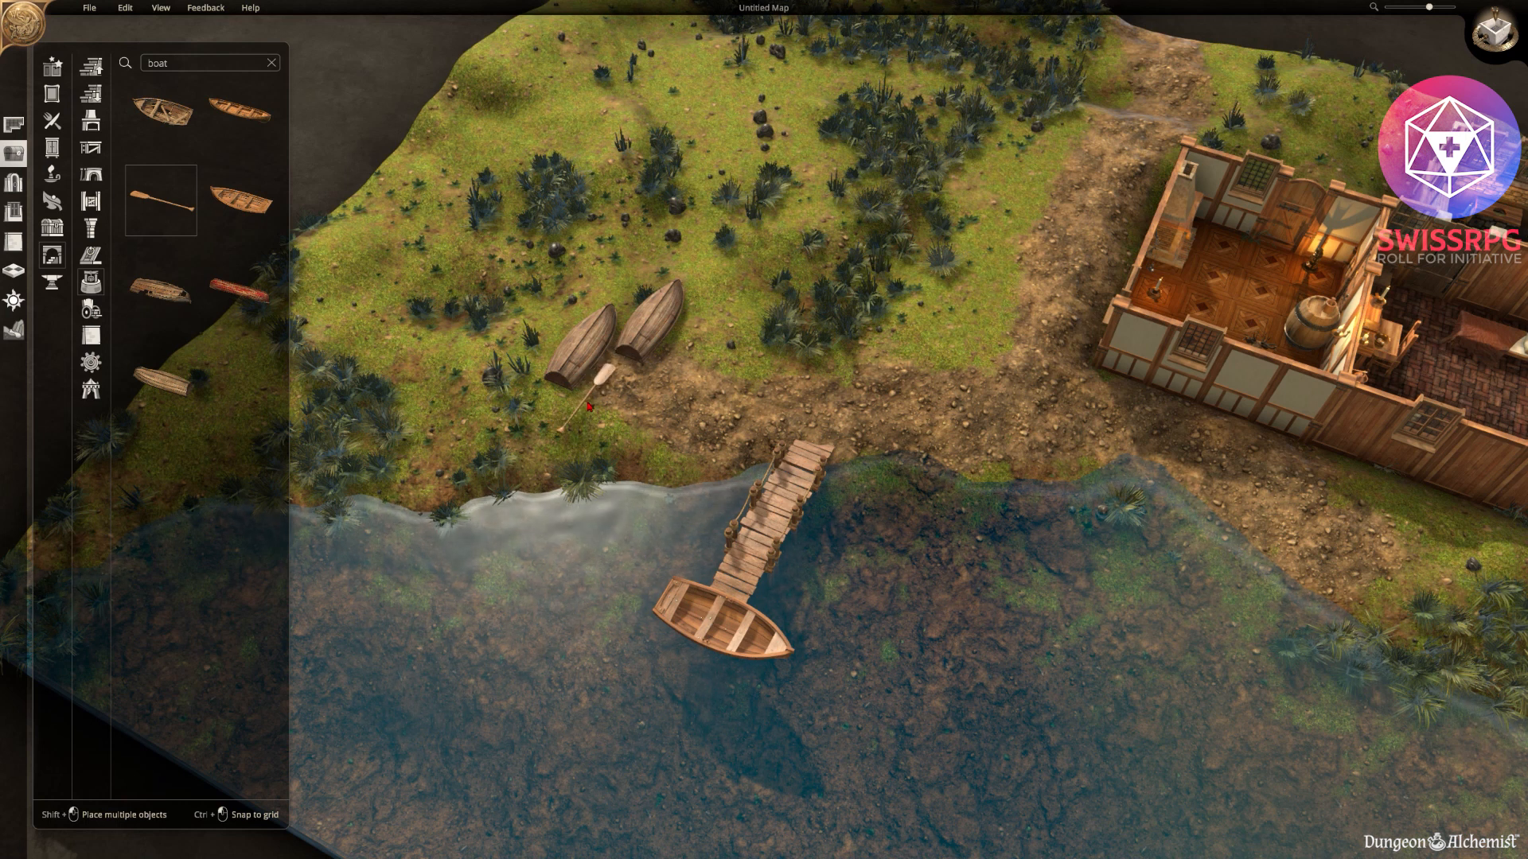
pyautogui.click(583, 399)
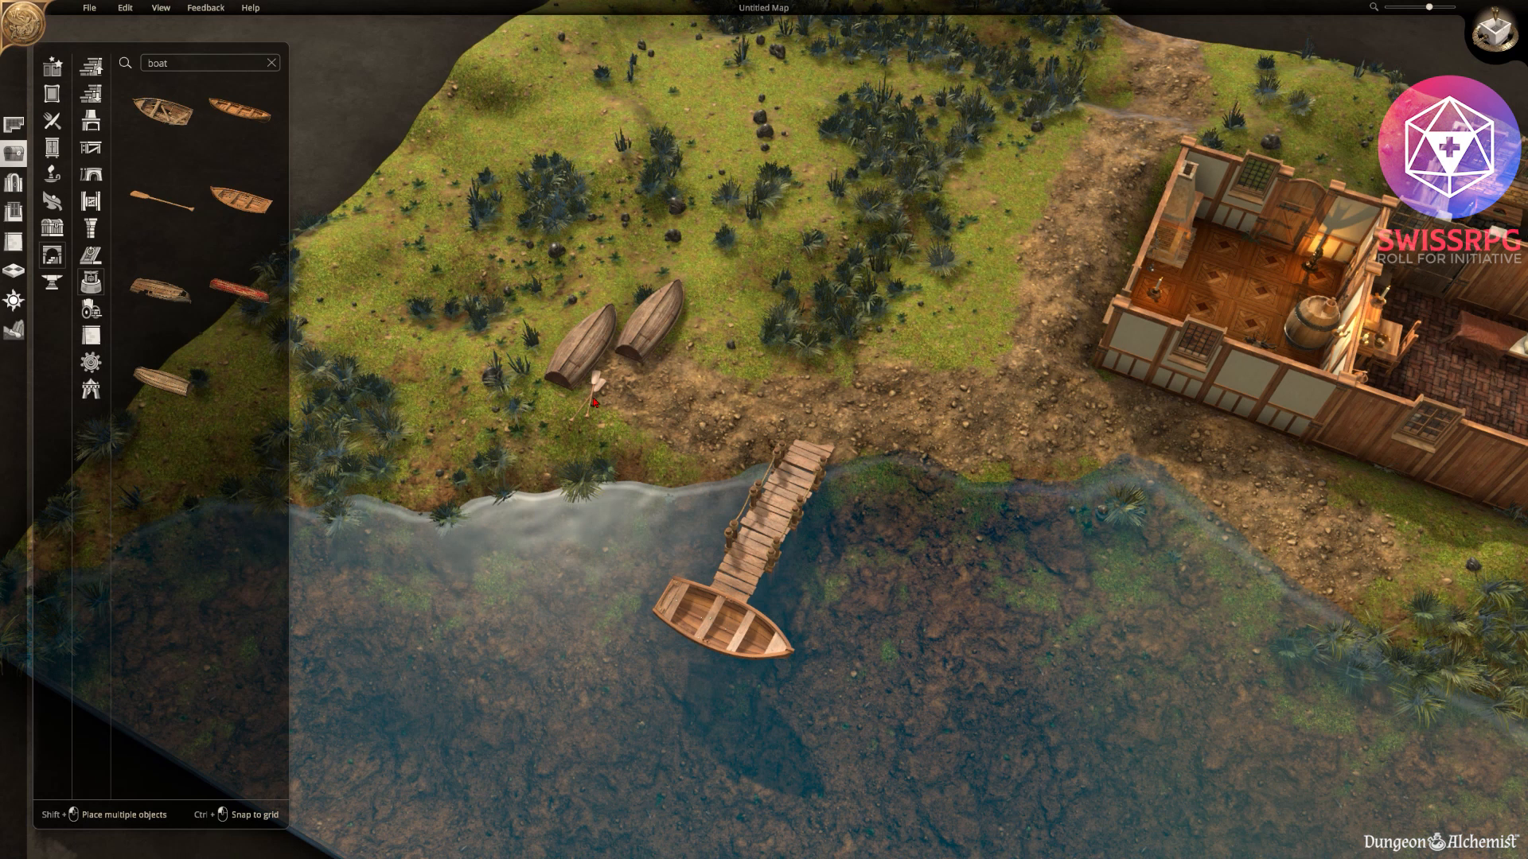
pyautogui.click(584, 390)
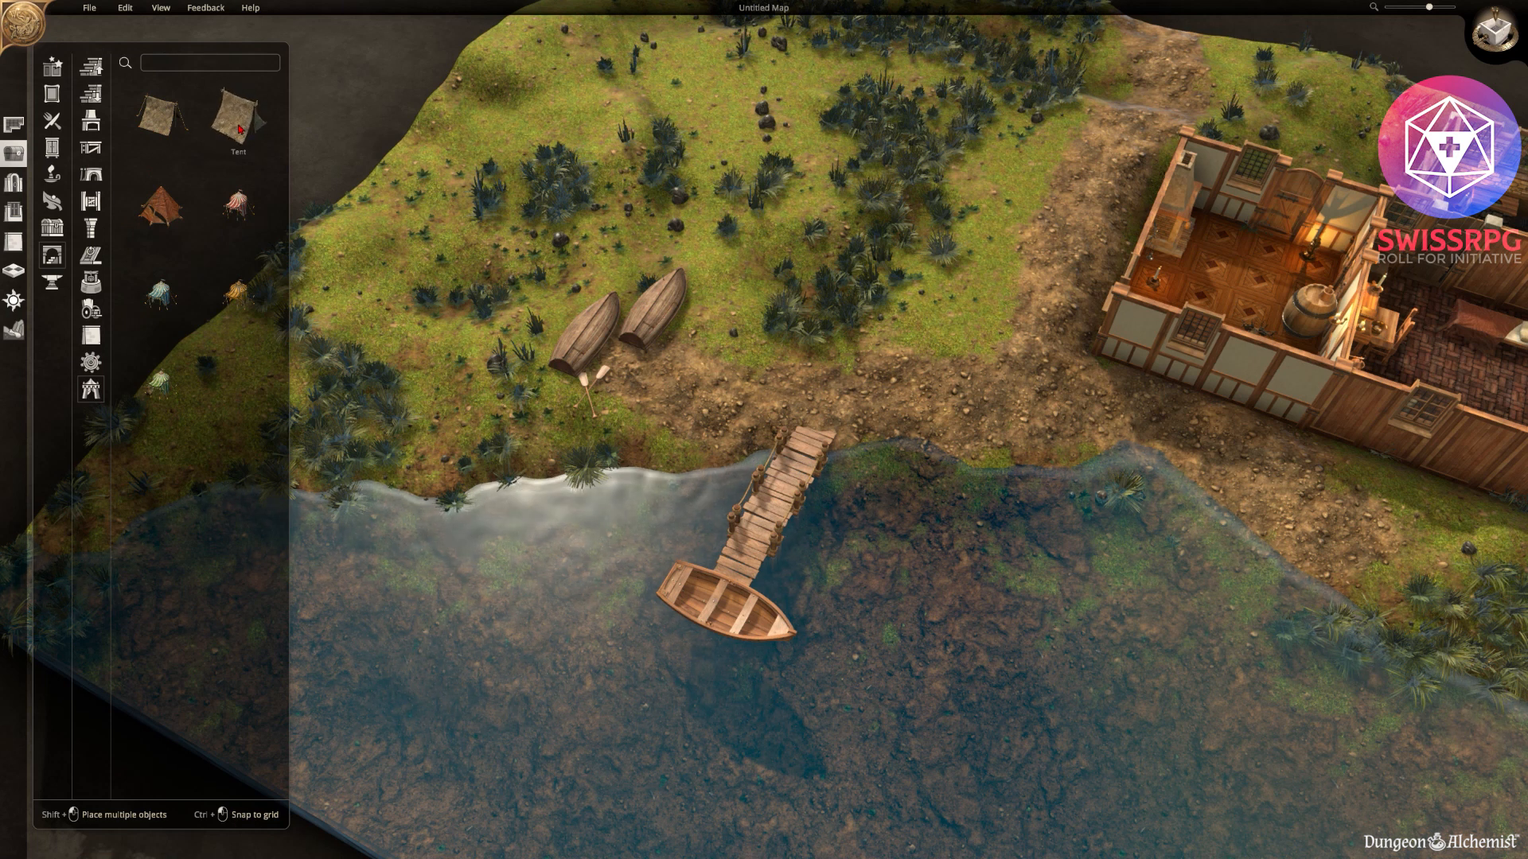
# Place the plain tan tent on the grass behind the upturned boats.
pyautogui.click(237, 110)
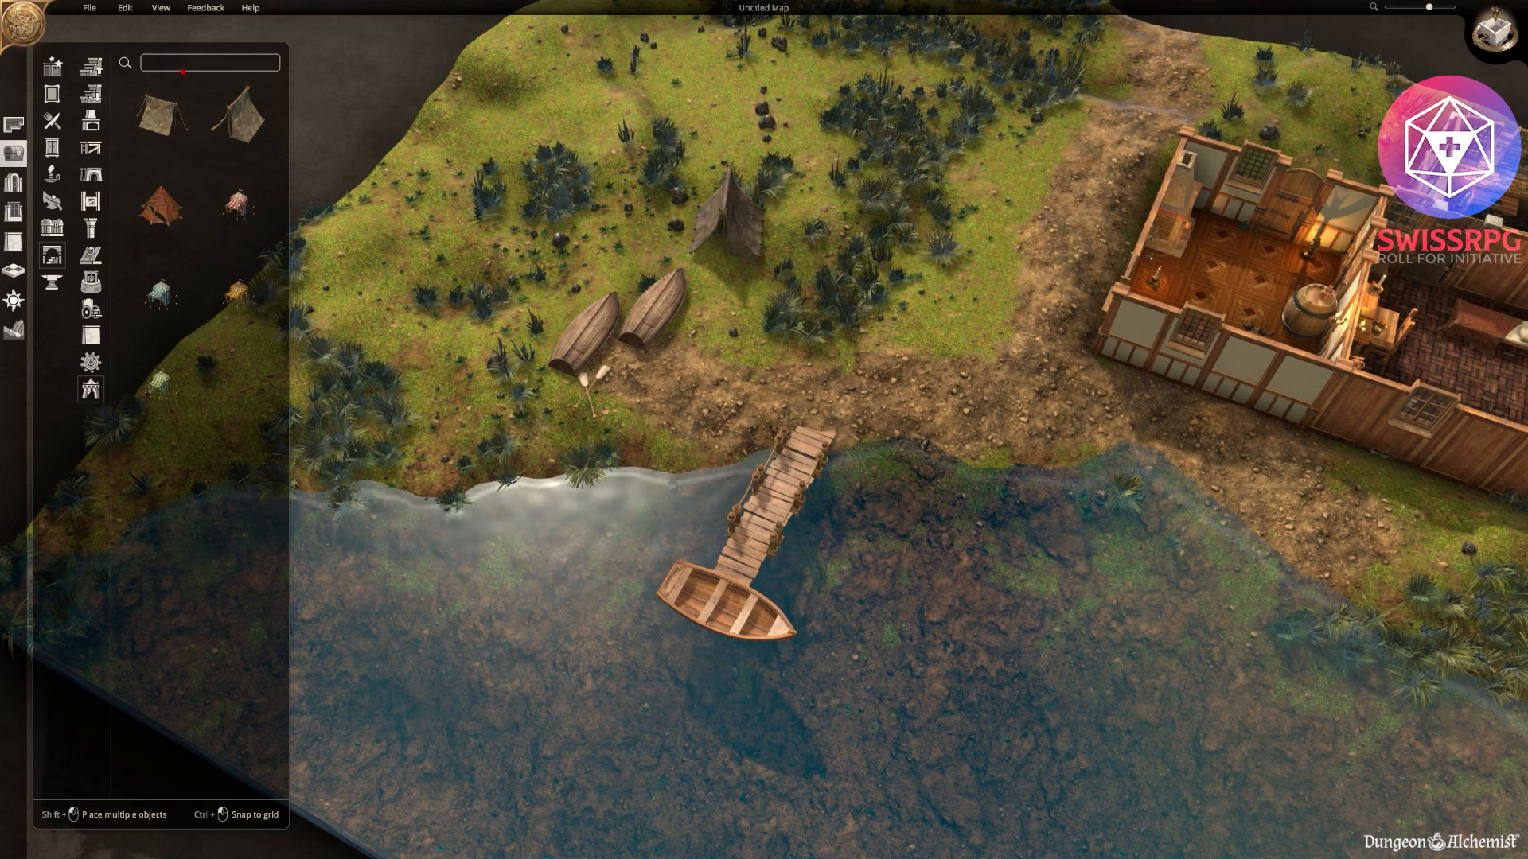
# Search 'rack' then 'desk' and place the wooden workbench on the grass beside the boats, nudging it into position.
pyautogui.write('rack')
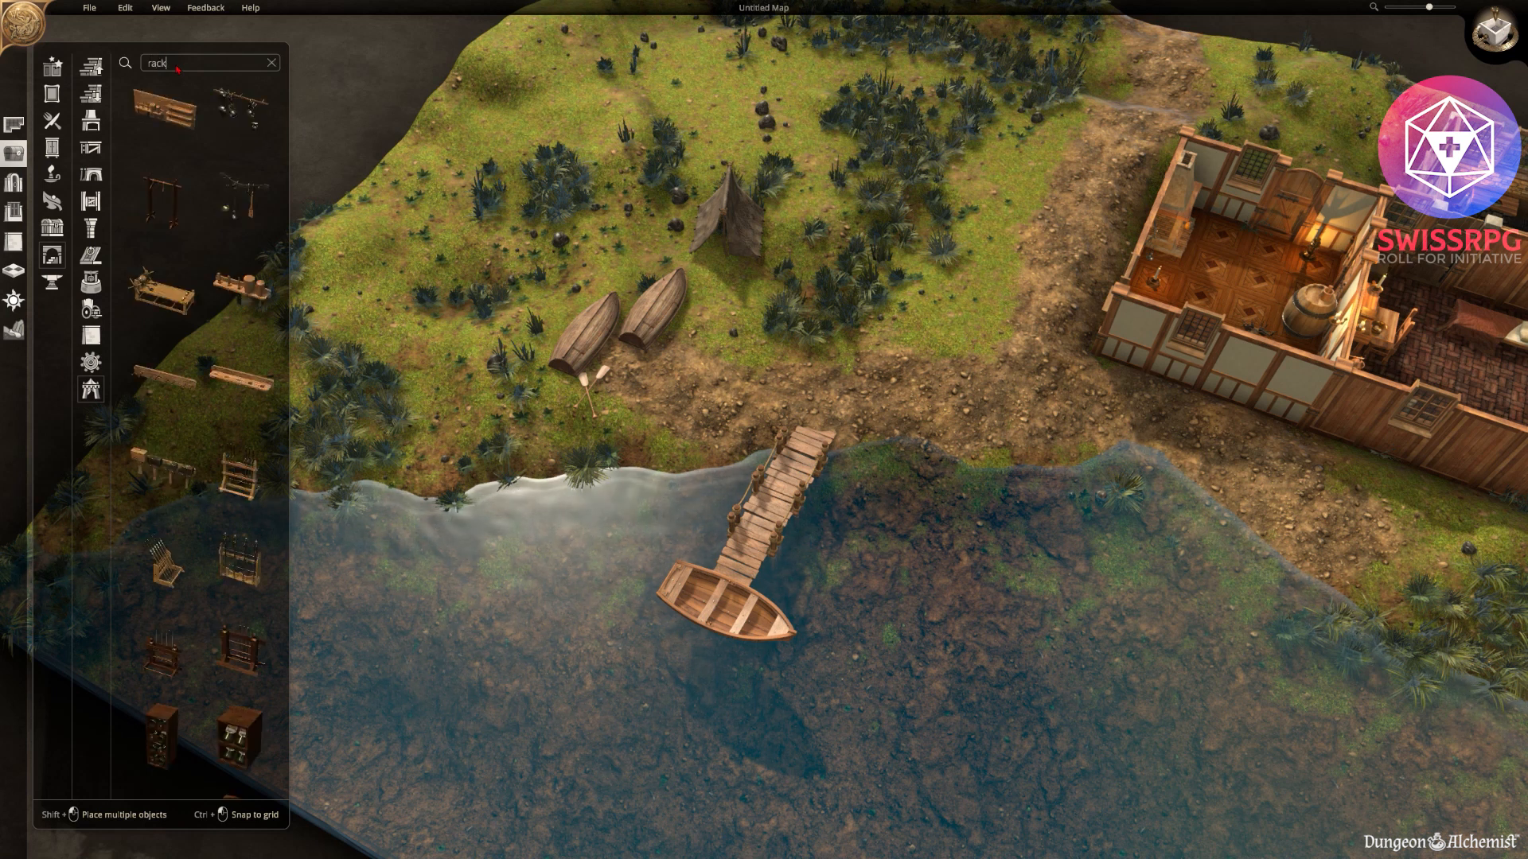
pyautogui.moveTo(237, 105)
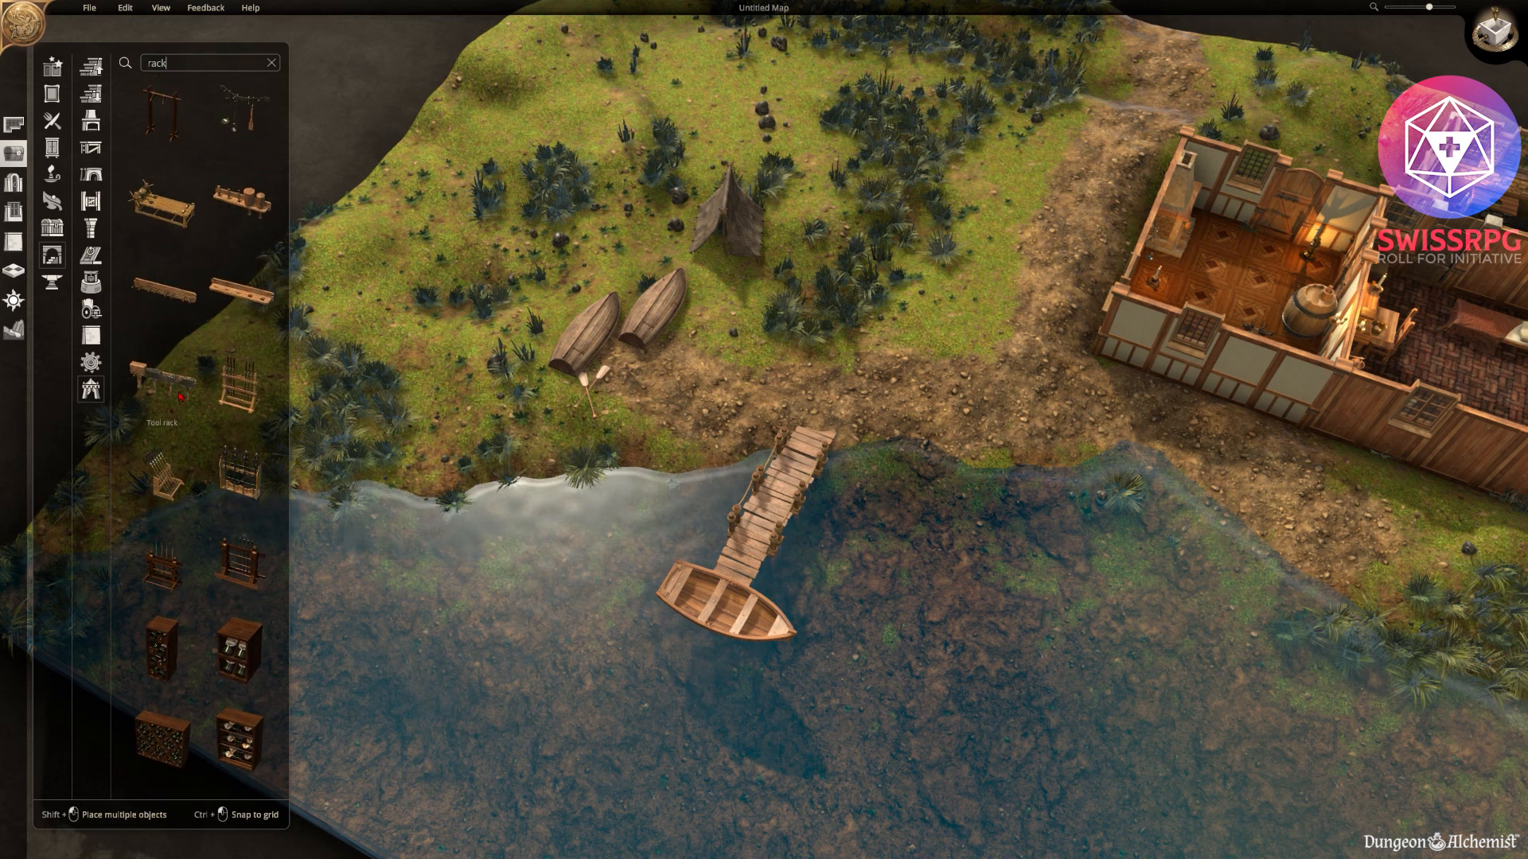
pyautogui.moveTo(161, 478)
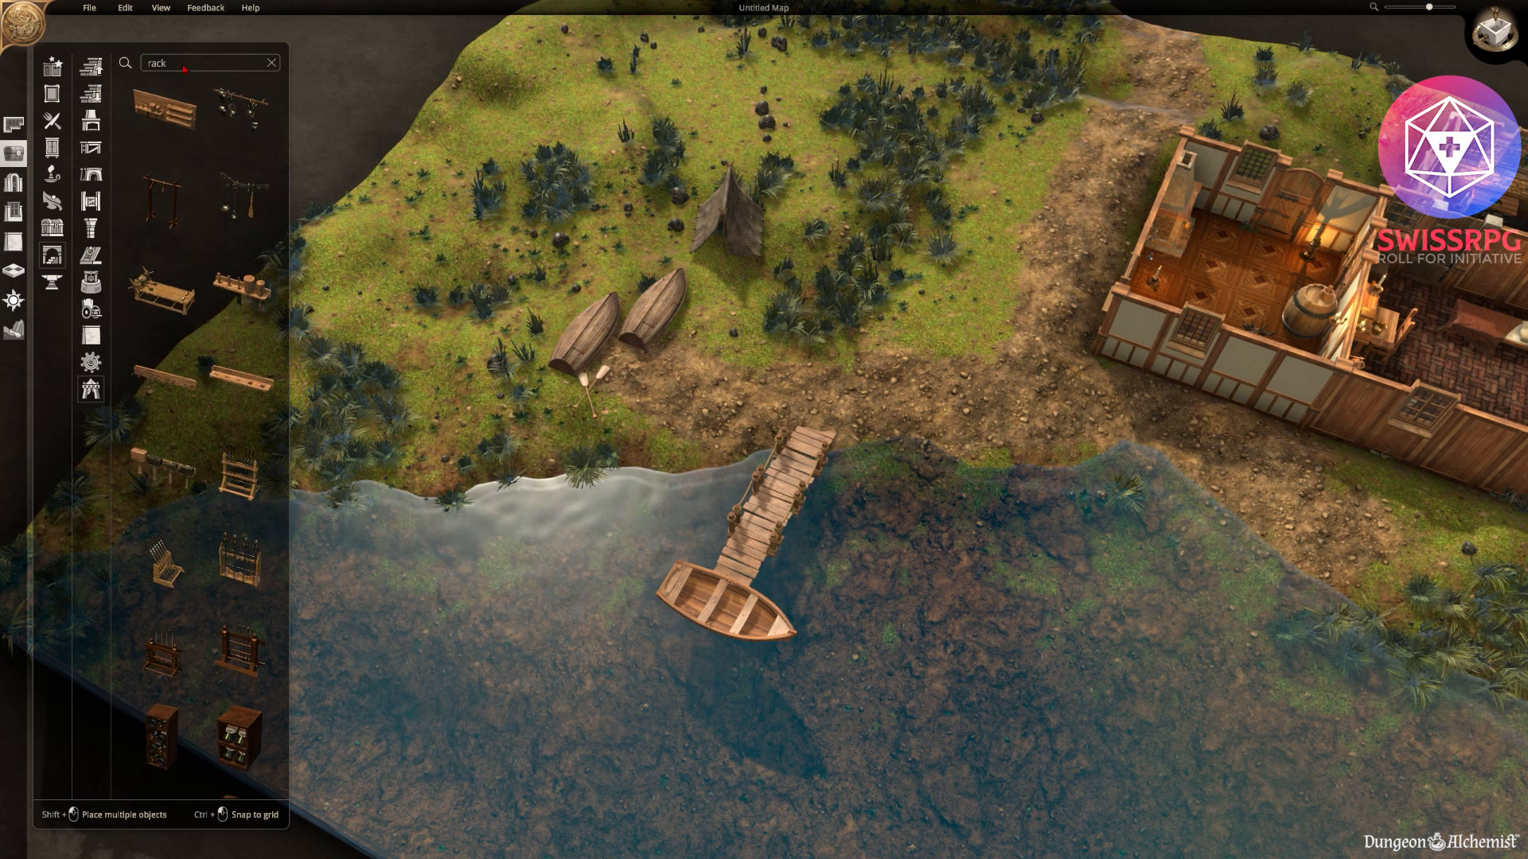
pyautogui.write('desk')
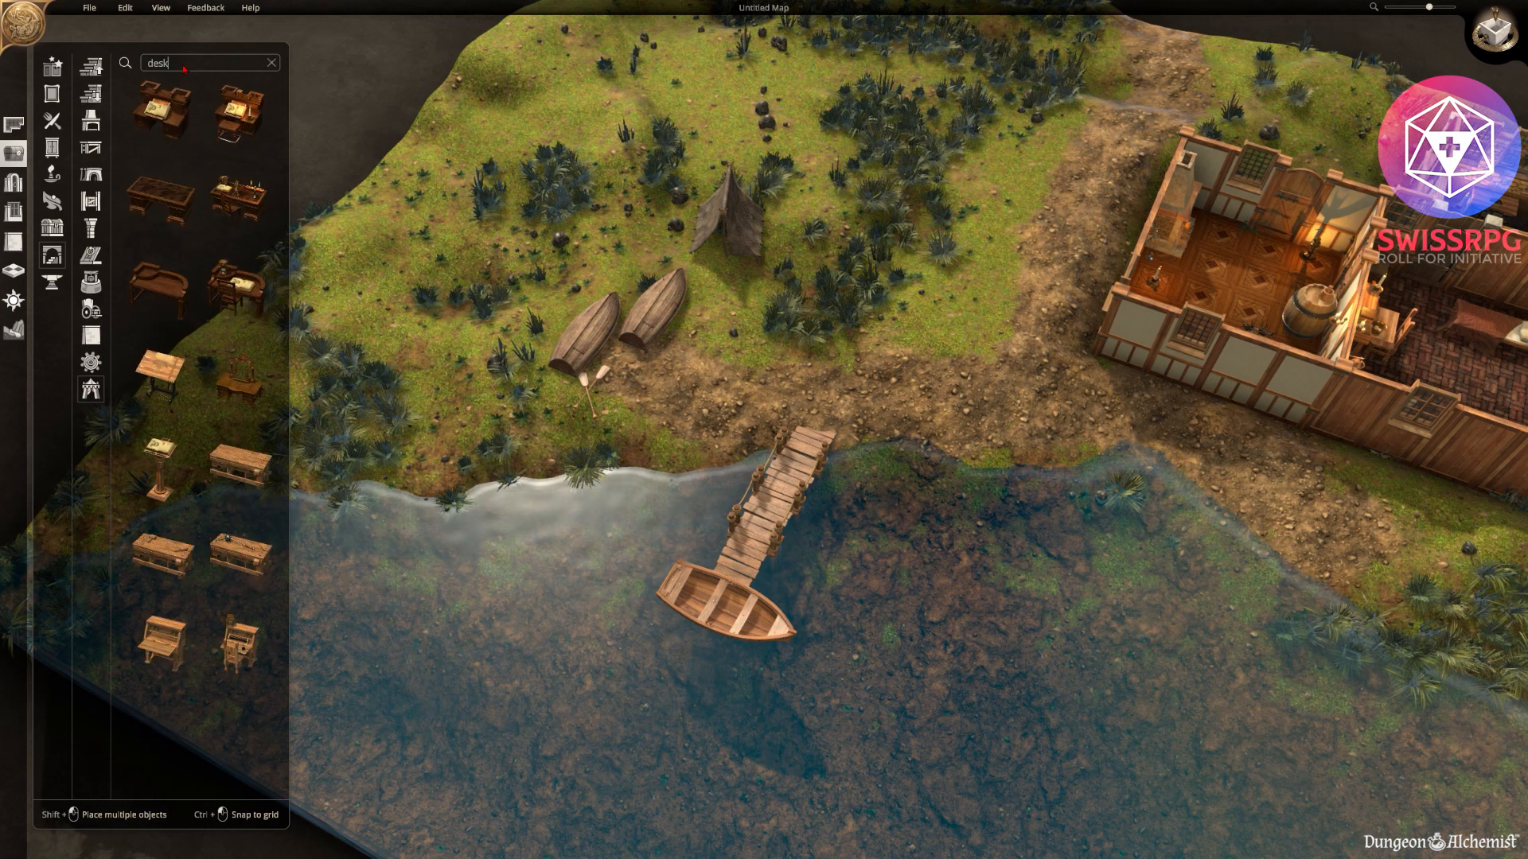
pyautogui.moveTo(160, 554)
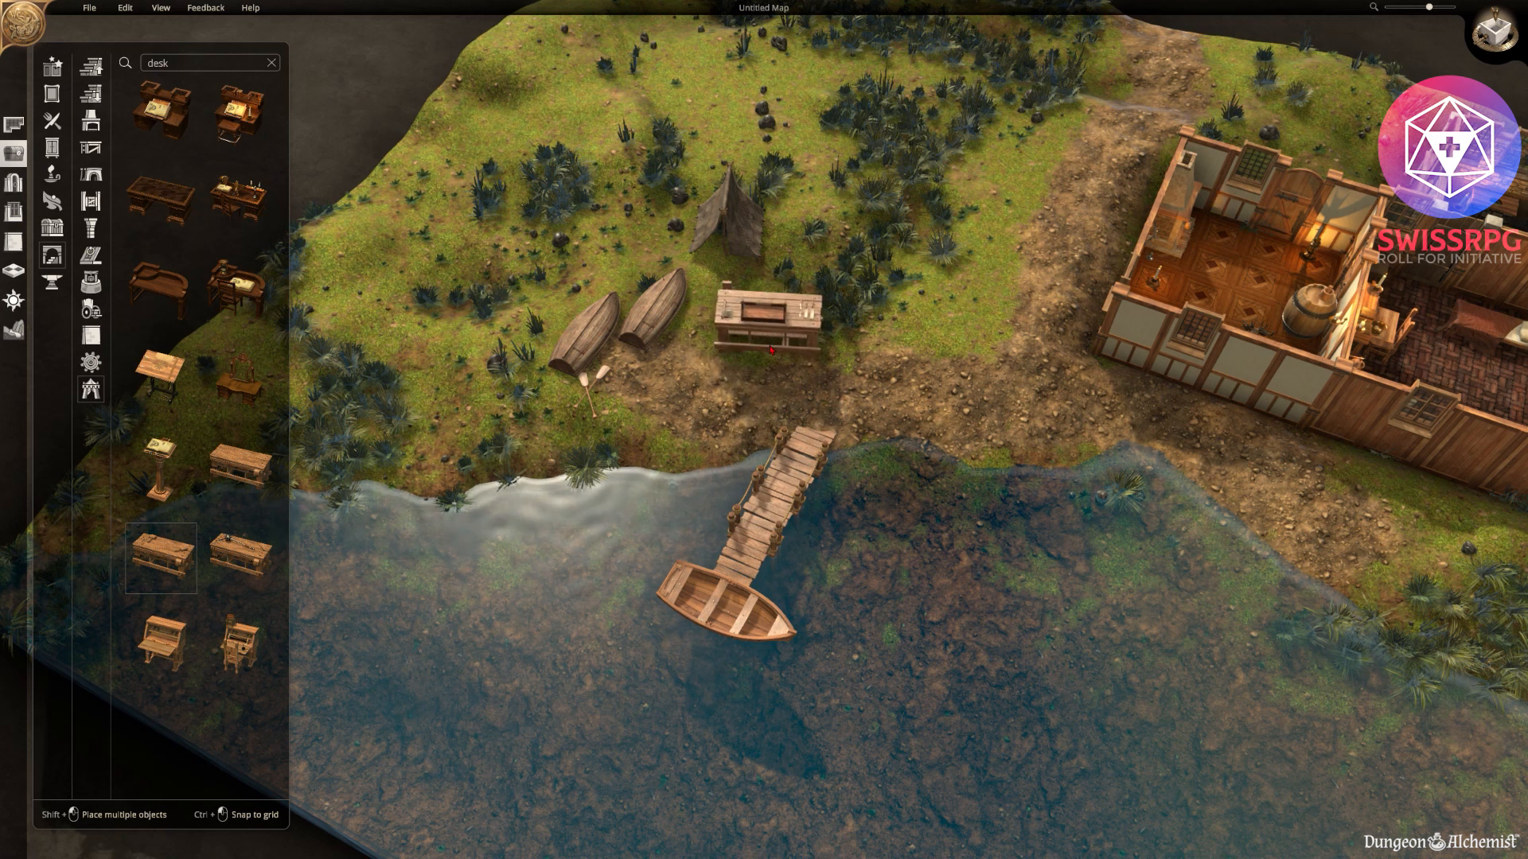
pyautogui.click(770, 321)
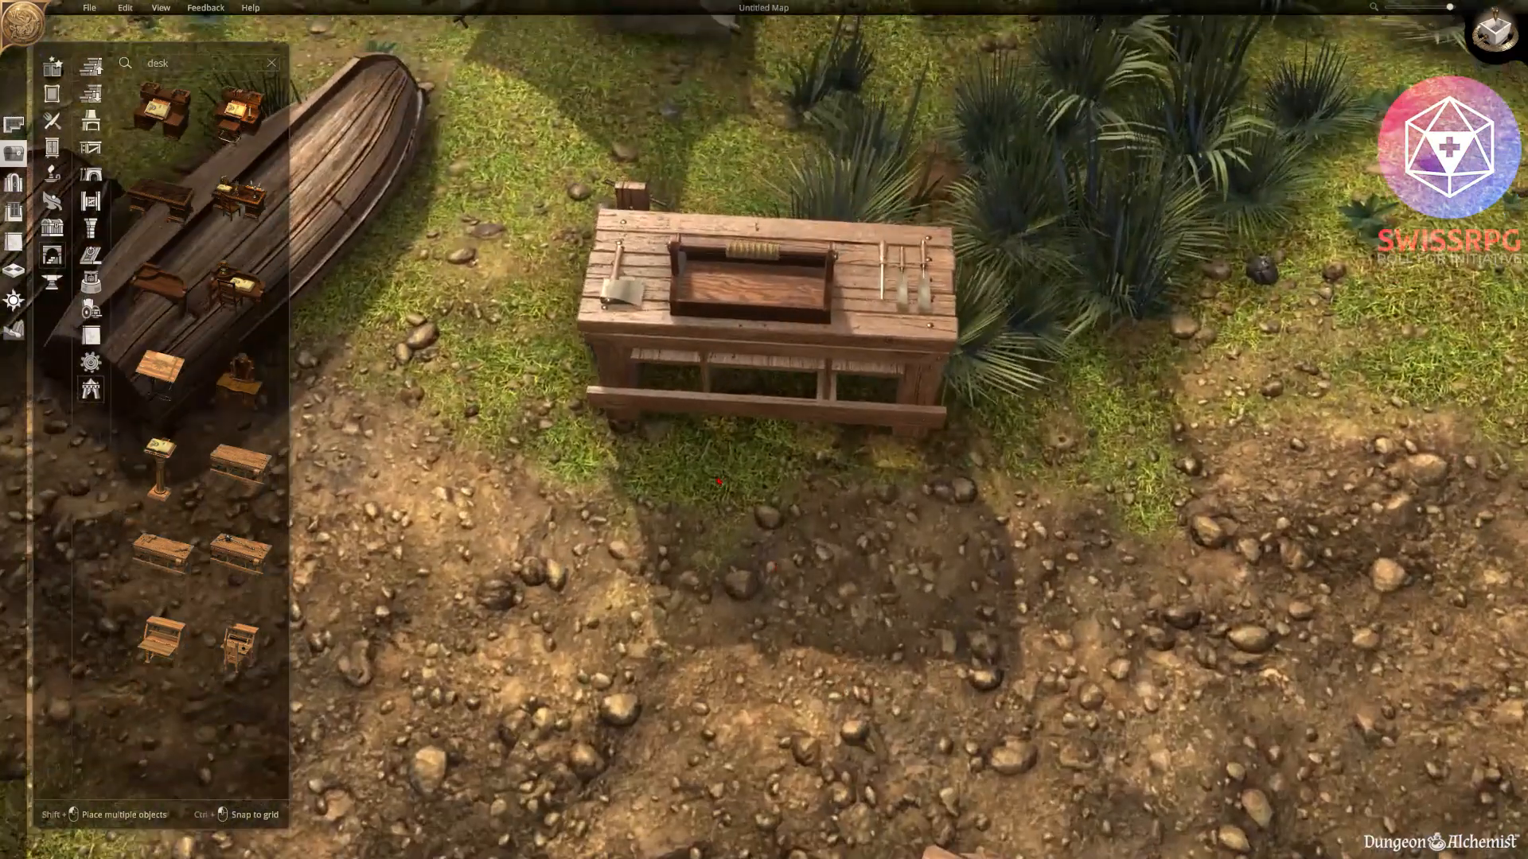
pyautogui.click(750, 283)
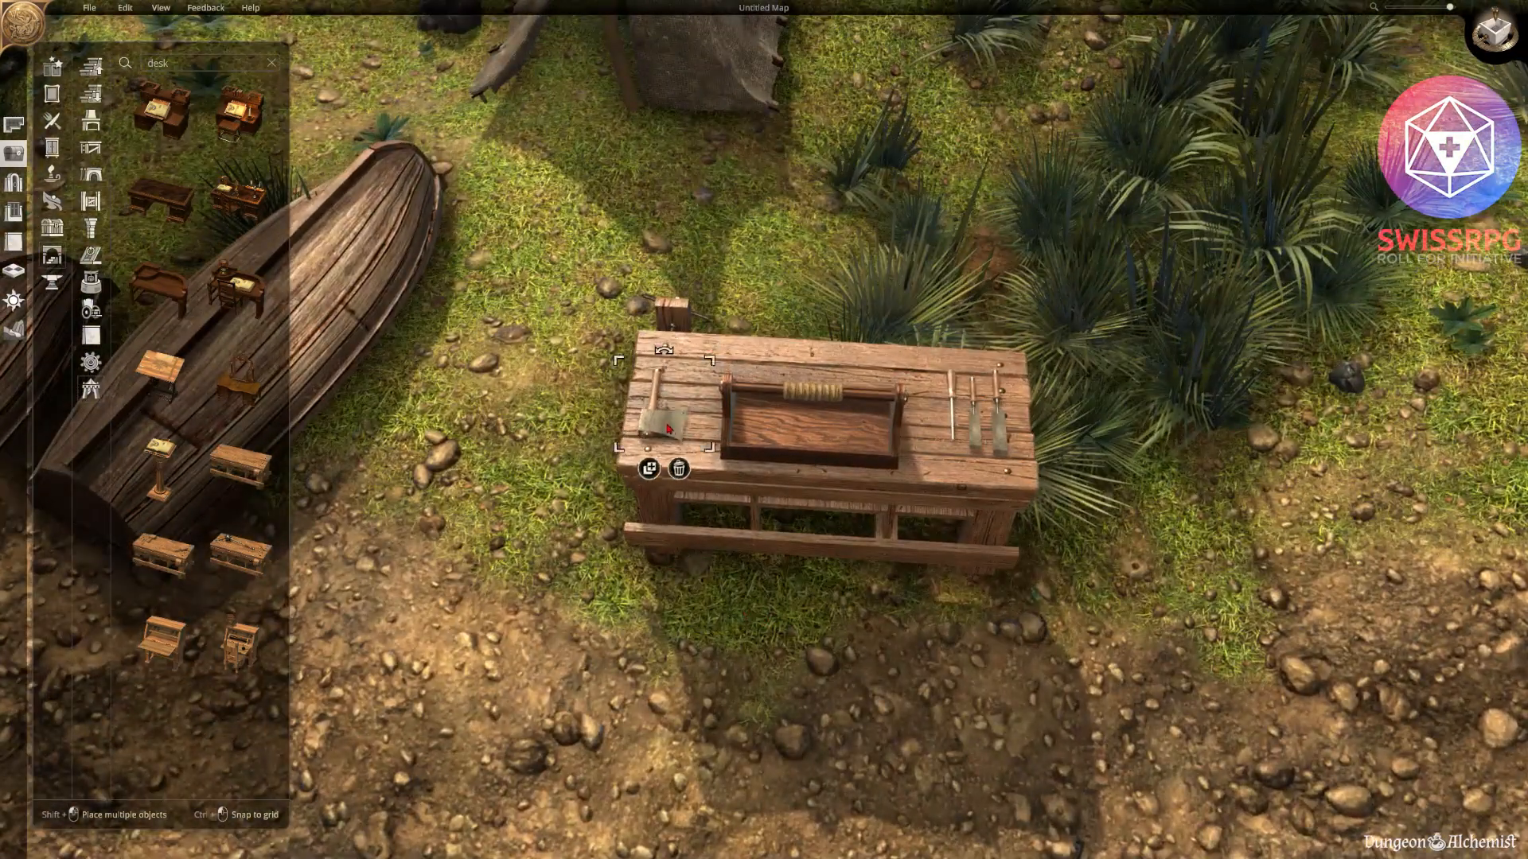
pyautogui.moveTo(827, 418); pyautogui.dragTo(813, 394)
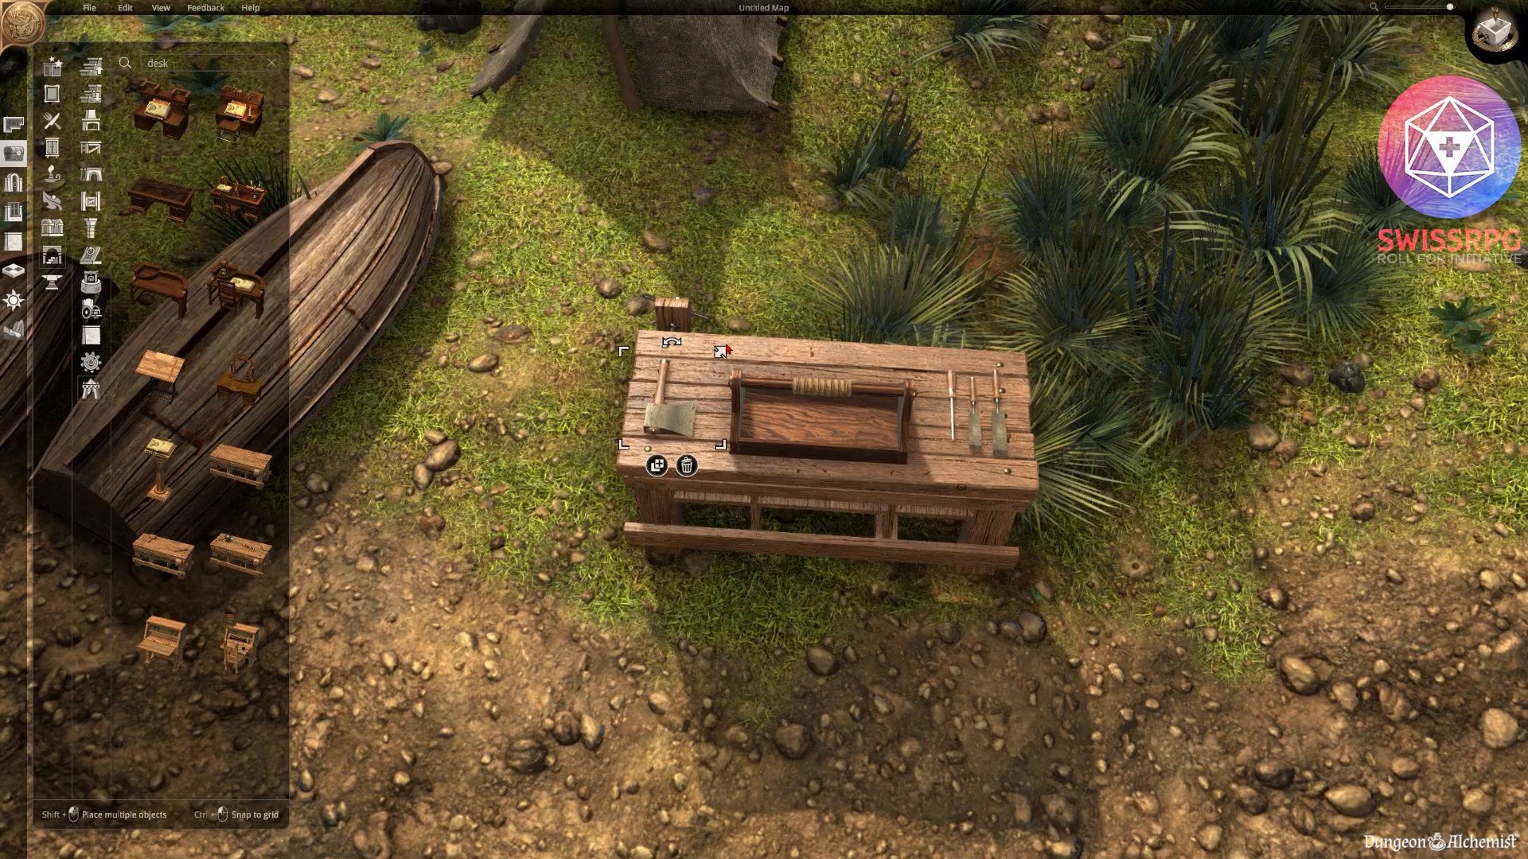
pyautogui.click(965, 326)
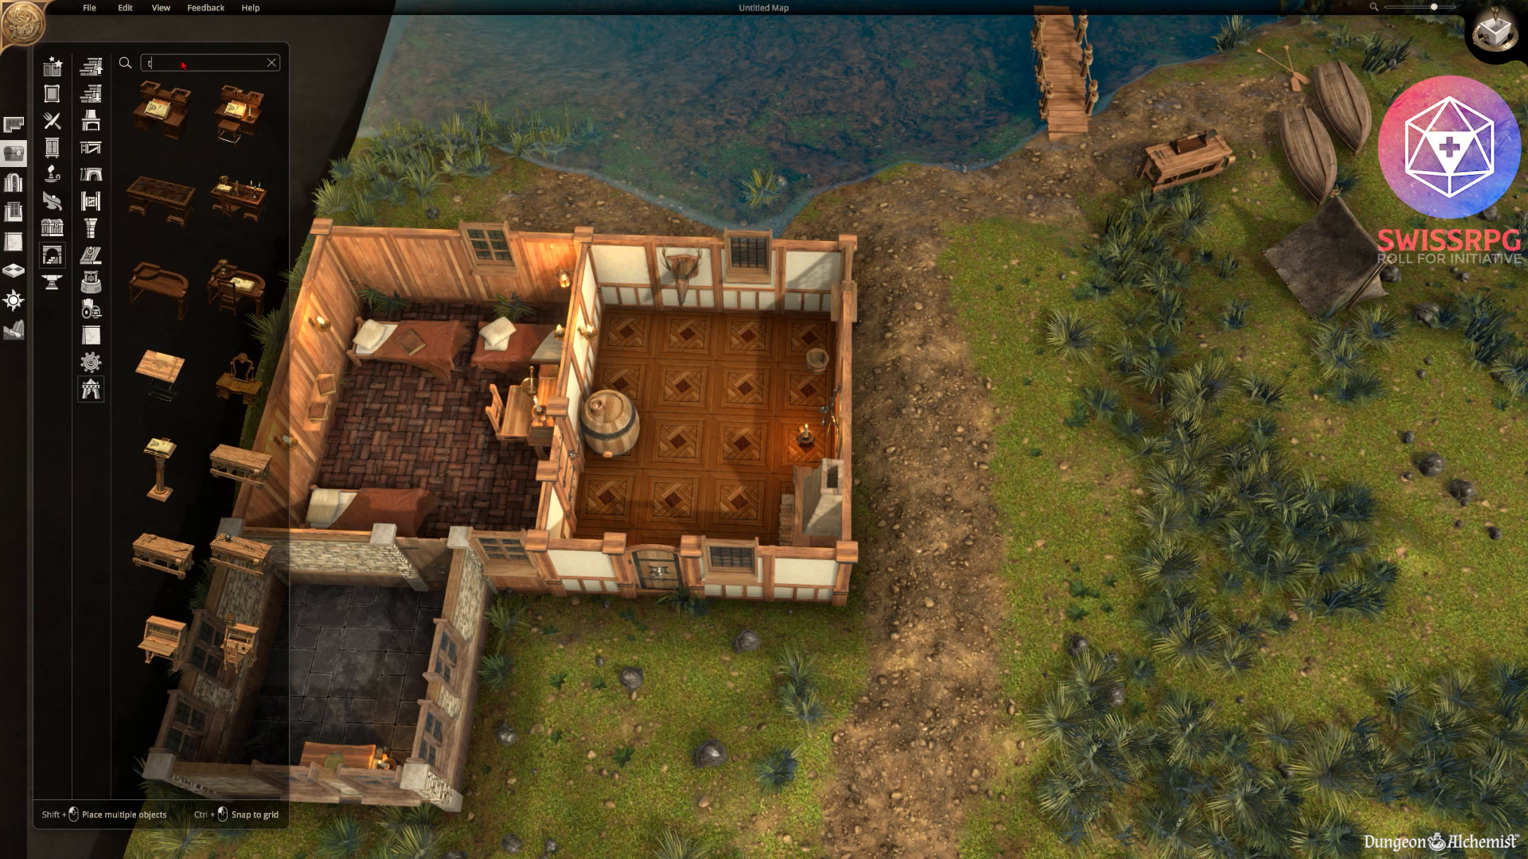
# Search 'table' and place the long dining table set with chairs in the parquet room.
pyautogui.write('able')
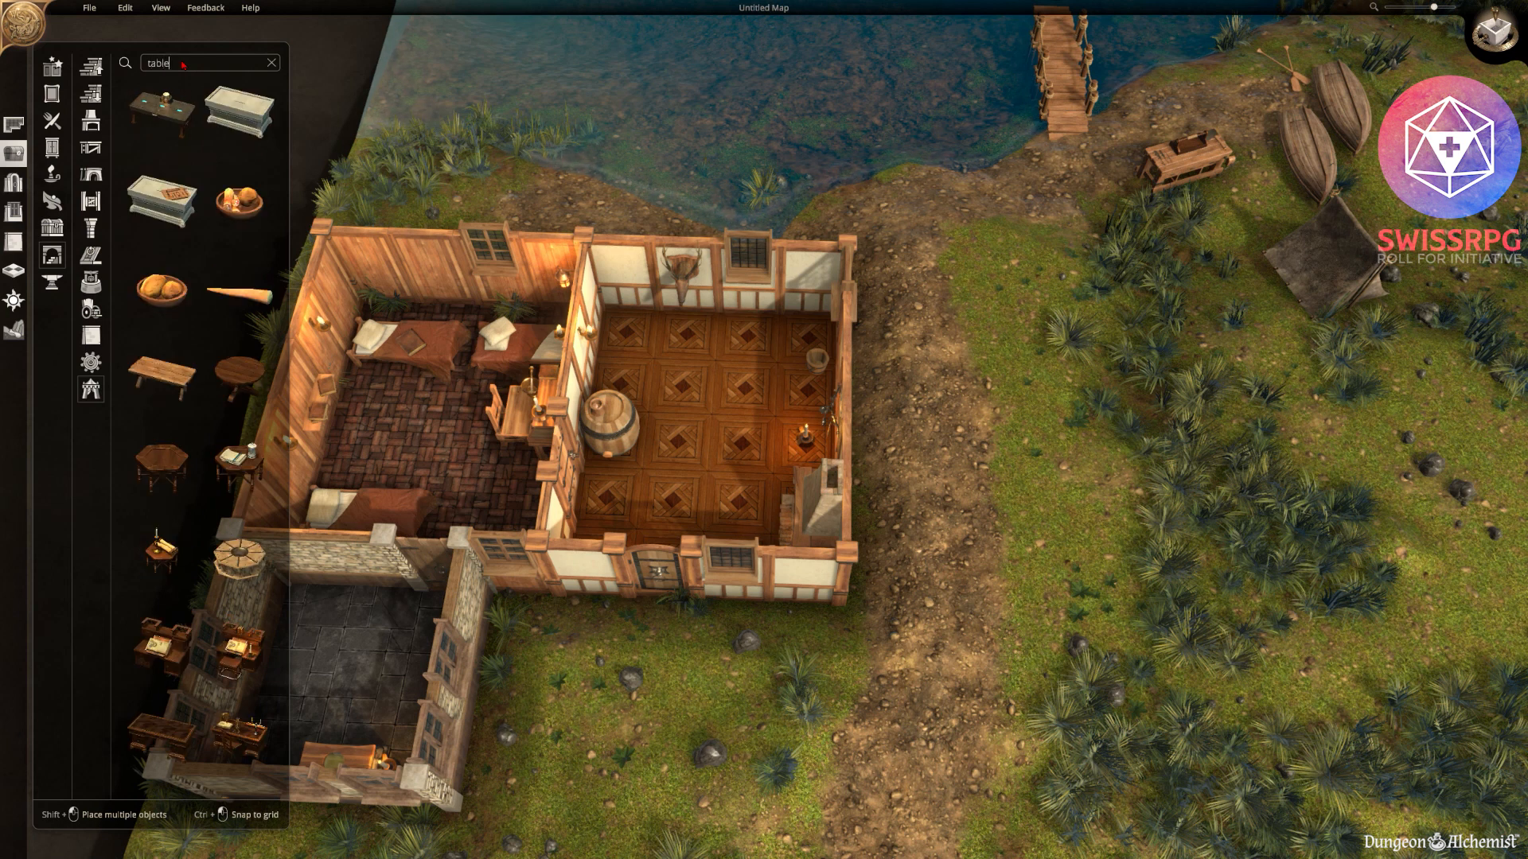
pyautogui.moveTo(161, 372)
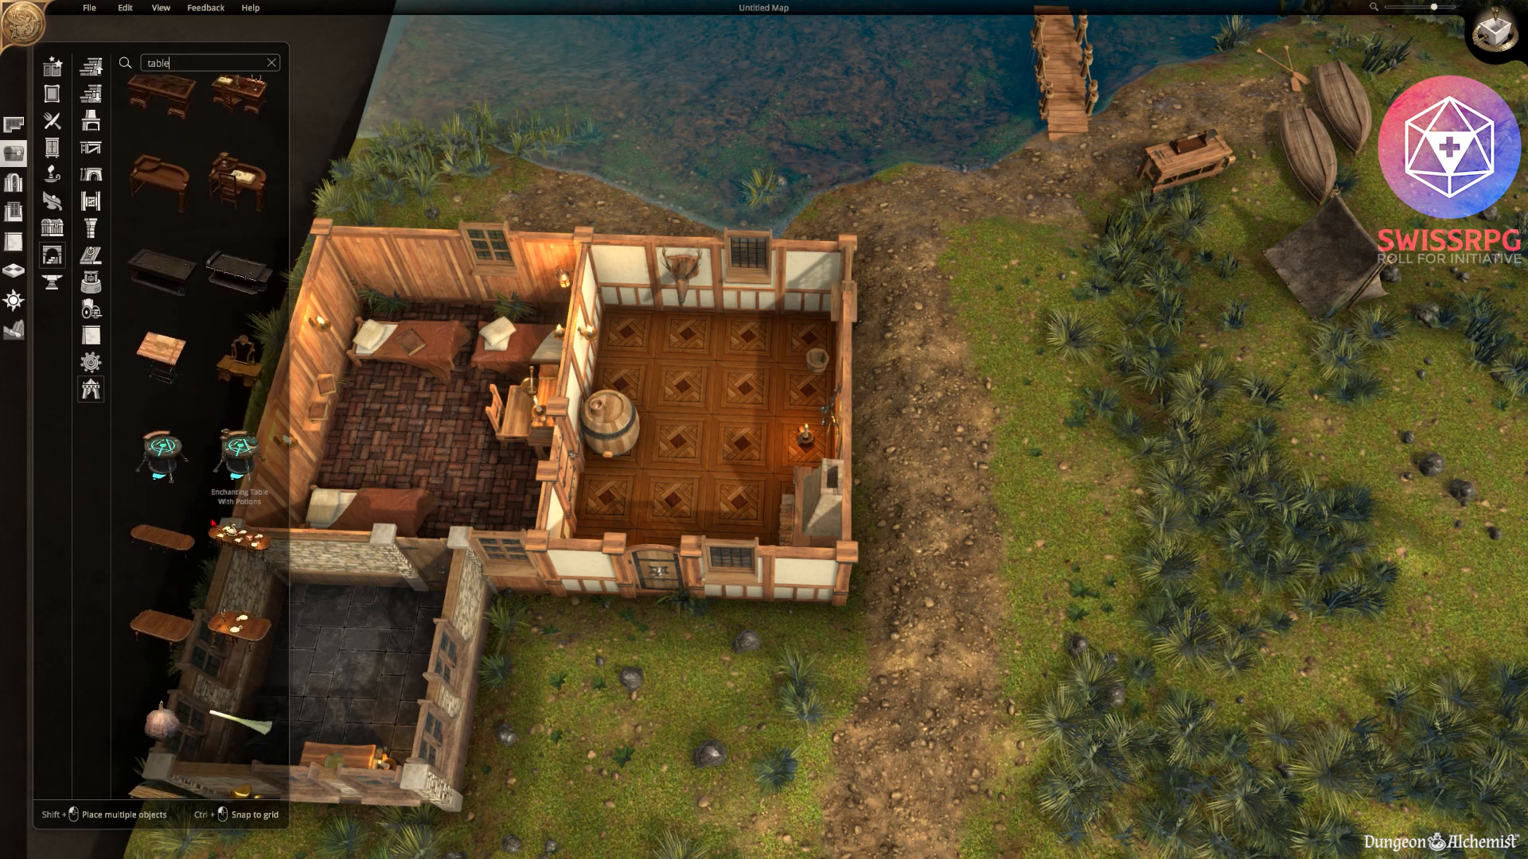
pyautogui.scroll(-3)
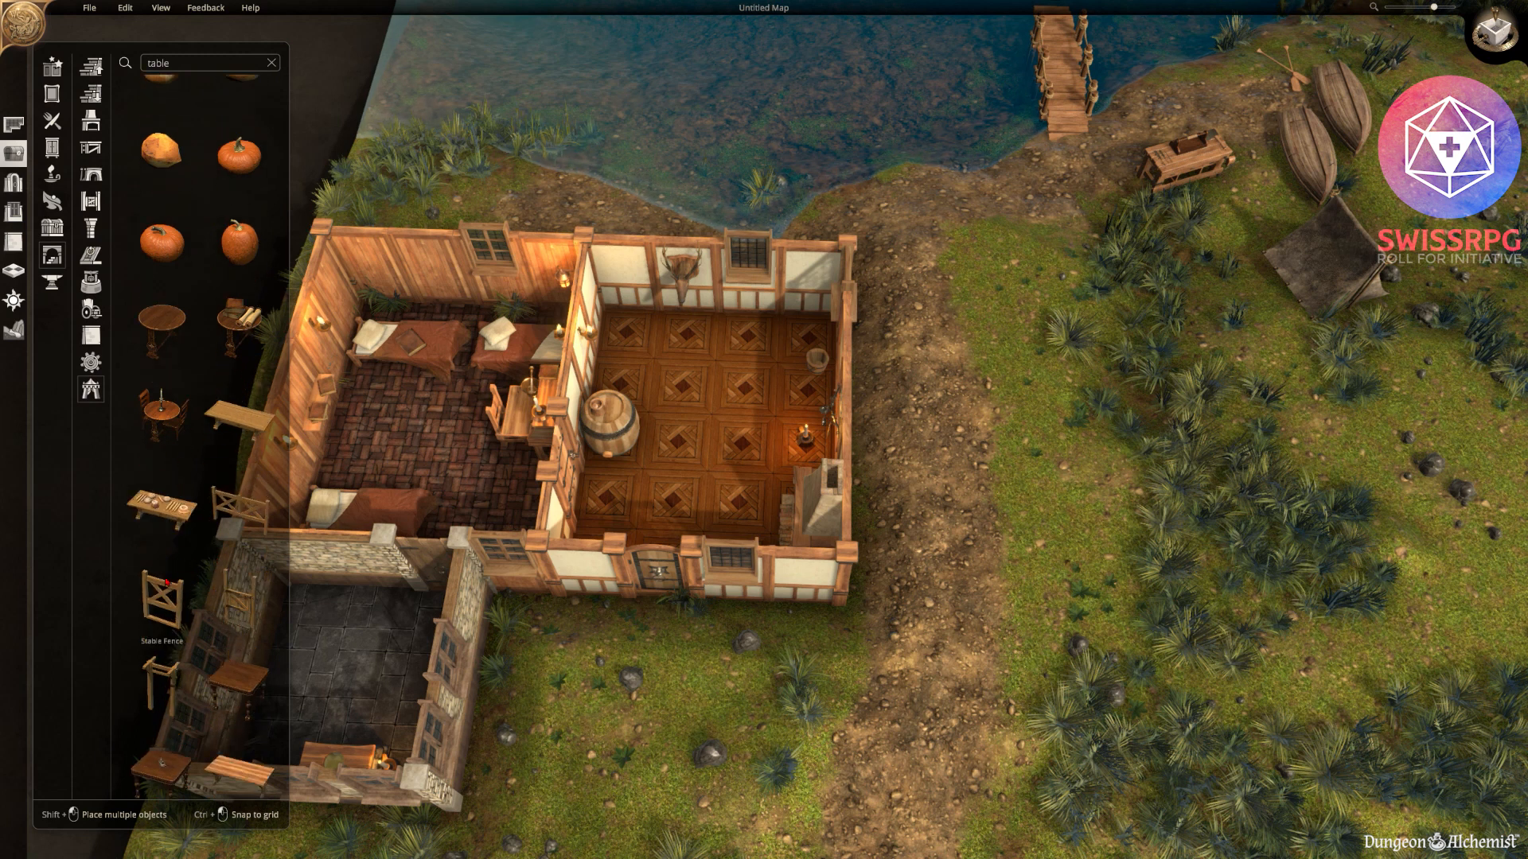
pyautogui.scroll(-3)
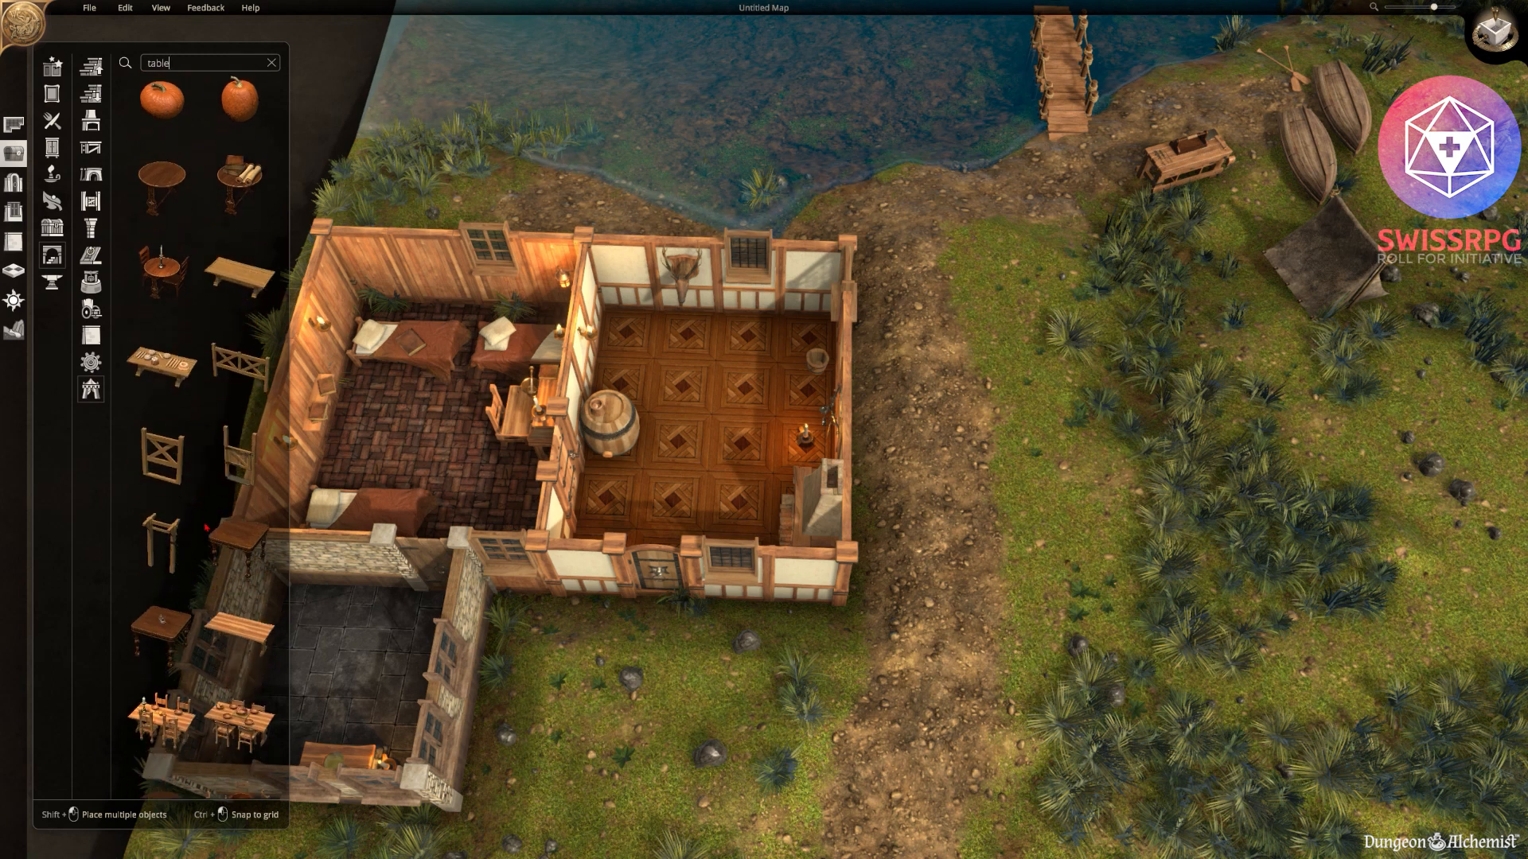
pyautogui.scroll(-3)
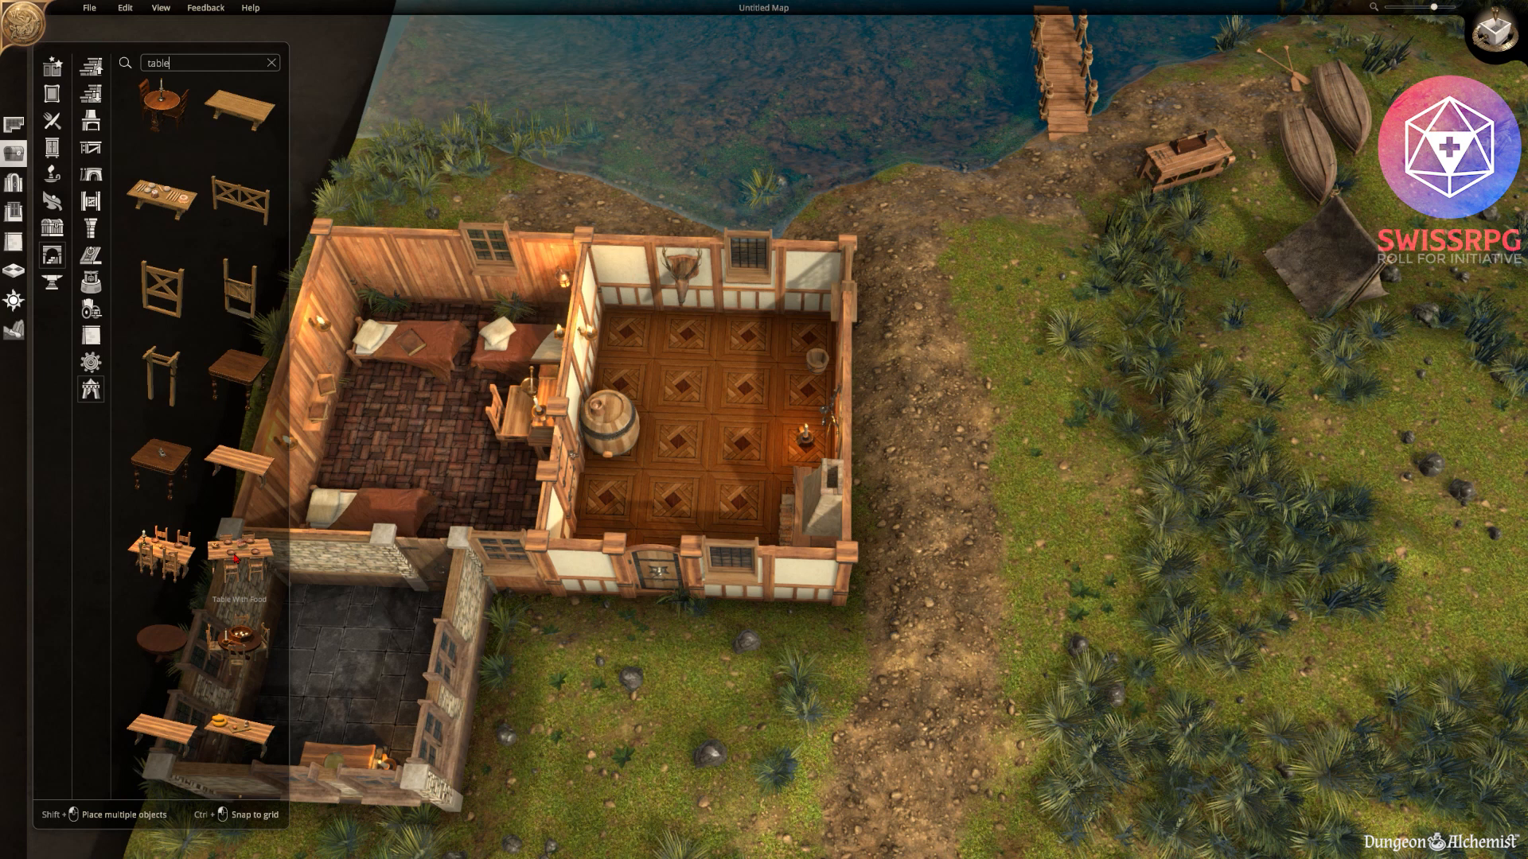
pyautogui.moveTo(161, 549)
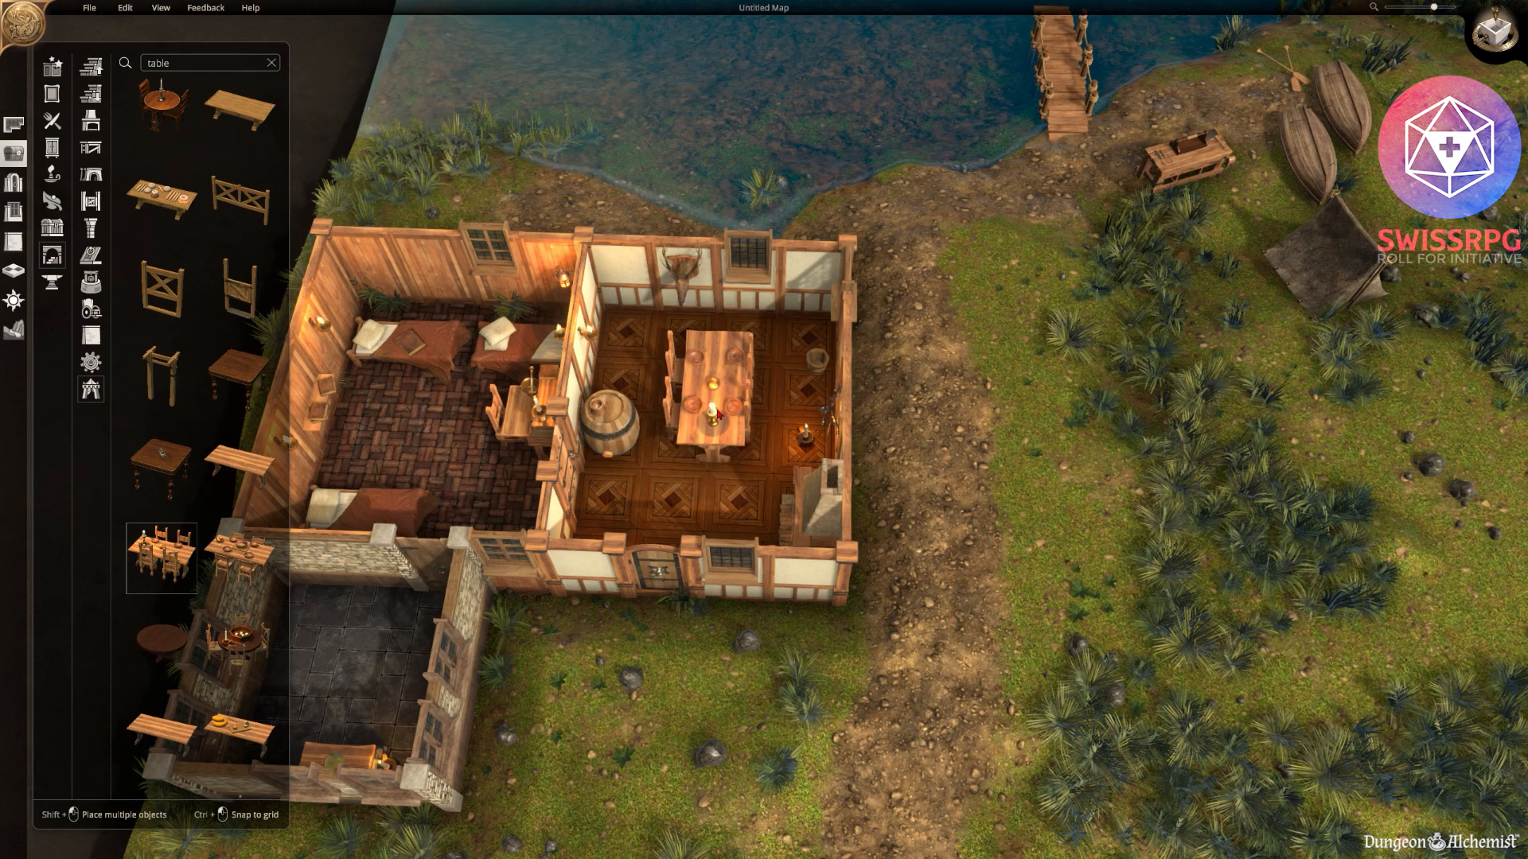
pyautogui.click(711, 376)
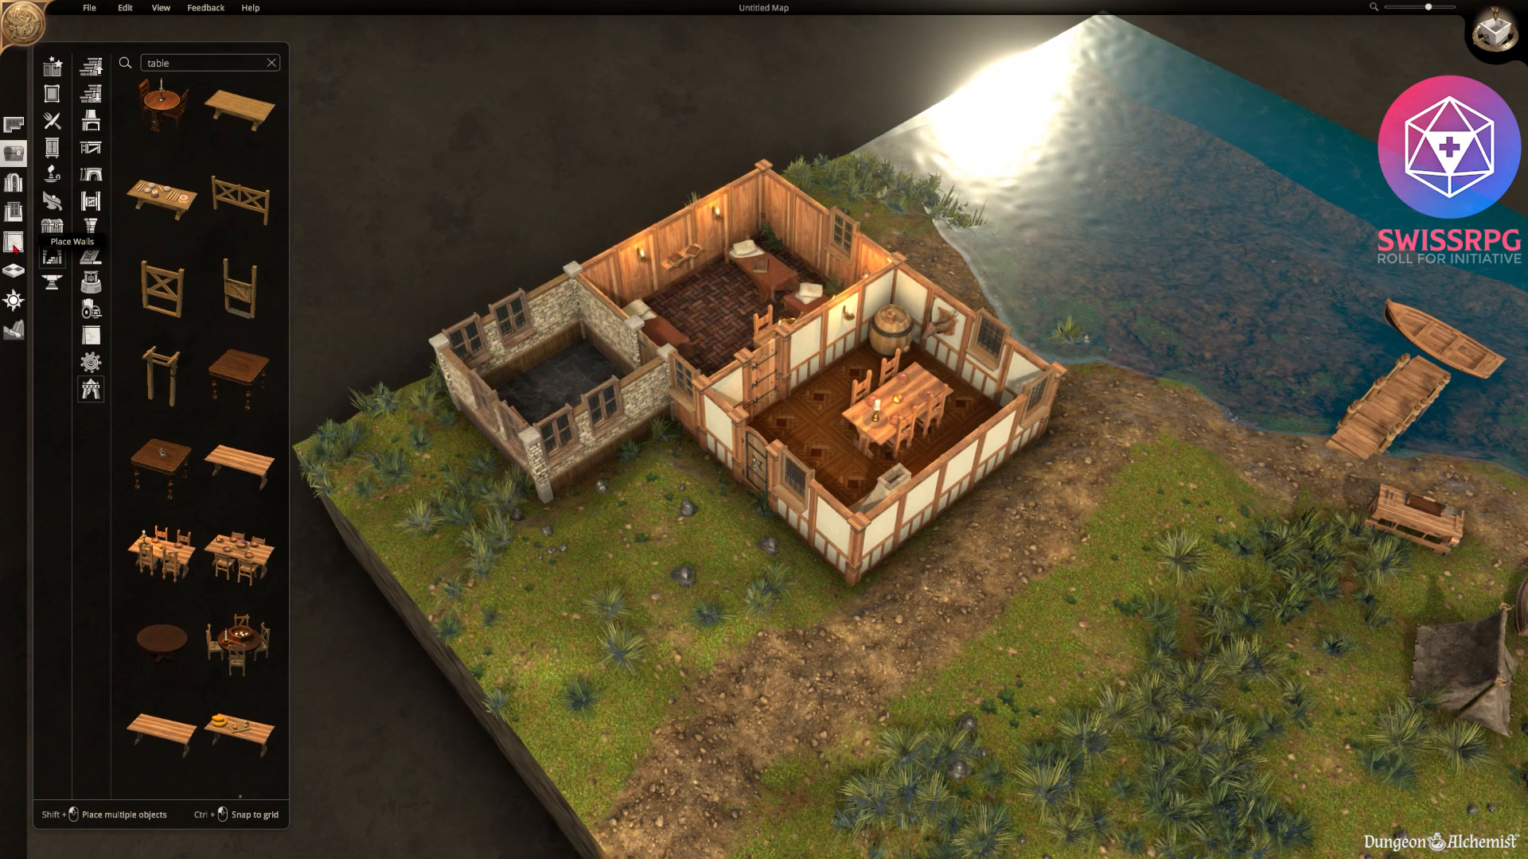
# Restyle the stone room's and dining room's walls as Planks via 'Change all walls in room', then select Plaster.
pyautogui.click(15, 242)
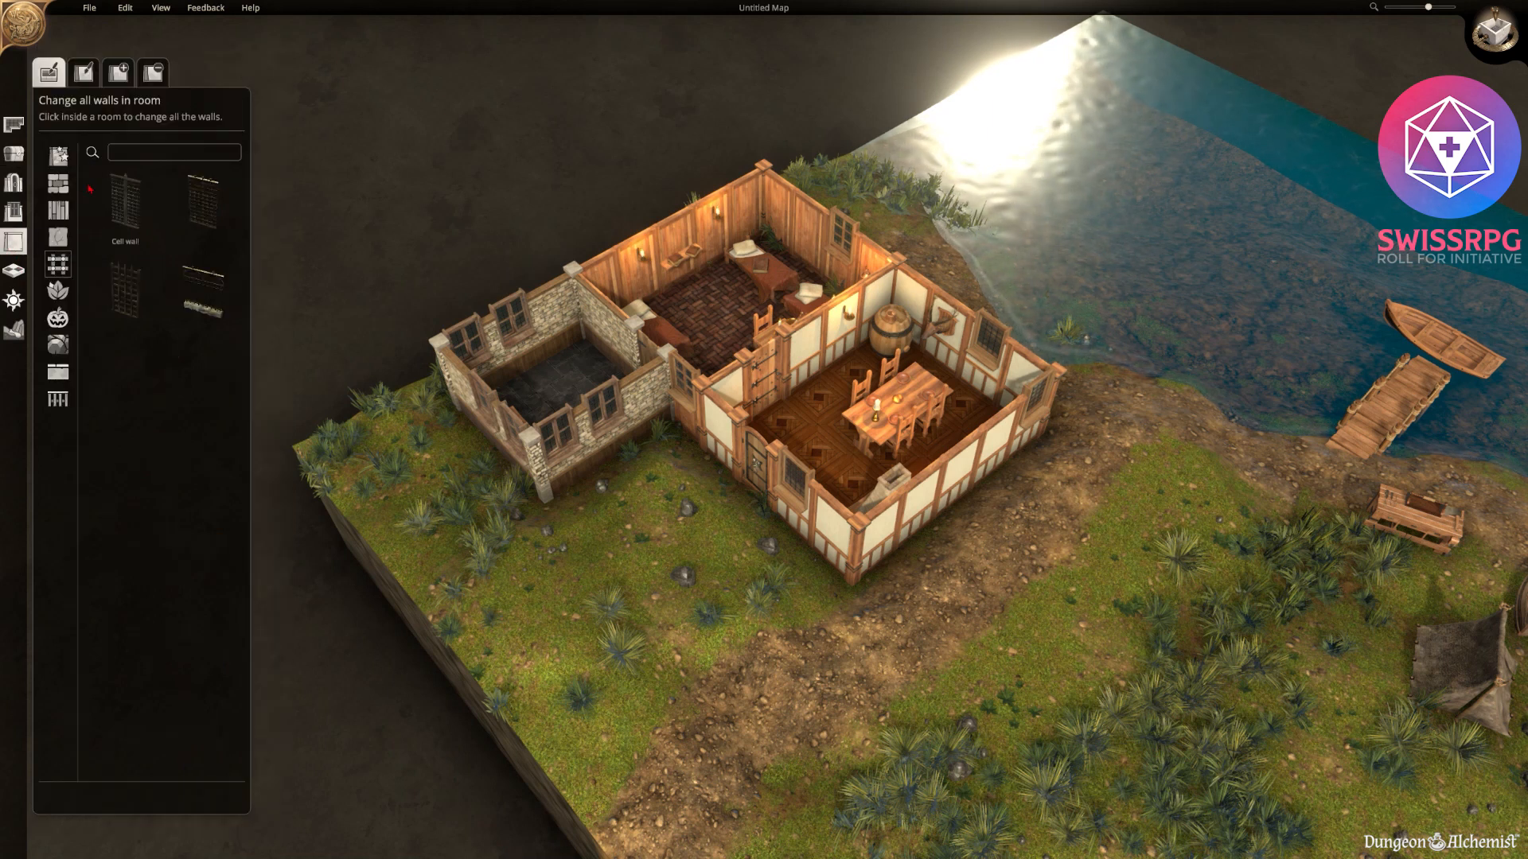
pyautogui.click(58, 237)
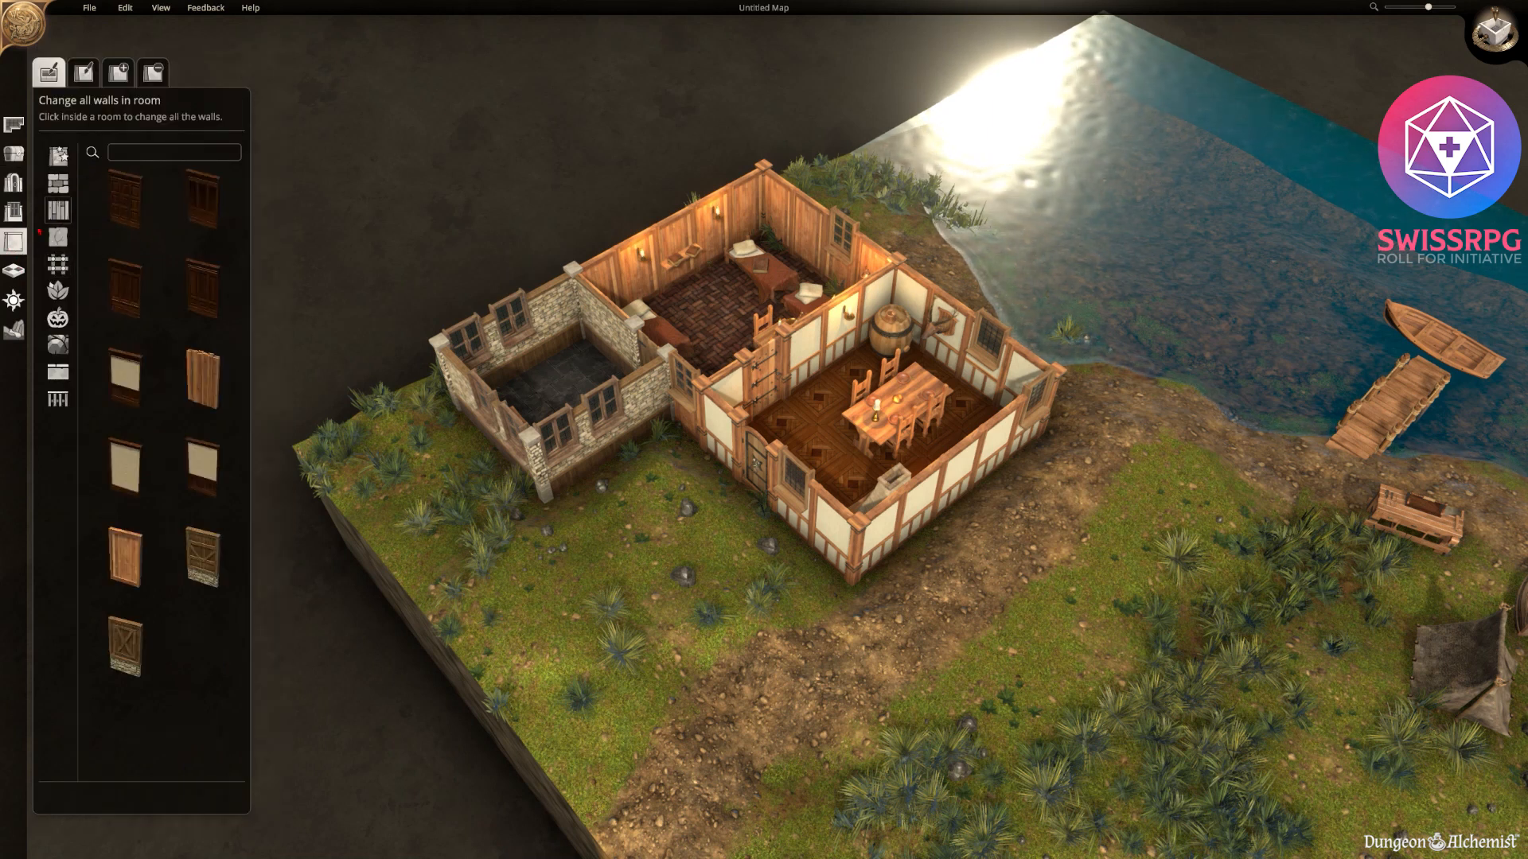
pyautogui.moveTo(202, 379)
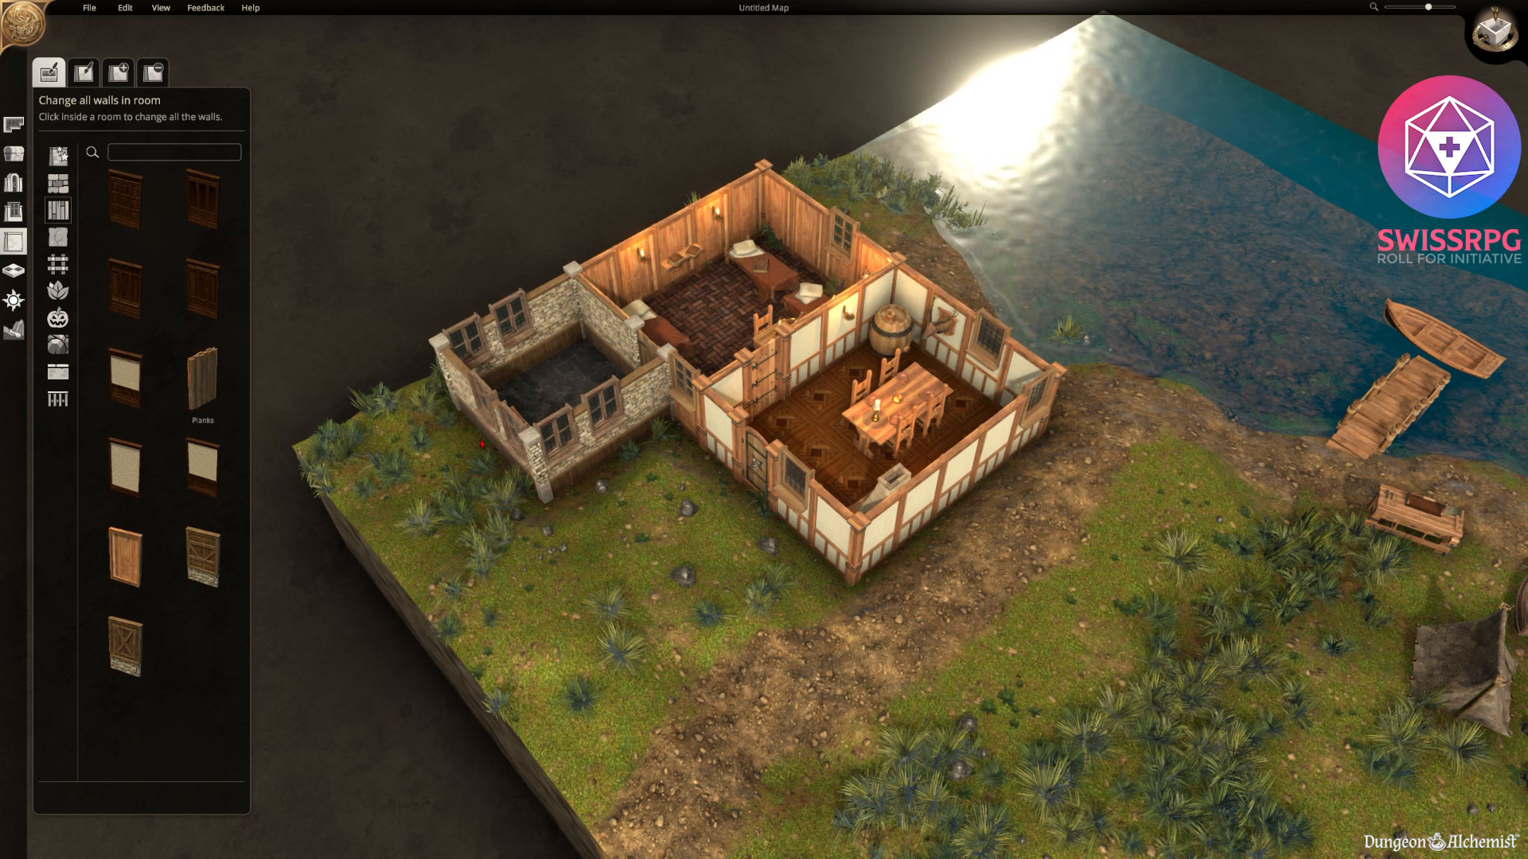
pyautogui.click(202, 378)
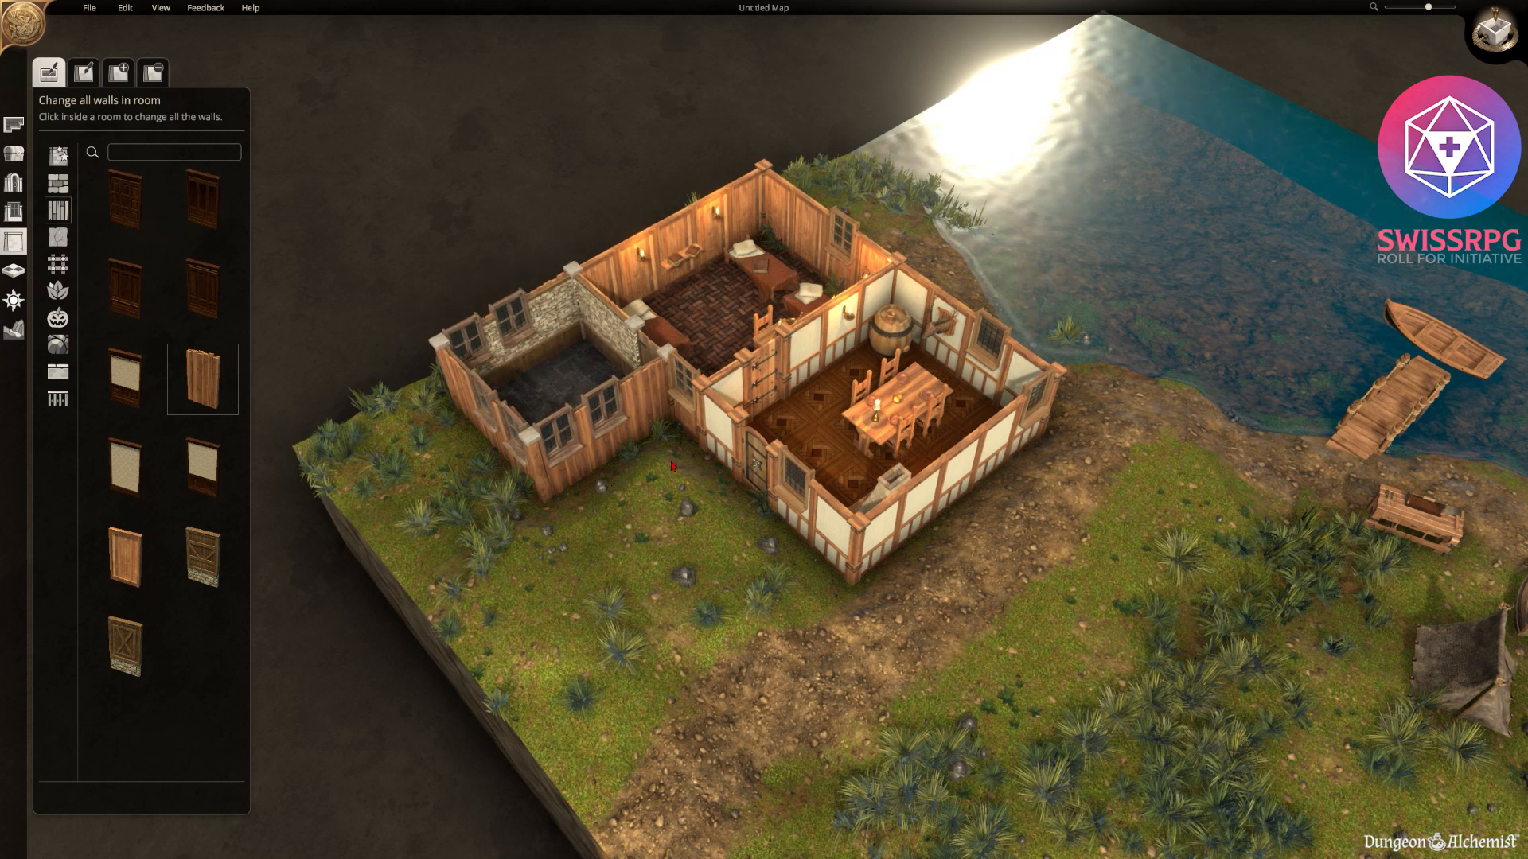
pyautogui.click(716, 466)
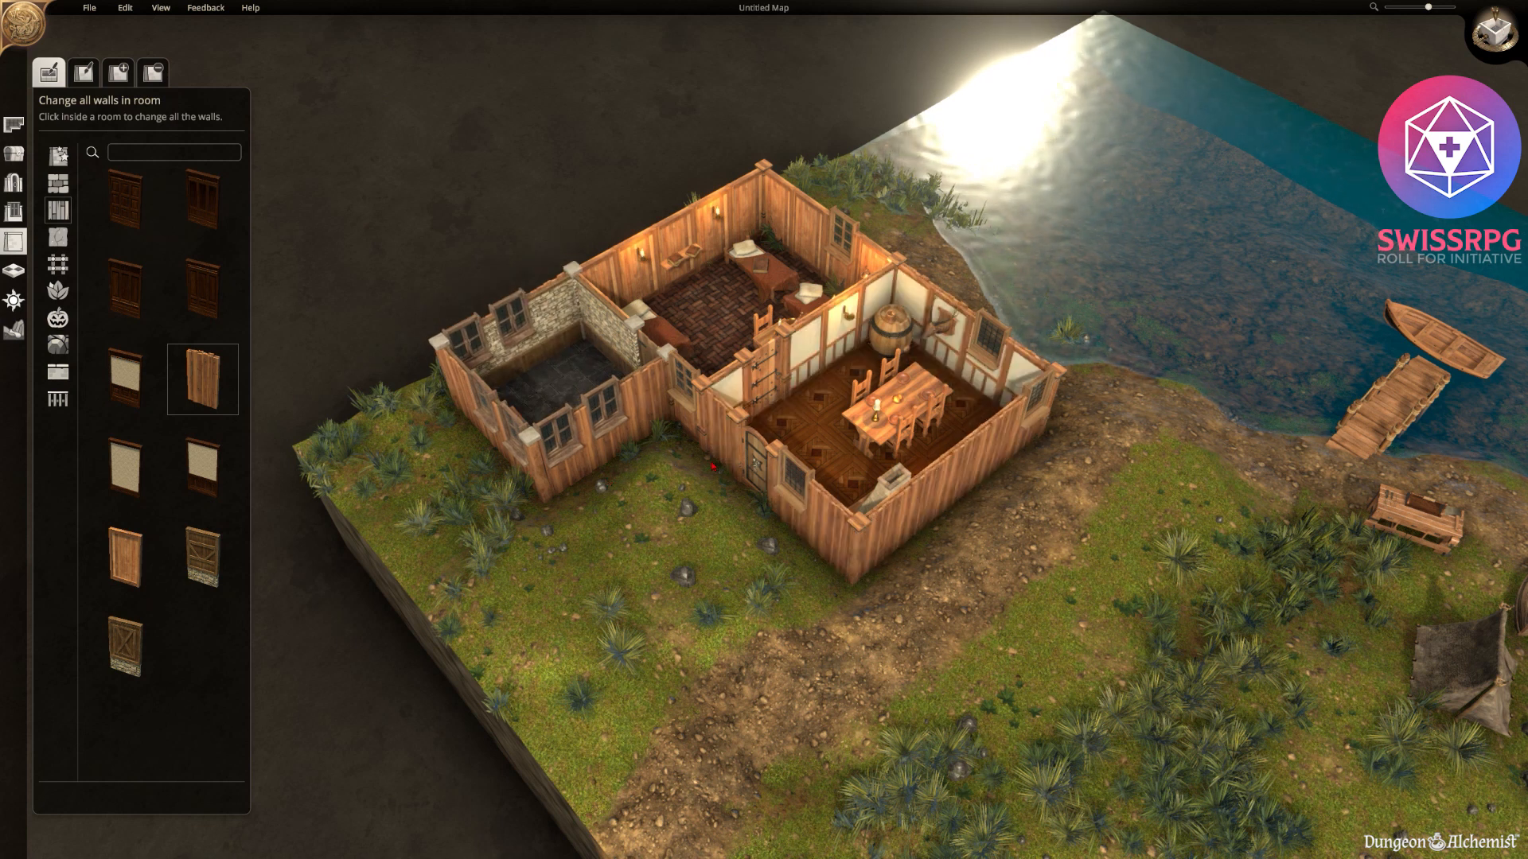
pyautogui.click(916, 409)
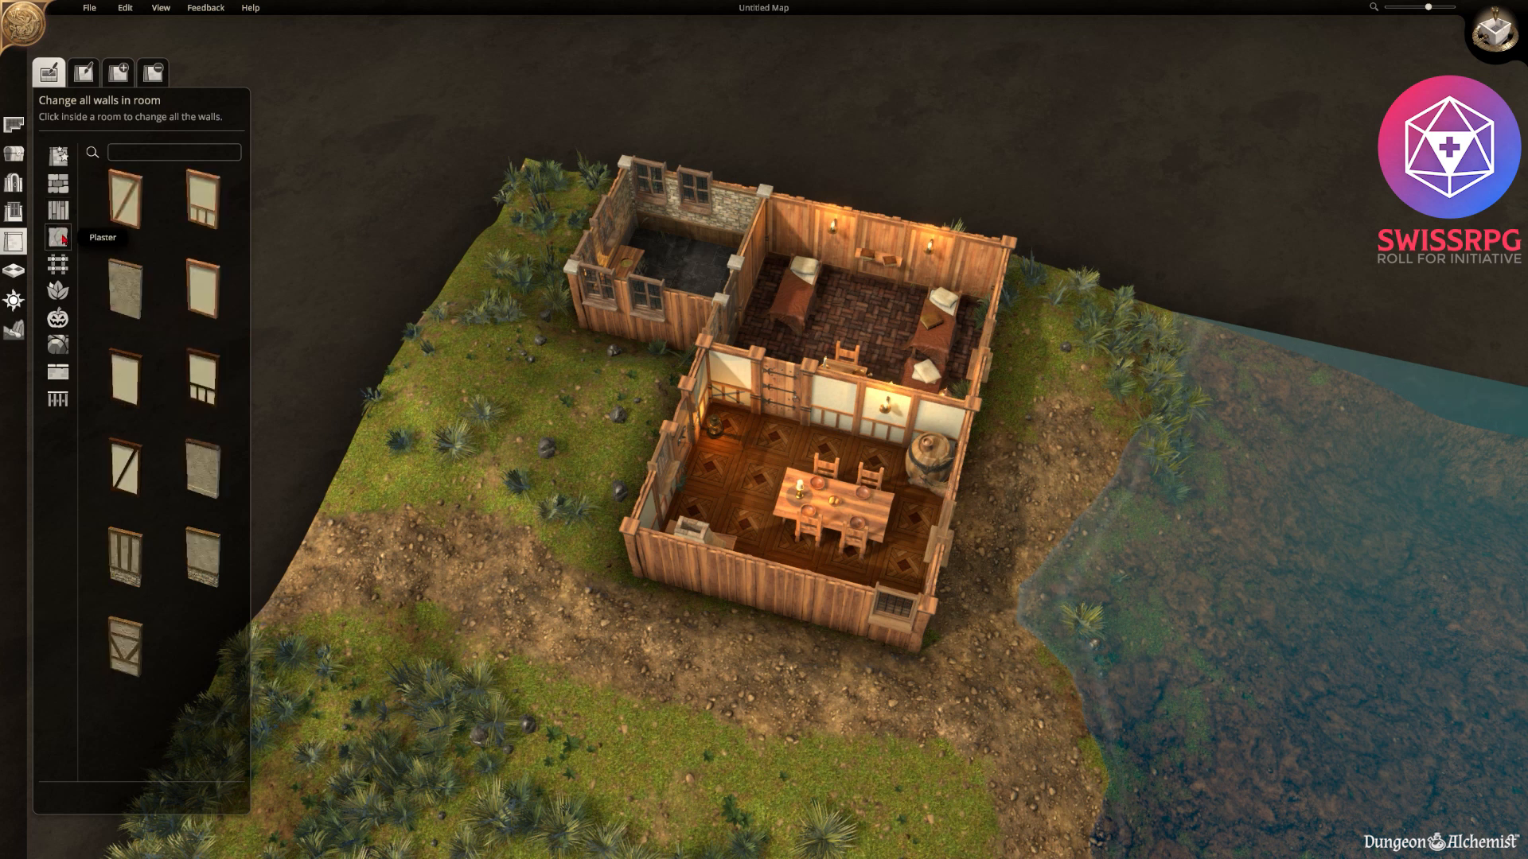
pyautogui.moveTo(202, 202)
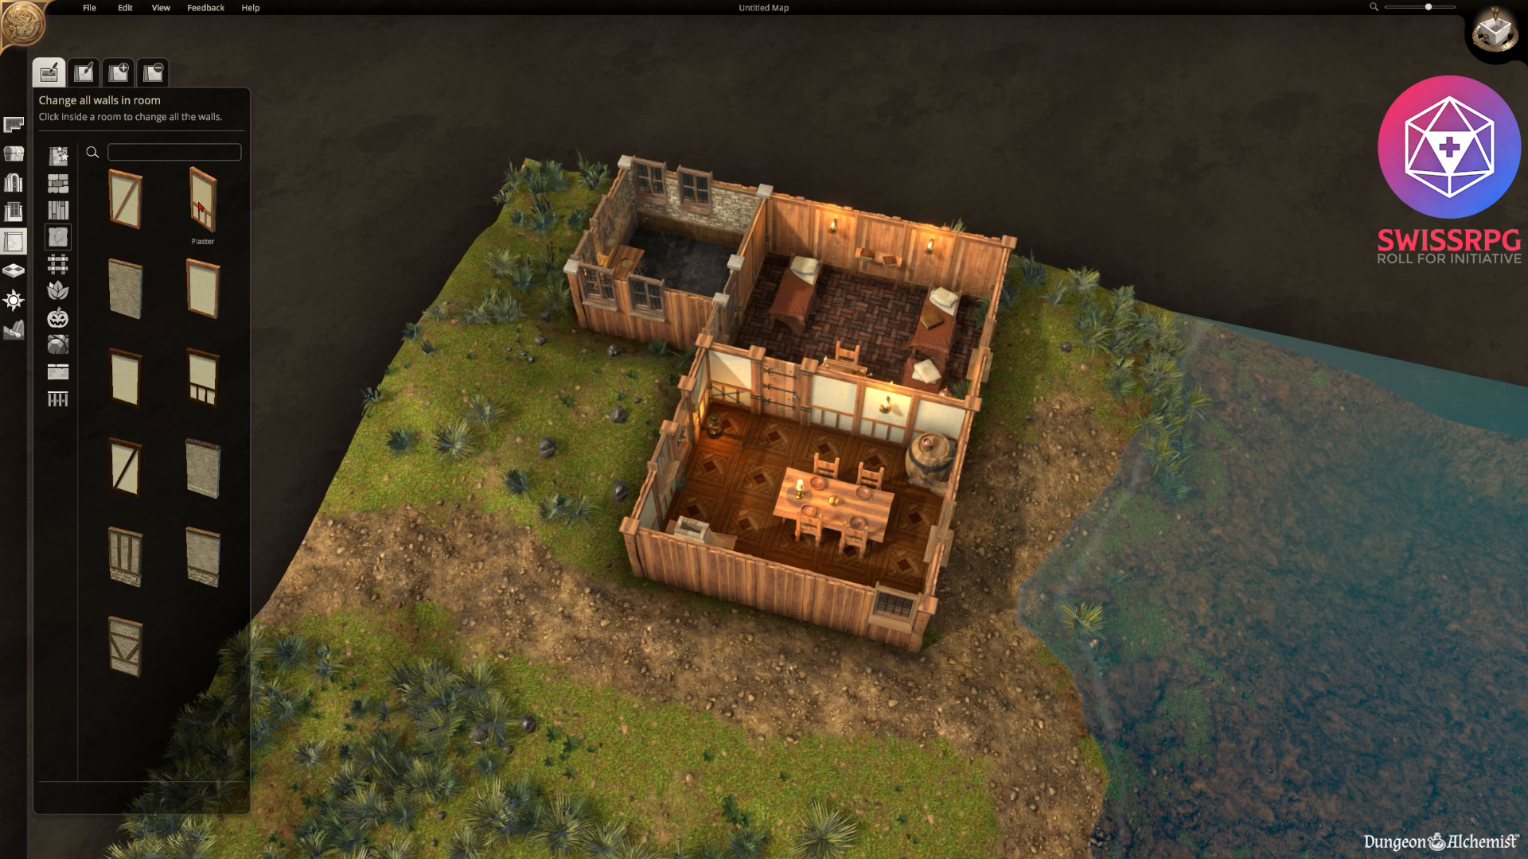
pyautogui.click(202, 201)
pyautogui.write('table')
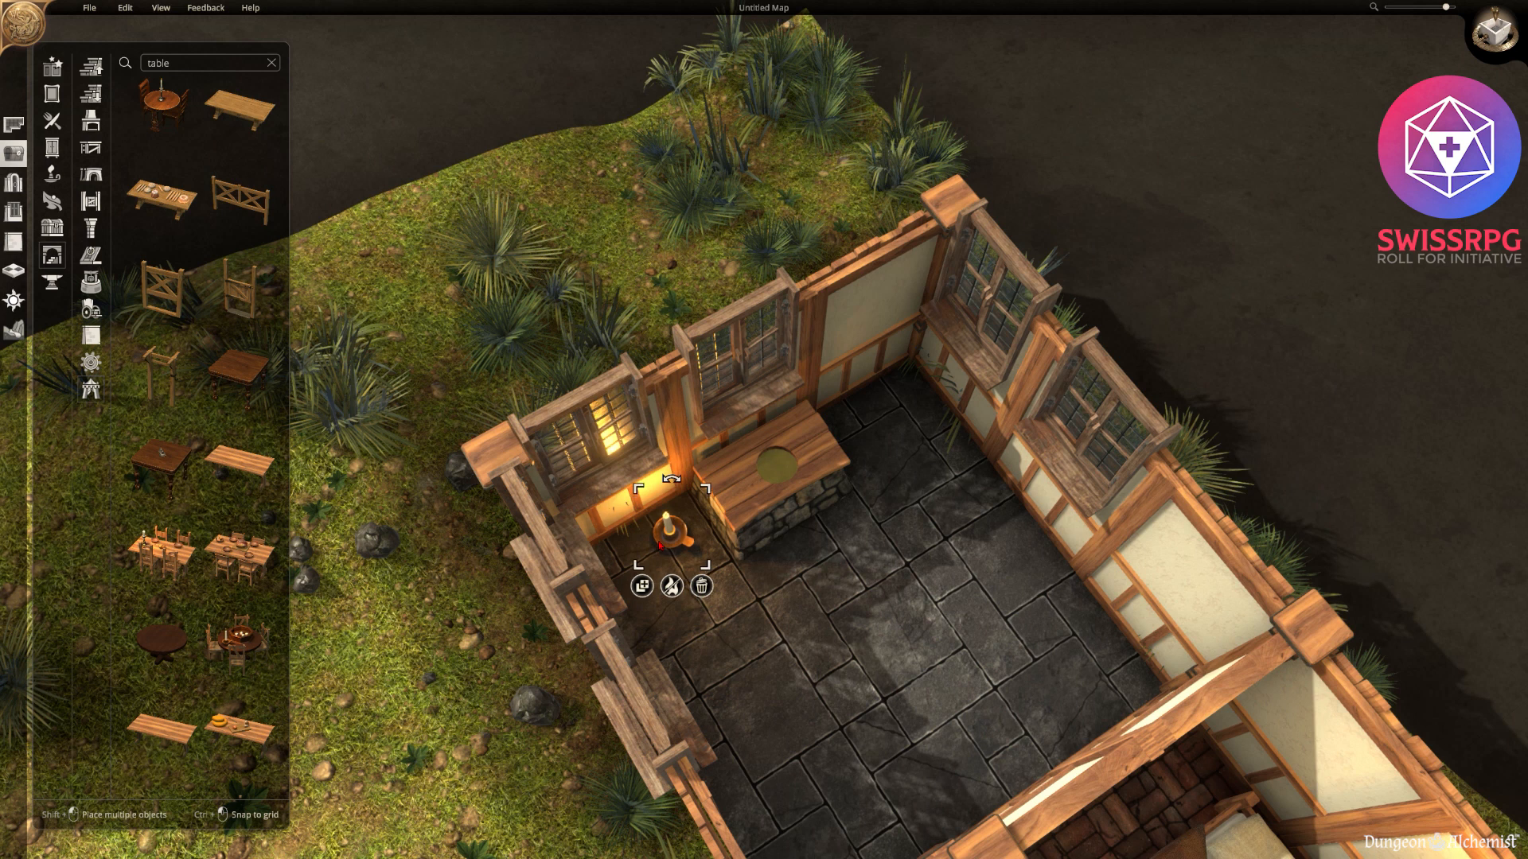
pyautogui.moveTo(161, 194)
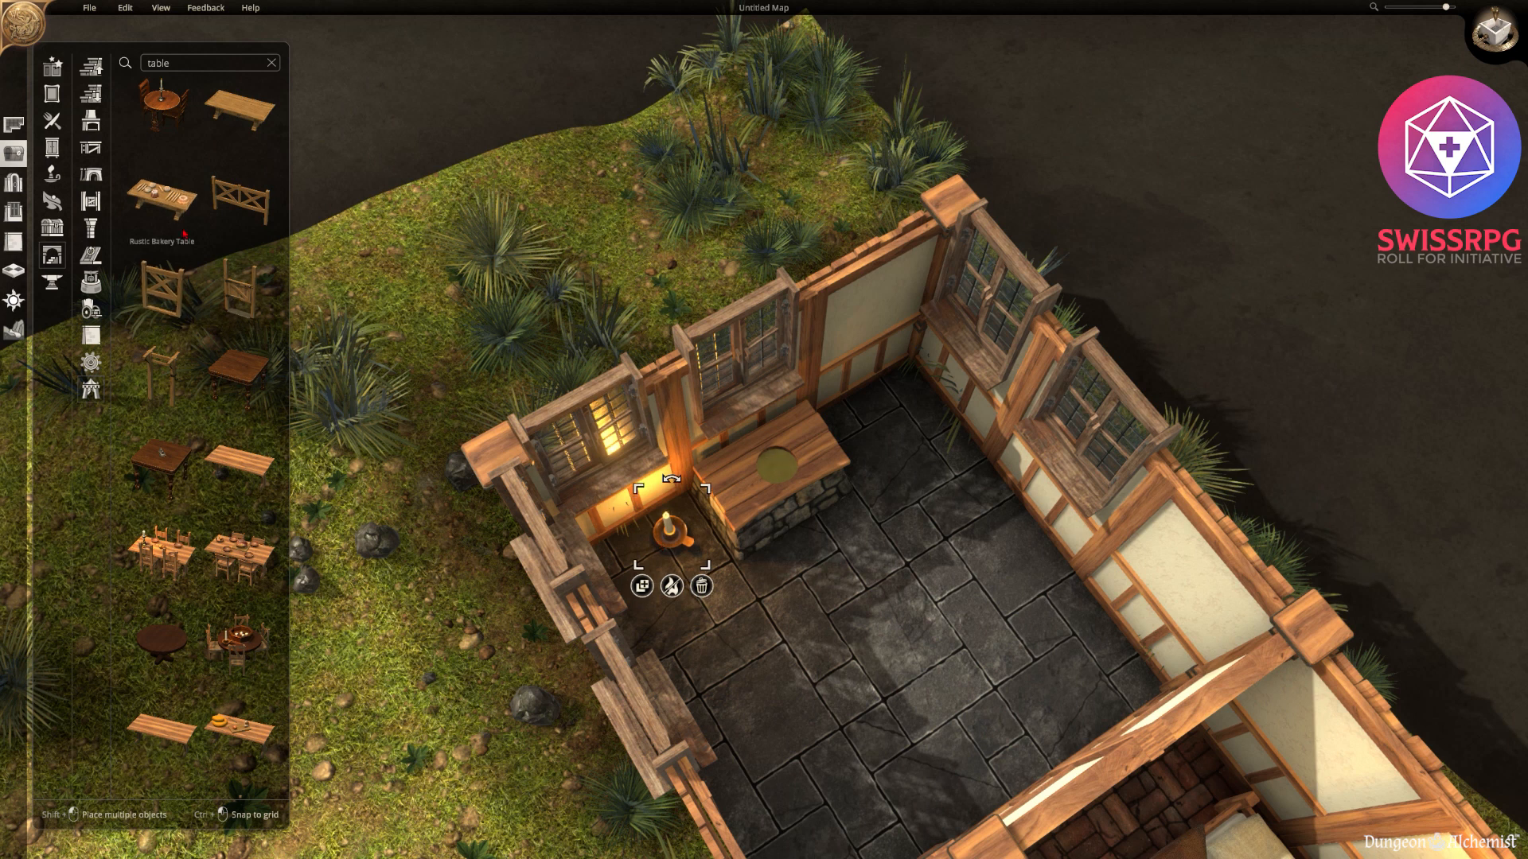
# Place the round wooden table on the stone floor and adjust its position.
pyautogui.scroll(-3)
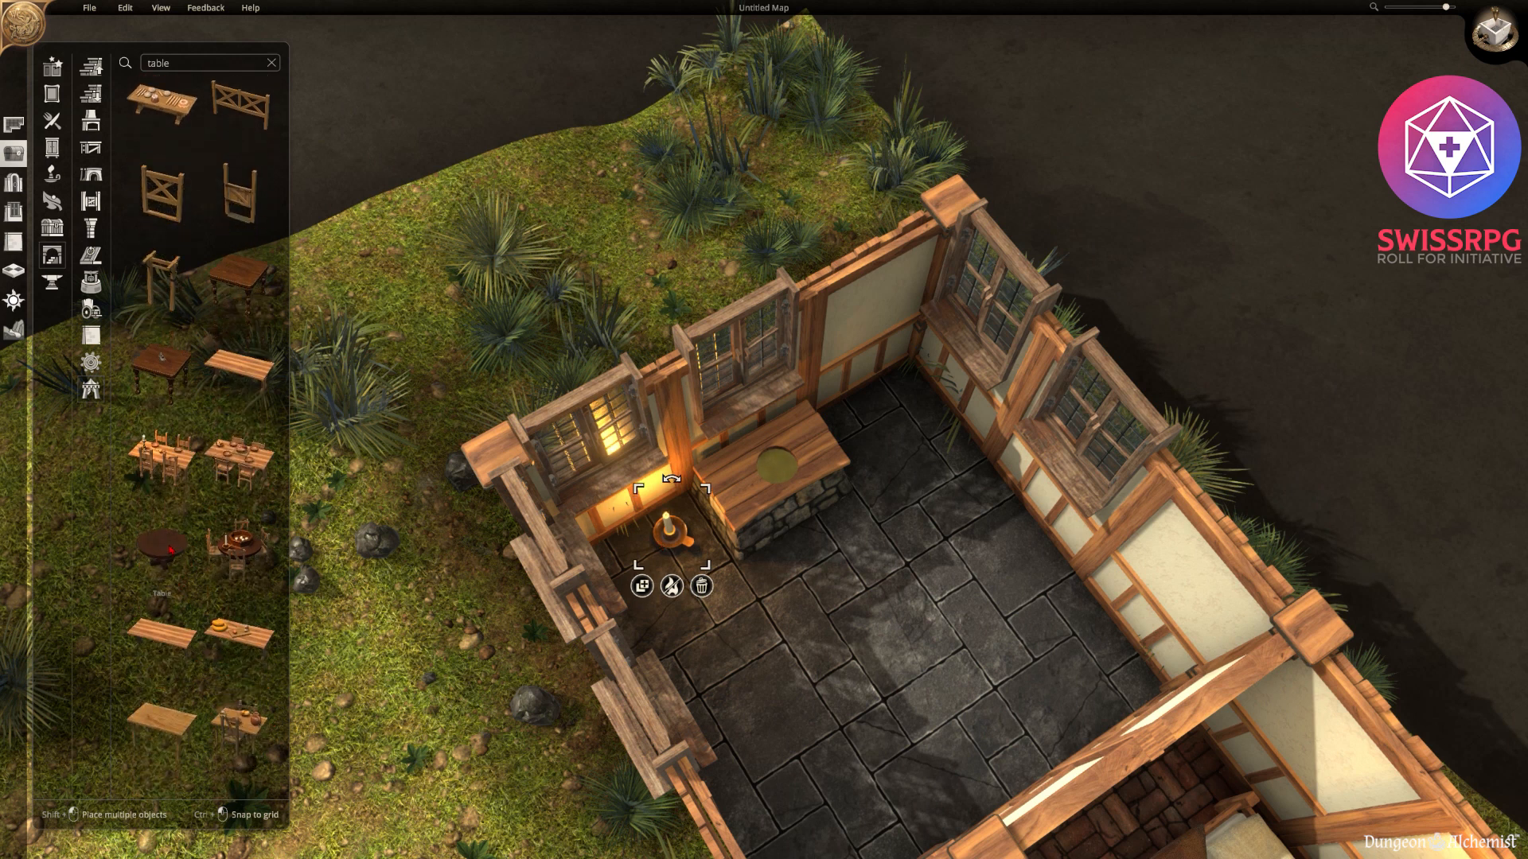
pyautogui.click(160, 546)
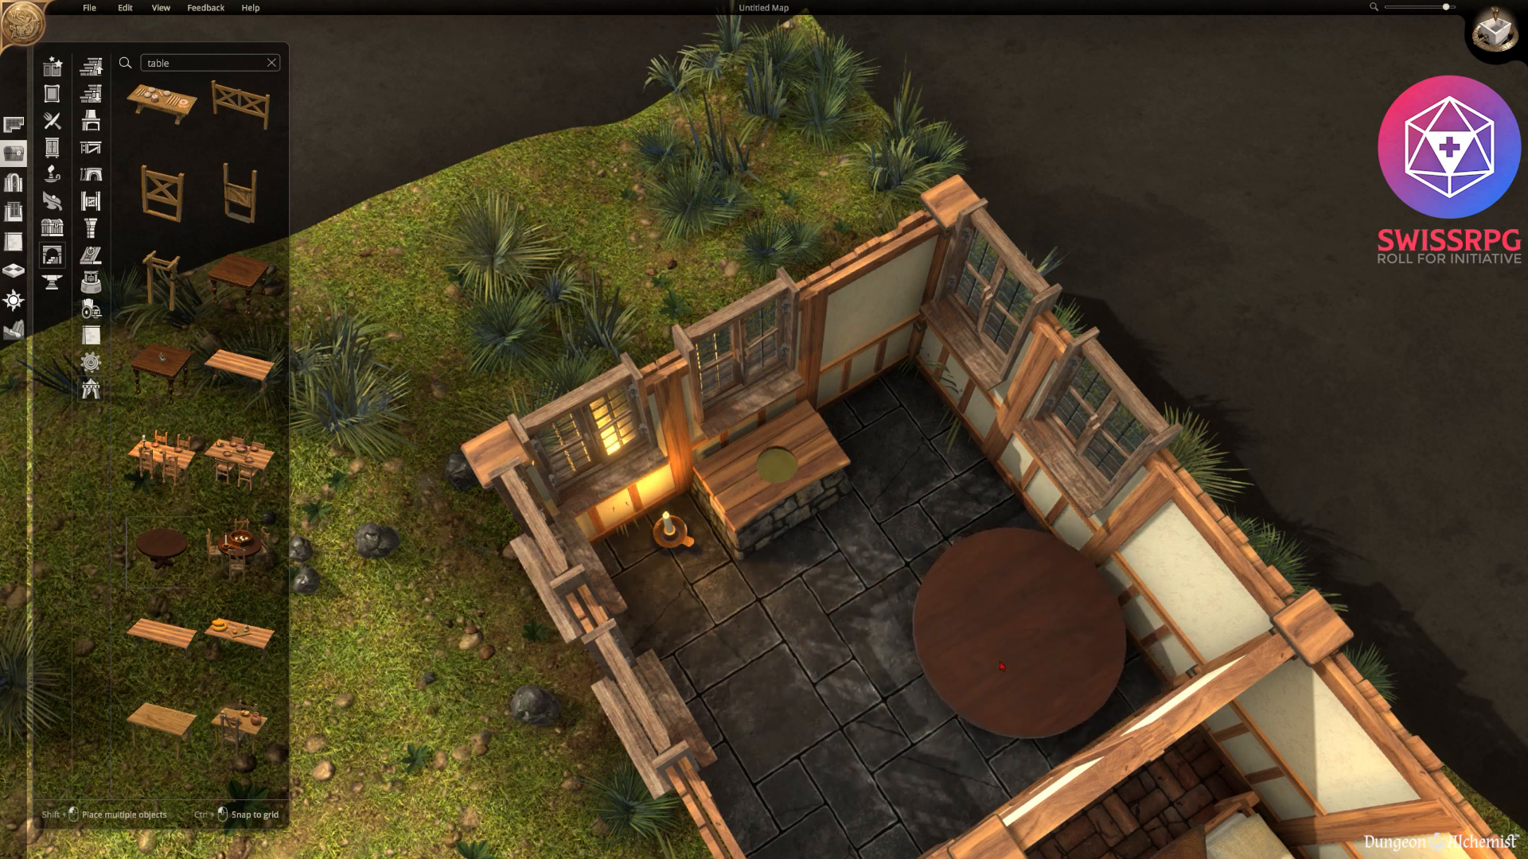
pyautogui.click(1013, 662)
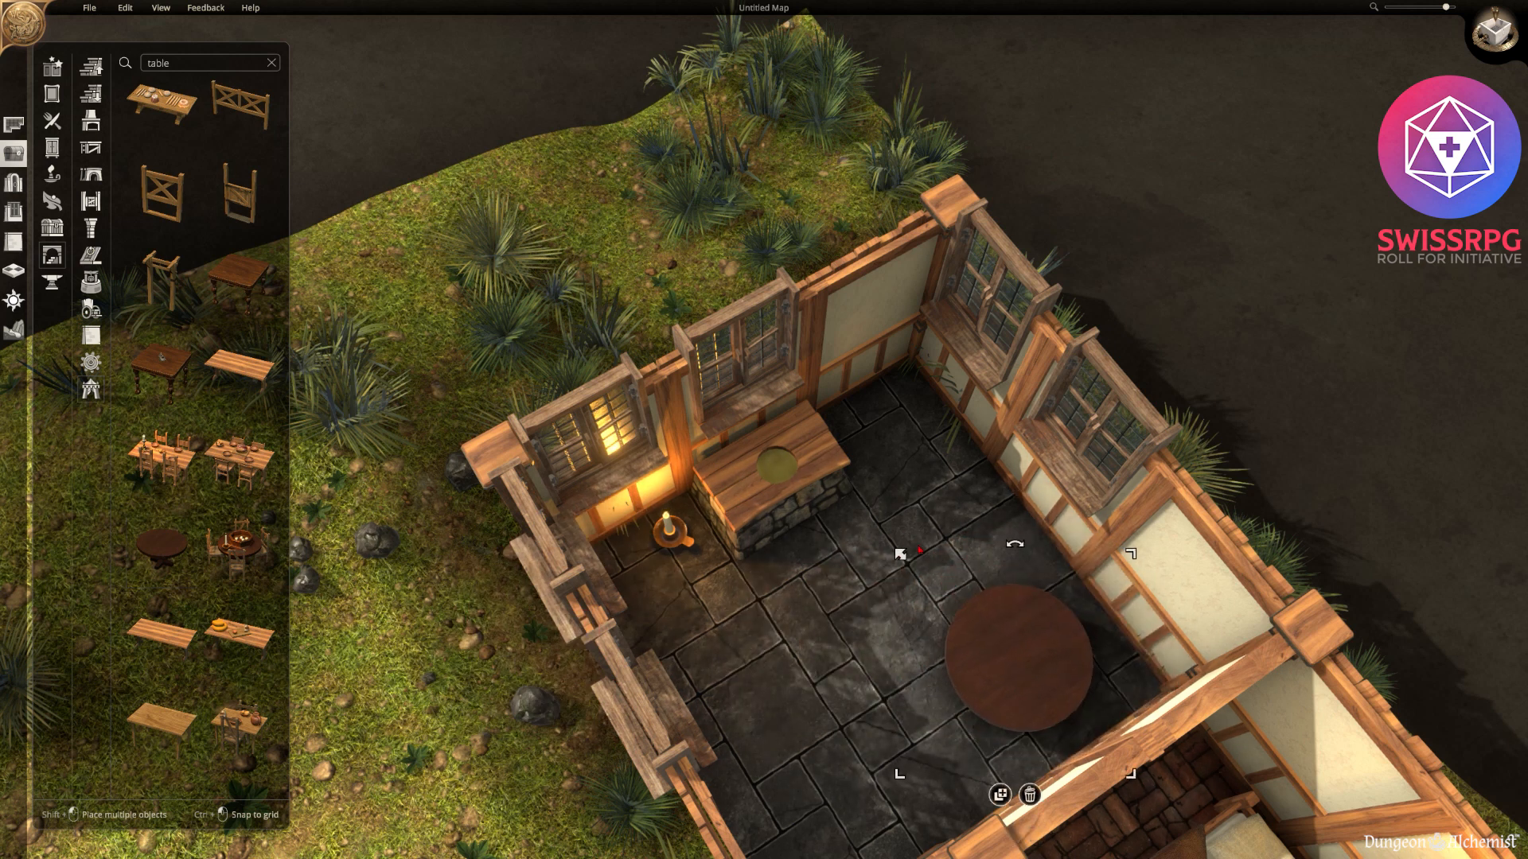
pyautogui.moveTo(1013, 662); pyautogui.dragTo(1077, 678)
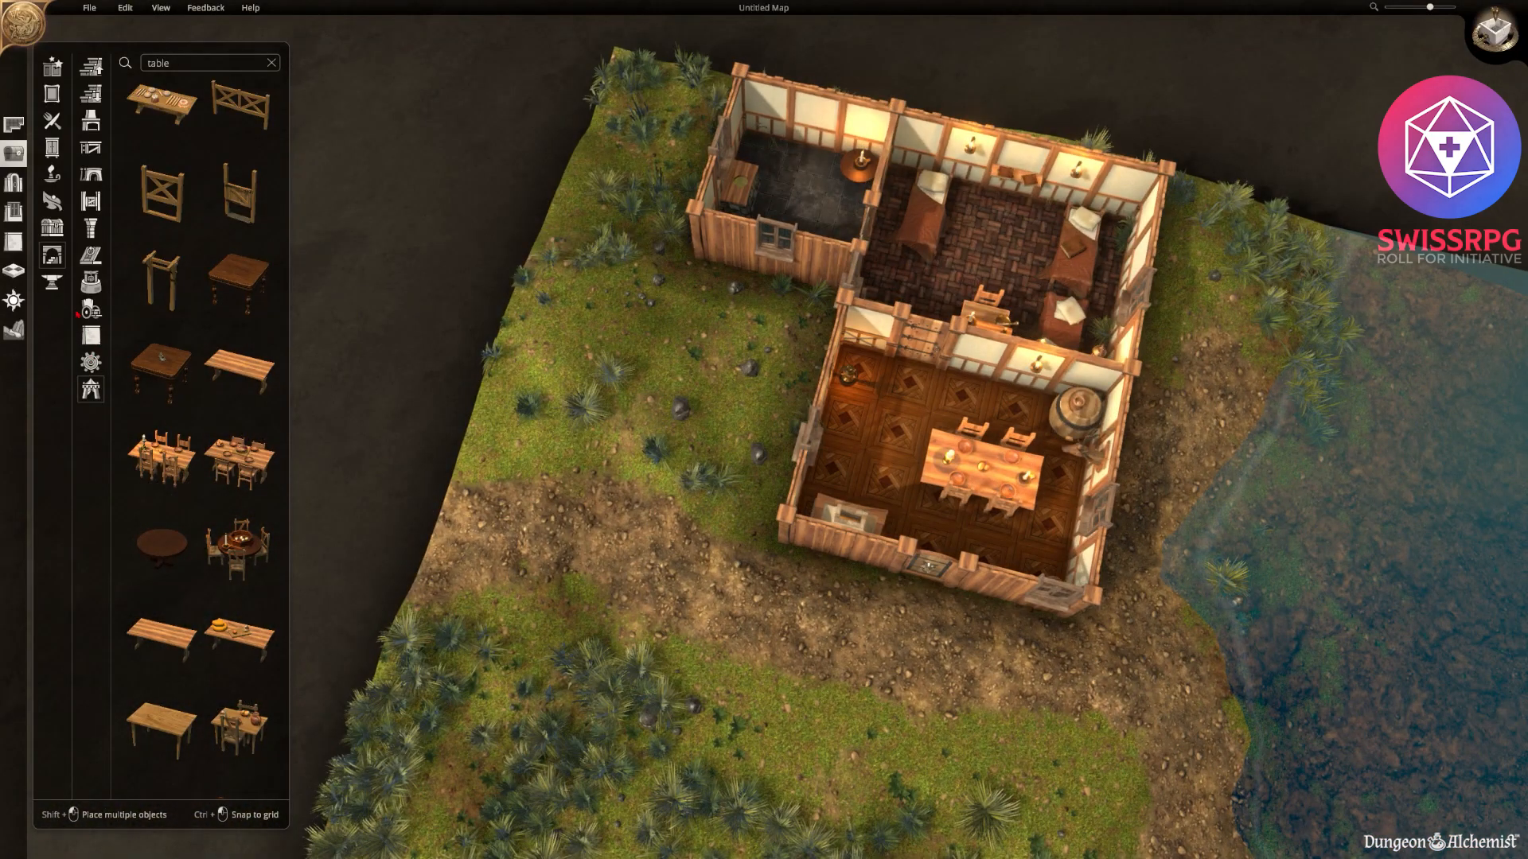
# Clear the search, place a small lamp post beside the dock and browse further down the props.
pyautogui.click(270, 62)
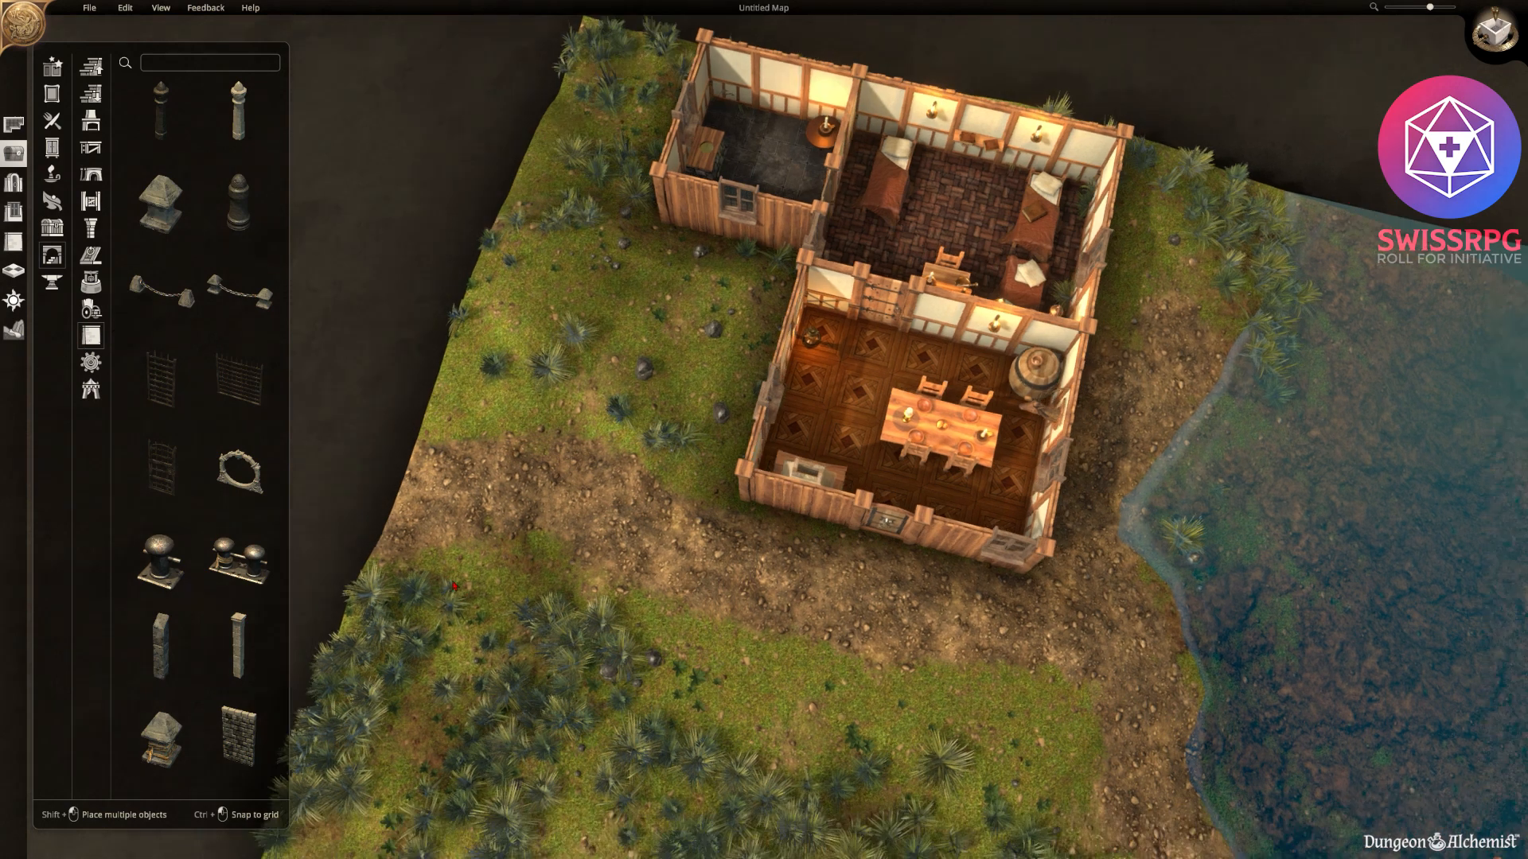
pyautogui.scroll(-3)
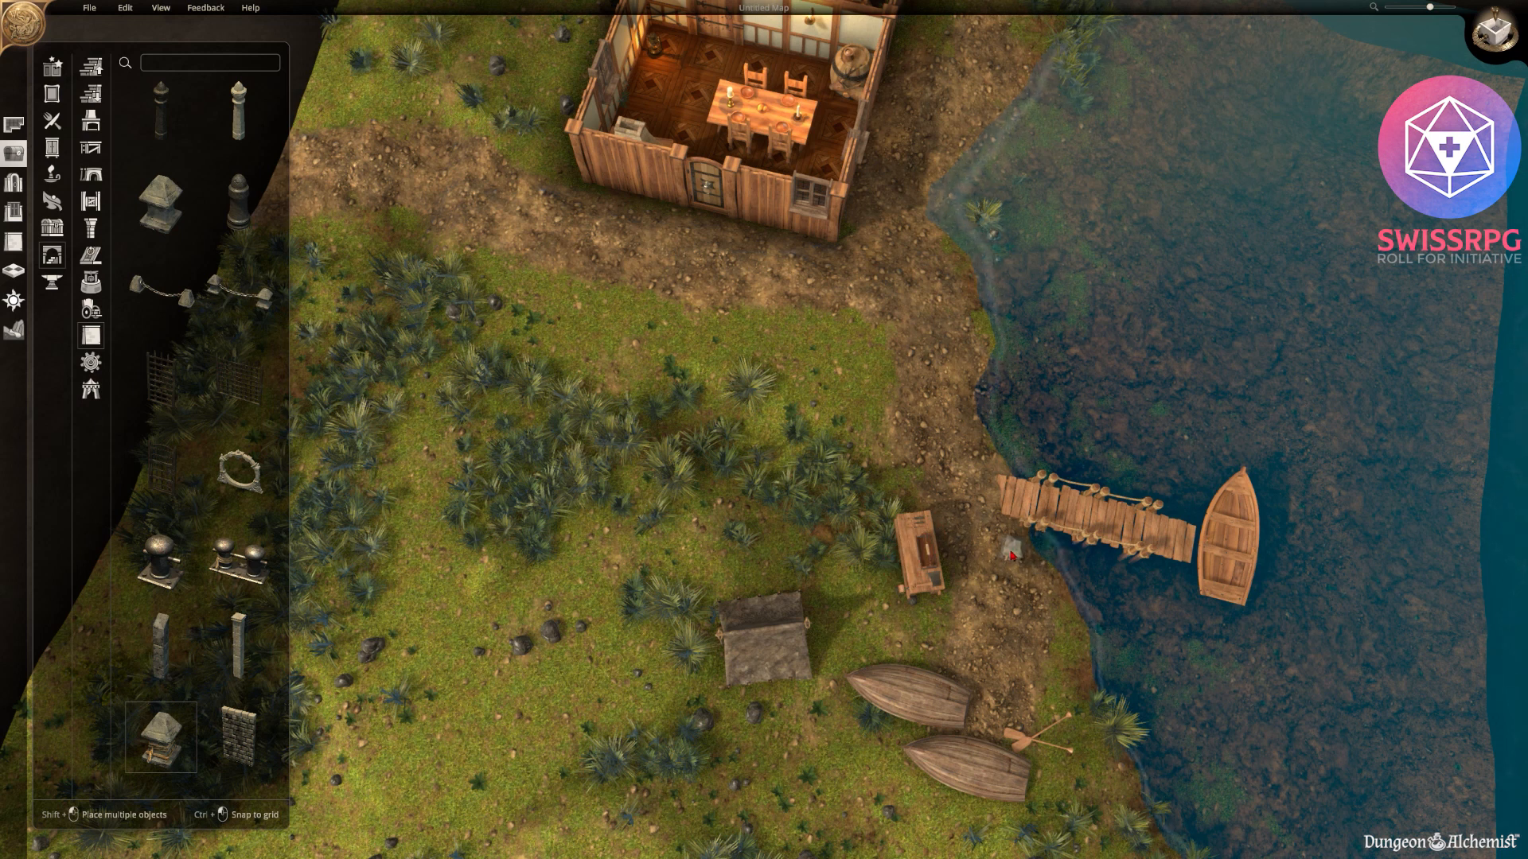
pyautogui.click(1018, 534)
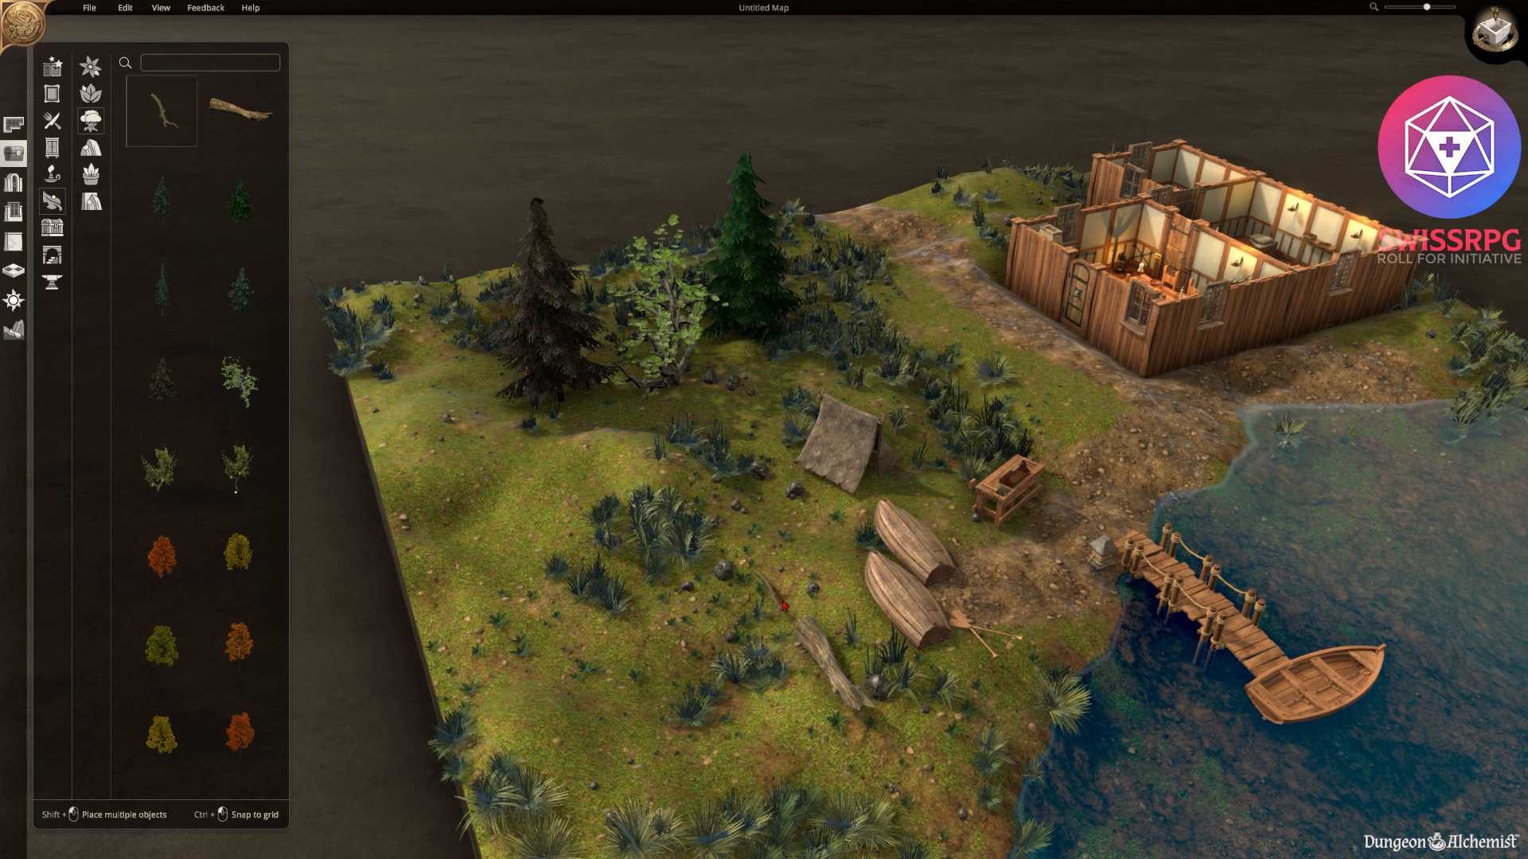
pyautogui.moveTo(92, 148)
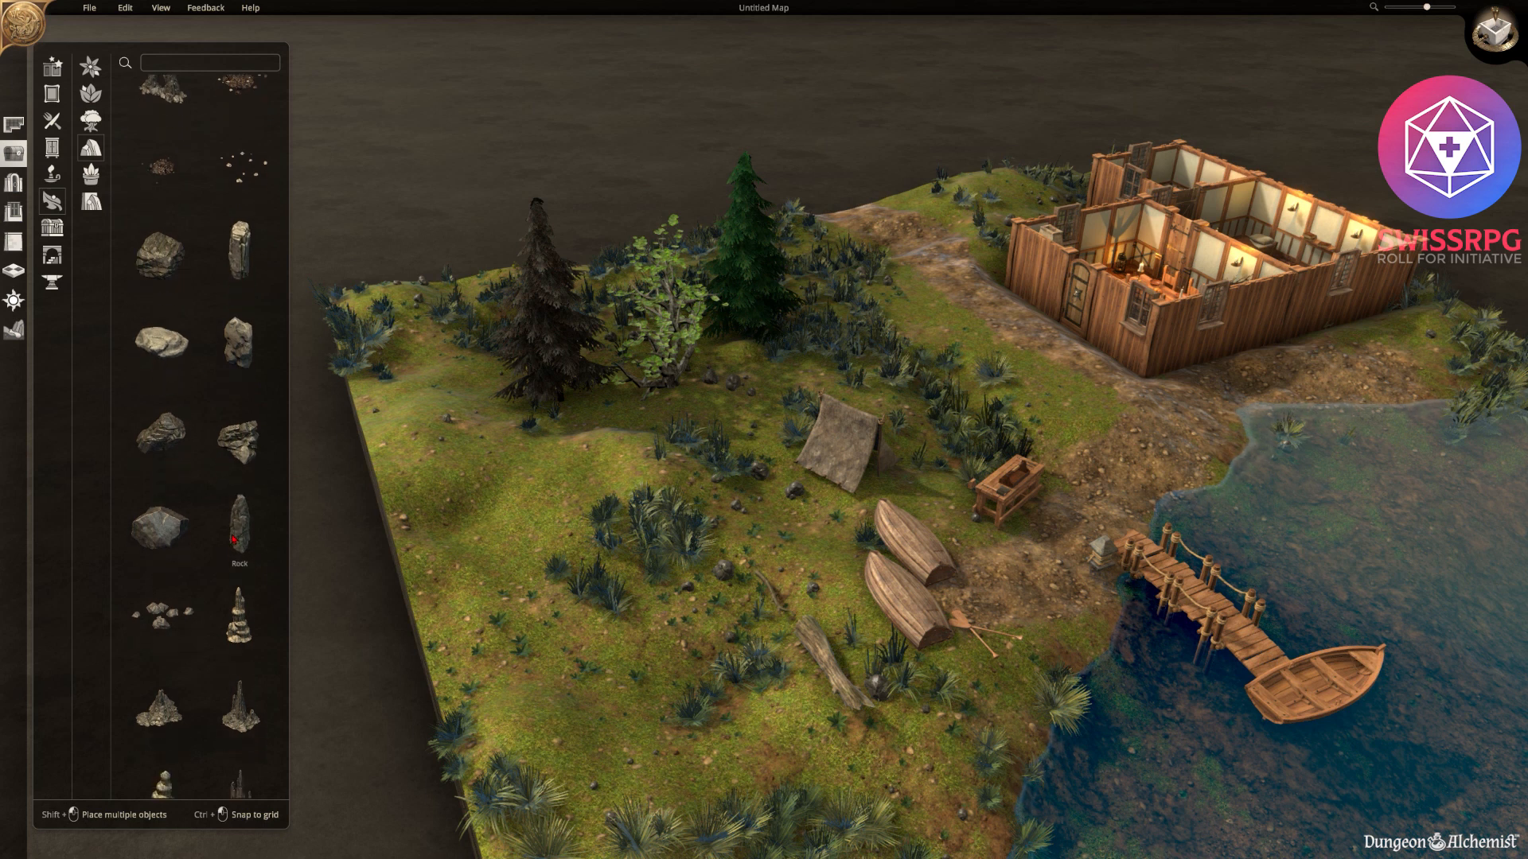
pyautogui.scroll(-3)
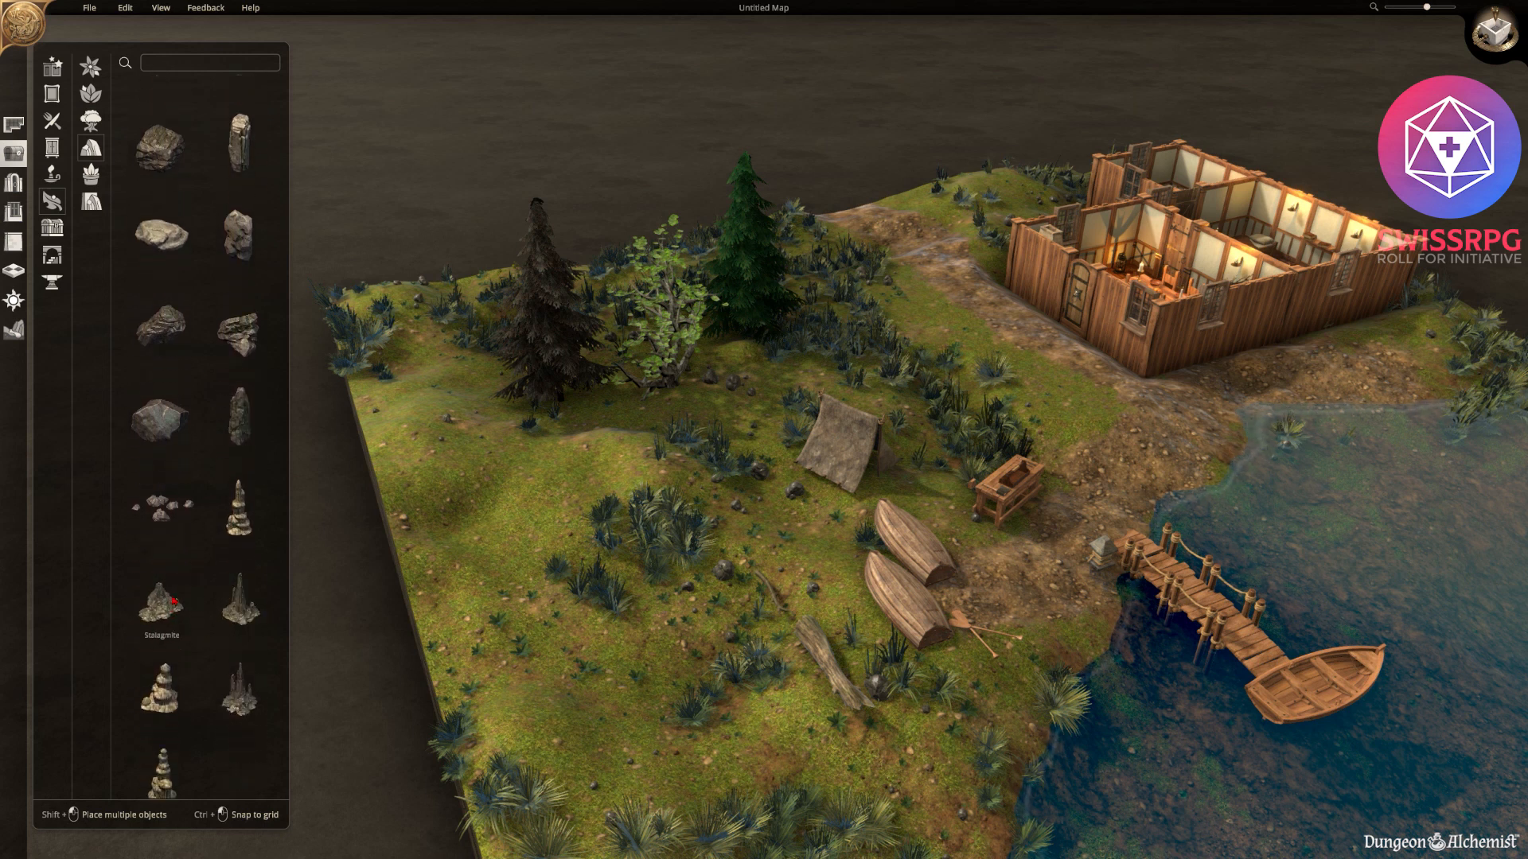
pyautogui.scroll(-3)
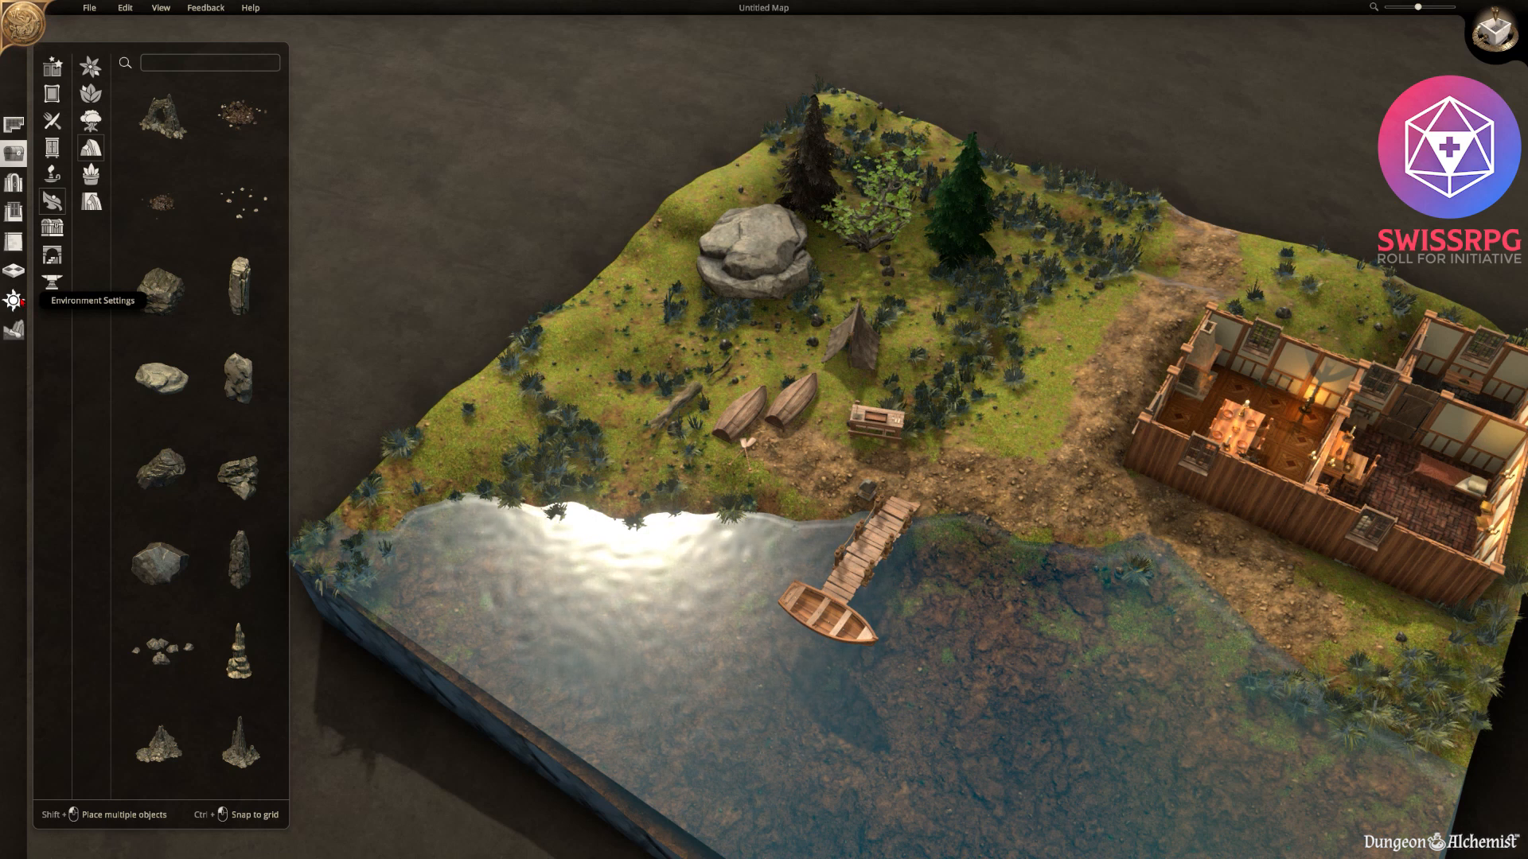
# Set the Environment time of day towards sunset for warm evening lighting.
pyautogui.click(14, 300)
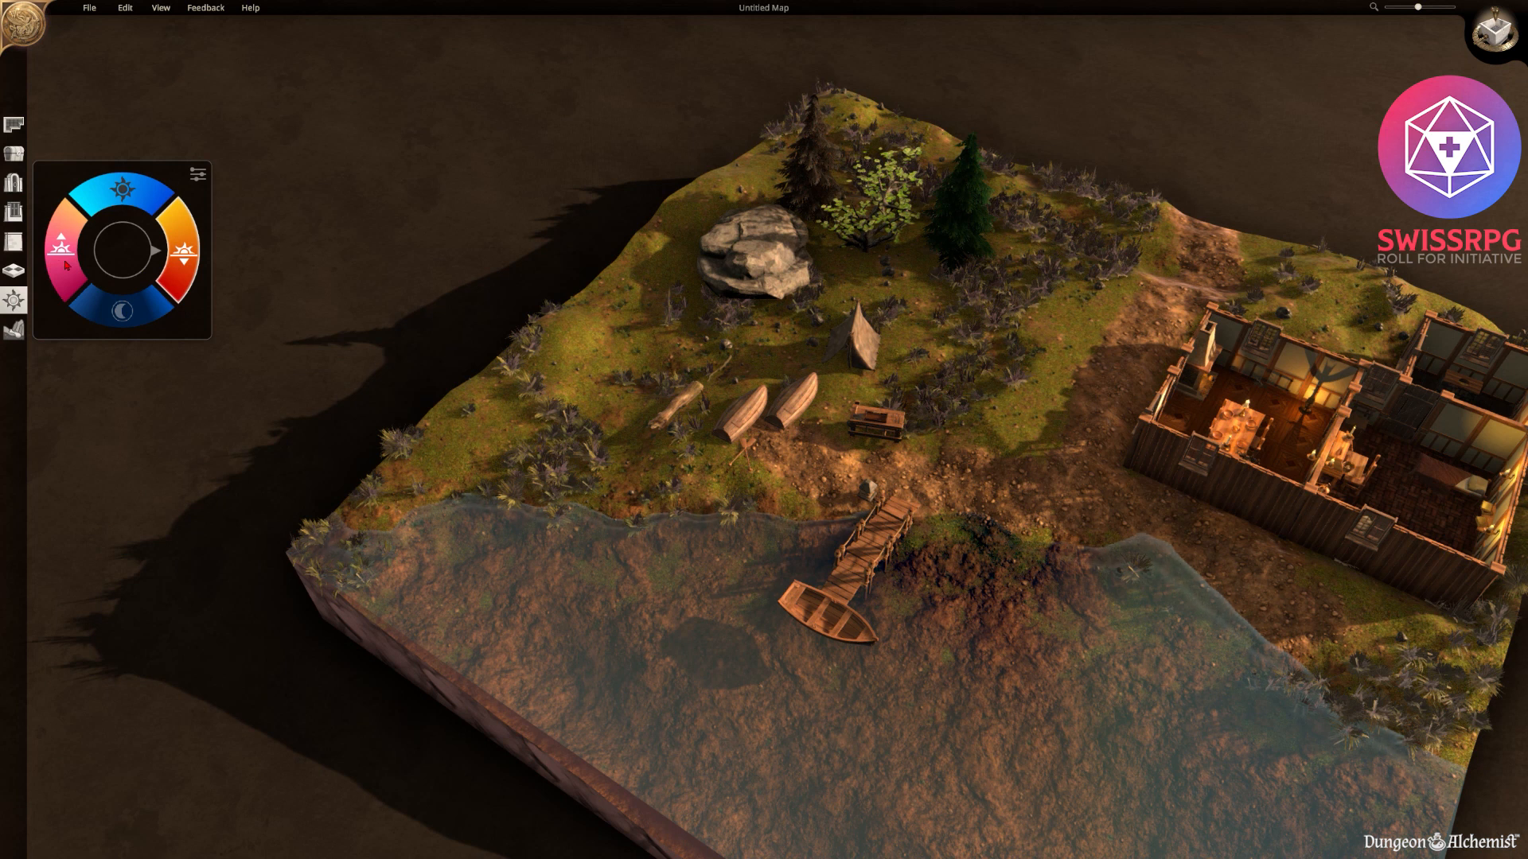
pyautogui.click(123, 313)
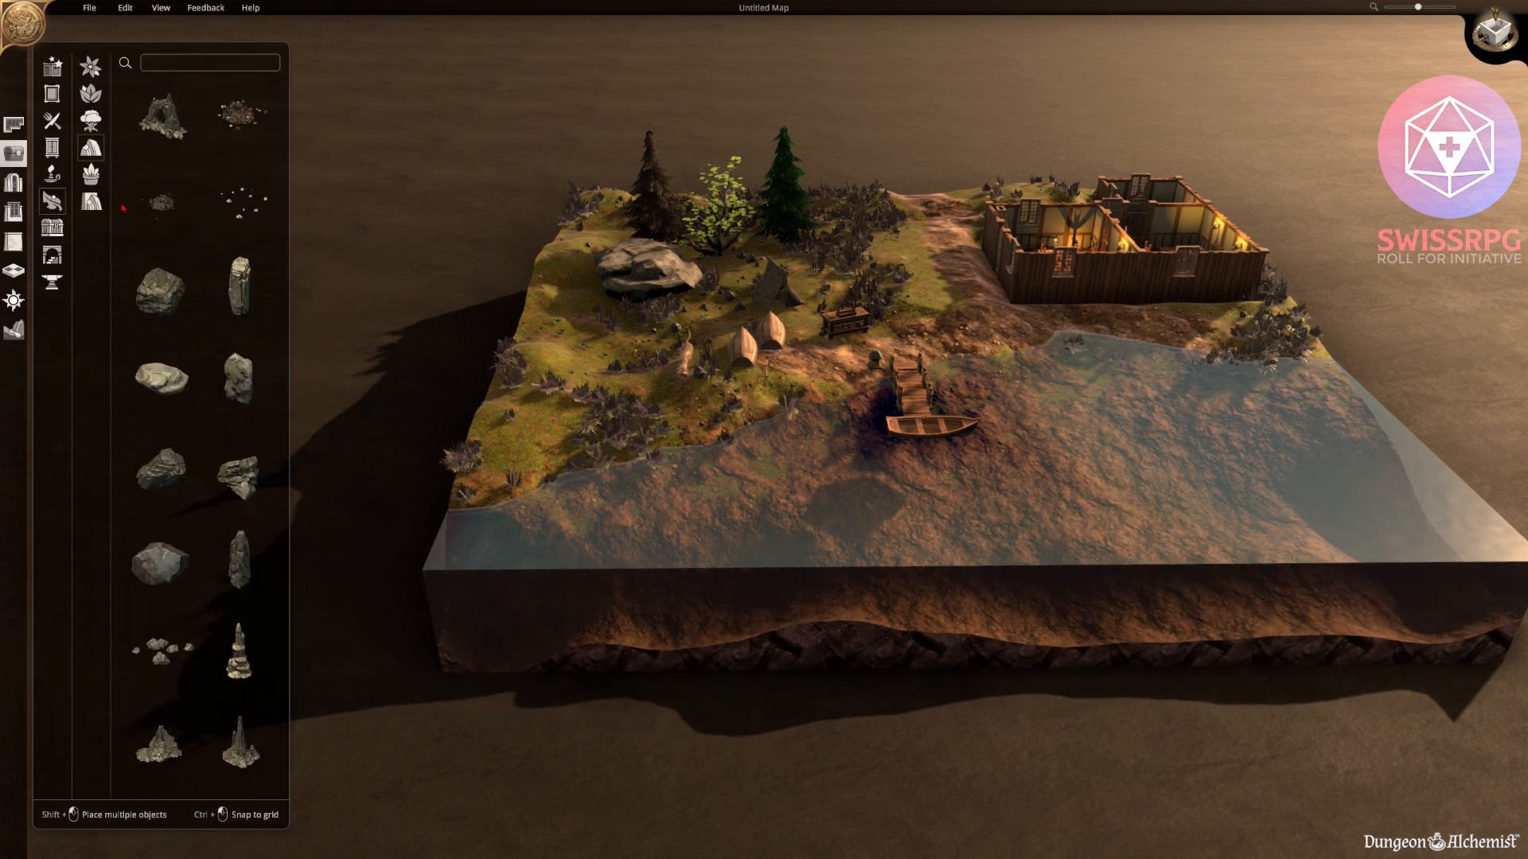
# Search 'boat' and pick a rowboat to place in the lake below the jetty.
pyautogui.write('boat')
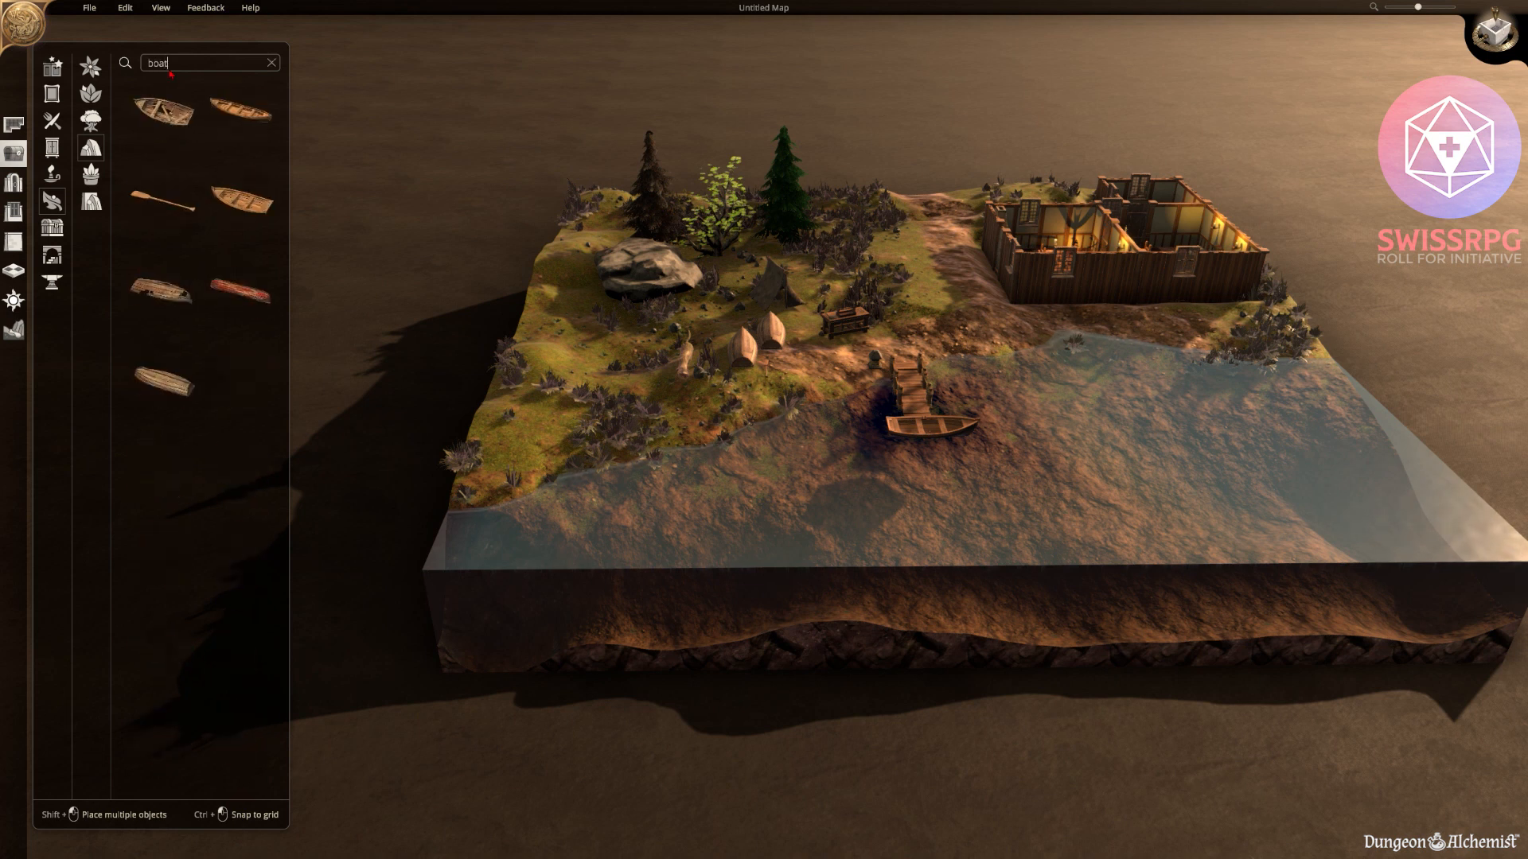
pyautogui.click(160, 110)
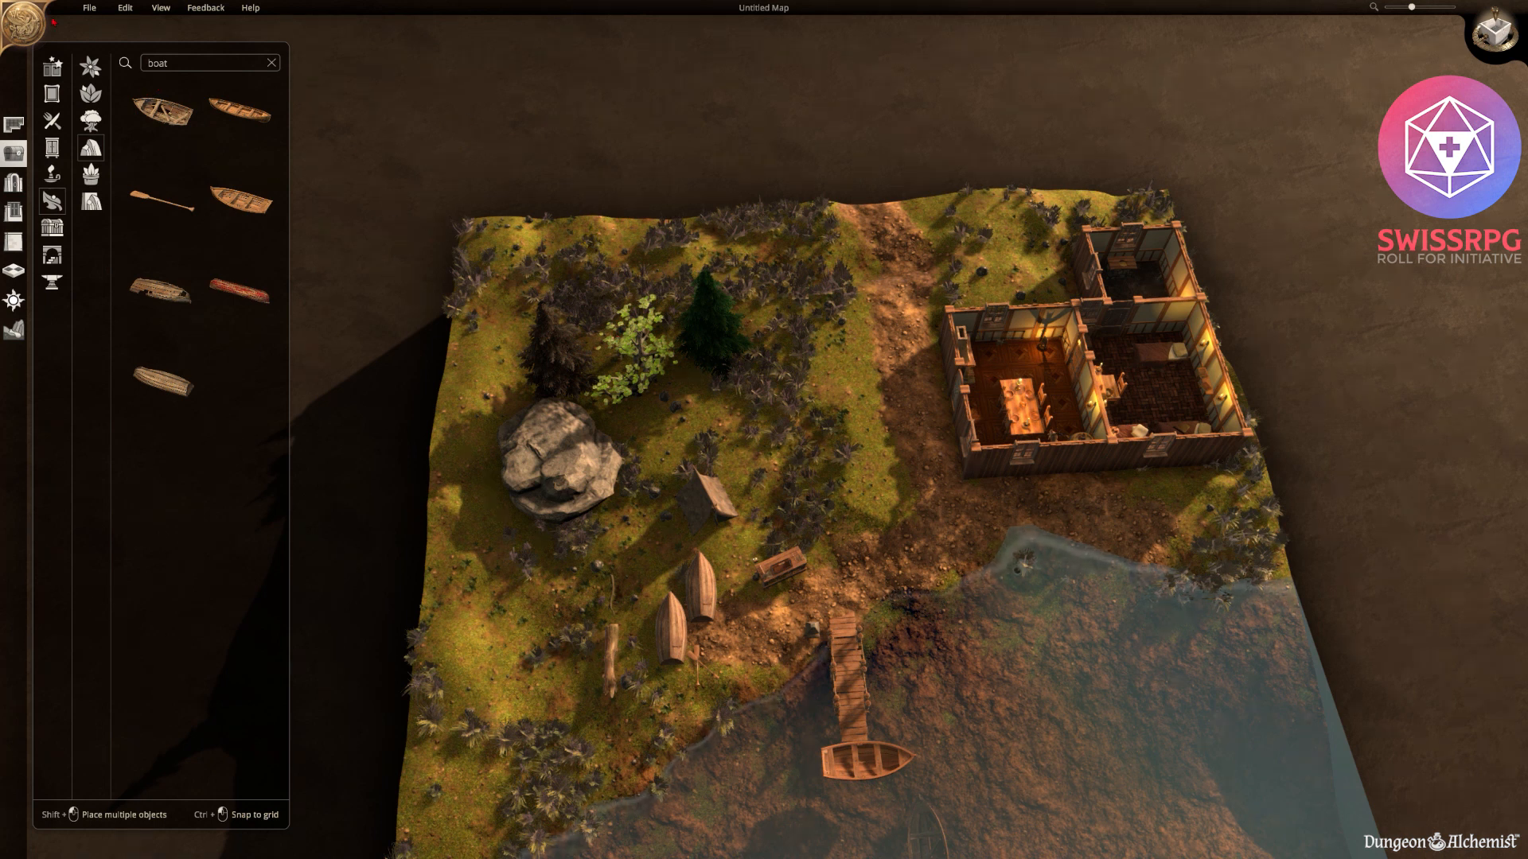
# Save the map from the File menu, then bring up the Export Map settings.
pyautogui.click(88, 8)
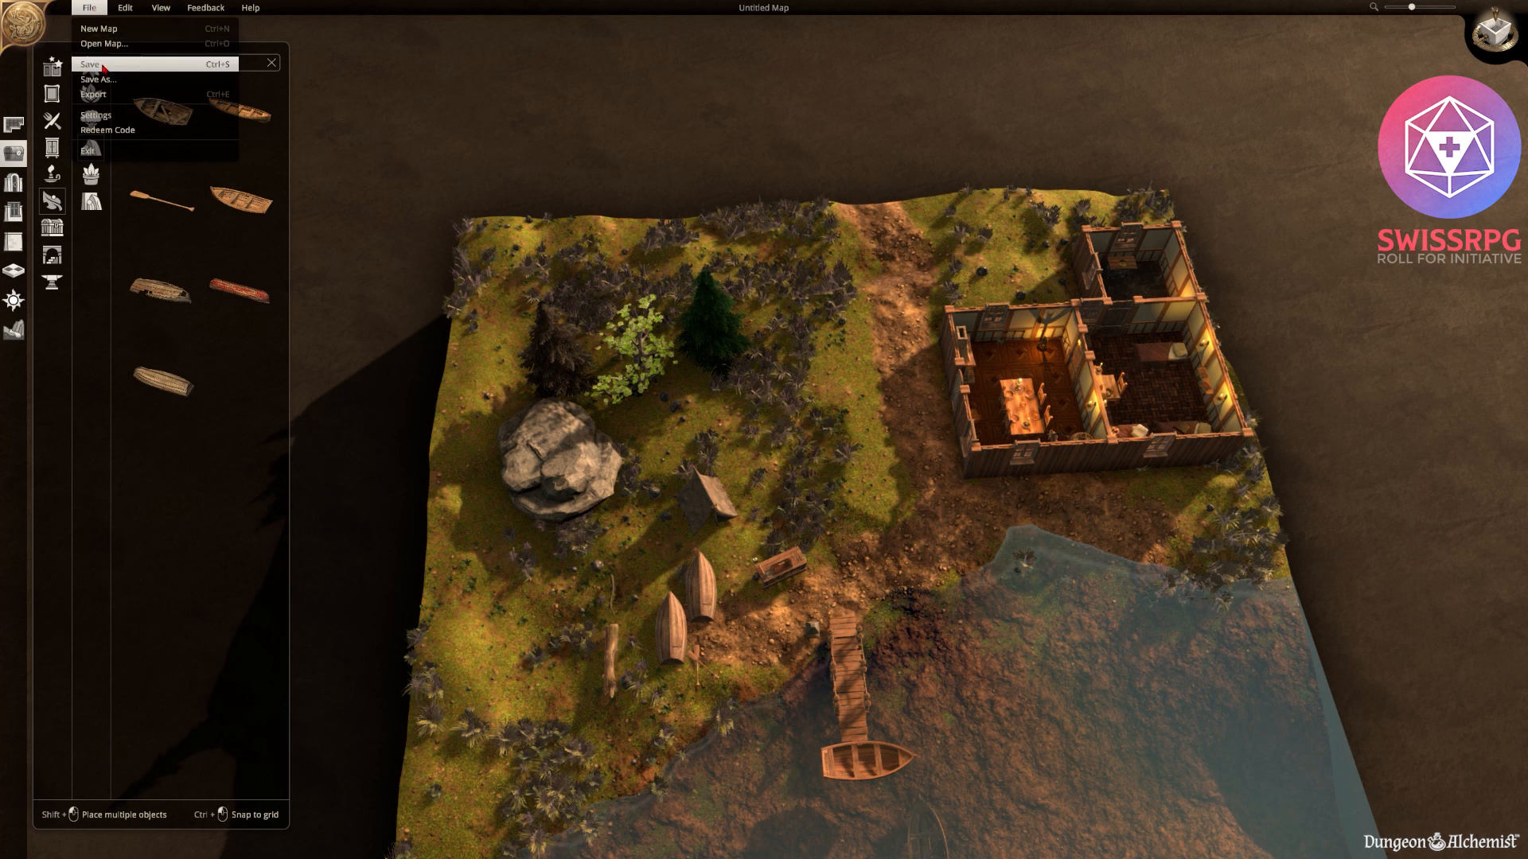
pyautogui.write('boat')
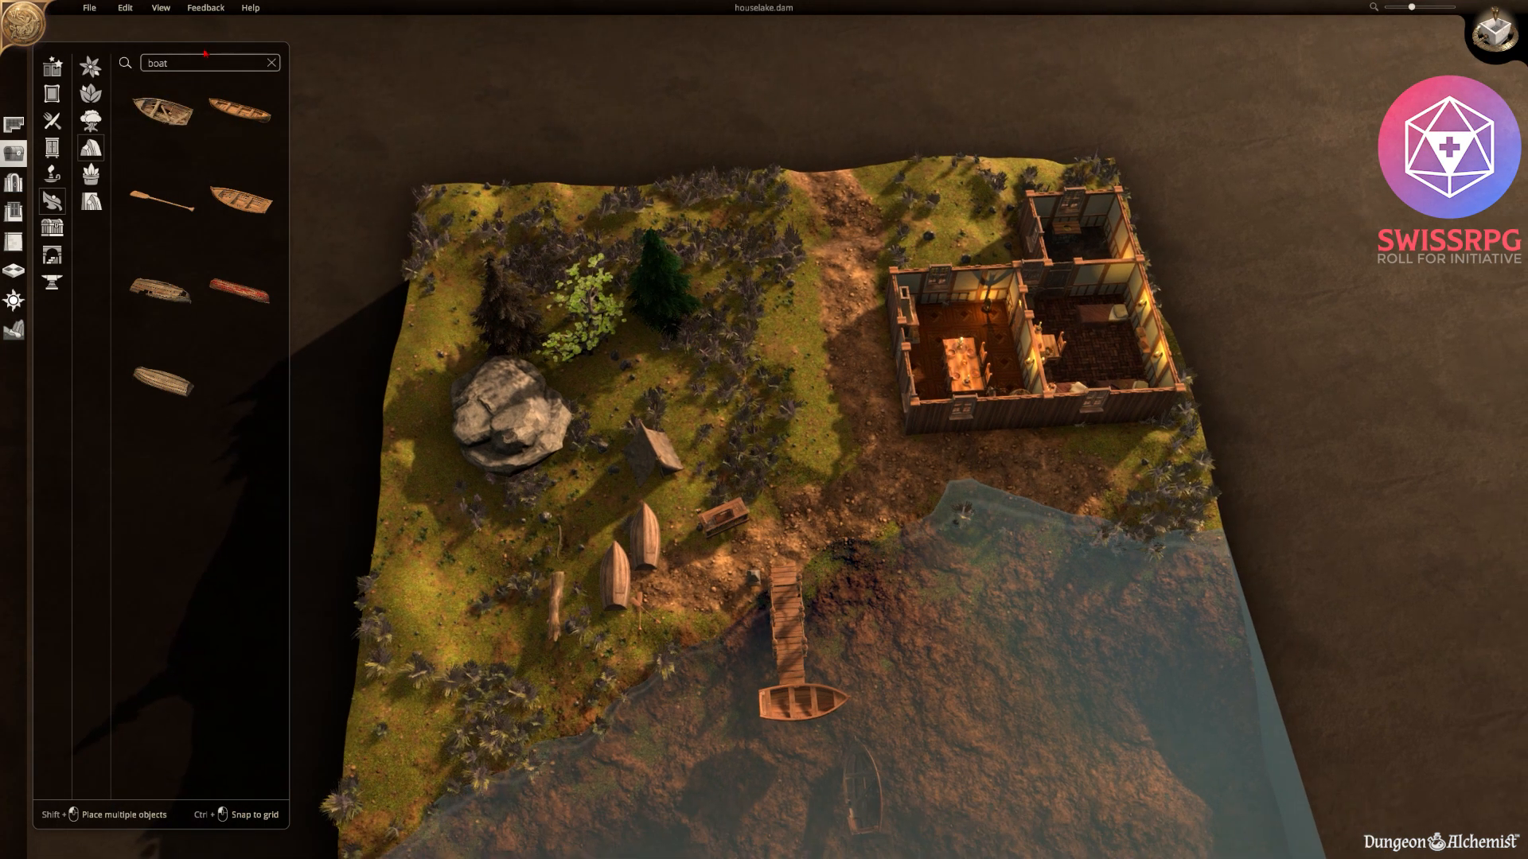
pyautogui.click(89, 8)
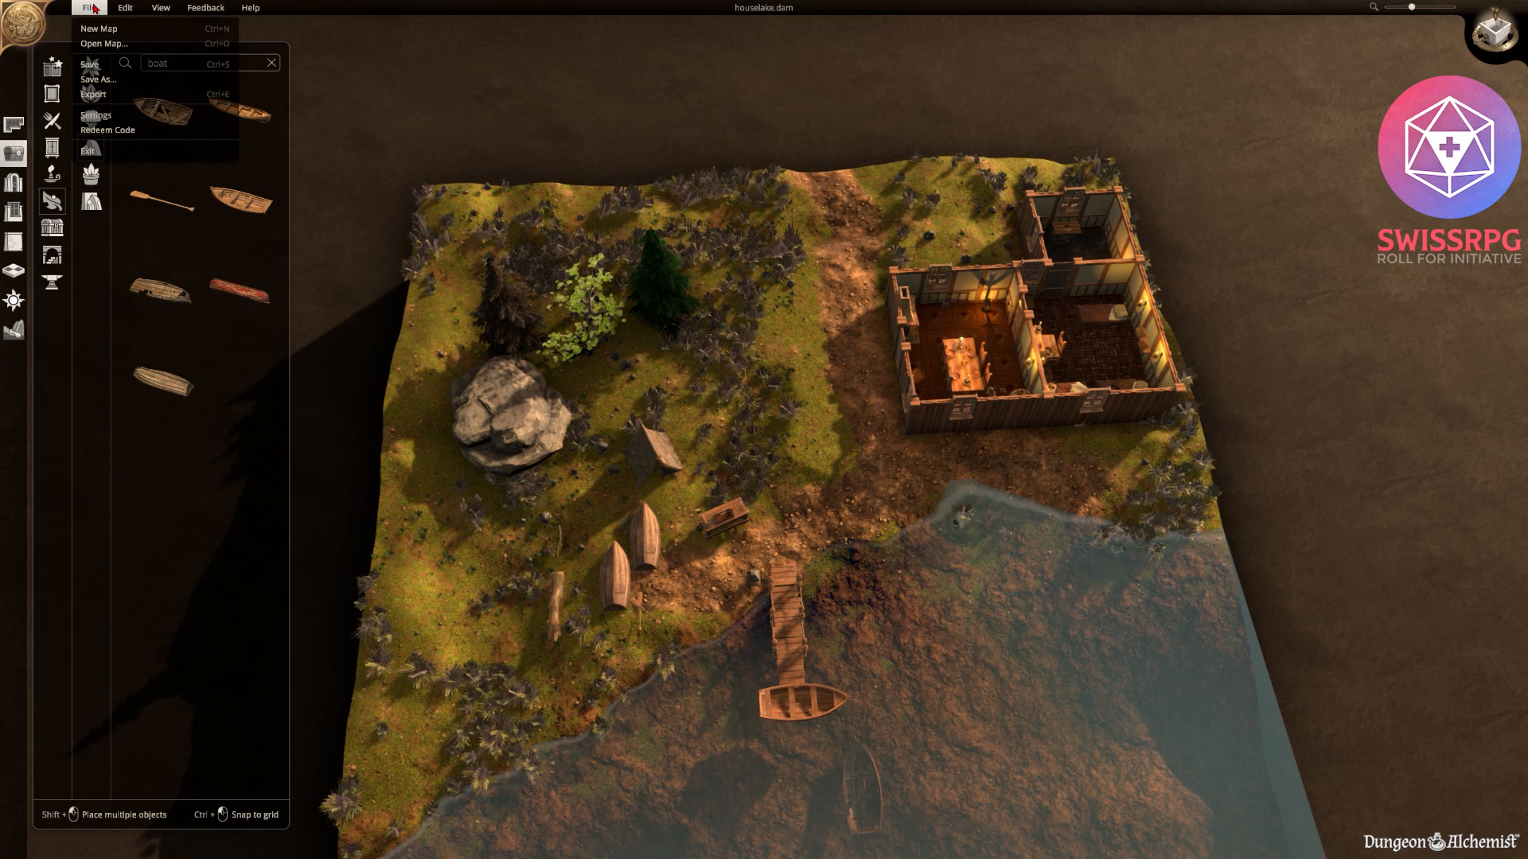
pyautogui.moveTo(97, 27)
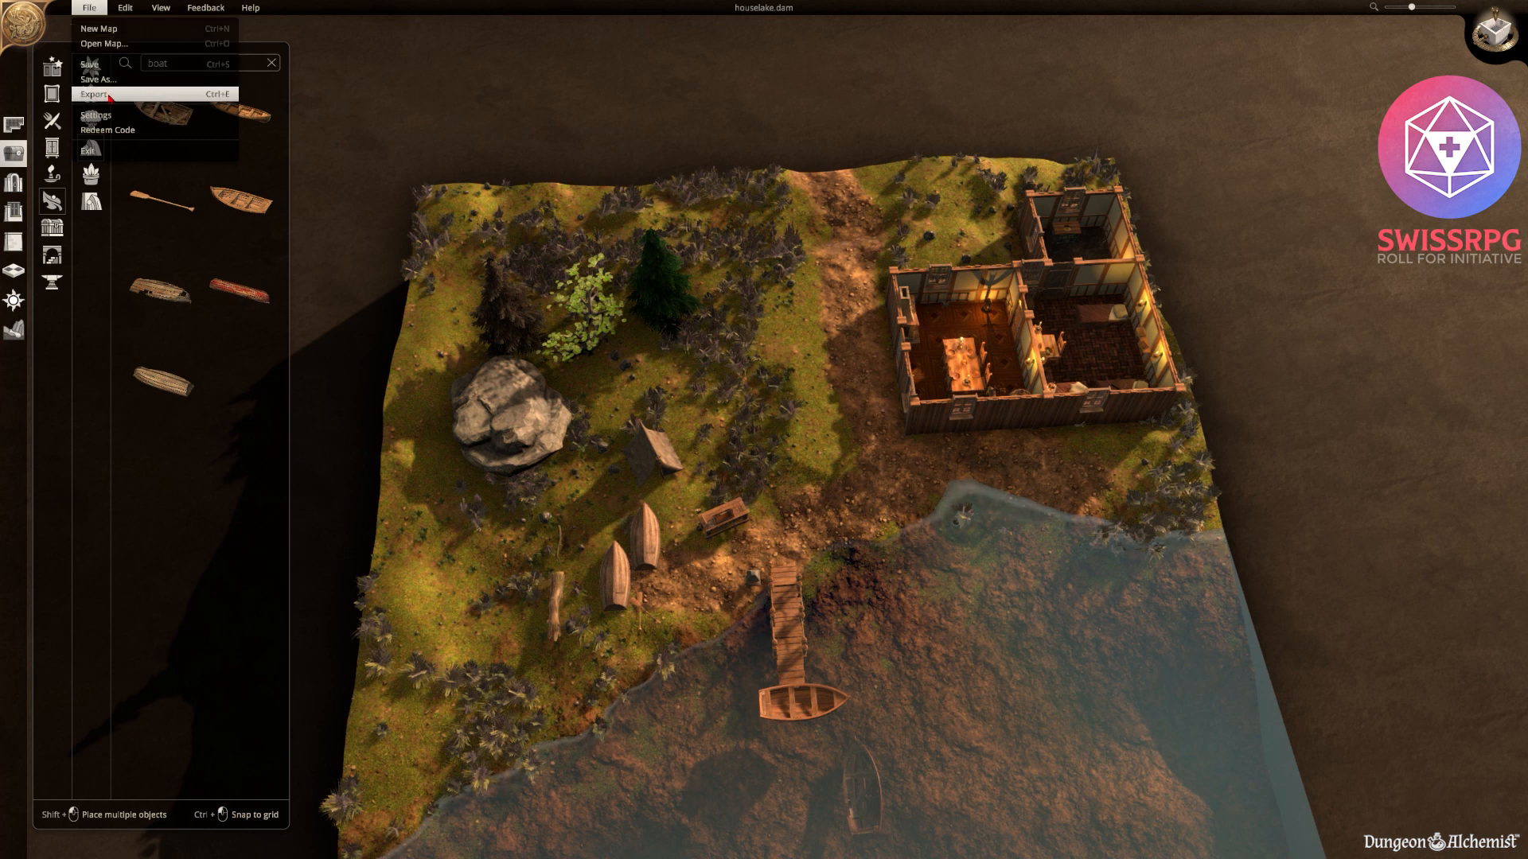
pyautogui.click(94, 94)
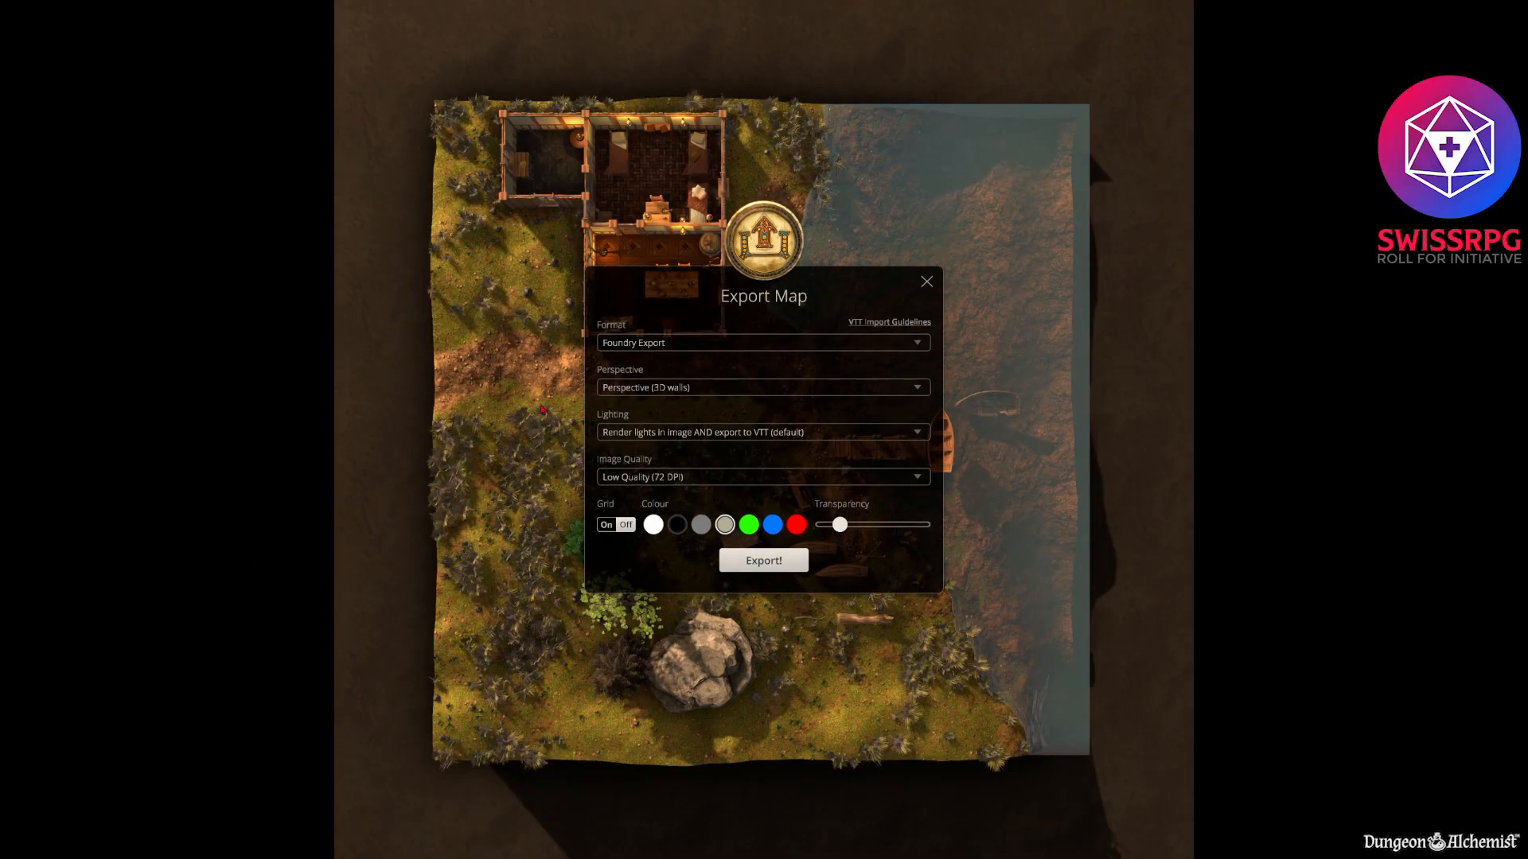
# Keep Foundry Export format and, after previewing other perspectives, settle on full Perspective (3D walls).
pyautogui.click(763, 342)
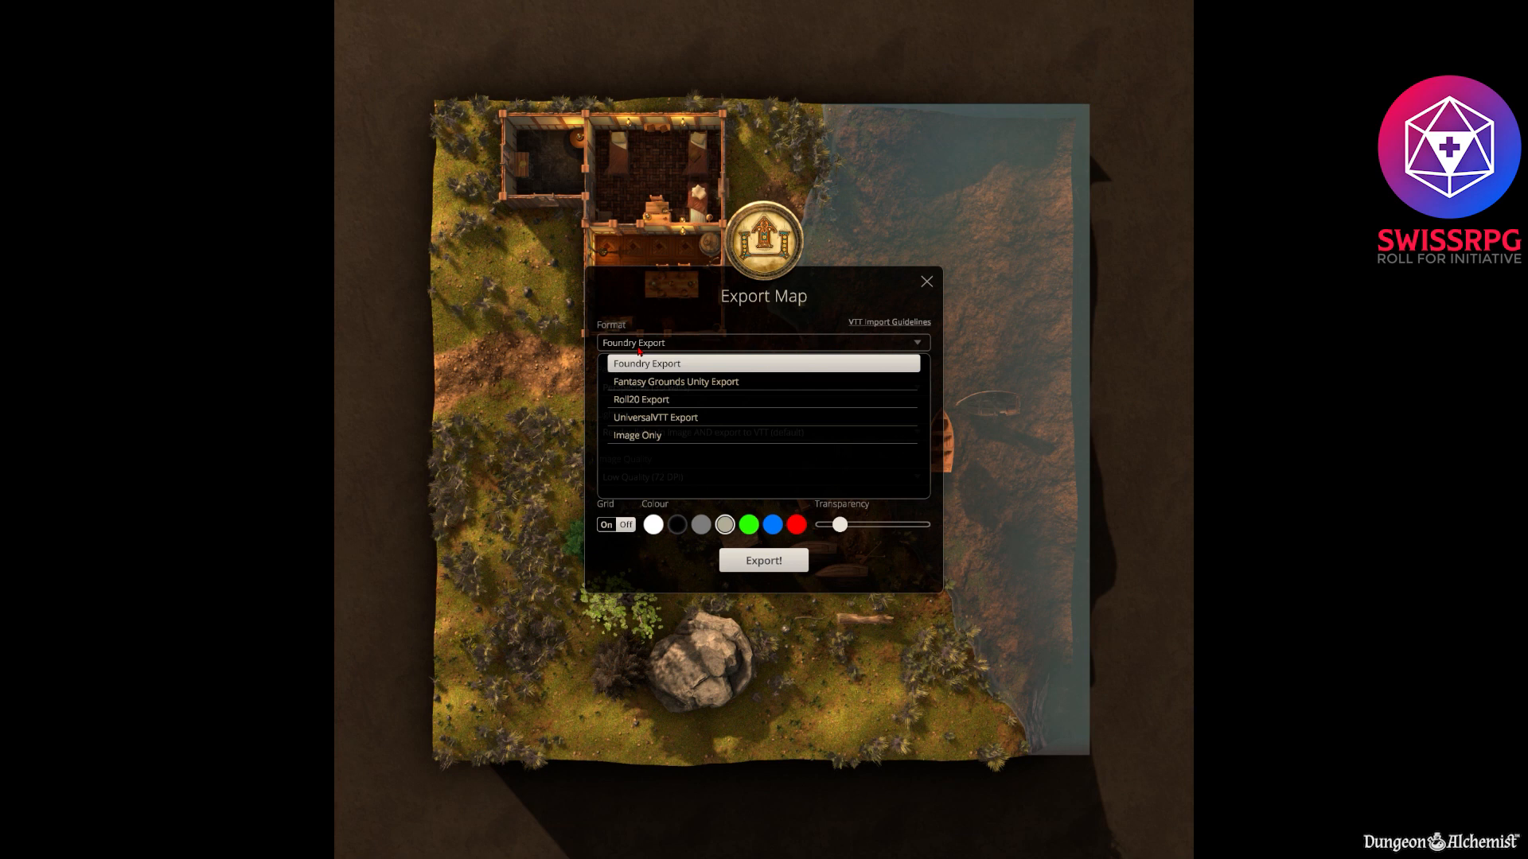
pyautogui.click(646, 363)
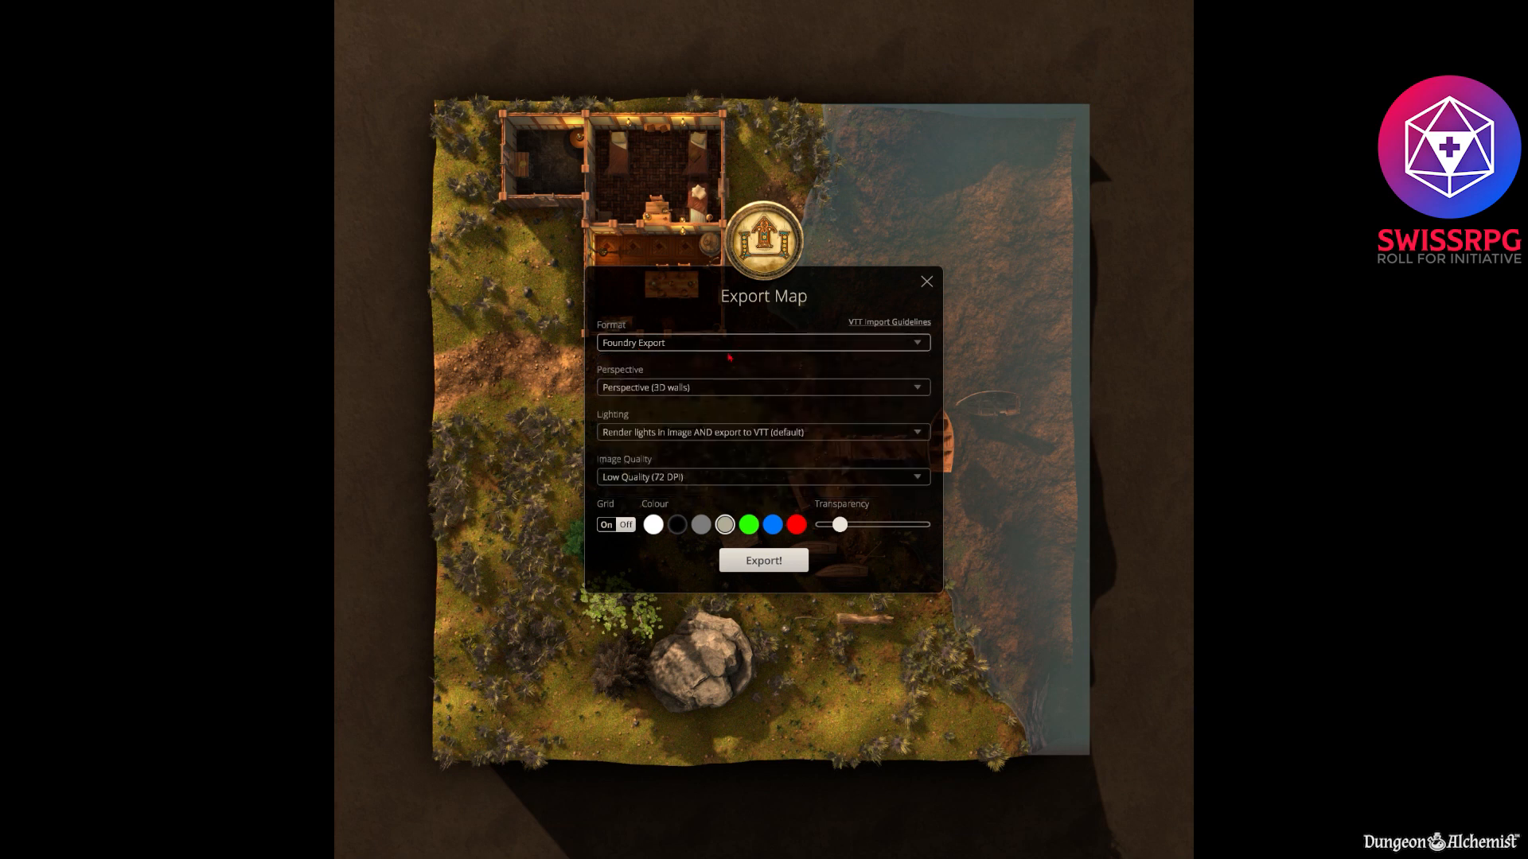
pyautogui.click(762, 386)
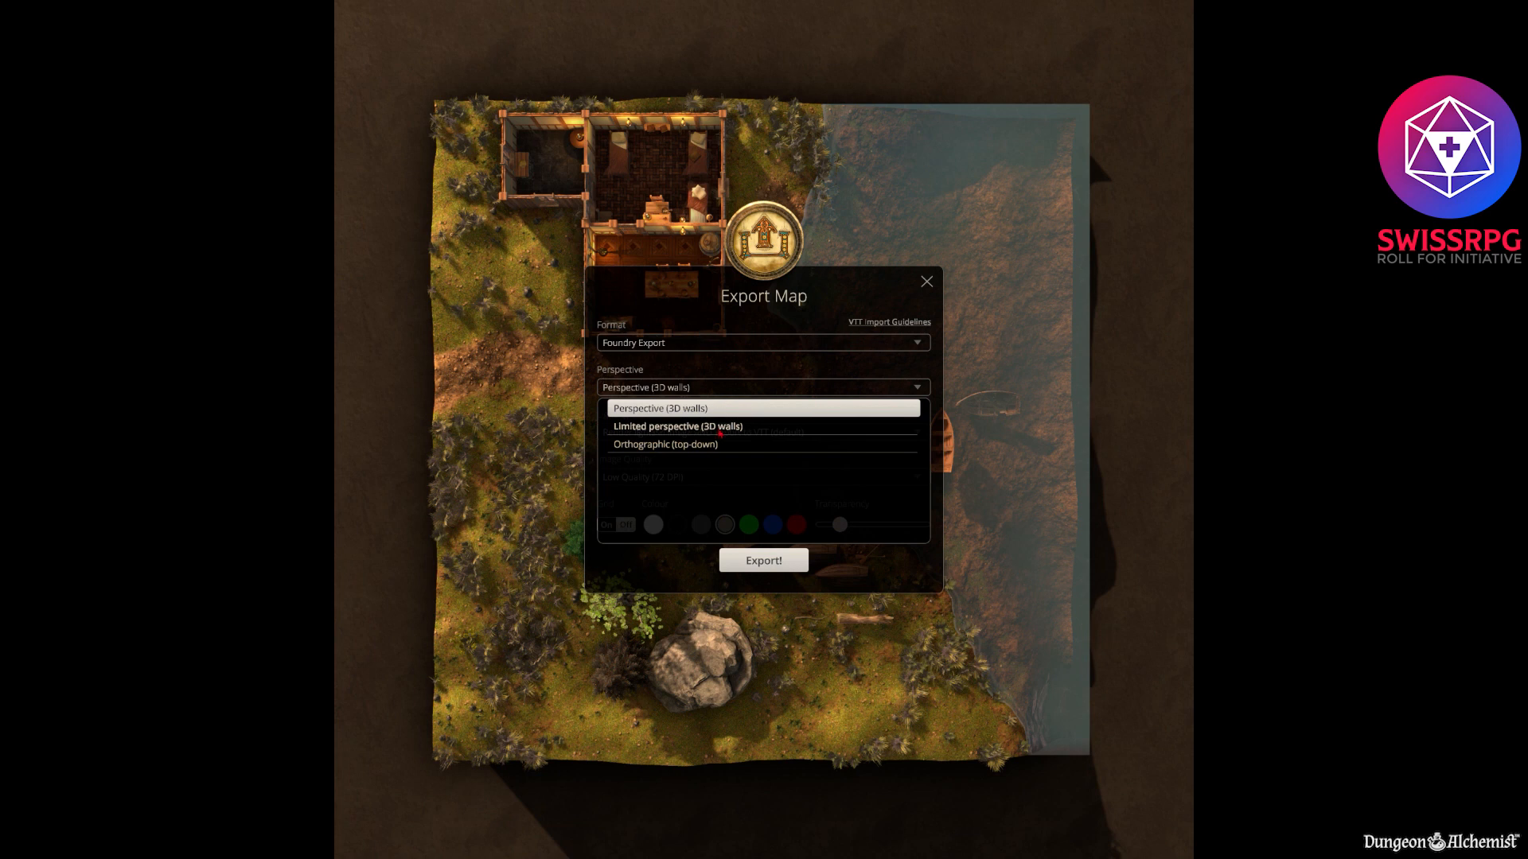
pyautogui.click(676, 426)
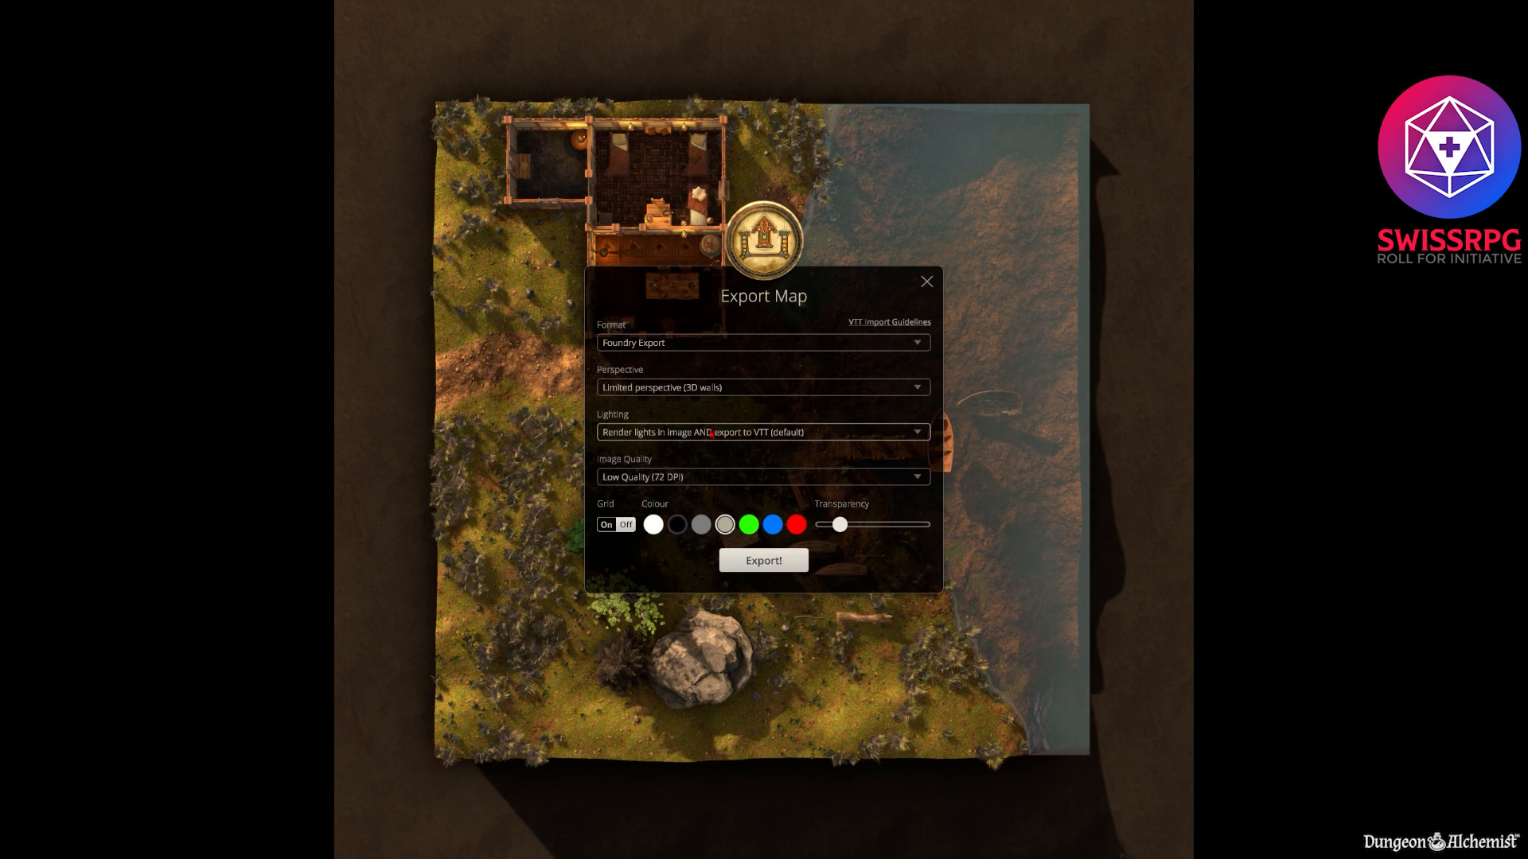
pyautogui.click(762, 386)
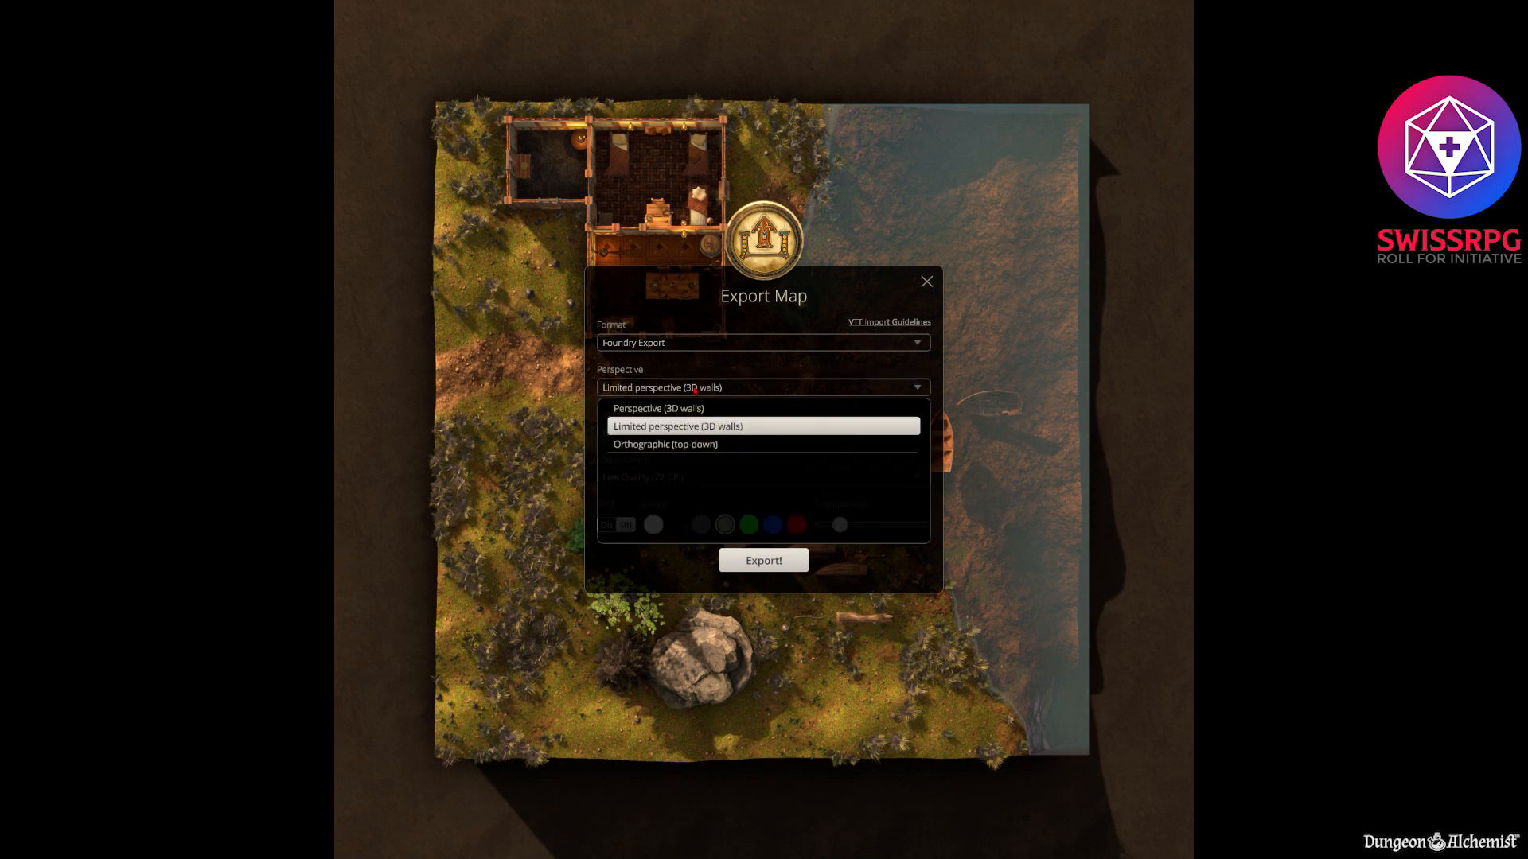
pyautogui.click(665, 444)
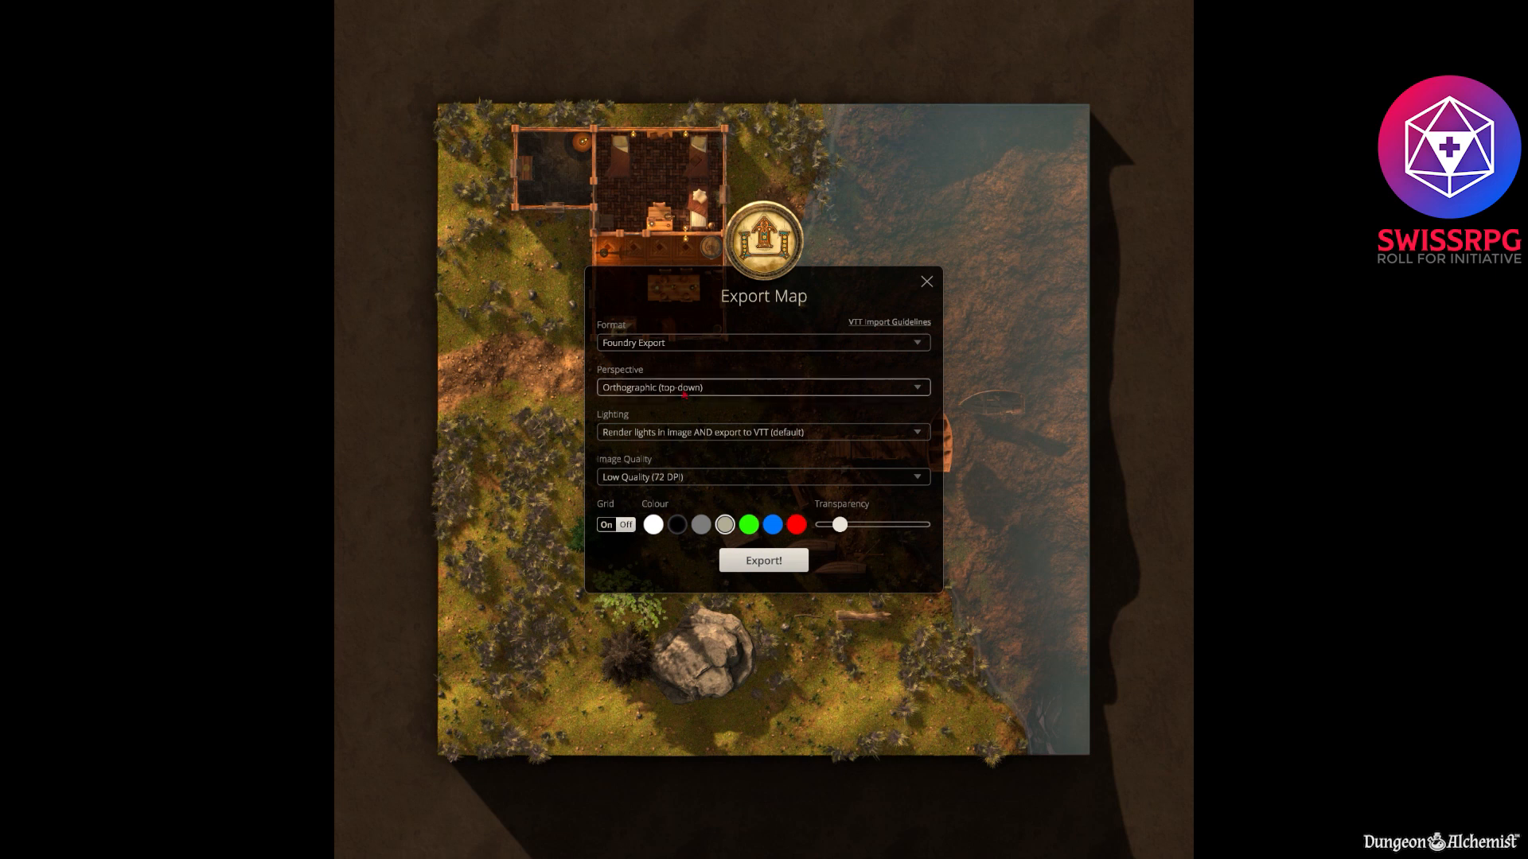
pyautogui.click(762, 386)
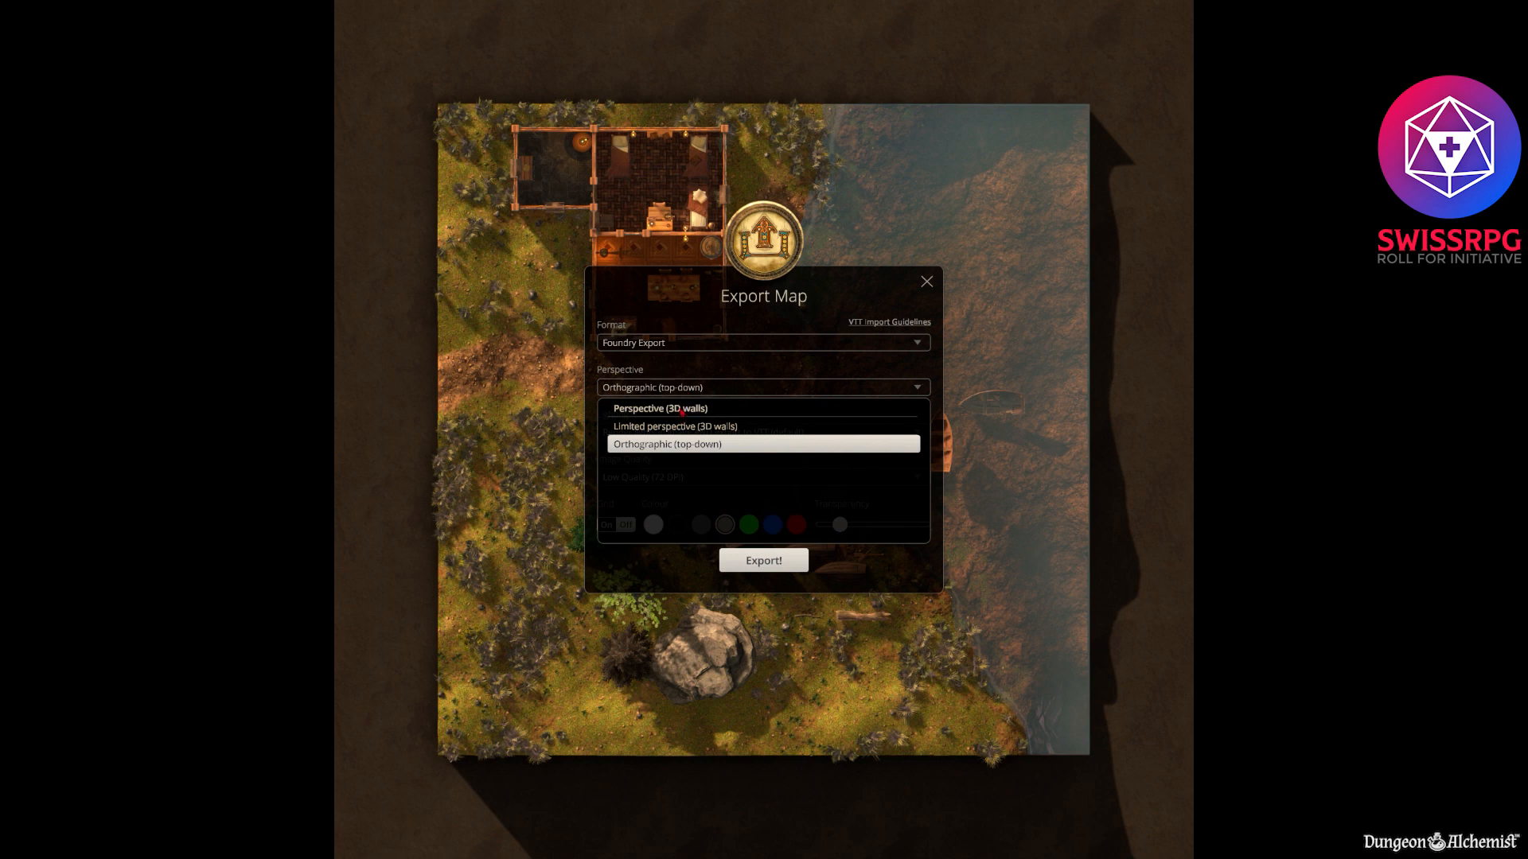
pyautogui.click(659, 408)
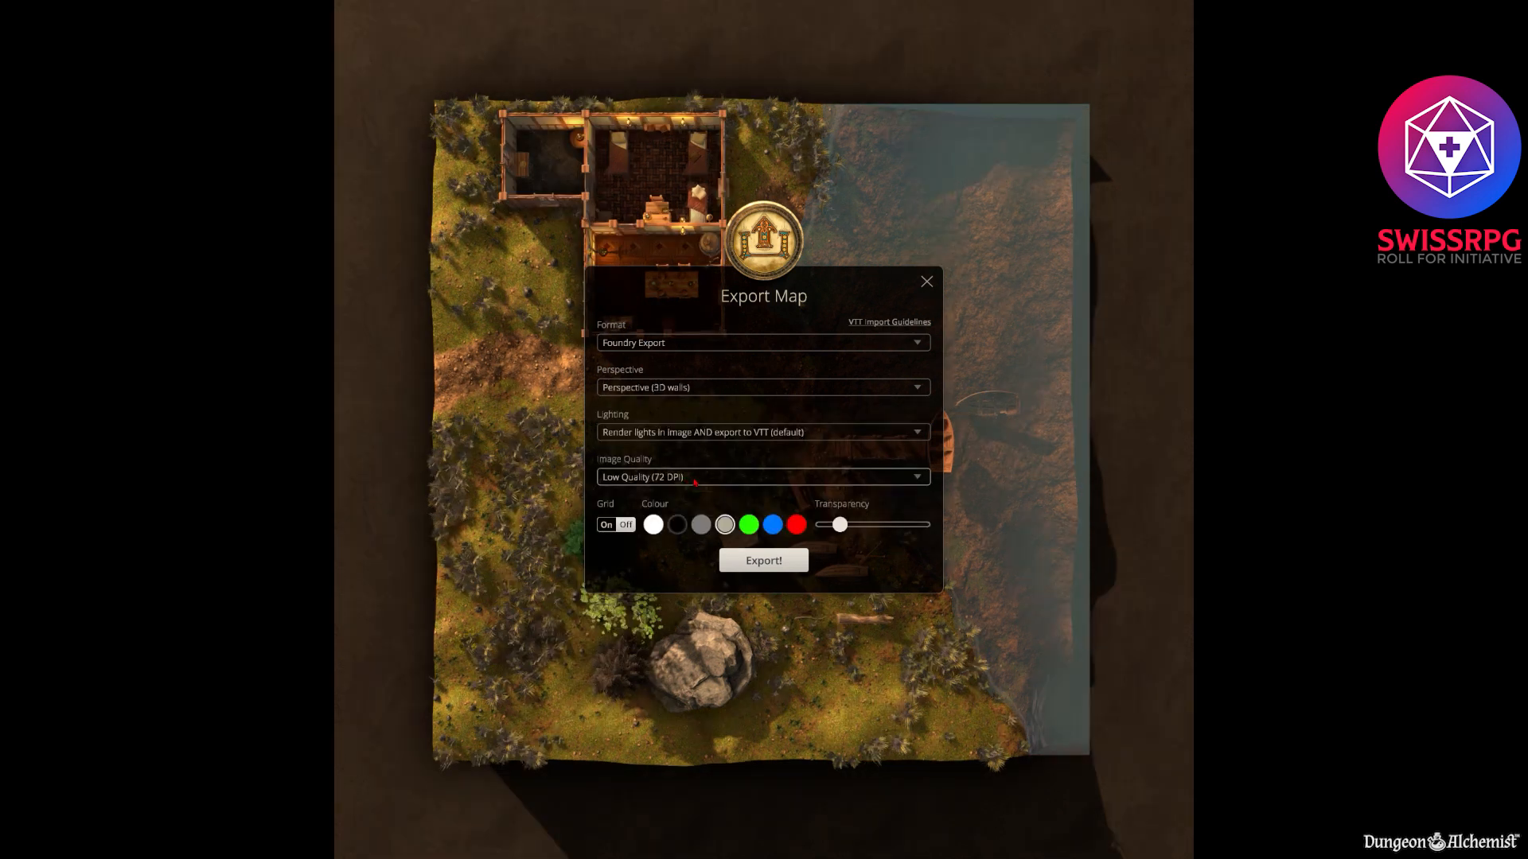
# Set Image Quality to High (150 DPI) and try the grid overlay options before leaving the grid off.
pyautogui.click(762, 475)
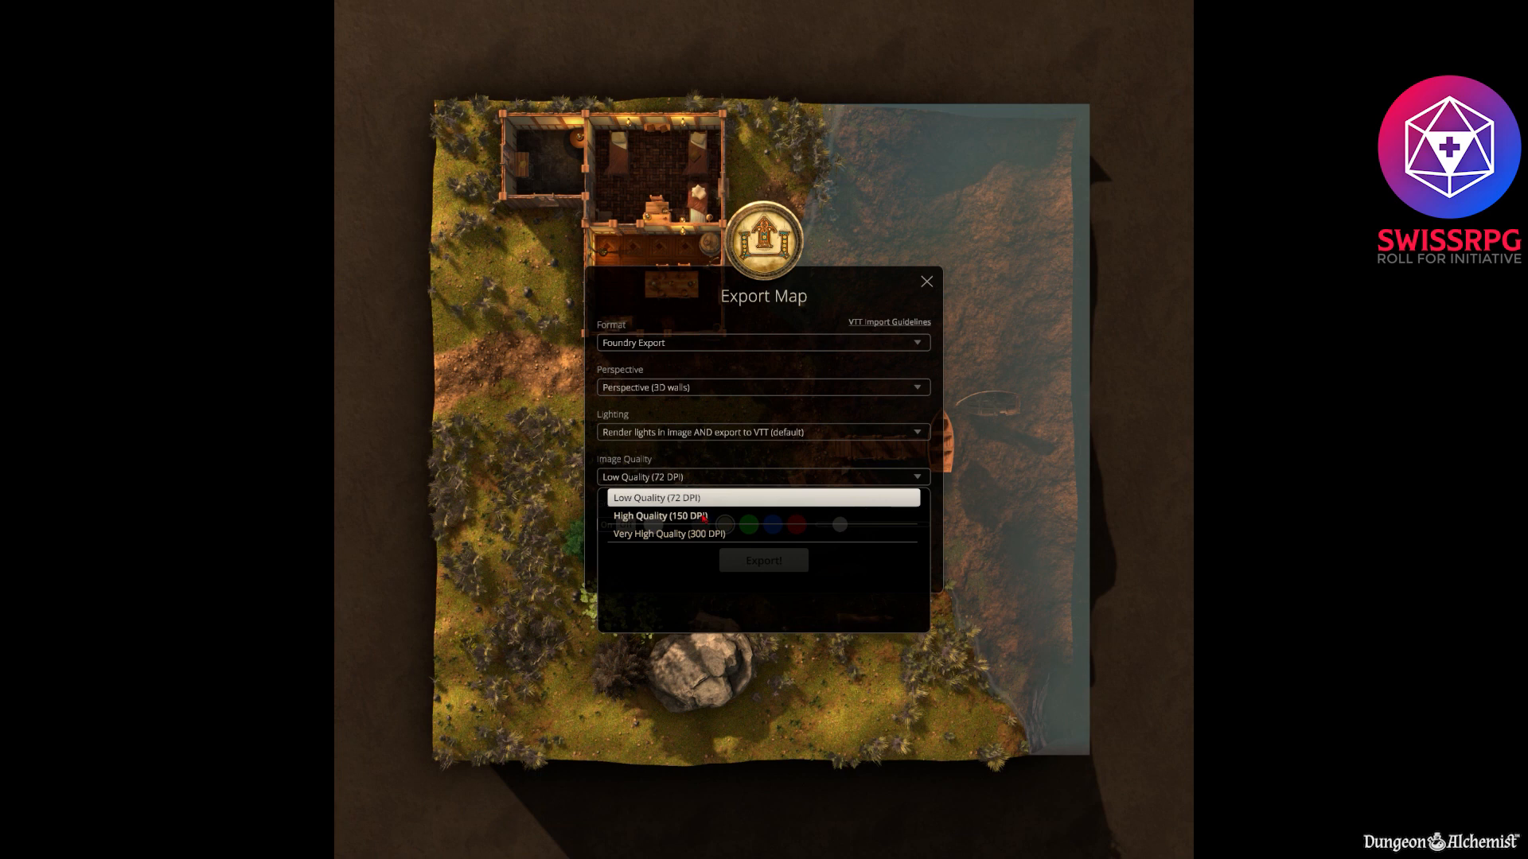
pyautogui.click(659, 515)
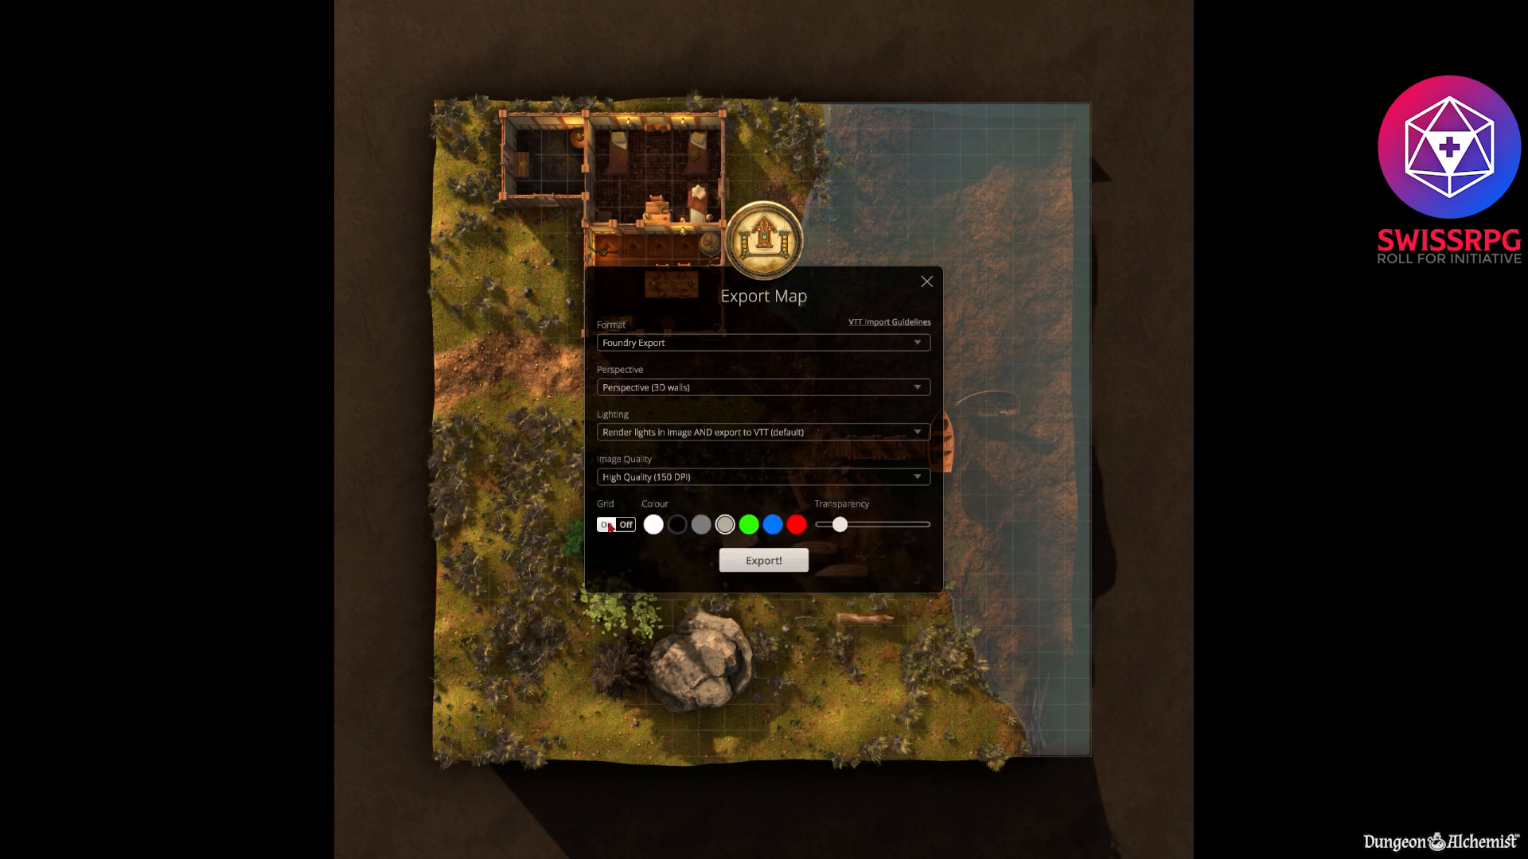
pyautogui.click(606, 523)
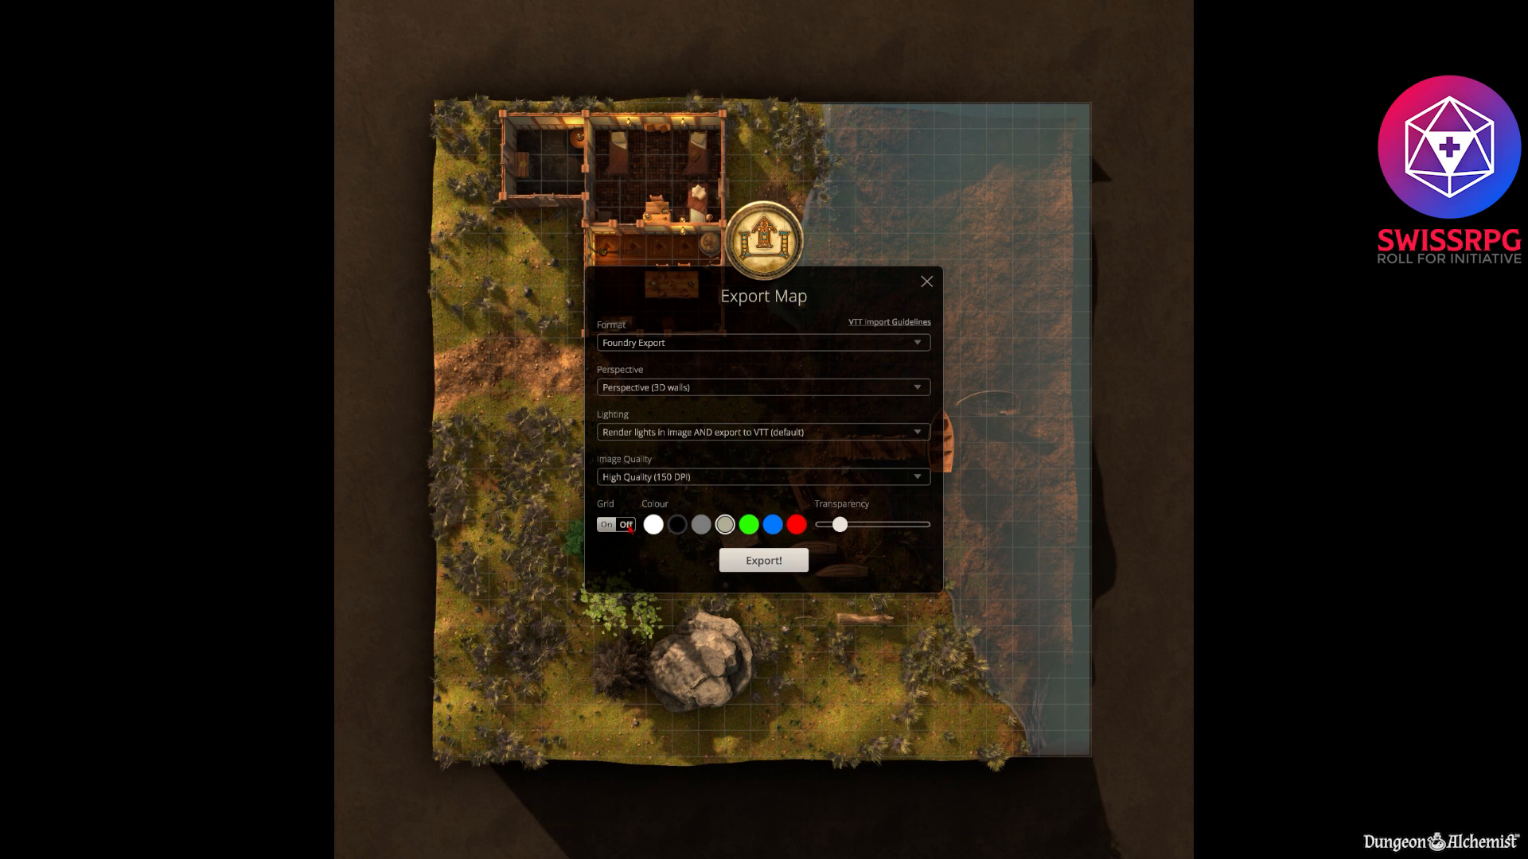
pyautogui.click(627, 523)
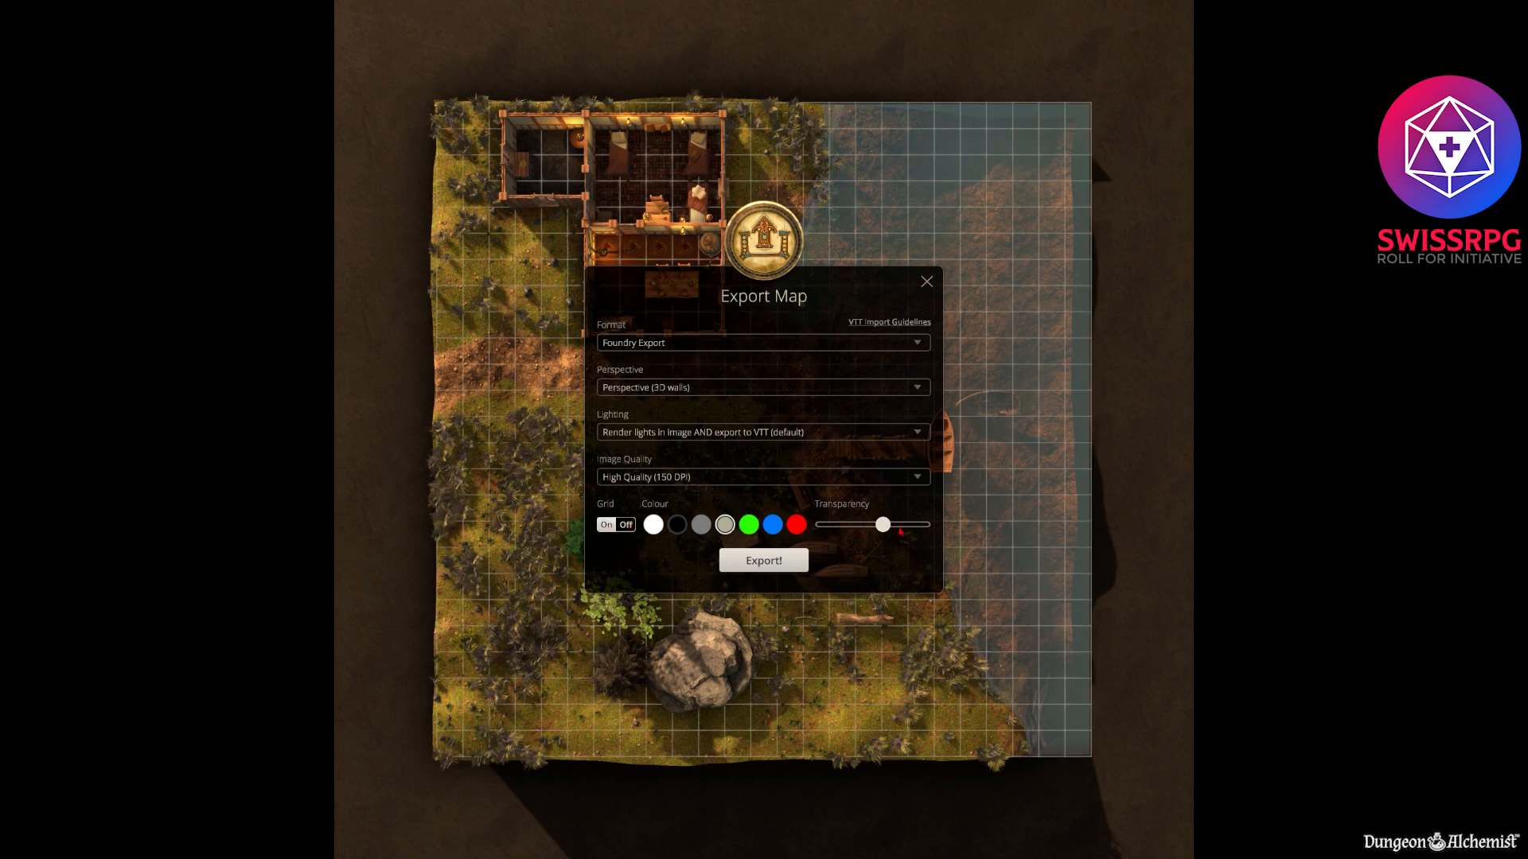
pyautogui.moveTo(881, 524); pyautogui.dragTo(870, 524)
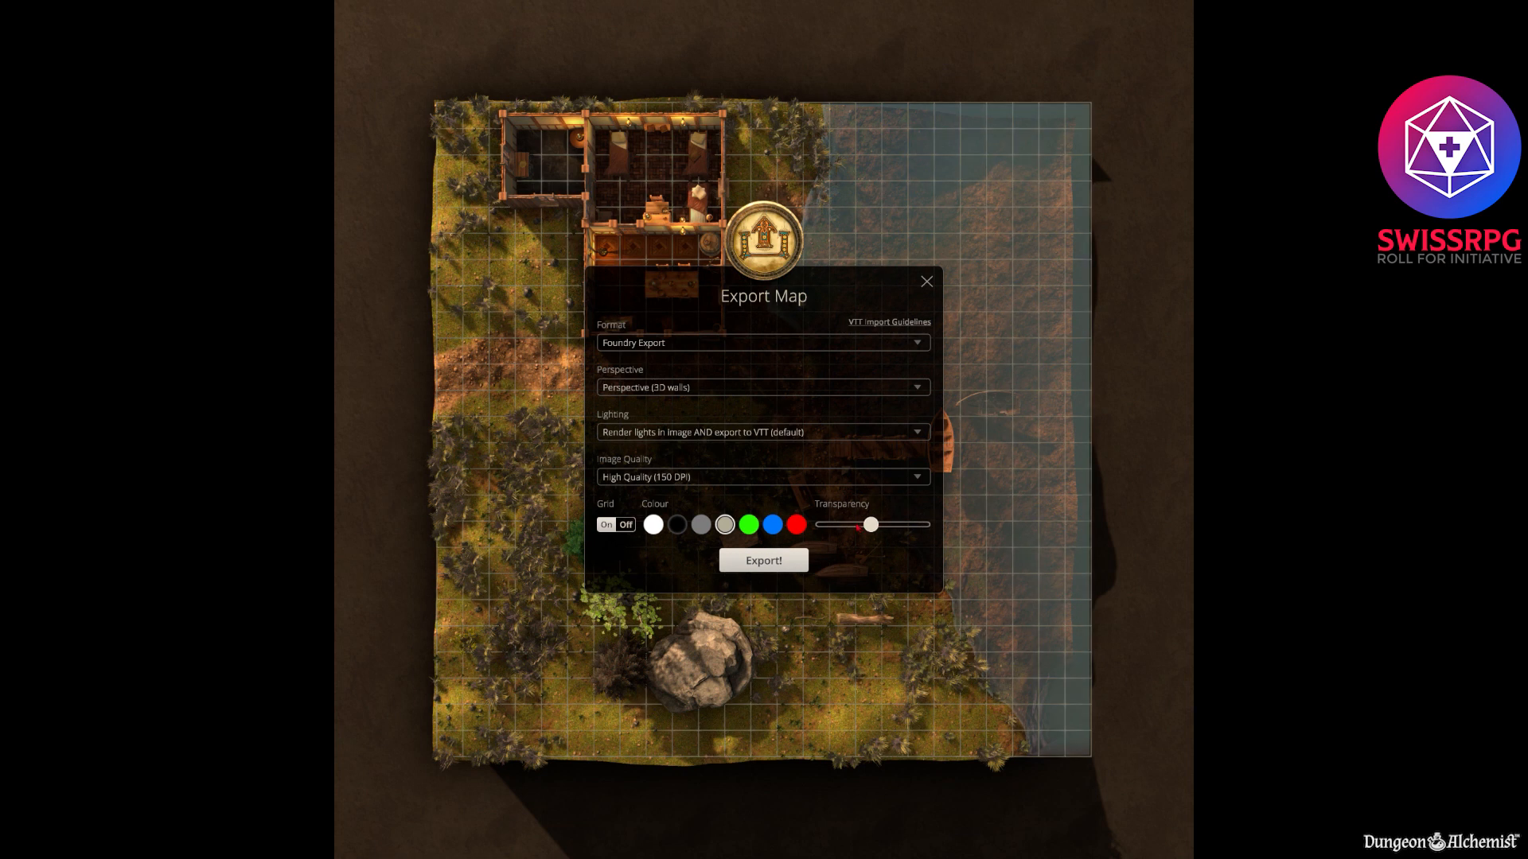
pyautogui.click(678, 523)
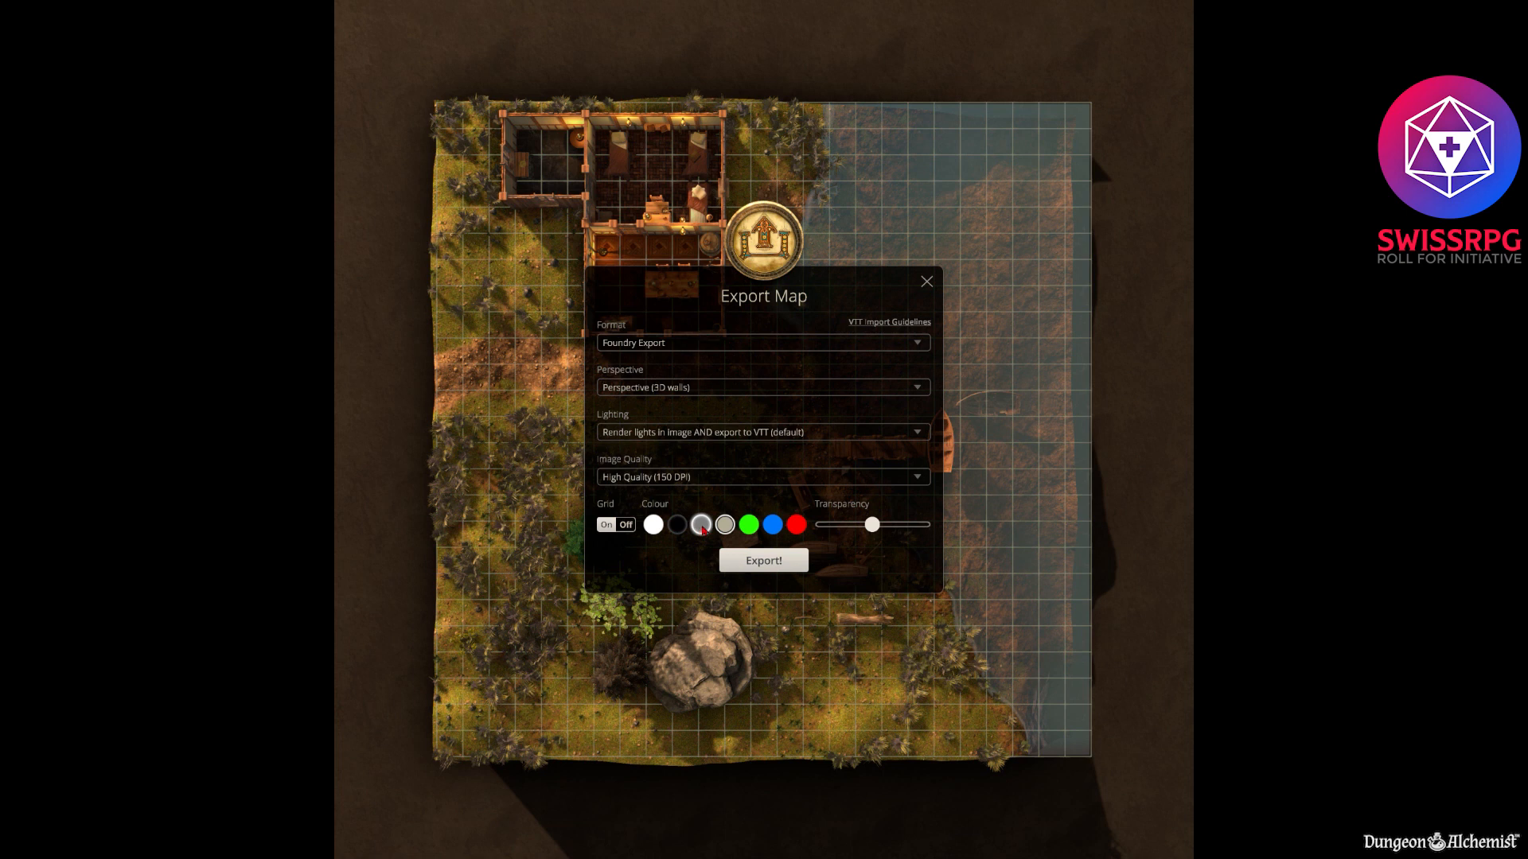
pyautogui.click(678, 523)
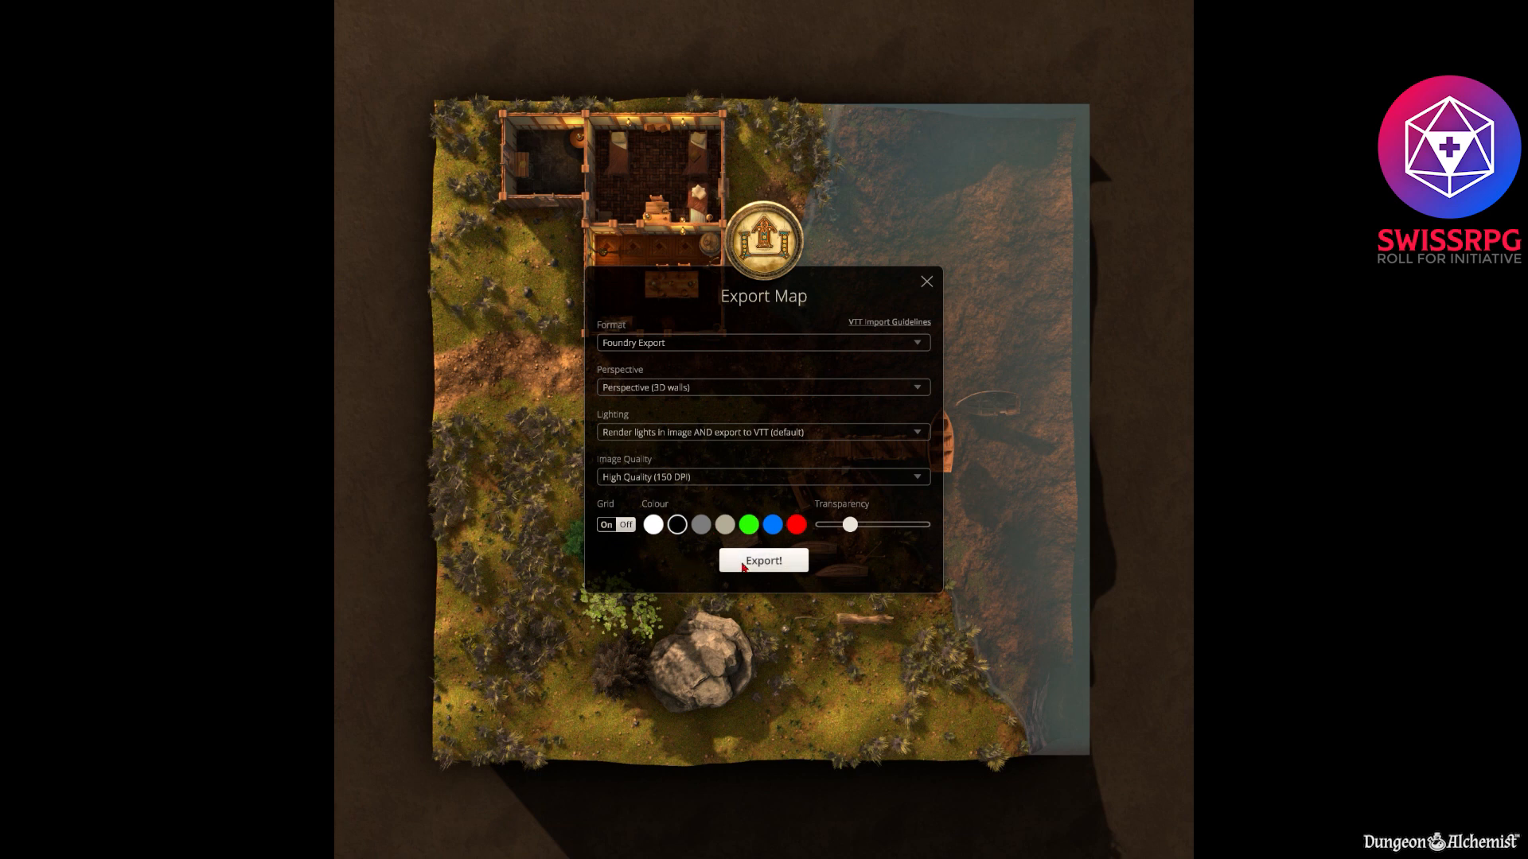
# Export the map and dismiss the export-complete message with Continue.
pyautogui.click(762, 561)
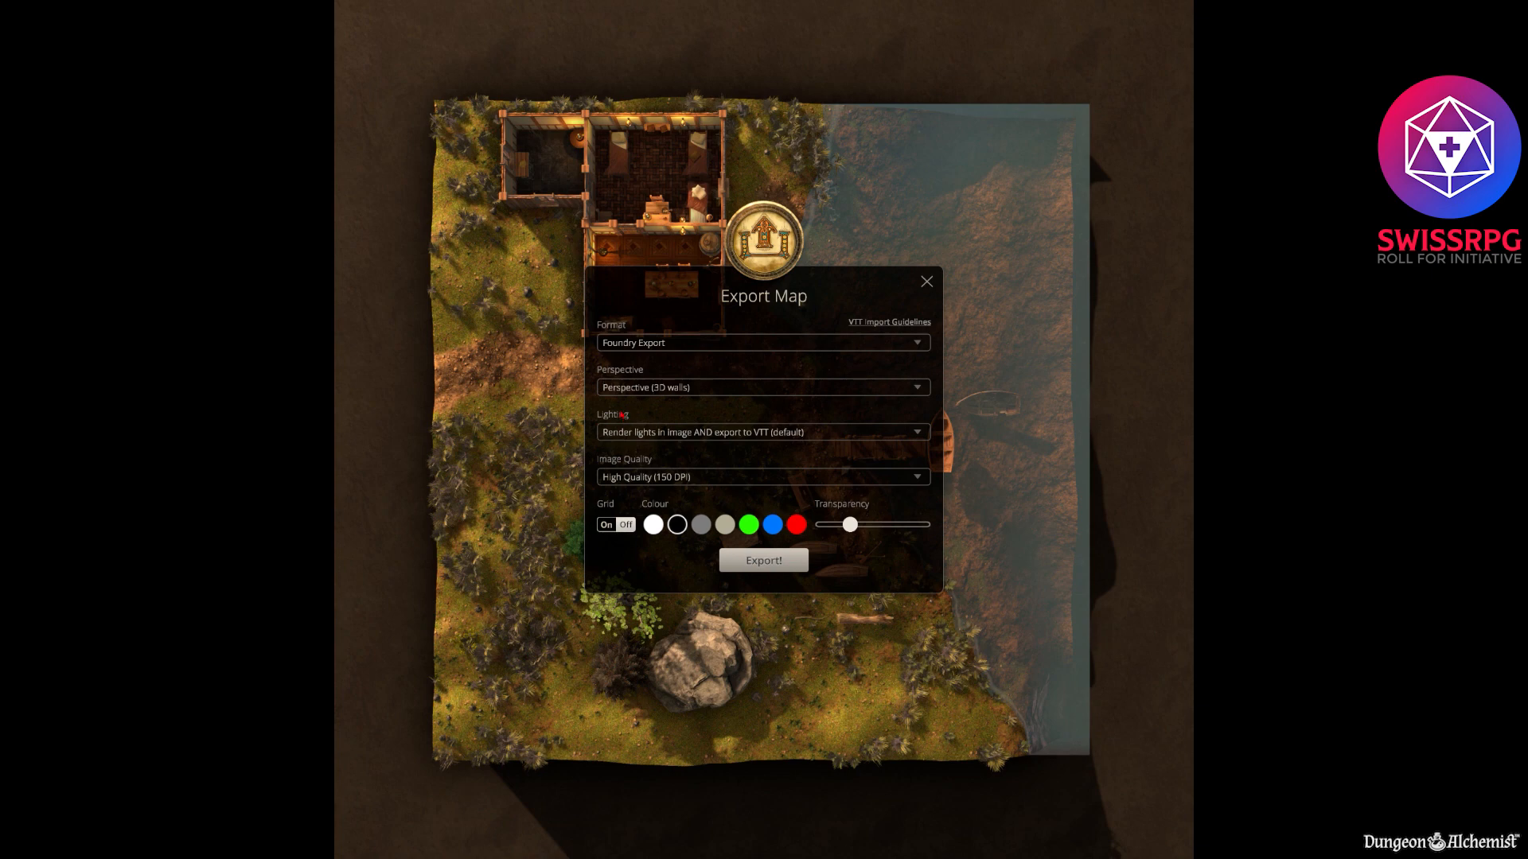
pyautogui.click(763, 559)
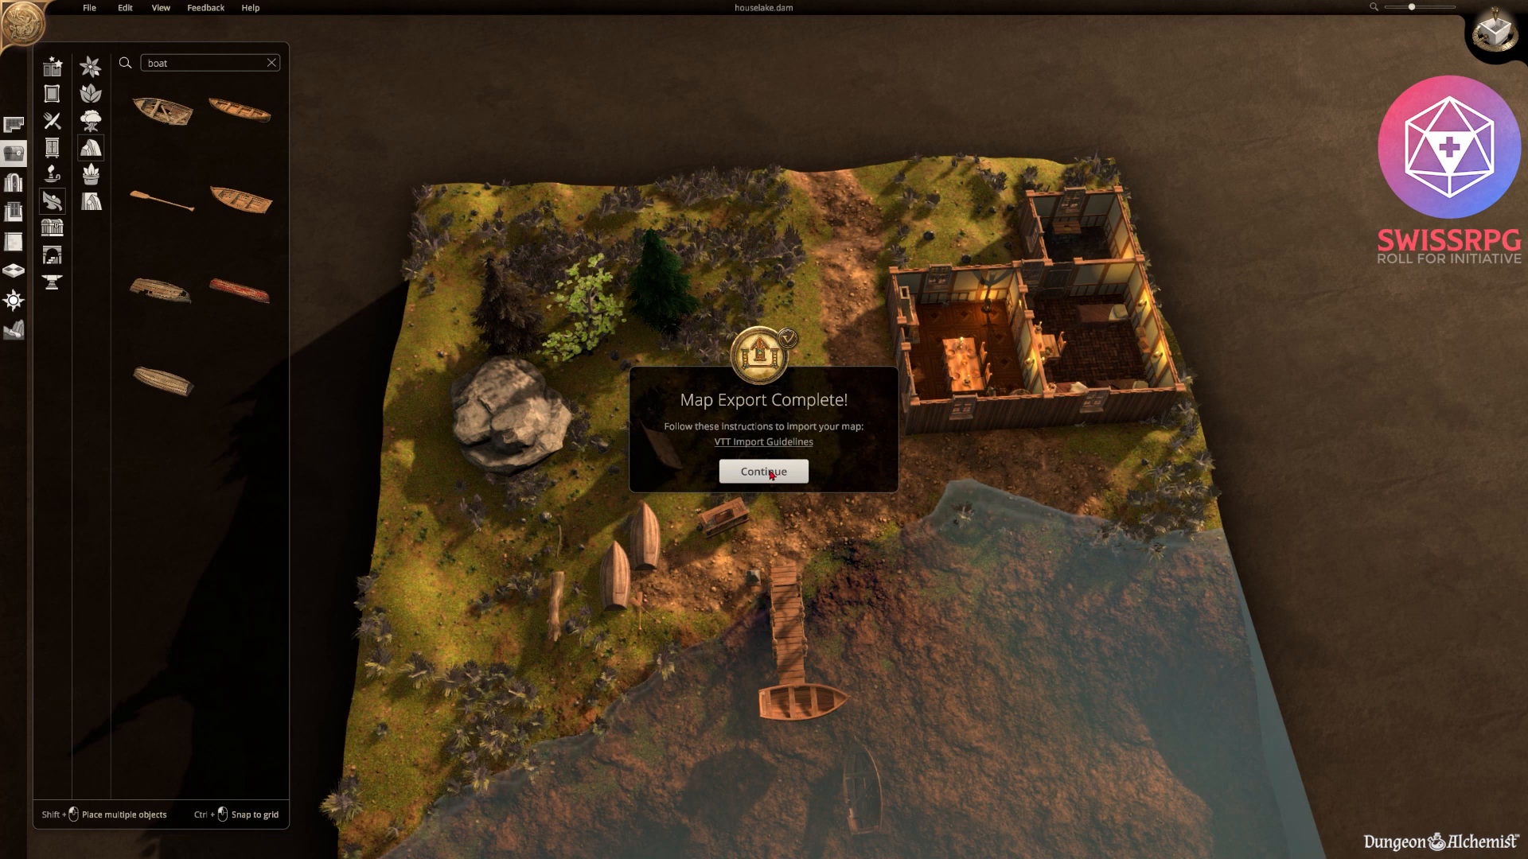
pyautogui.click(762, 471)
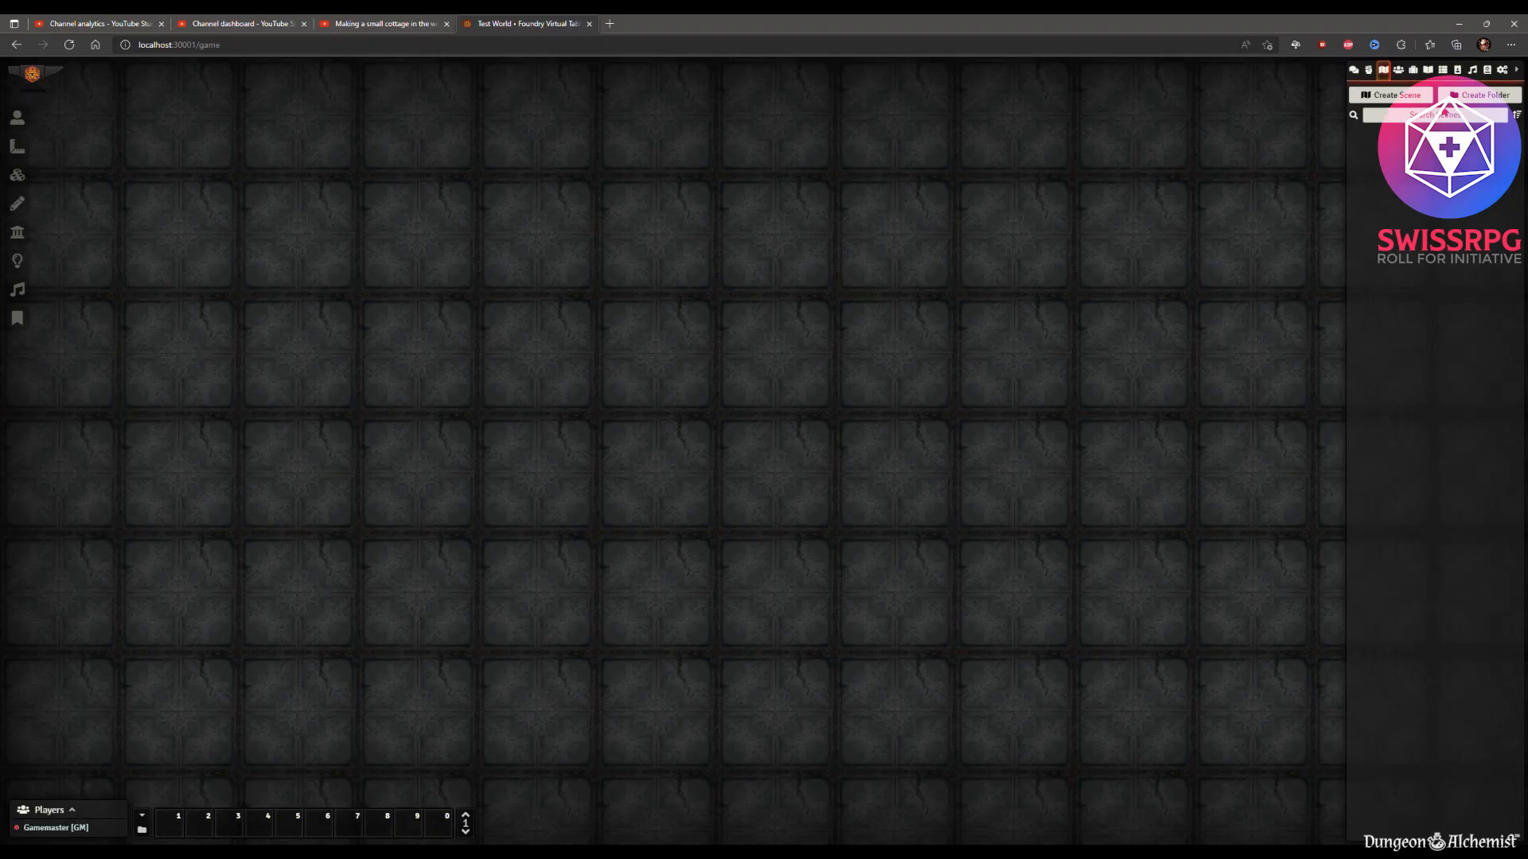
# Create a new scene named 'House' and dismiss its initial settings.
pyautogui.click(1391, 94)
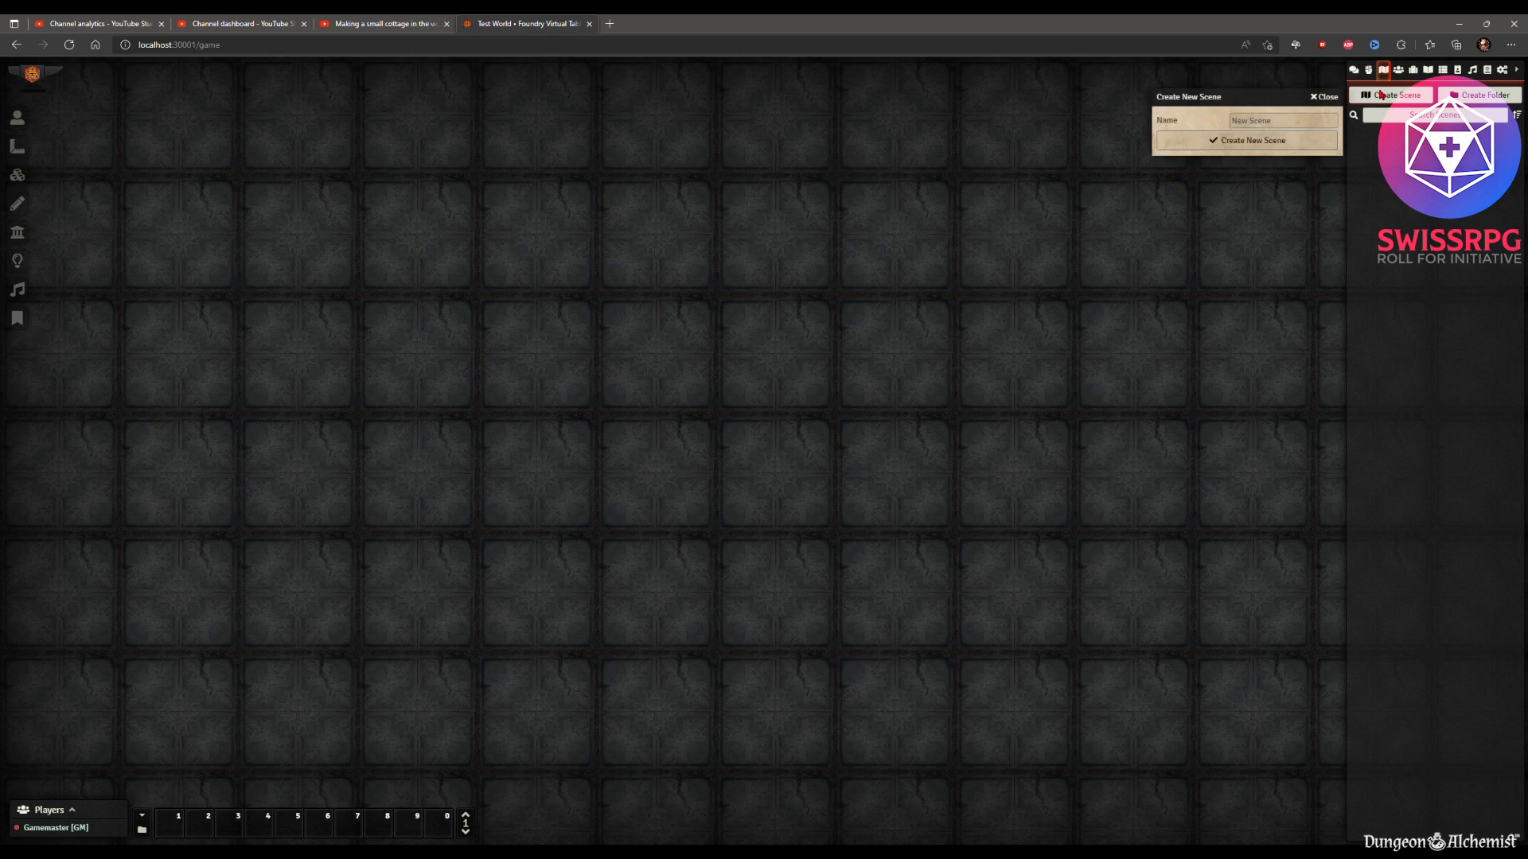
pyautogui.click(1281, 119)
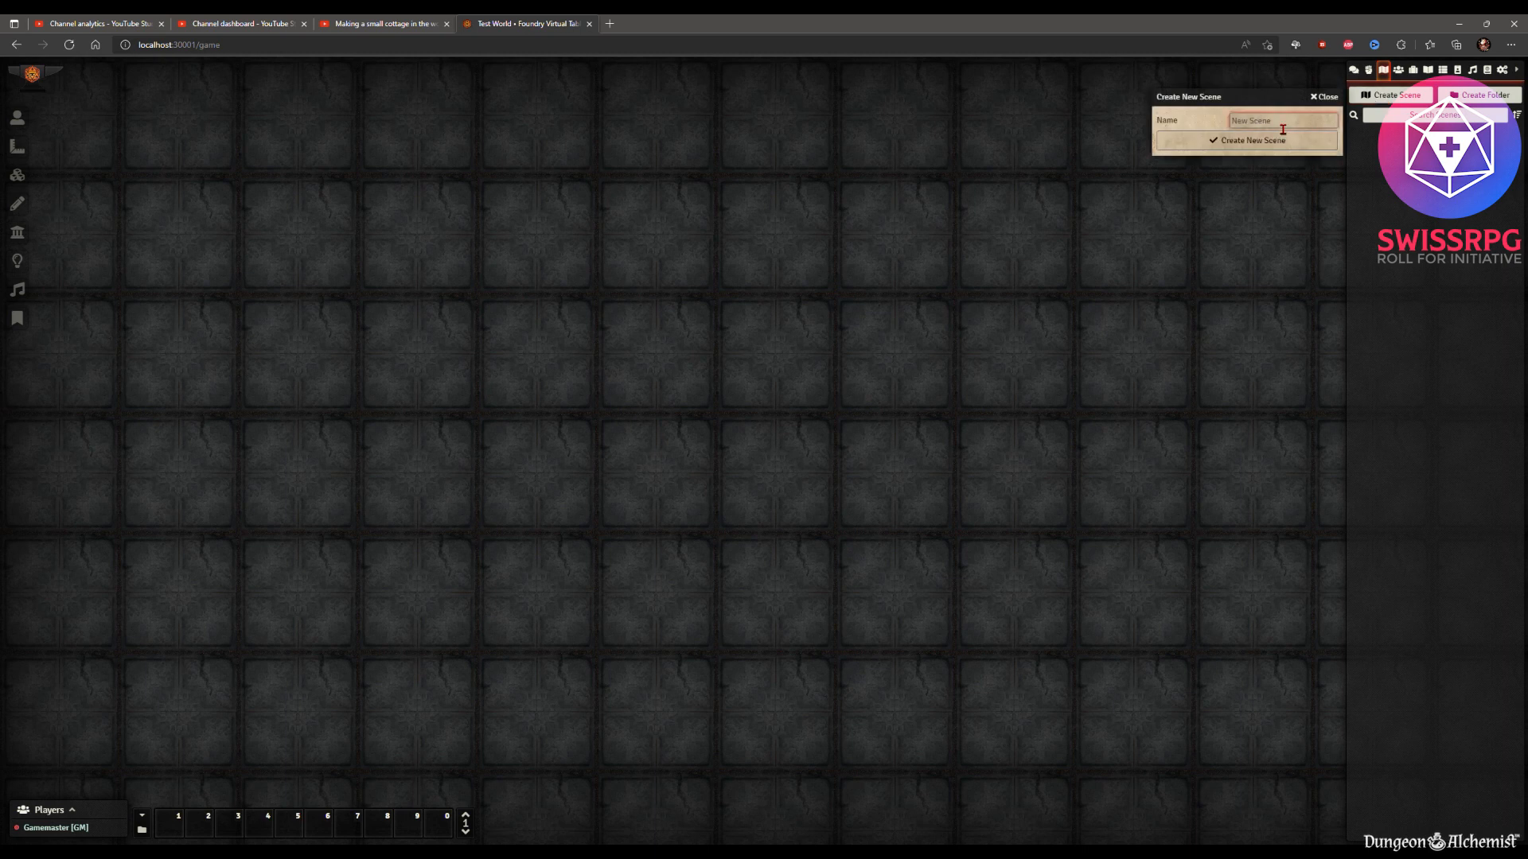
pyautogui.write('House')
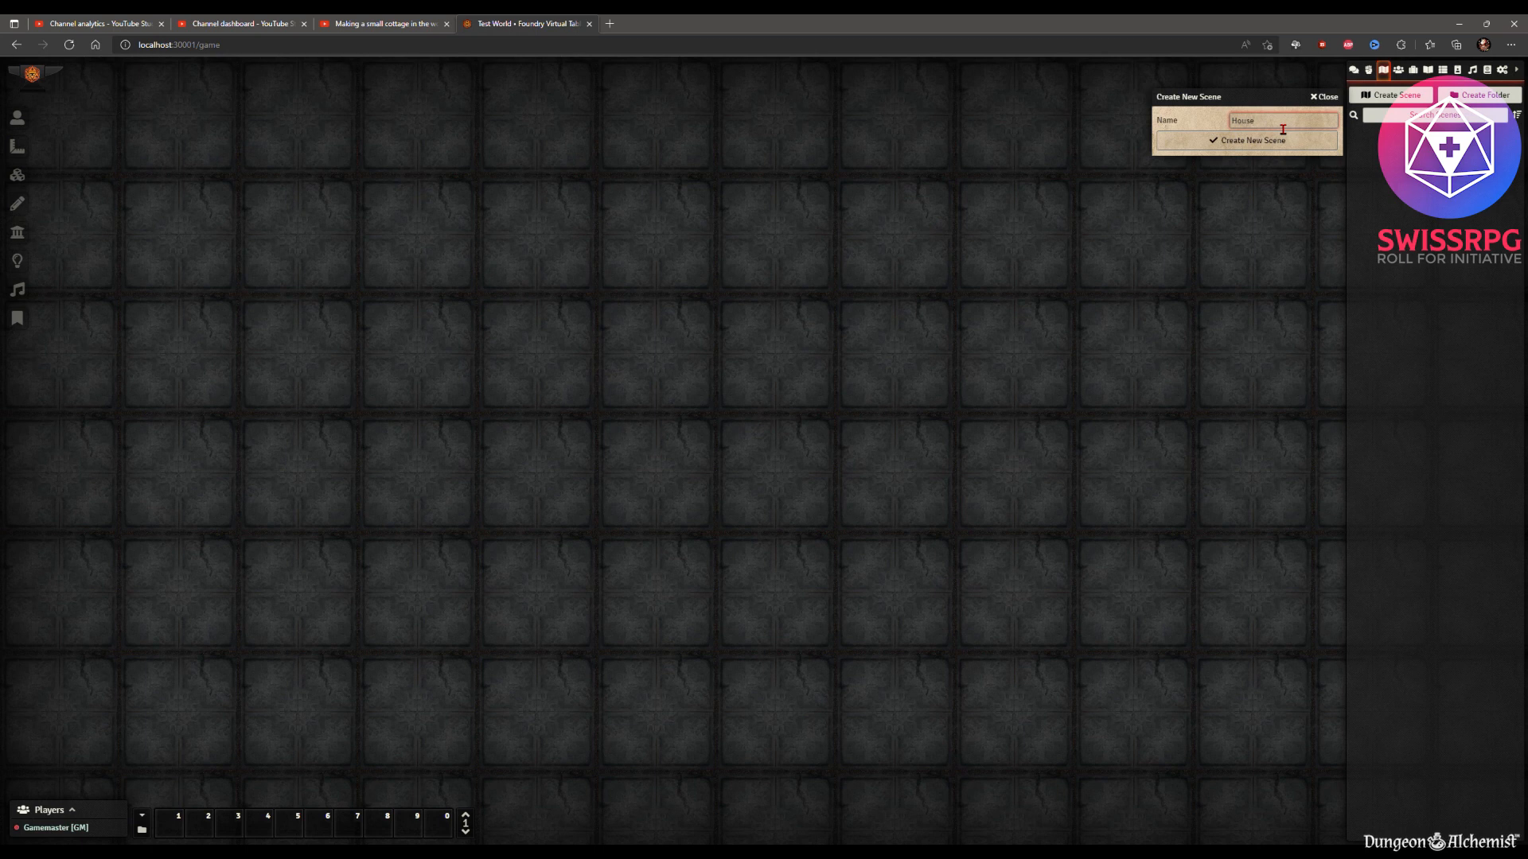
pyautogui.click(1253, 140)
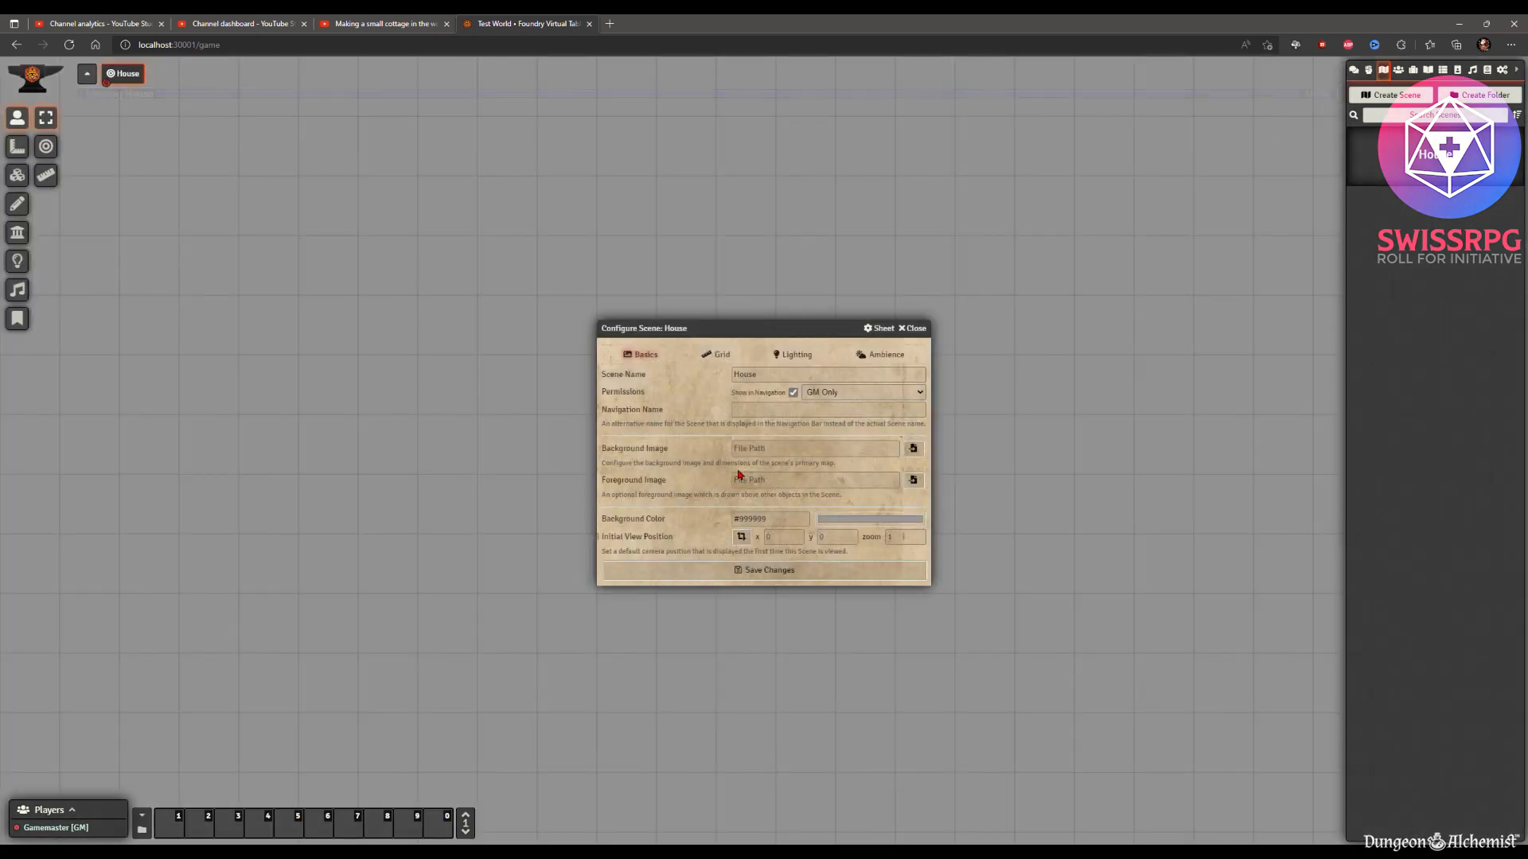
pyautogui.click(913, 328)
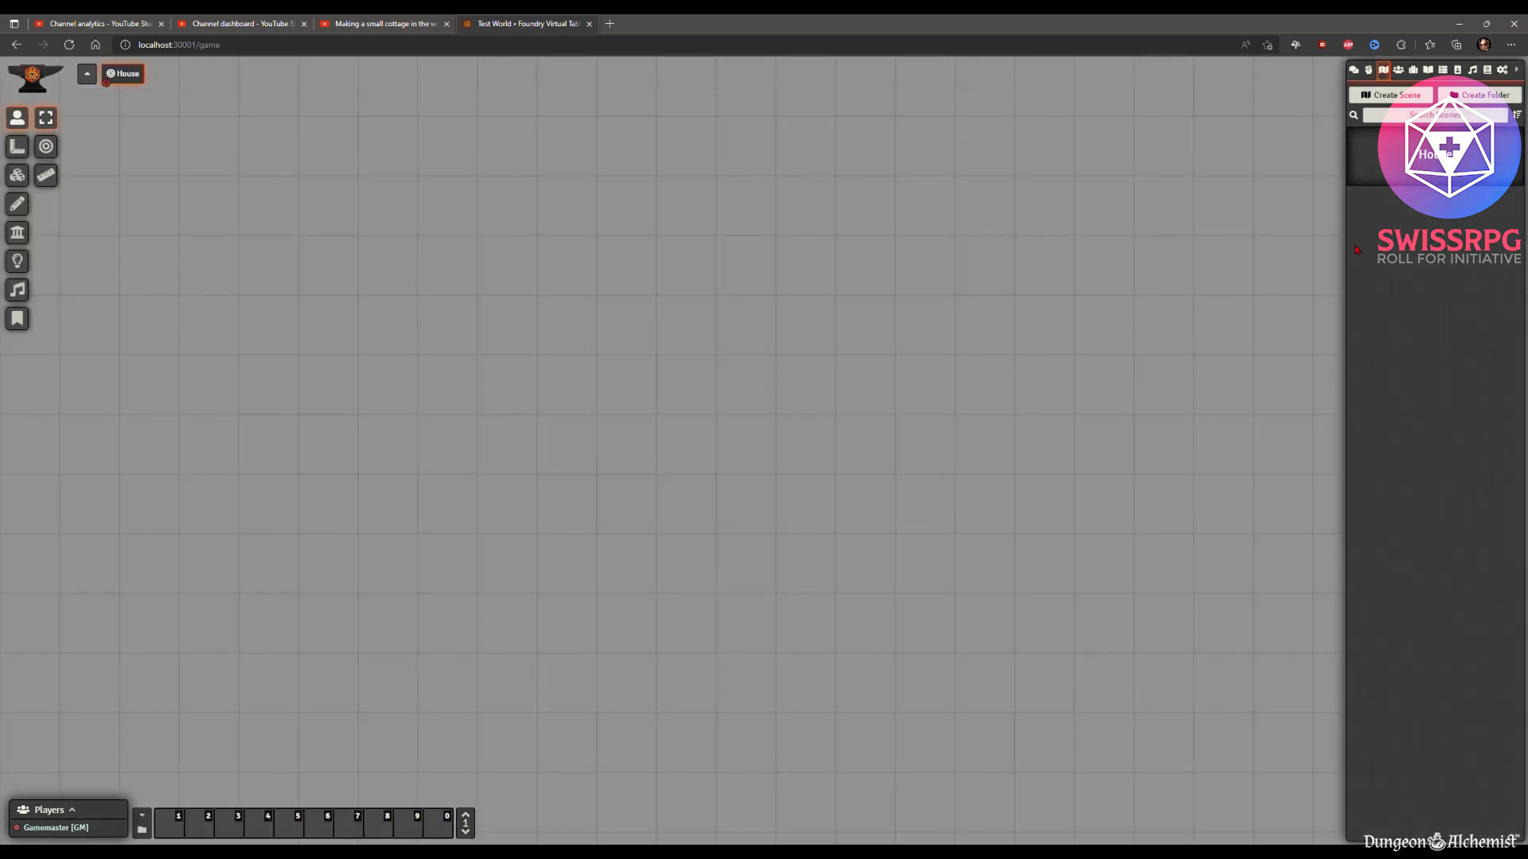
# Import the houselake.json scene data into the House scene via Import Data.
pyautogui.rightClick(1433, 156)
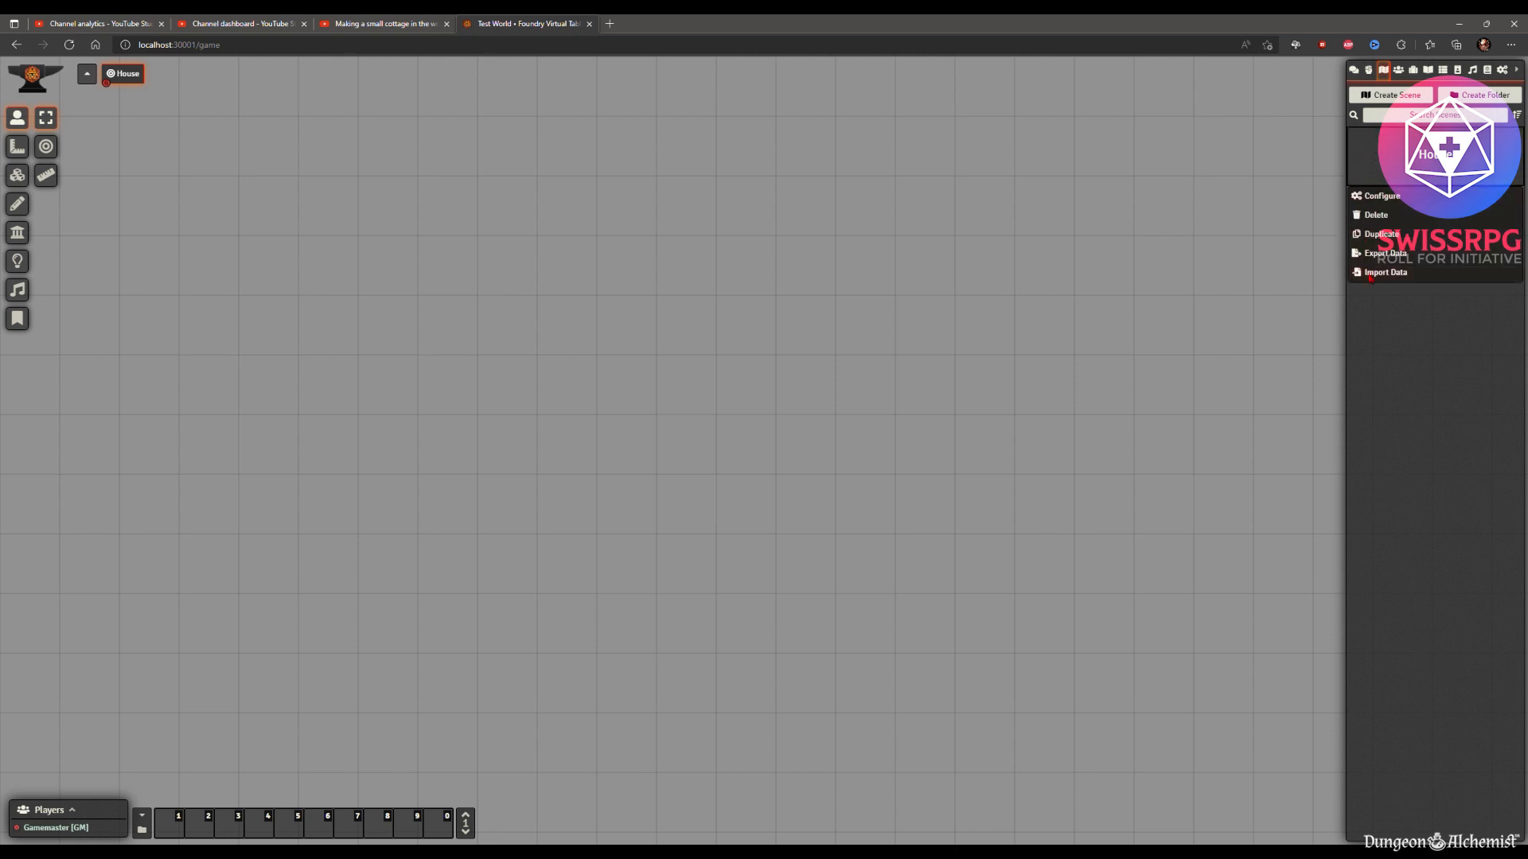
pyautogui.click(1383, 272)
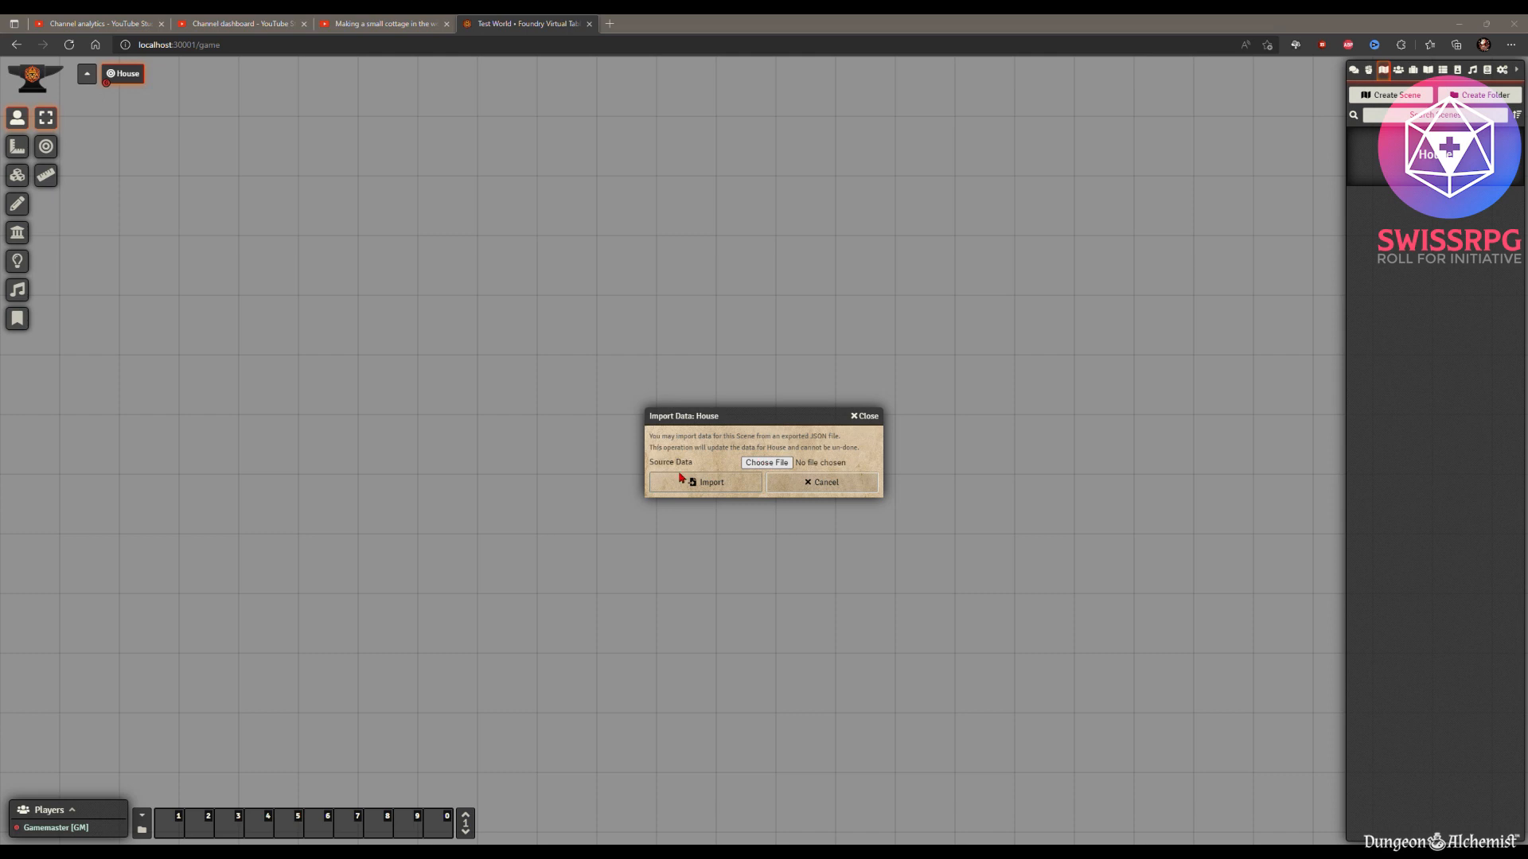
pyautogui.moveTo(896, 320)
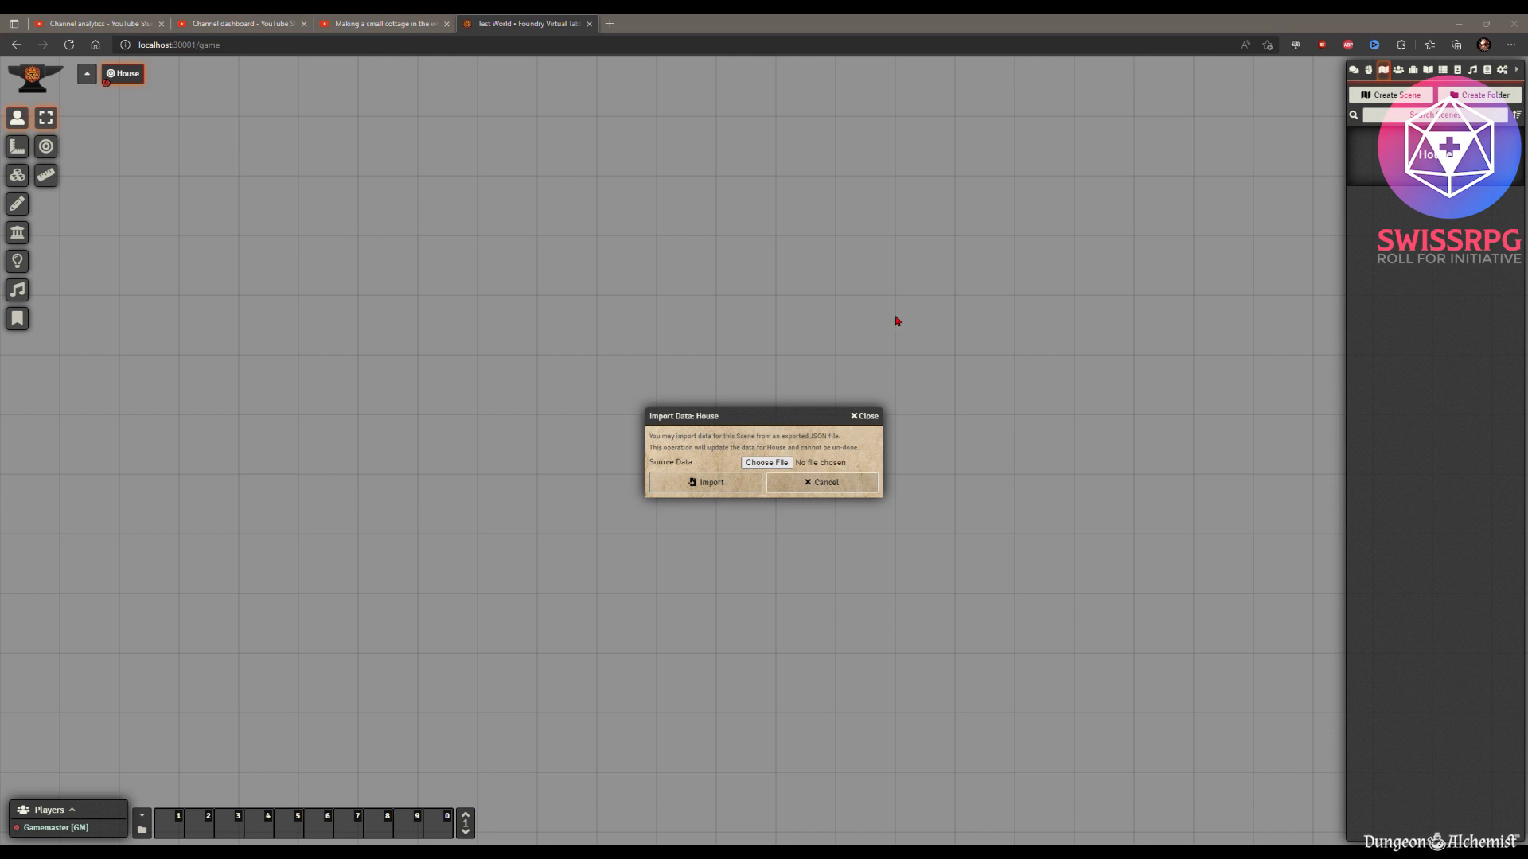
pyautogui.moveTo(620, 432)
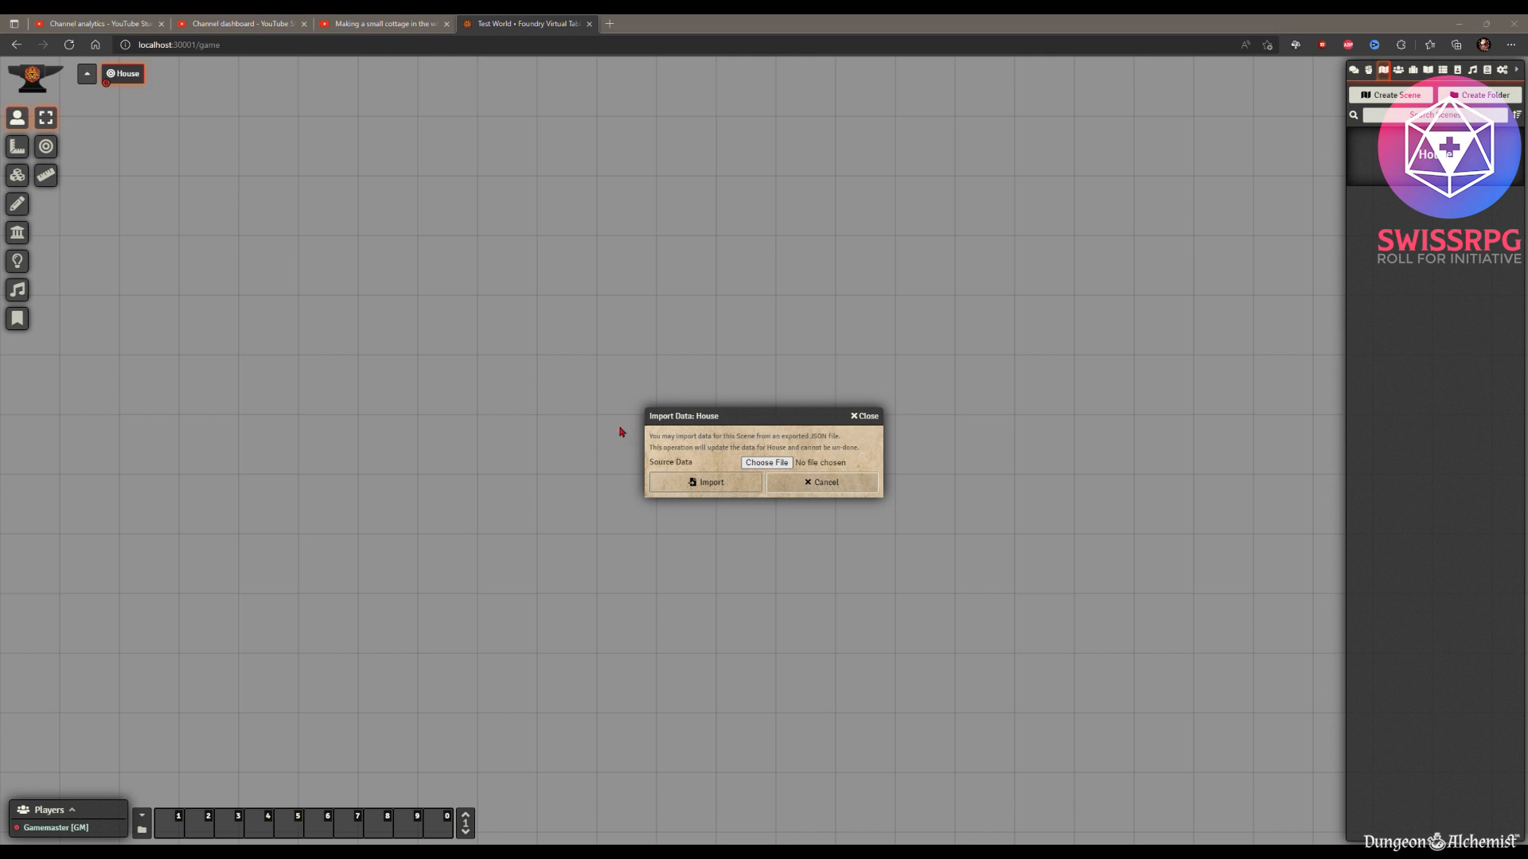
pyautogui.click(765, 461)
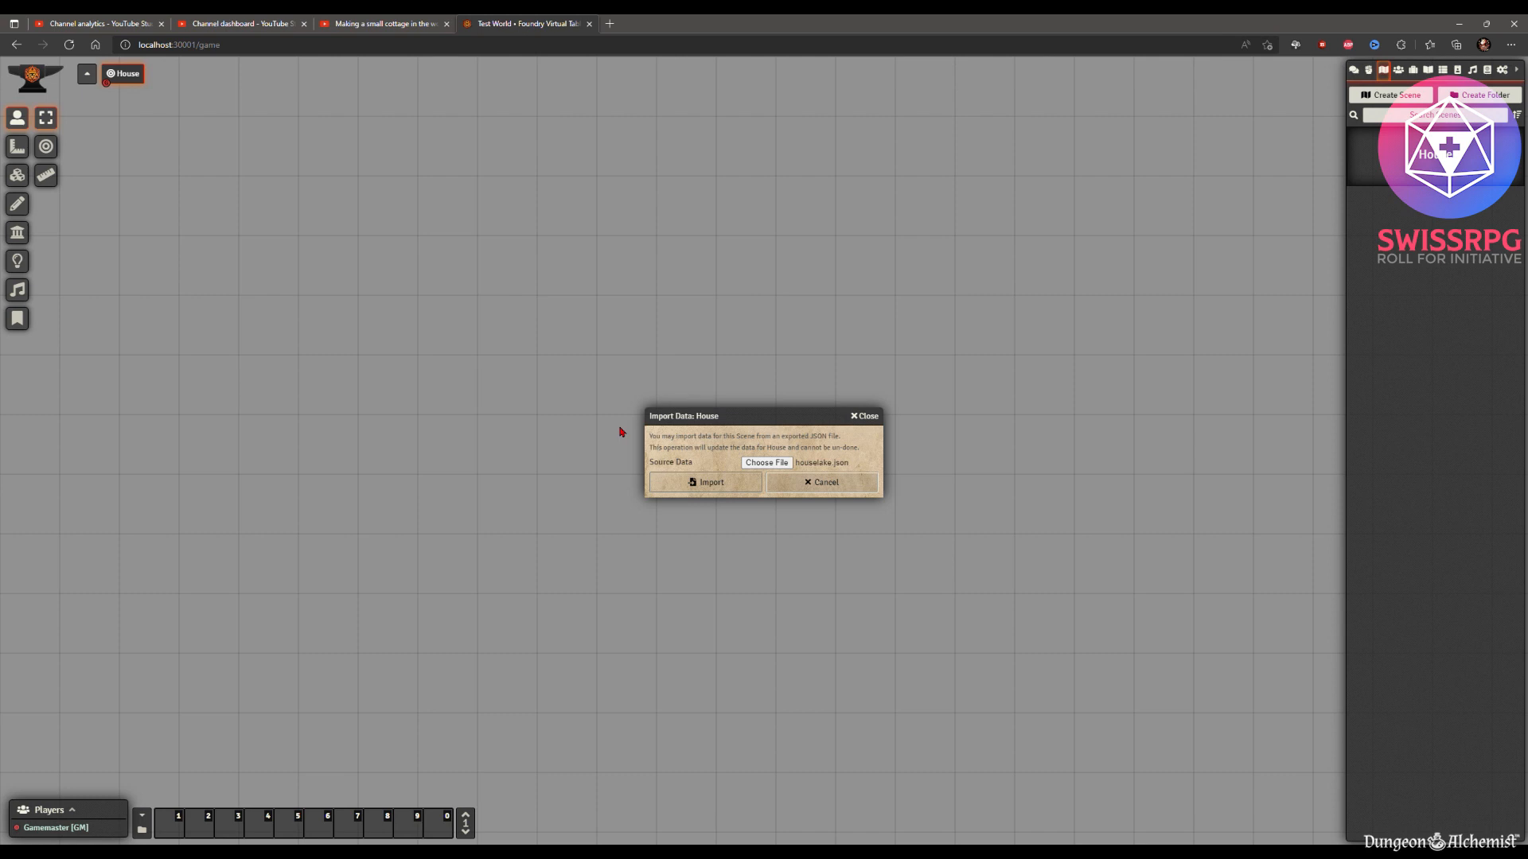
pyautogui.click(707, 483)
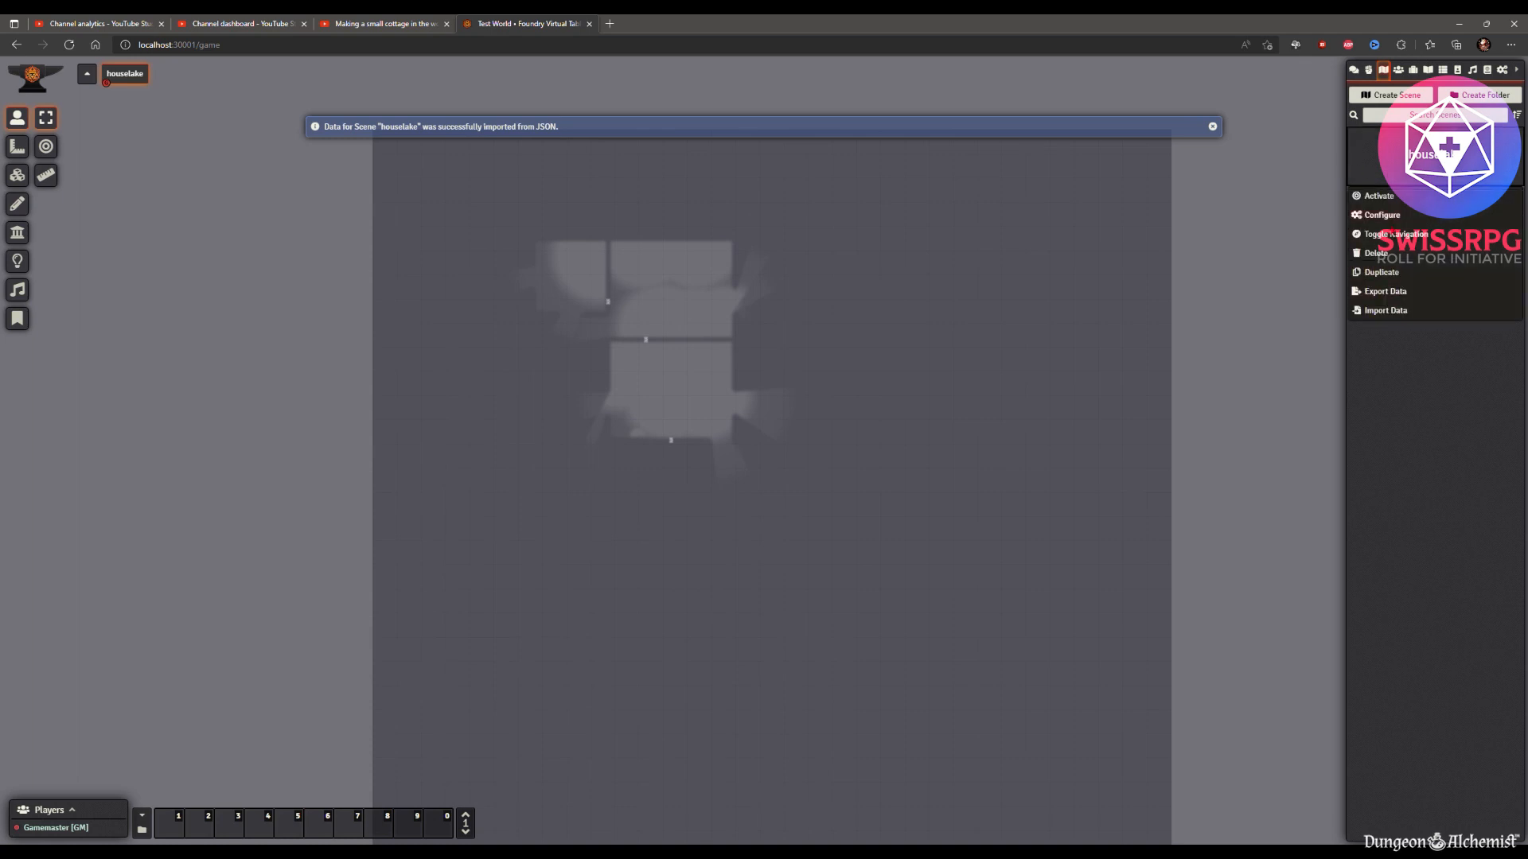
pyautogui.click(1381, 215)
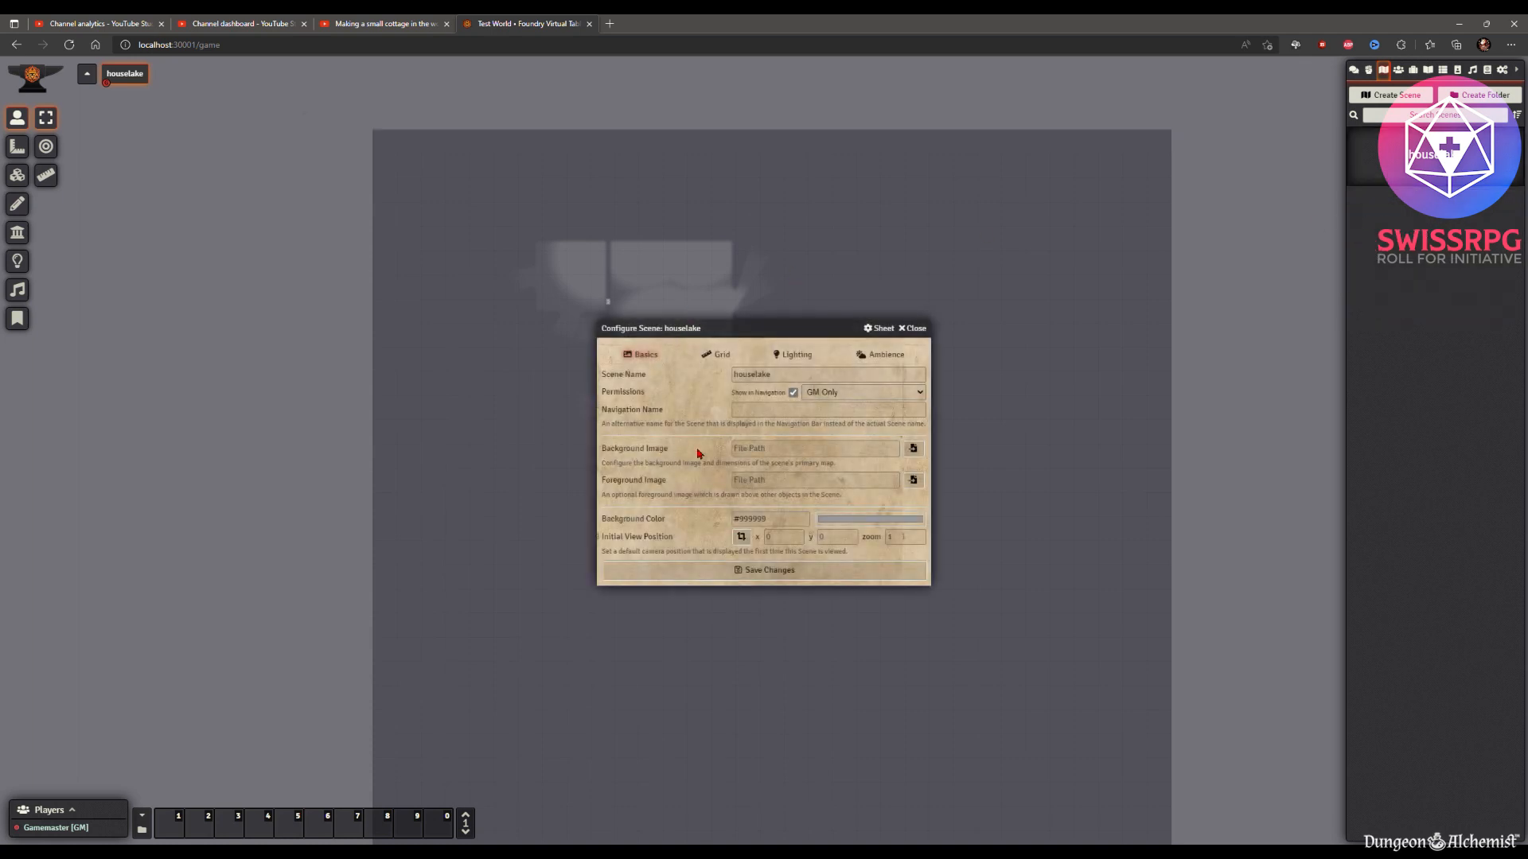
# Set houselake.jpg as the scene's background image and save the change.
pyautogui.click(911, 448)
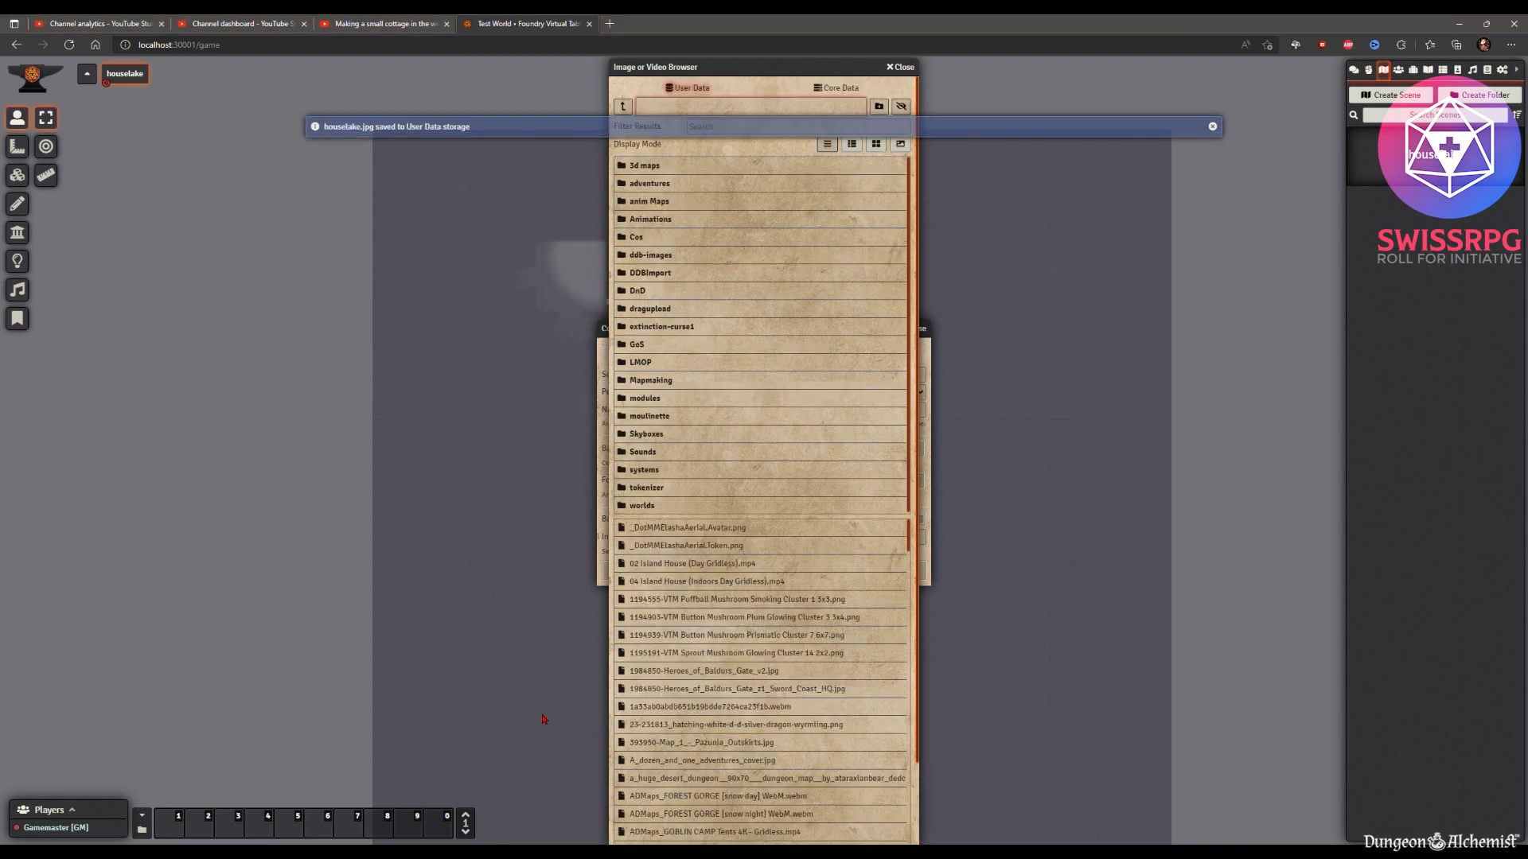
pyautogui.scroll(-3)
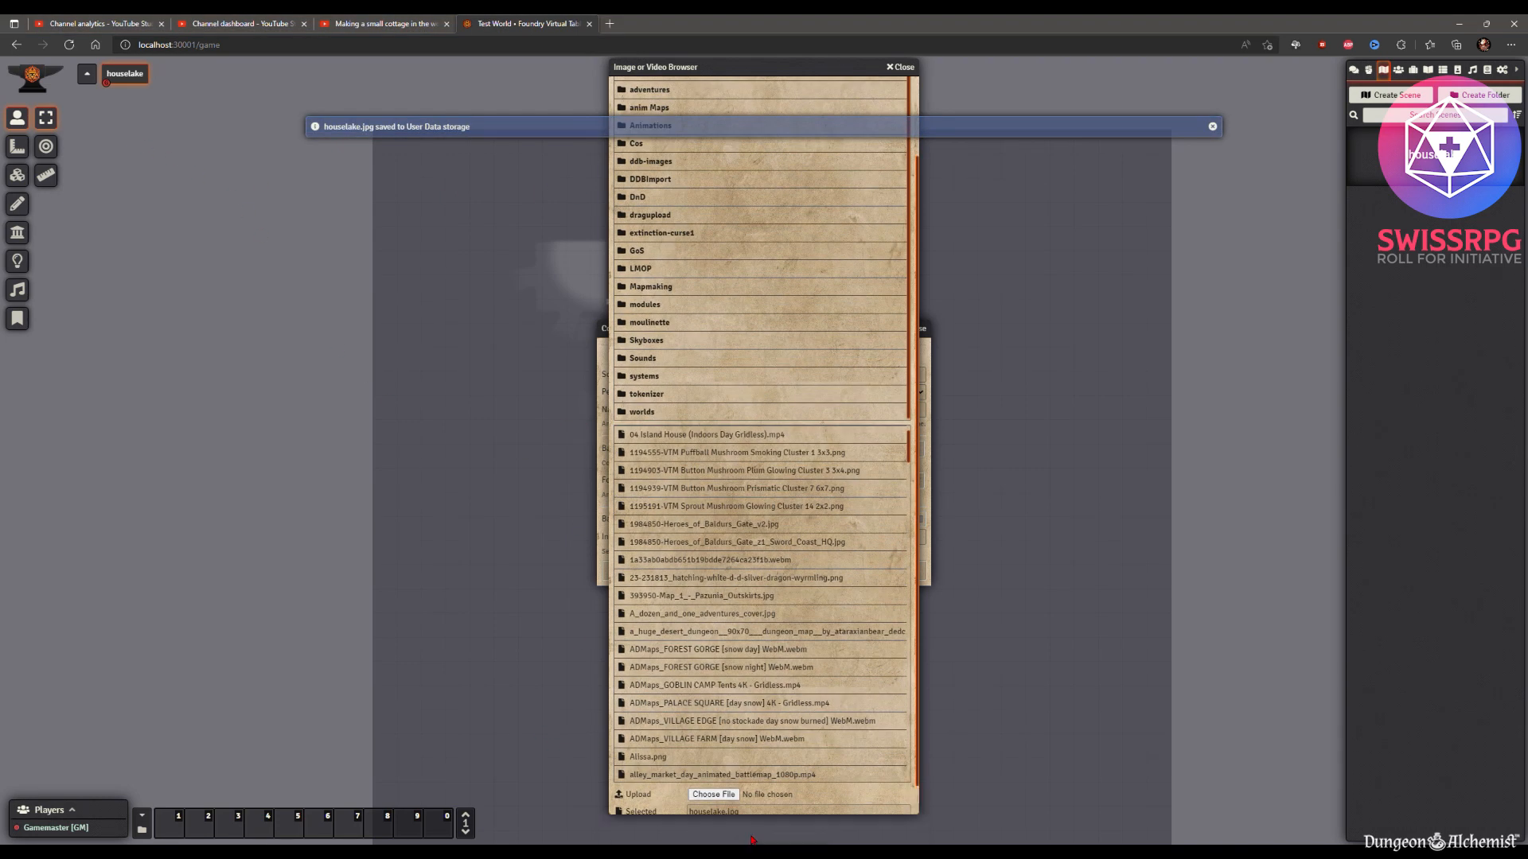
pyautogui.click(901, 67)
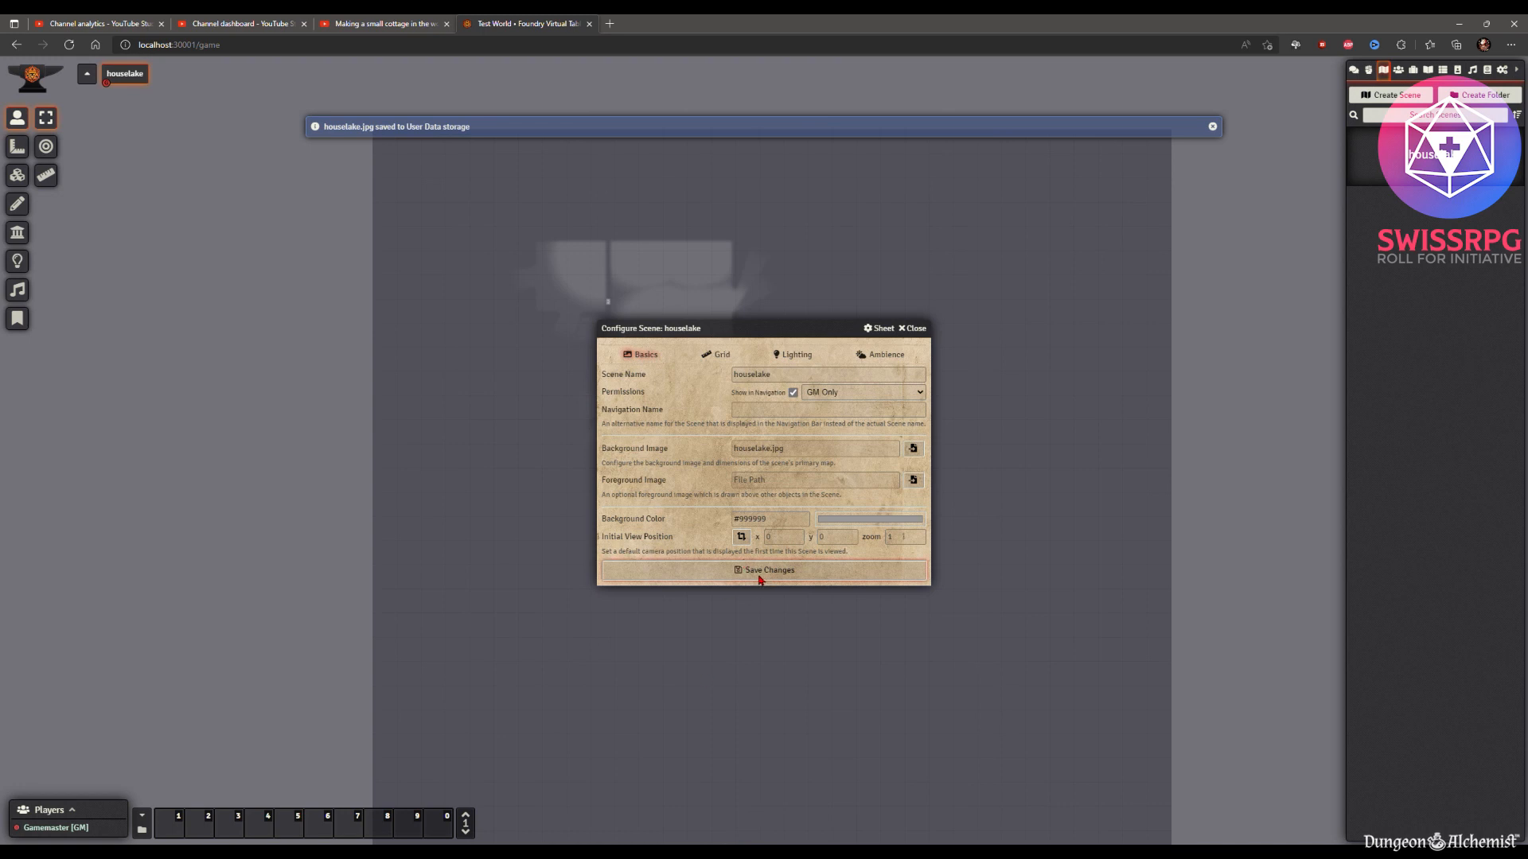
pyautogui.click(764, 570)
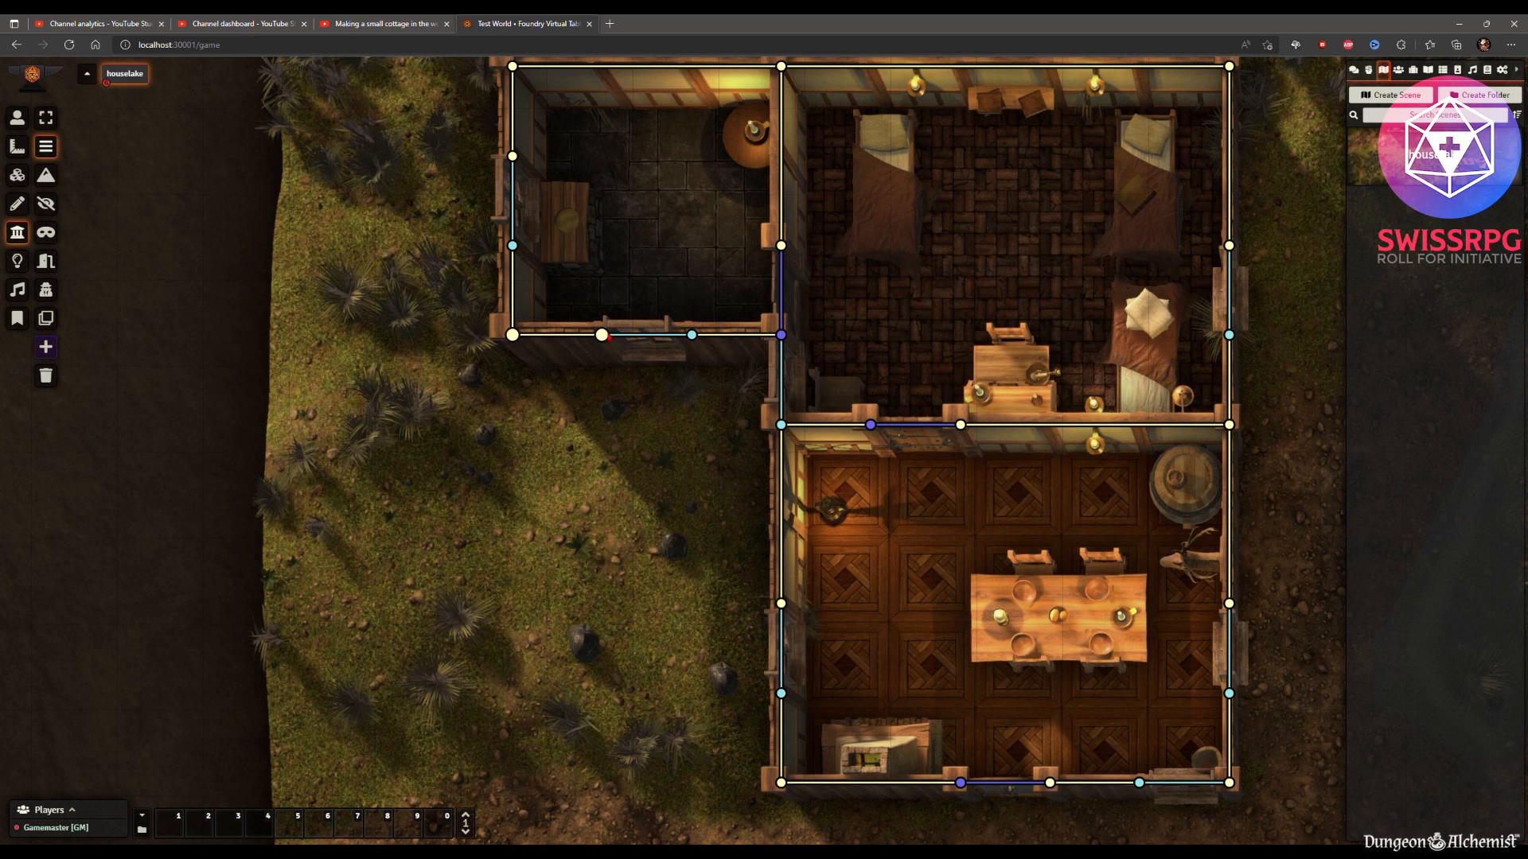
# Inspect a cottage wall's settings, then trace new walls around the boulder on the slope.
pyautogui.doubleClick(602, 335)
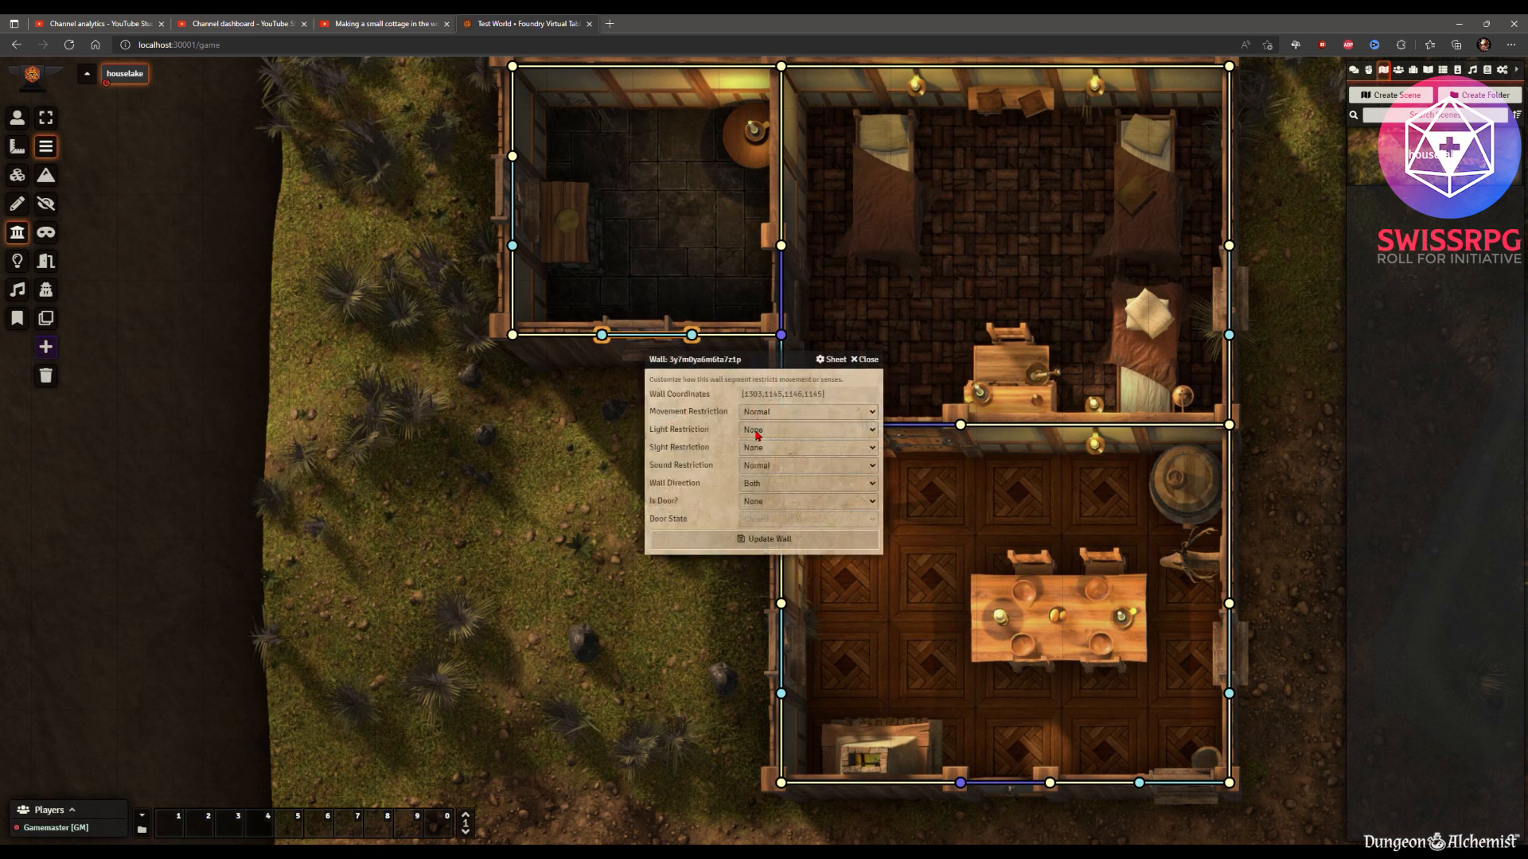
pyautogui.moveTo(679, 471)
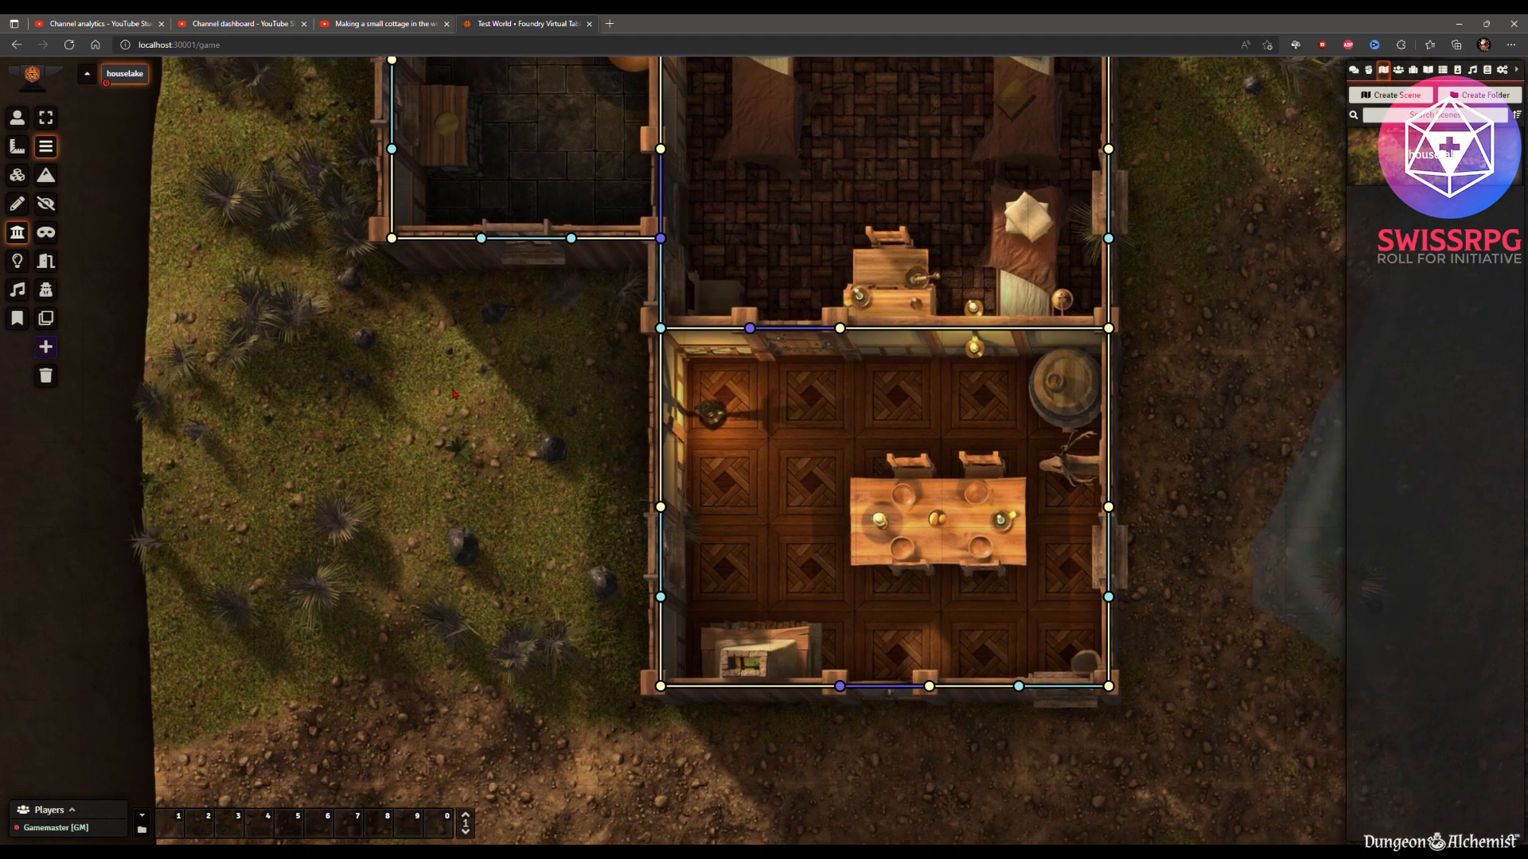
pyautogui.scroll(-3)
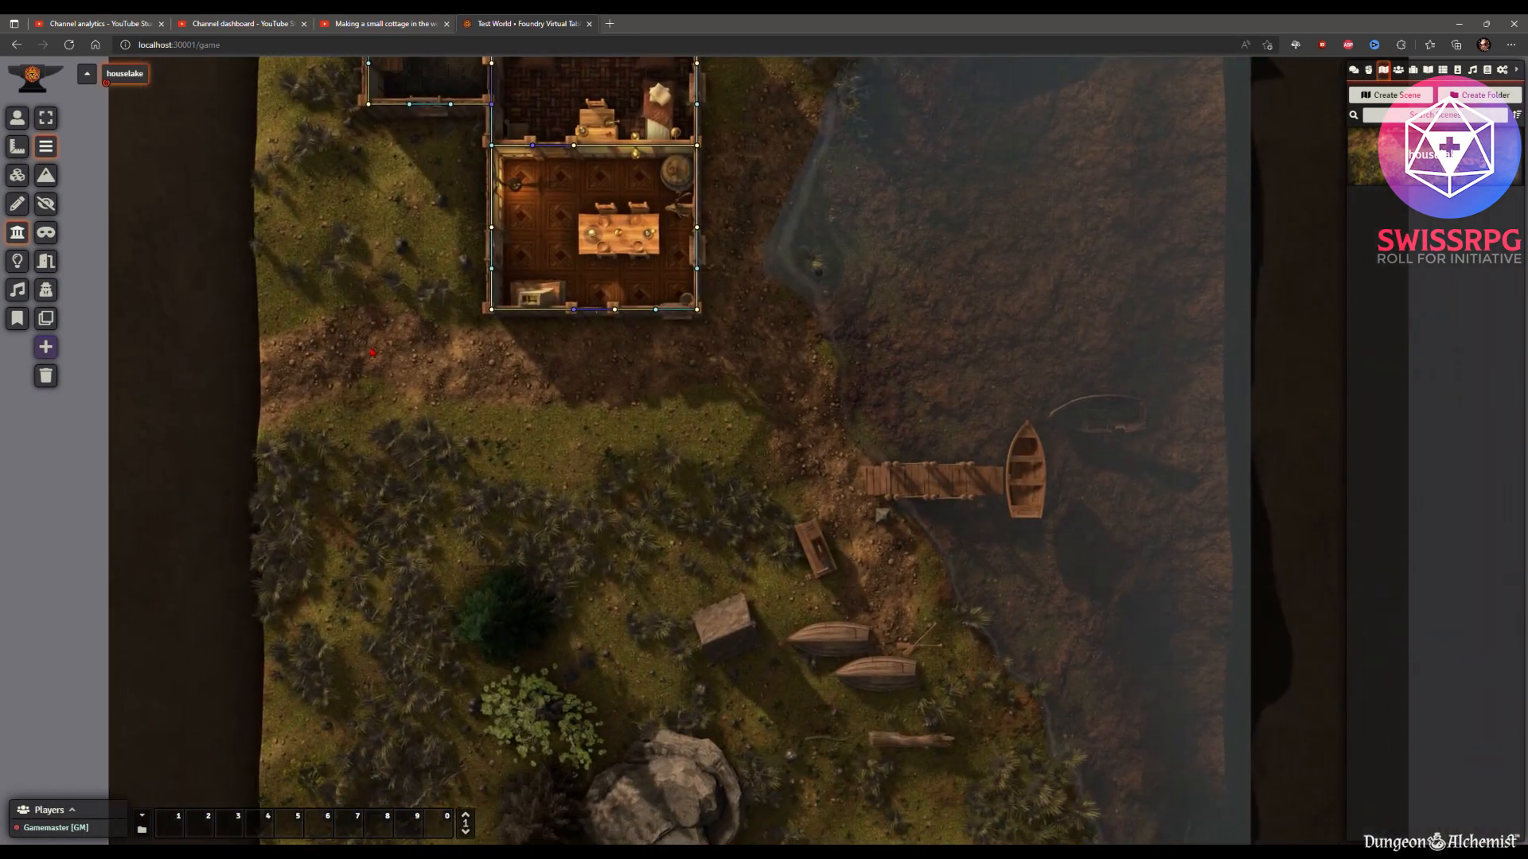
pyautogui.moveTo(95, 319)
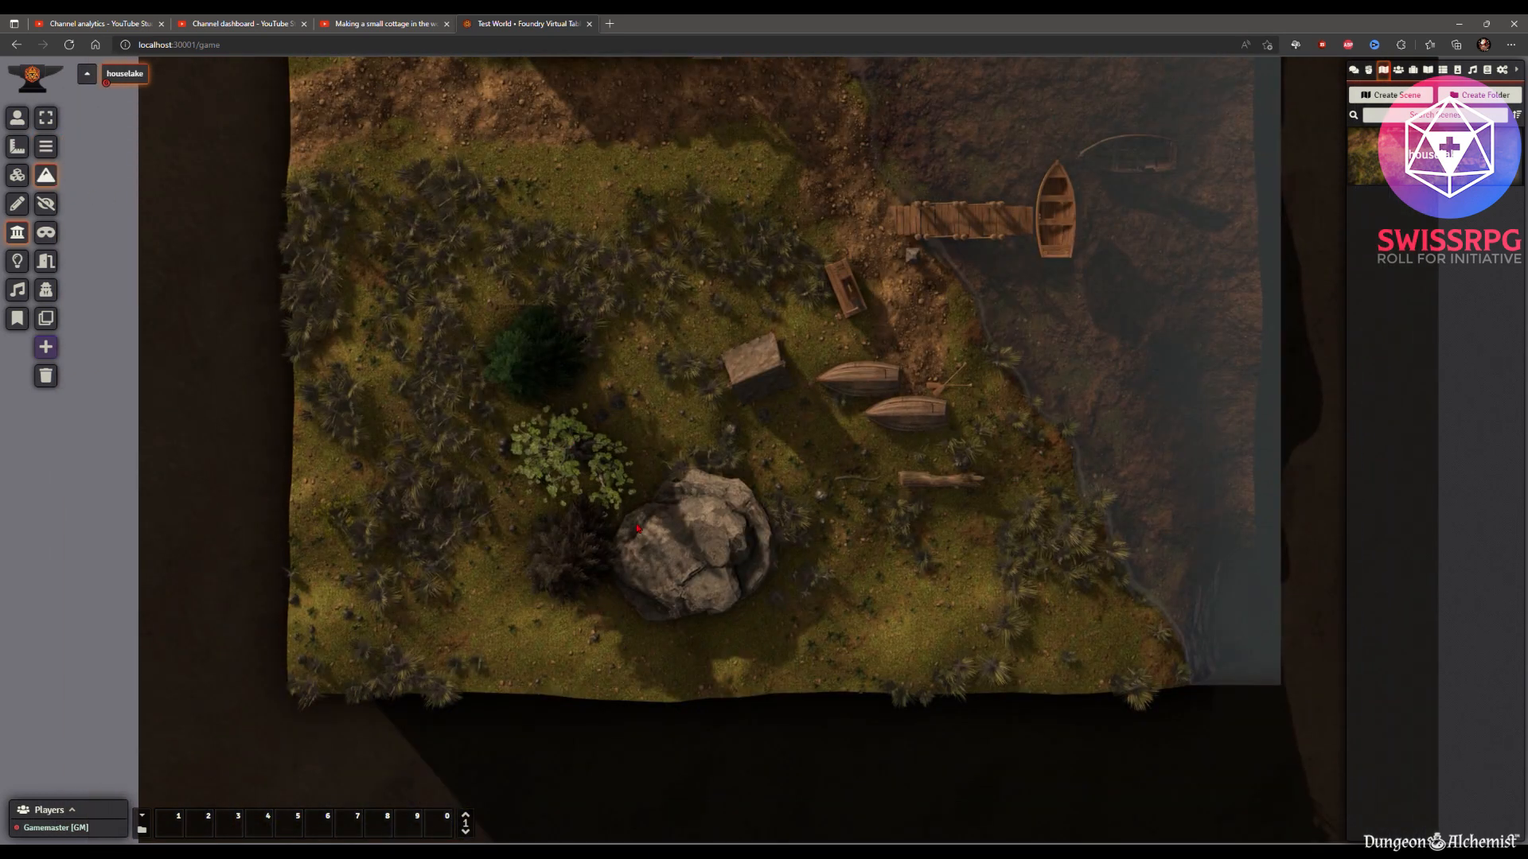
pyautogui.moveTo(621, 552); pyautogui.dragTo(713, 490)
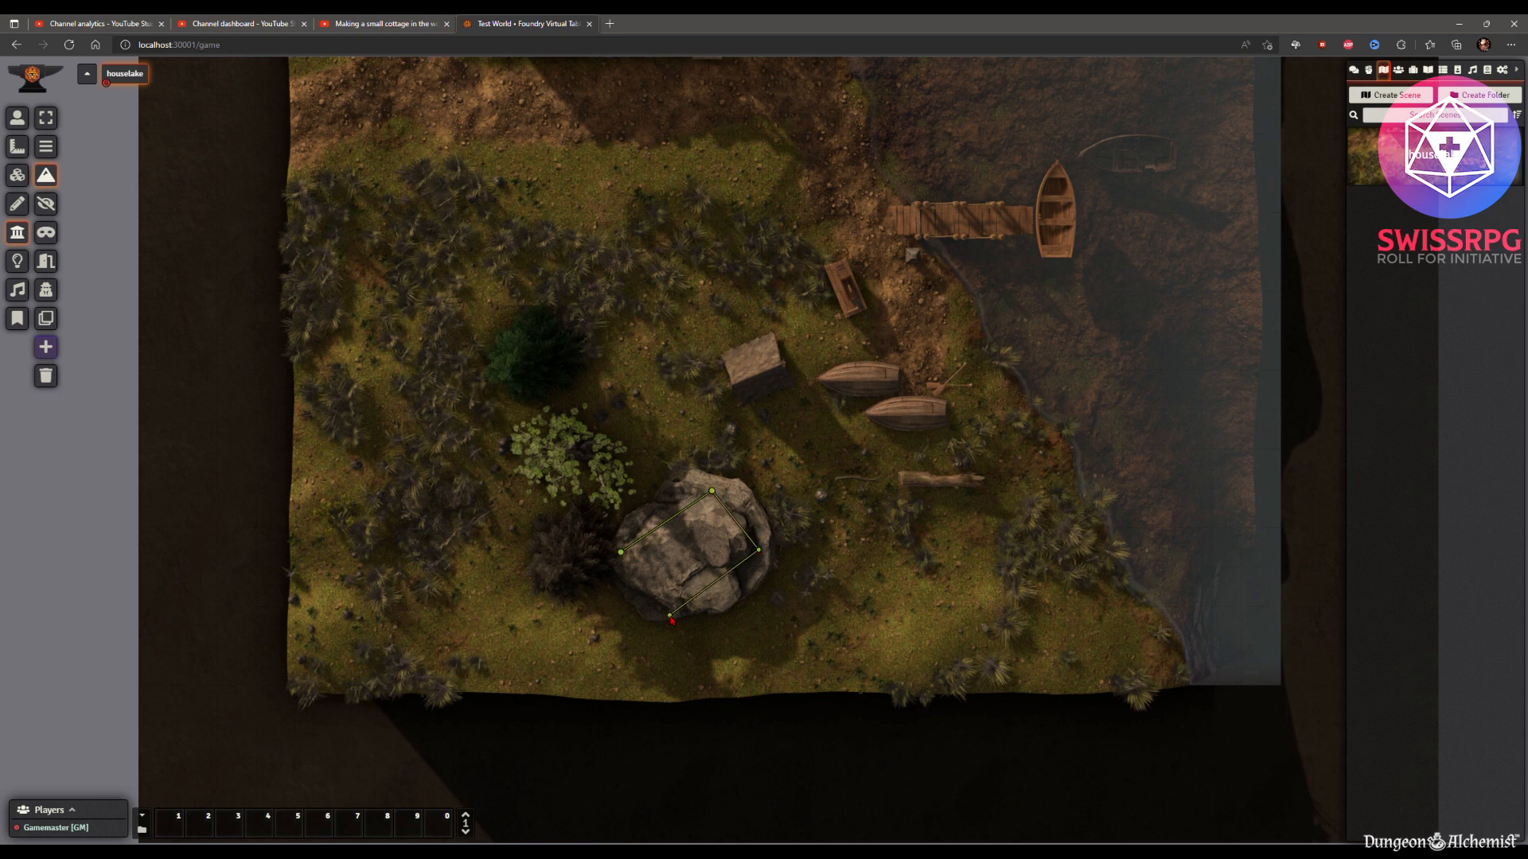
pyautogui.moveTo(670, 622); pyautogui.dragTo(624, 558)
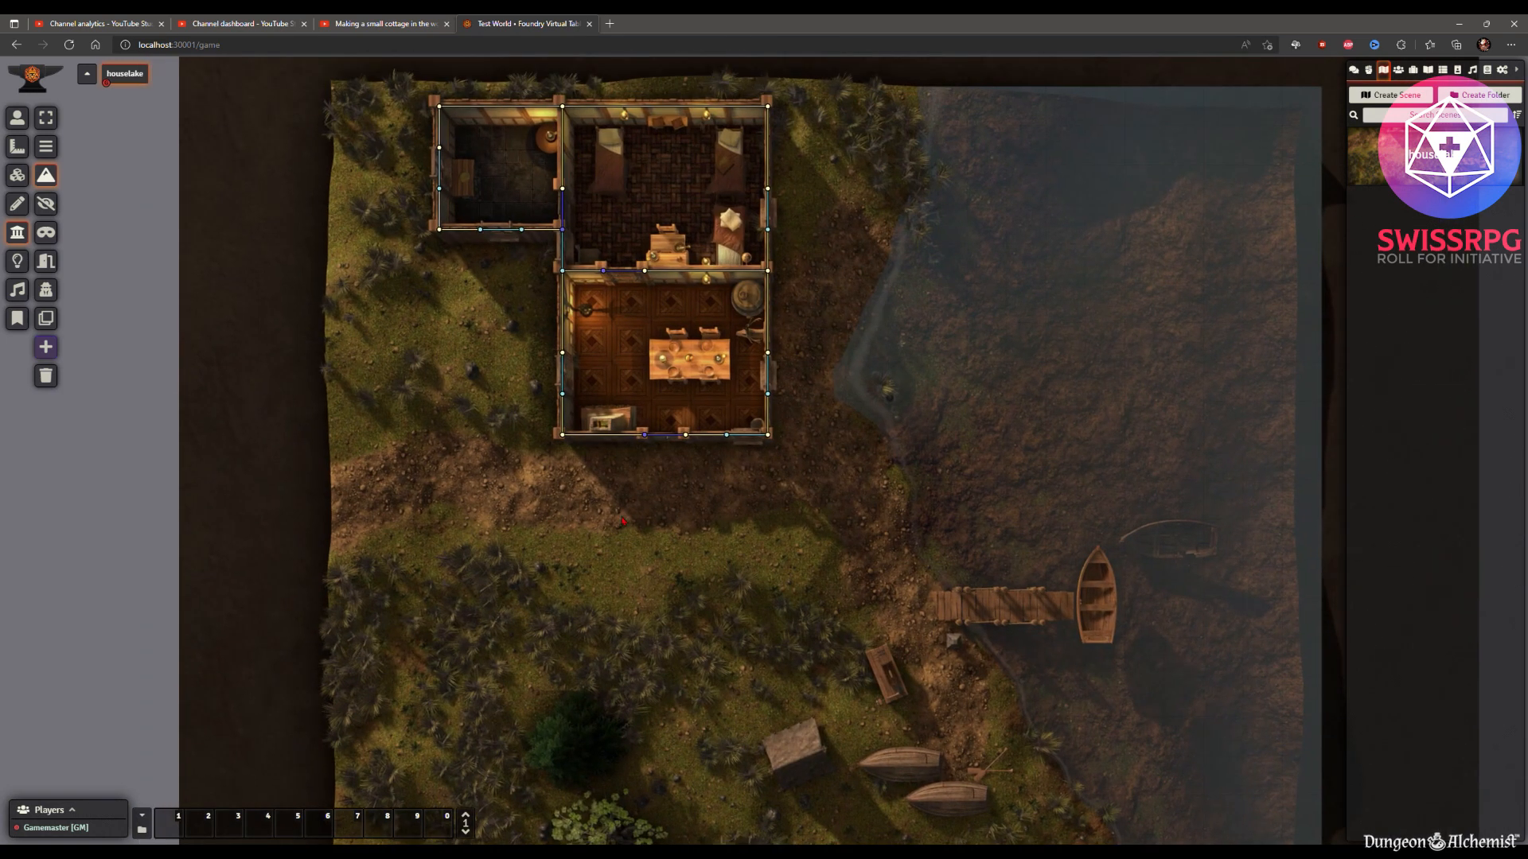
# Give one cottage light the Torch animation and update the light source.
pyautogui.click(16, 261)
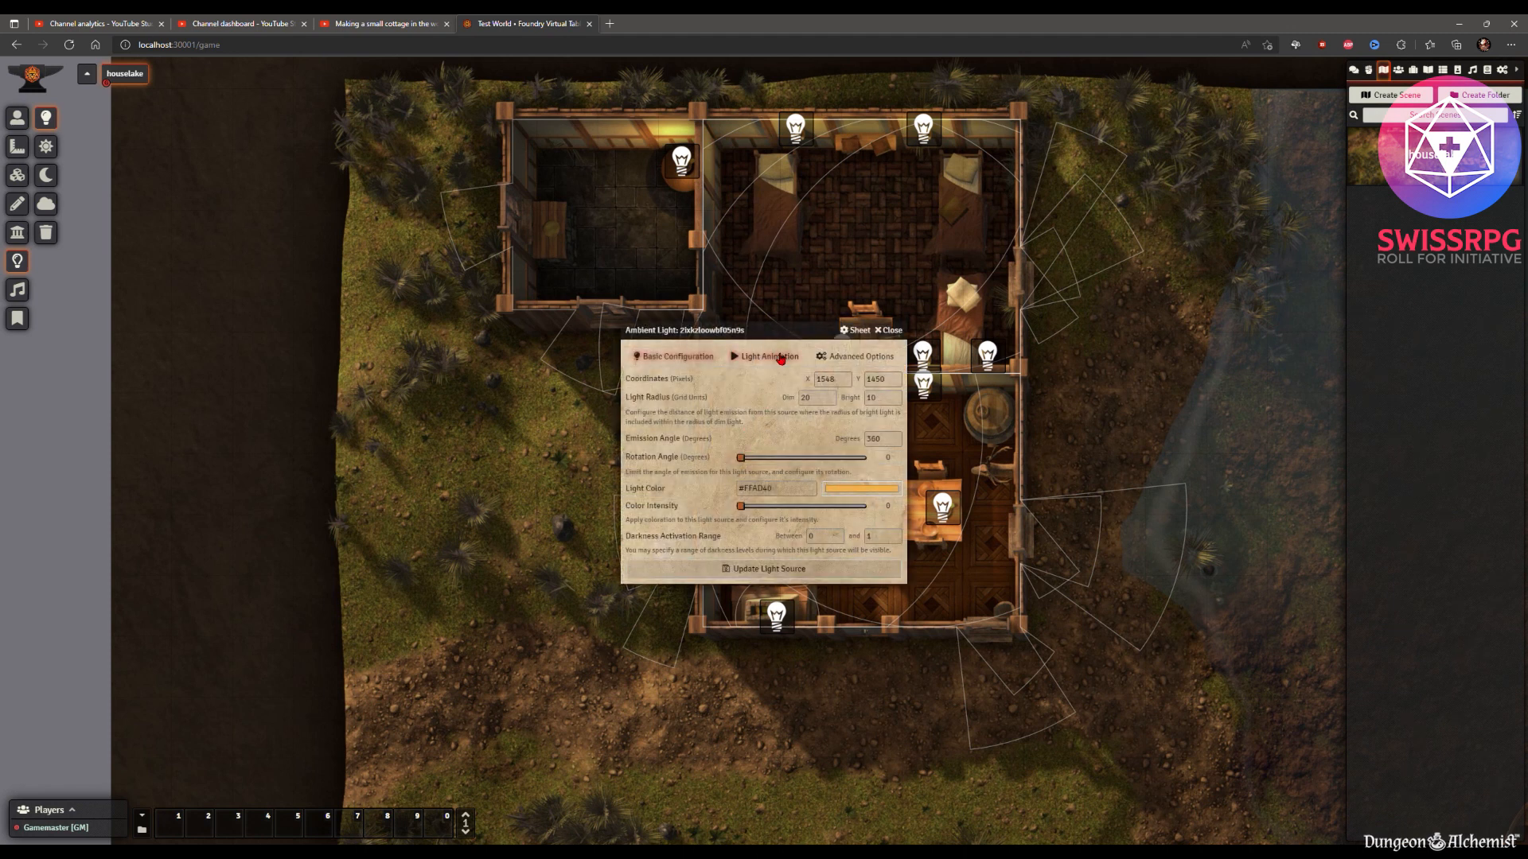
pyautogui.click(675, 354)
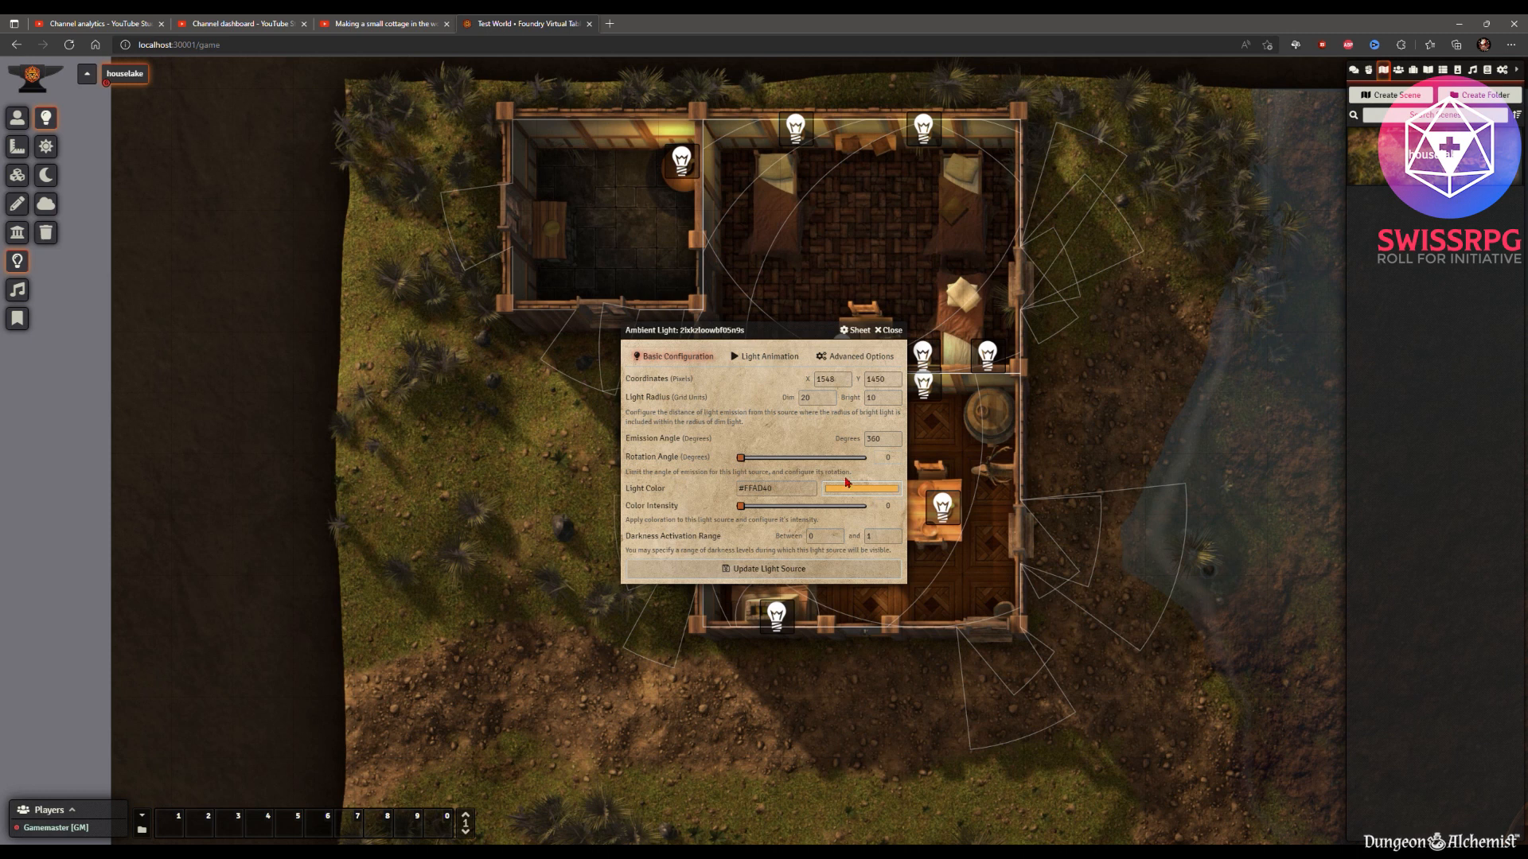
pyautogui.click(769, 355)
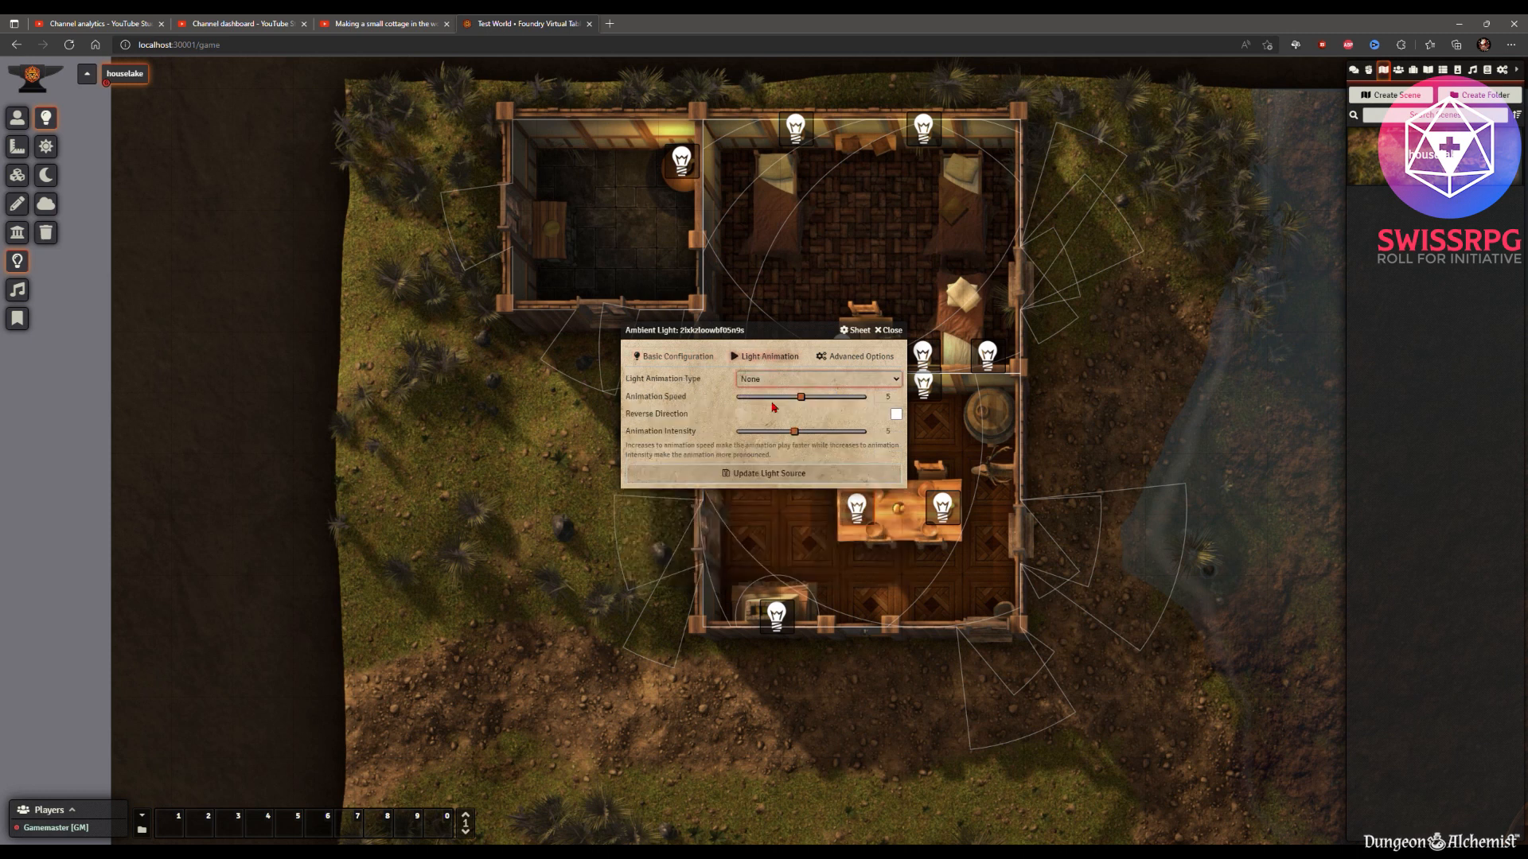
pyautogui.click(817, 379)
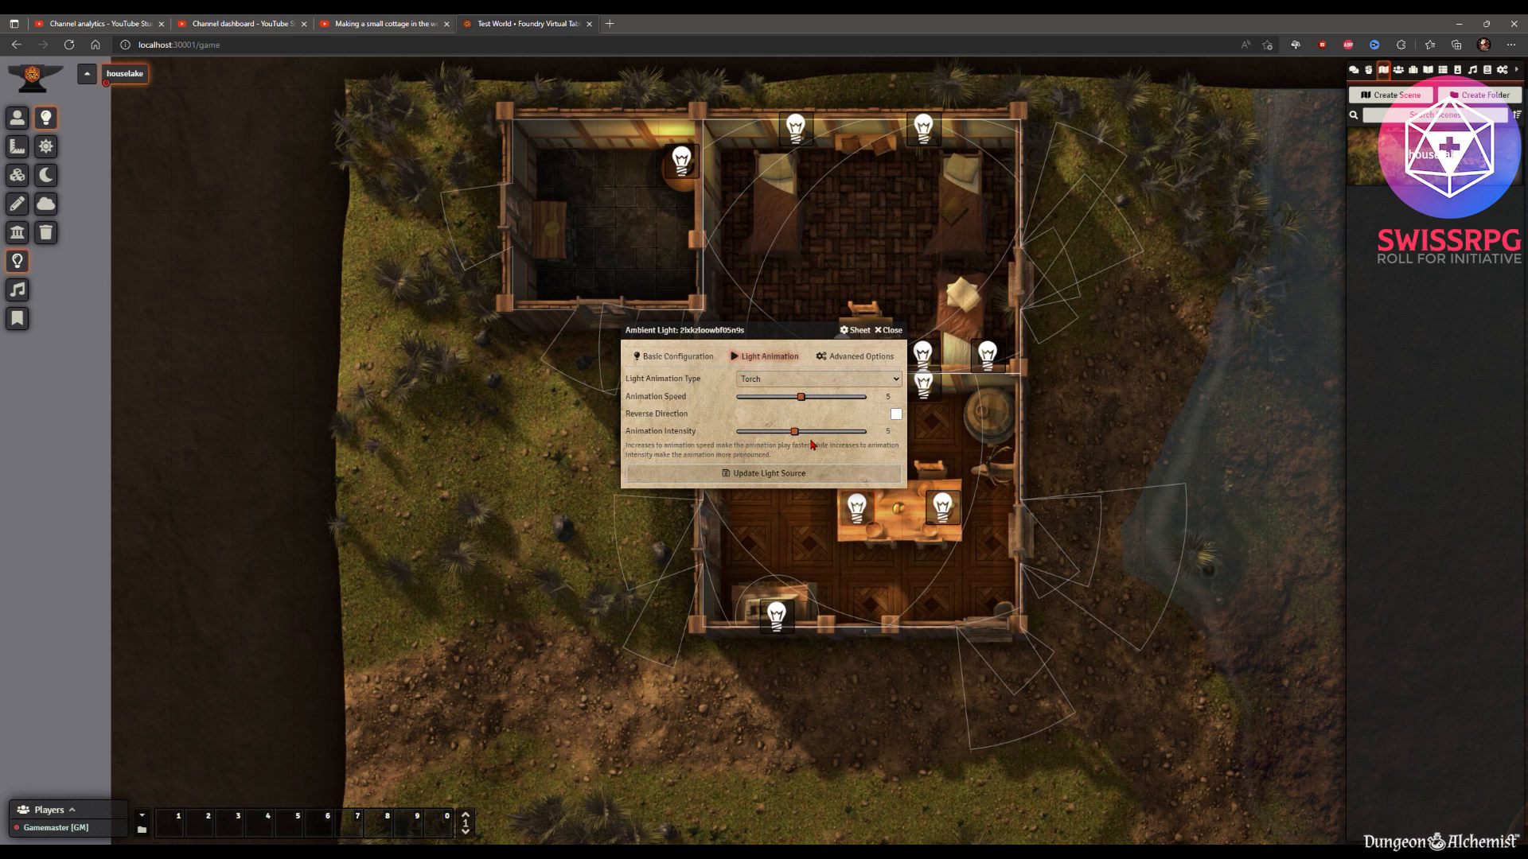
pyautogui.click(883, 330)
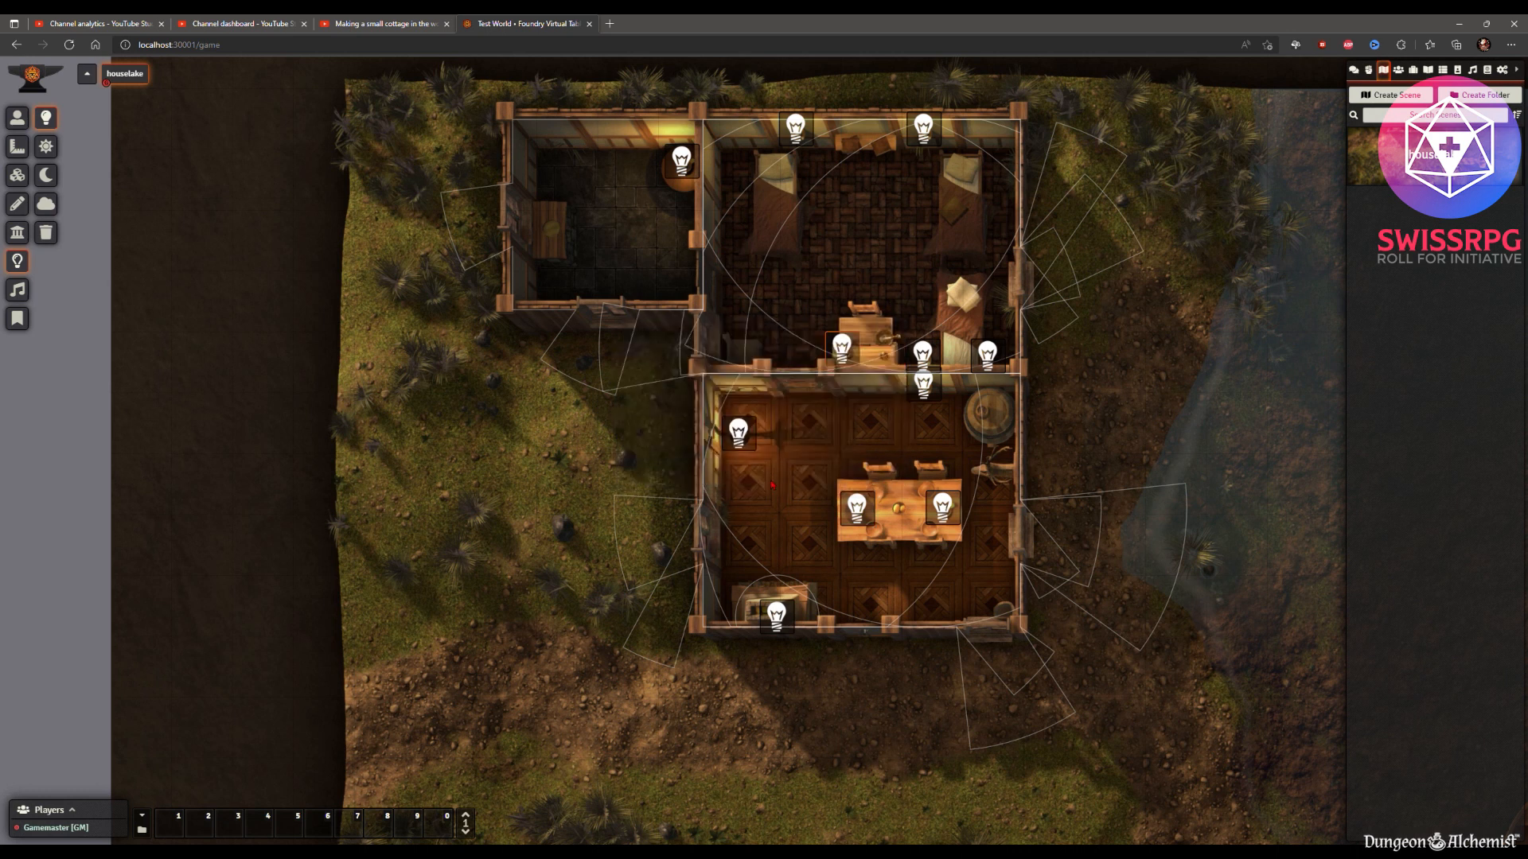